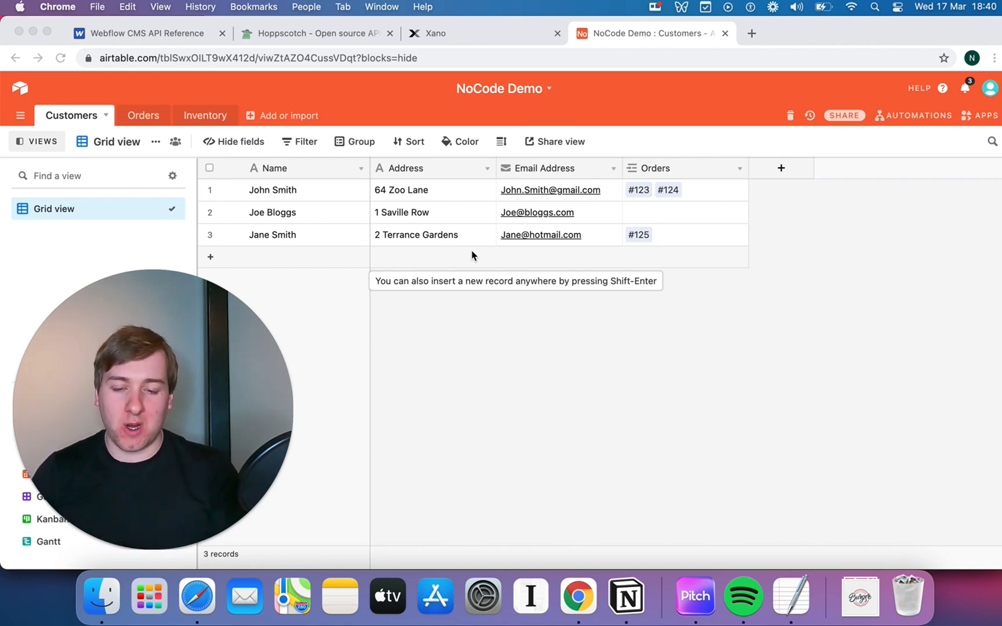
pyautogui.moveTo(615, 300)
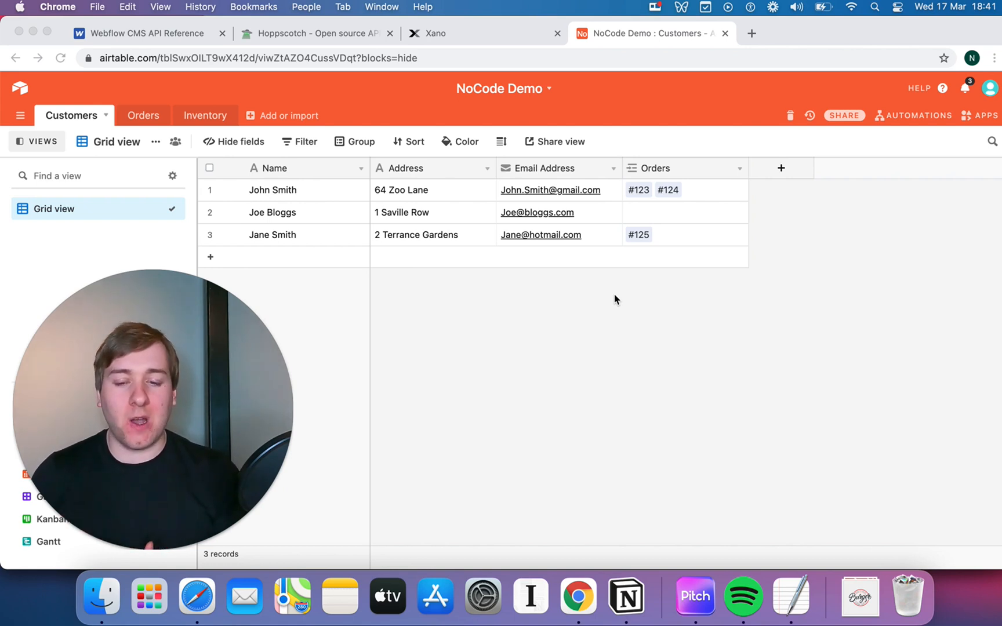
pyautogui.moveTo(596, 331)
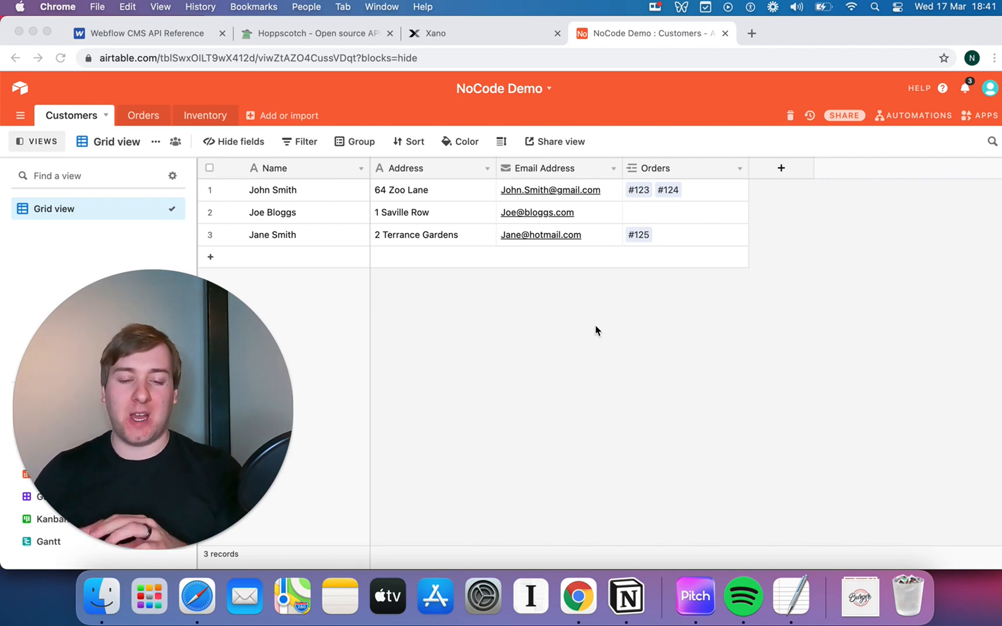
pyautogui.moveTo(481, 252)
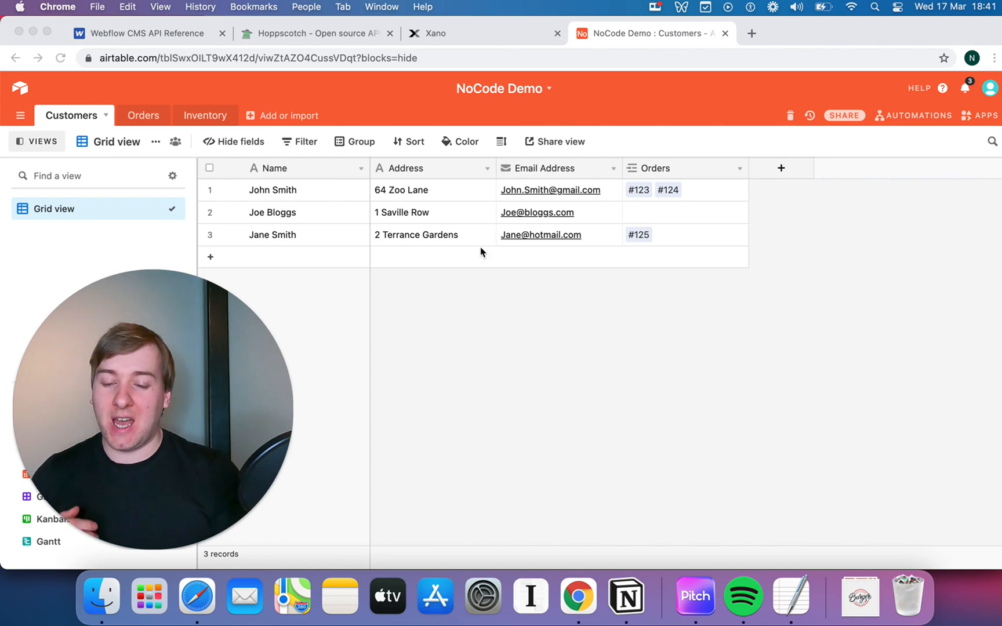
pyautogui.moveTo(143, 121)
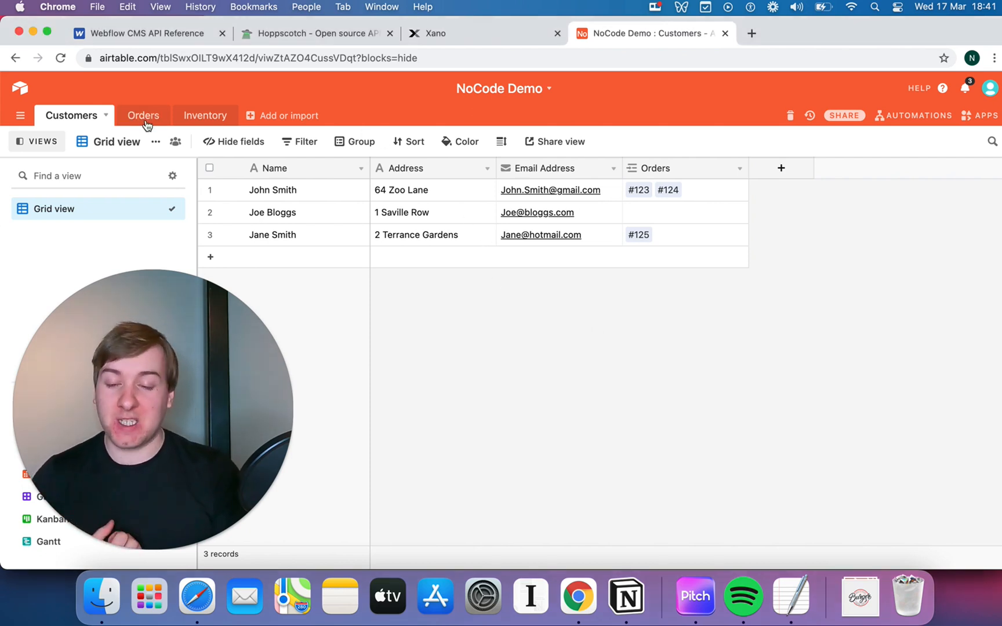
# - Open the Orders table of the NoCode Demo base to view its four orders
pyautogui.click(143, 115)
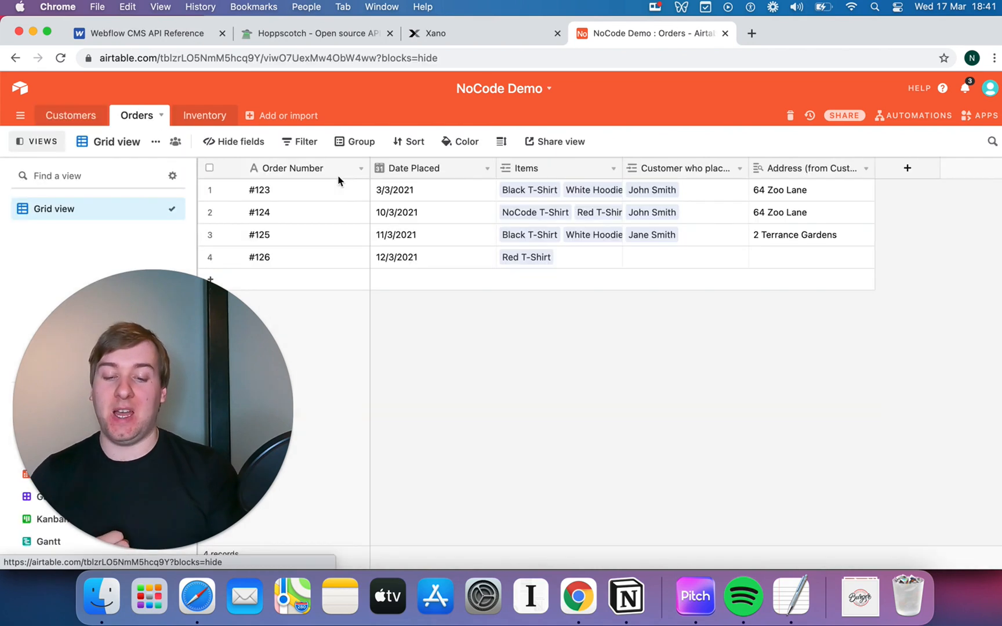
pyautogui.moveTo(463, 249)
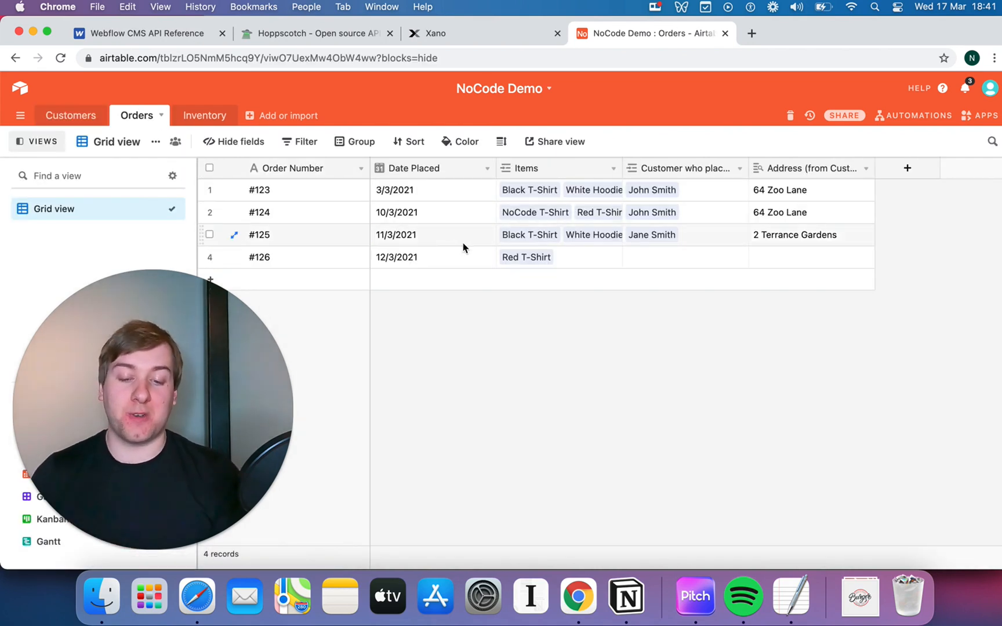
pyautogui.moveTo(205, 115)
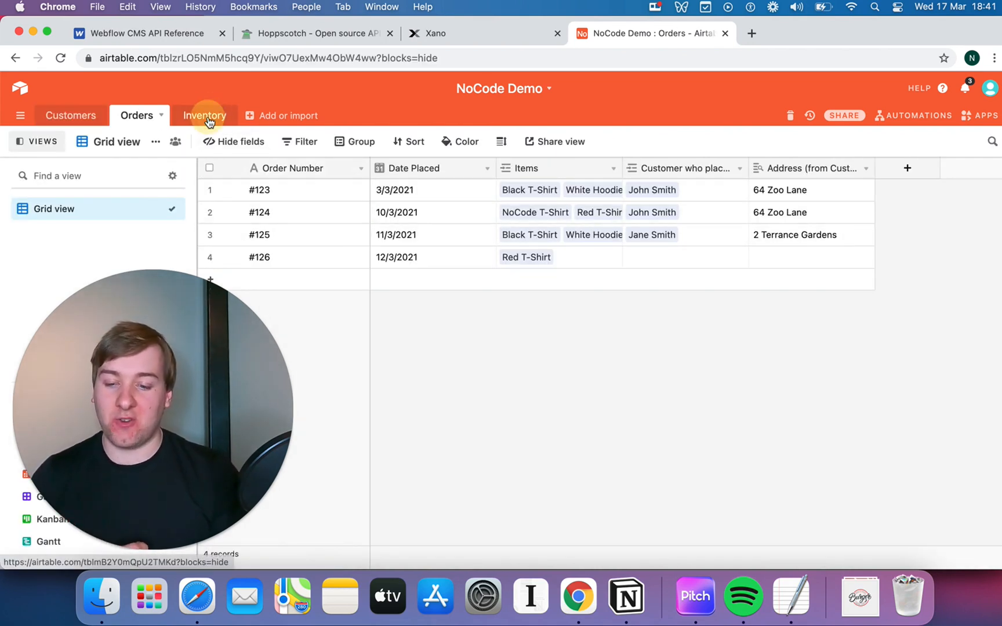
# - View the Inventory table with its seven items and stock counts
pyautogui.click(205, 115)
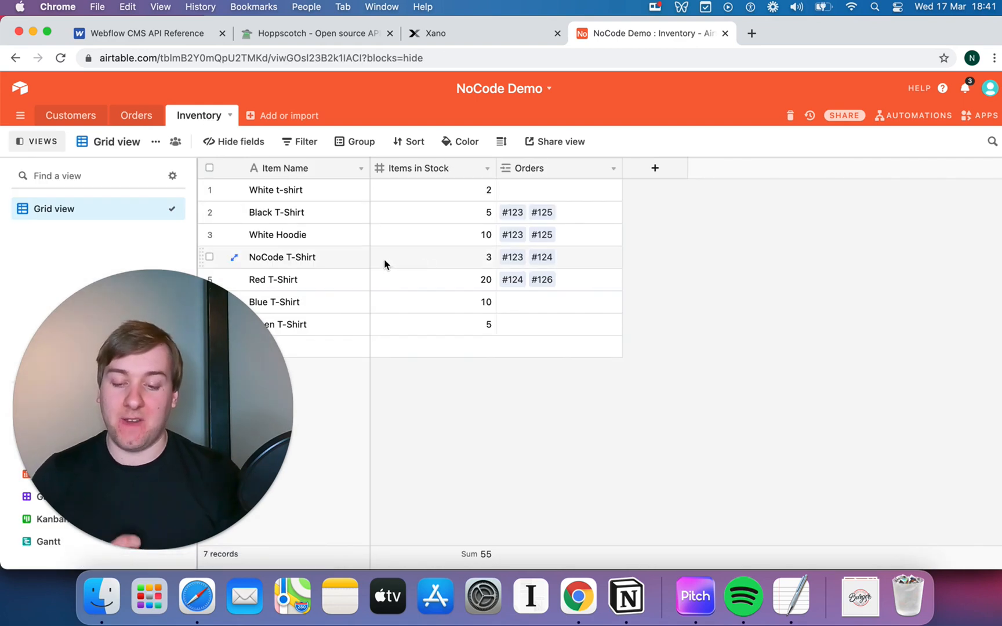
pyautogui.moveTo(201, 345)
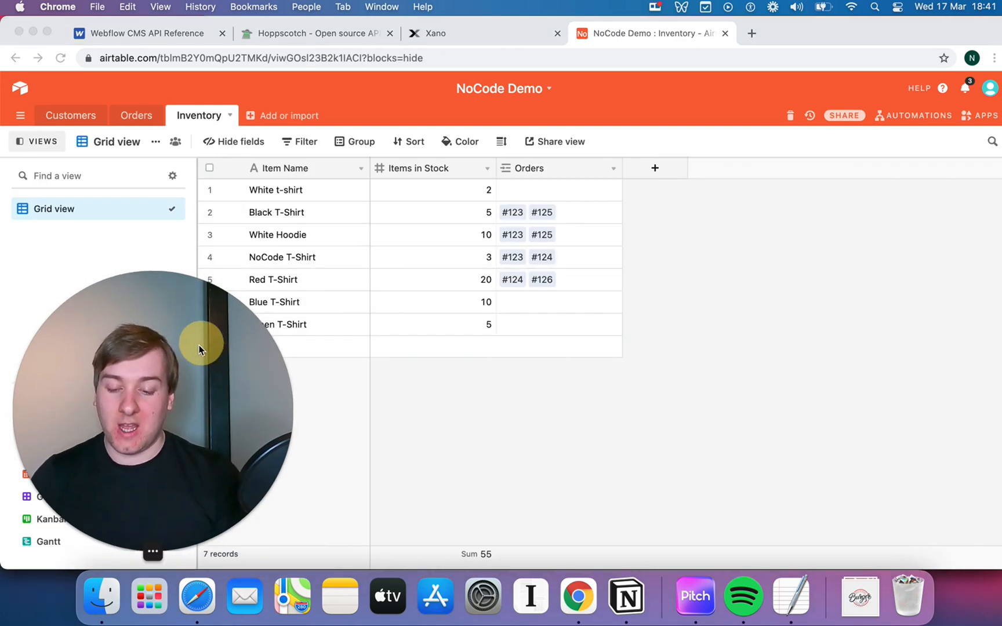
pyautogui.moveTo(315, 196)
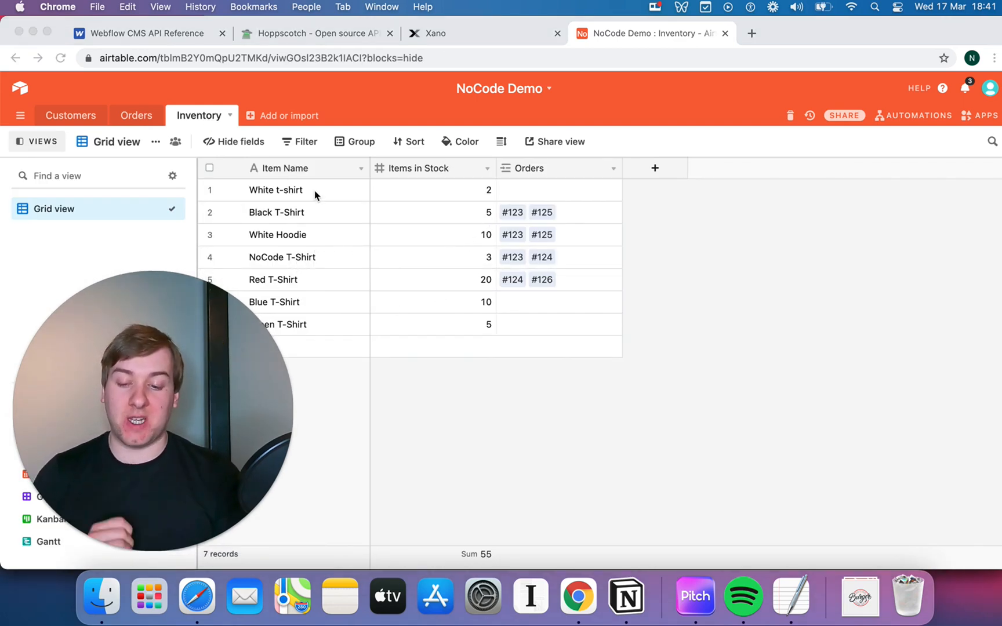
pyautogui.moveTo(144, 127)
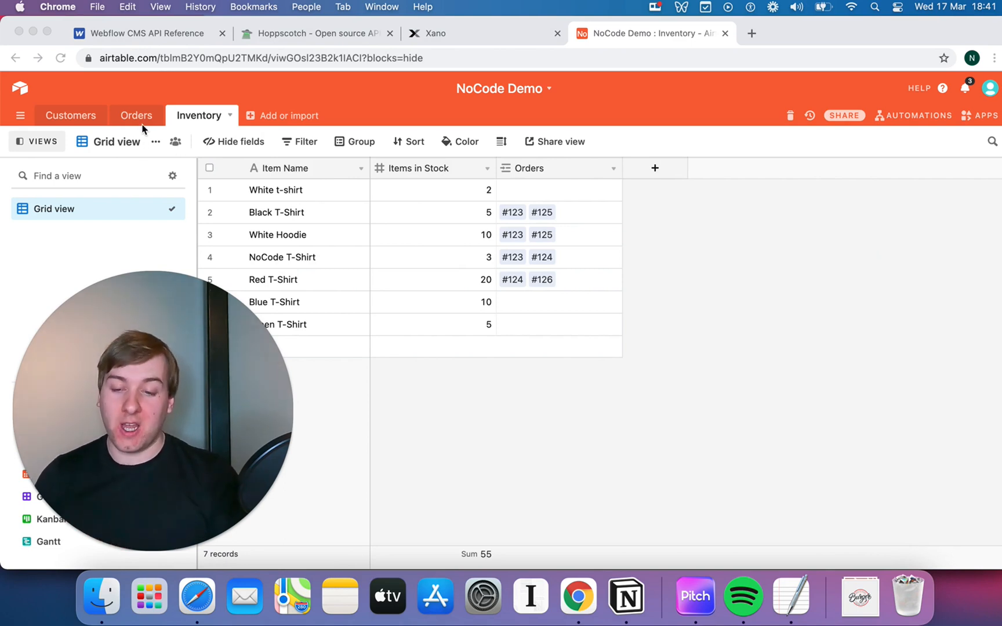
pyautogui.moveTo(392, 106)
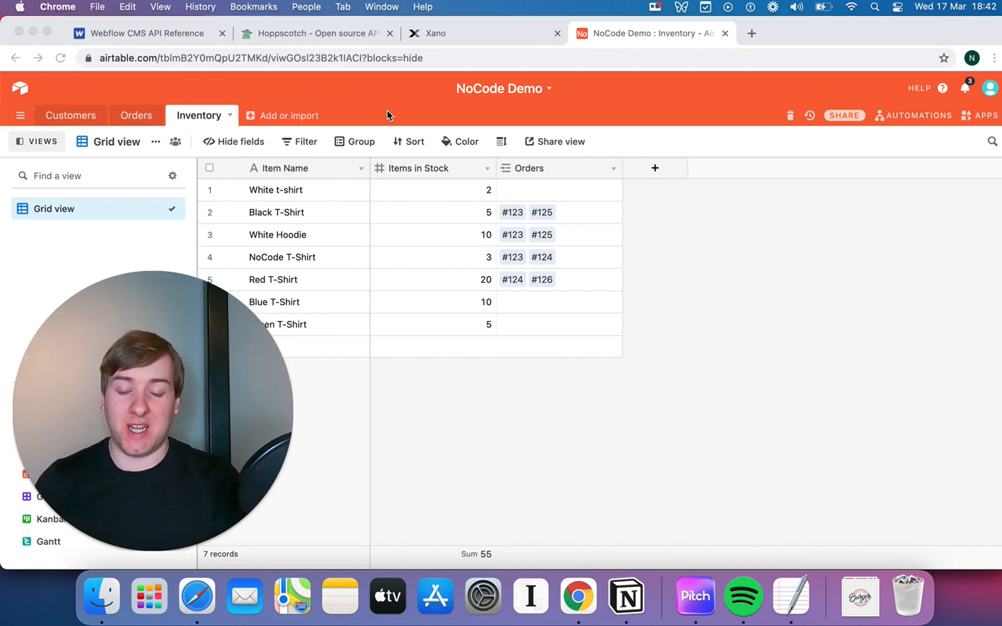
pyautogui.moveTo(557, 163)
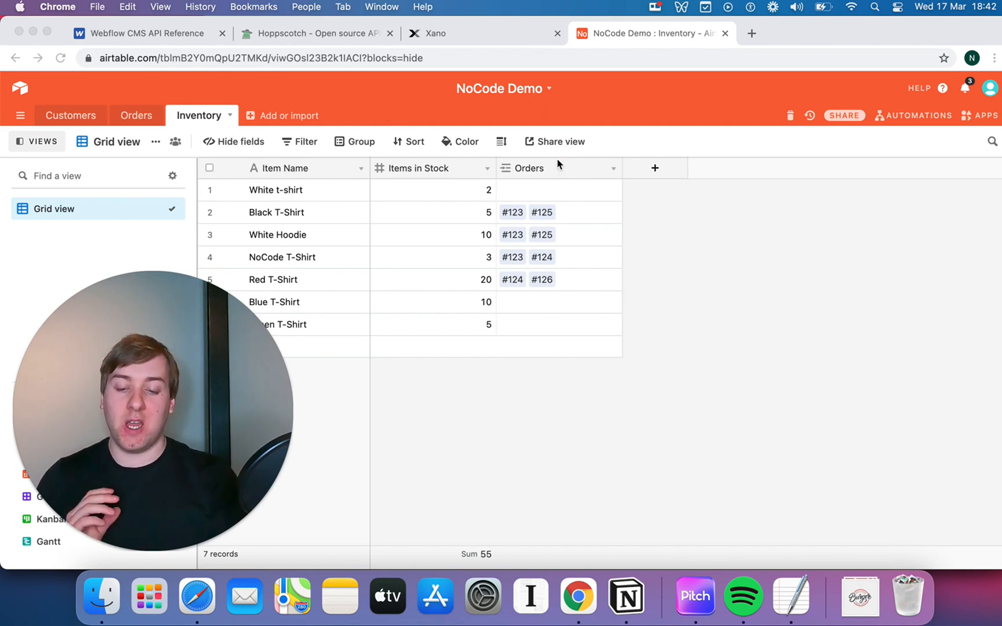
pyautogui.moveTo(612, 168)
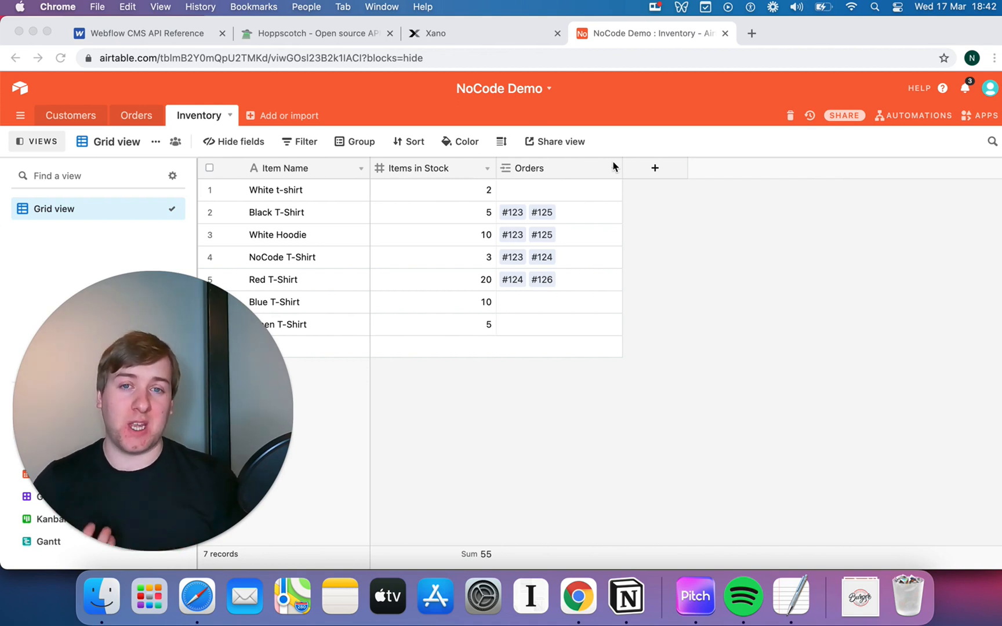
pyautogui.moveTo(657, 238)
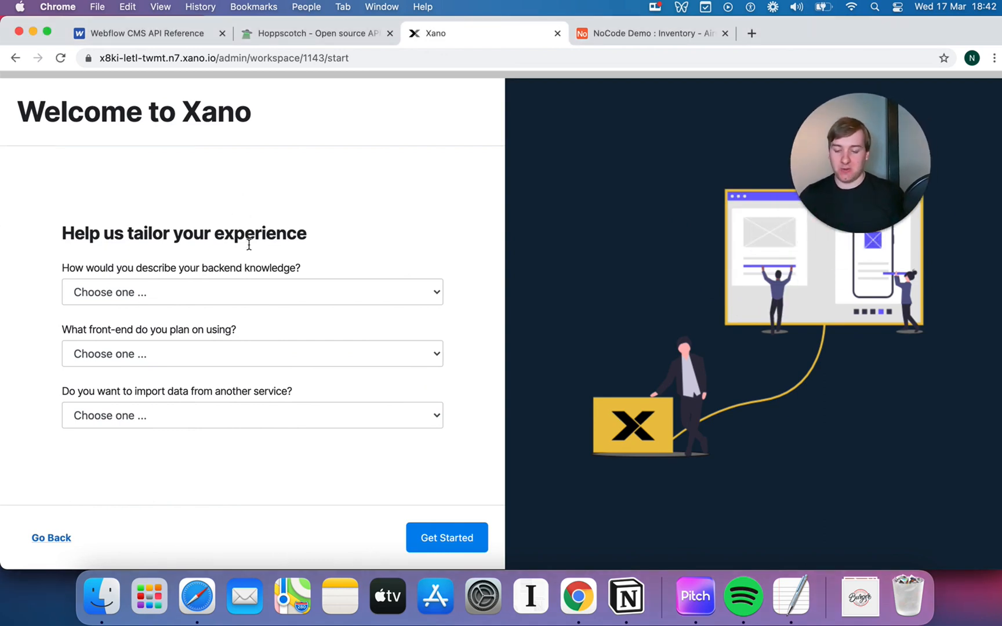
# - Set backend knowledge to Advanced and bring up the data-import choices
pyautogui.click(251, 292)
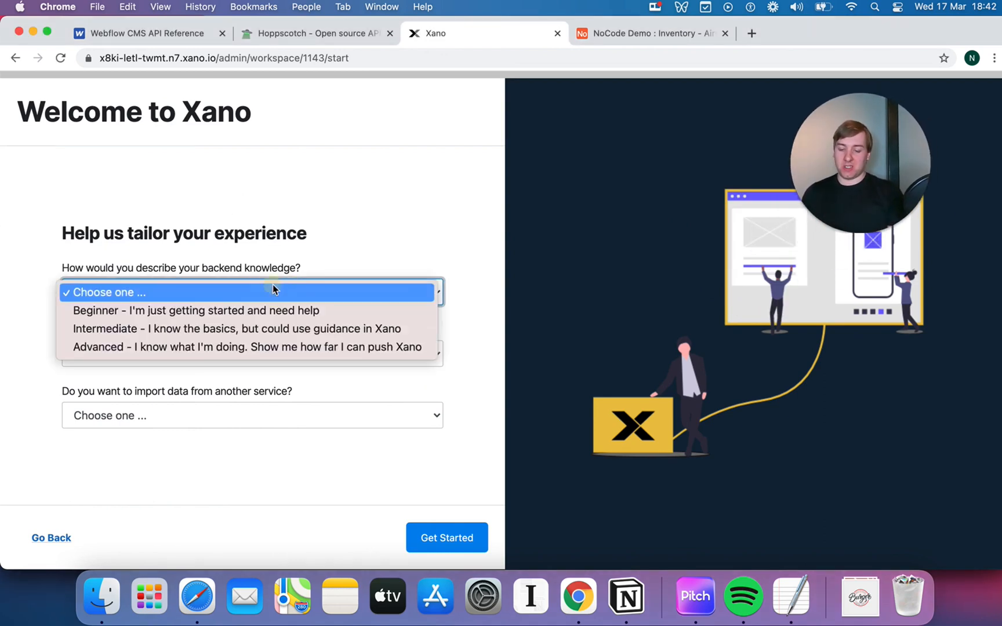
pyautogui.click(246, 346)
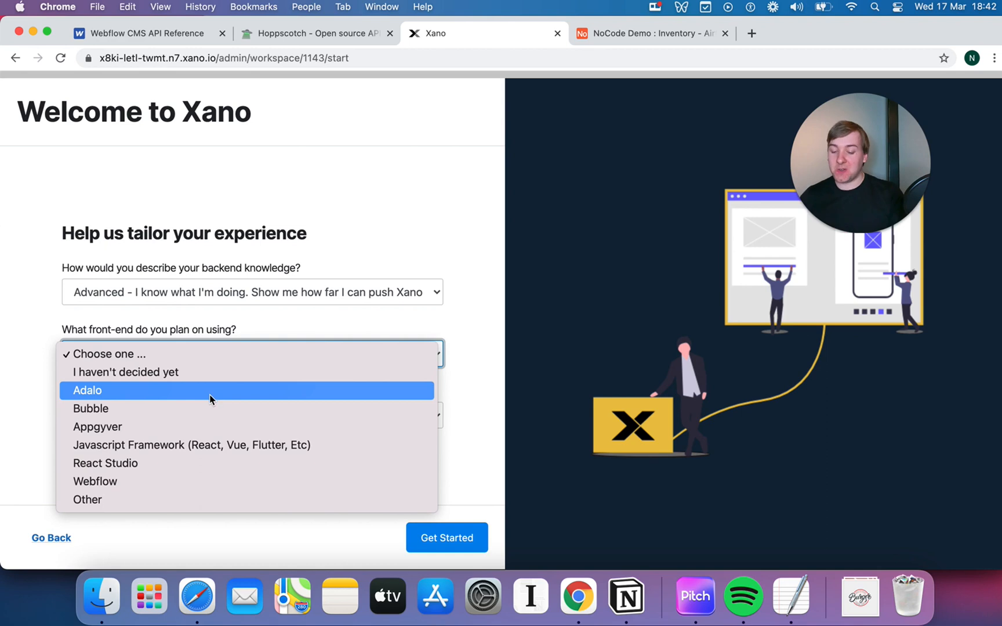
pyautogui.moveTo(143, 393)
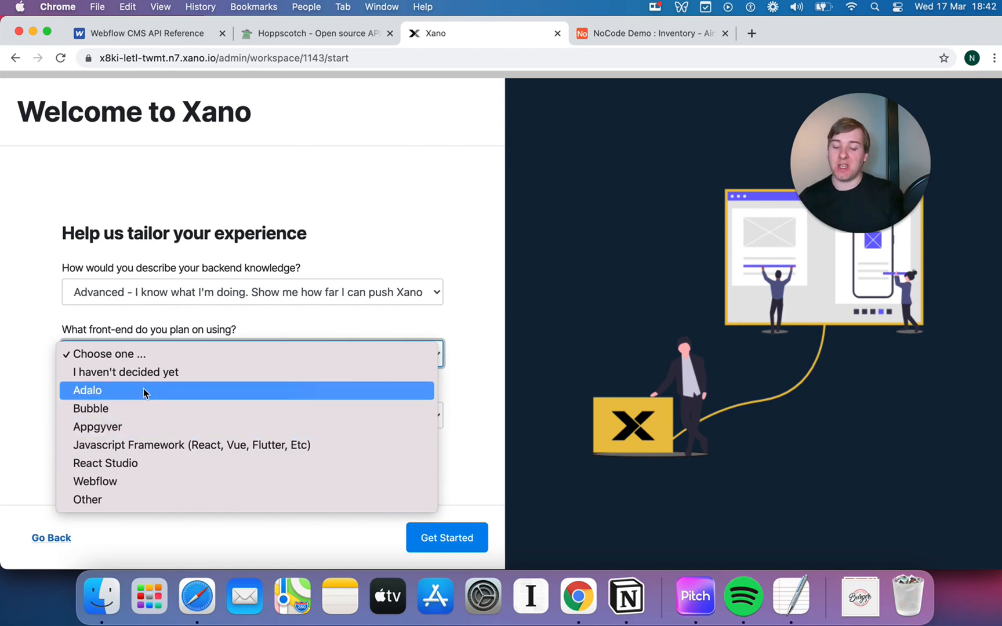
pyautogui.moveTo(127, 440)
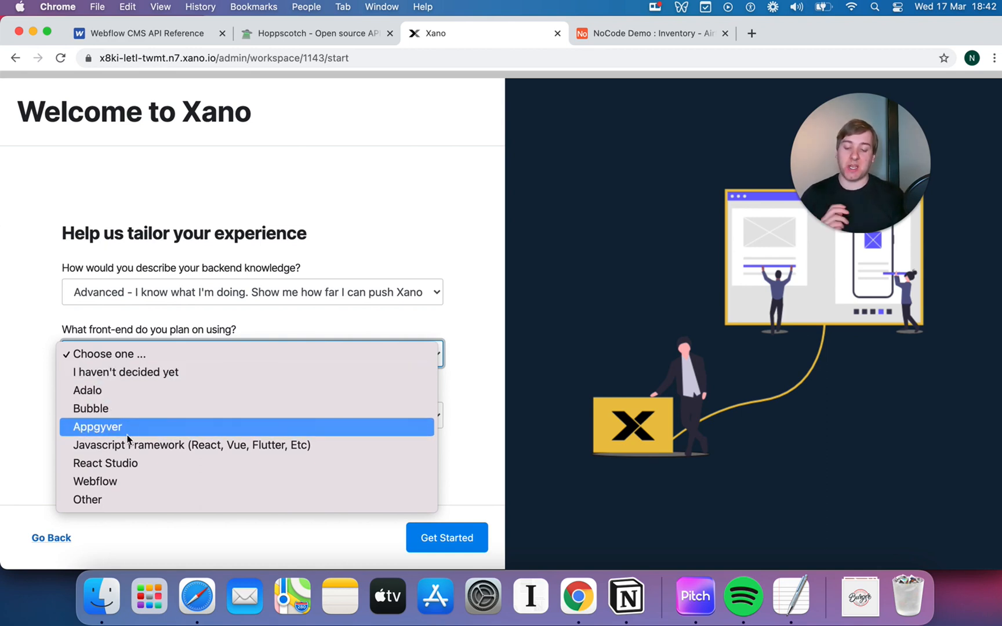
pyautogui.moveTo(144, 391)
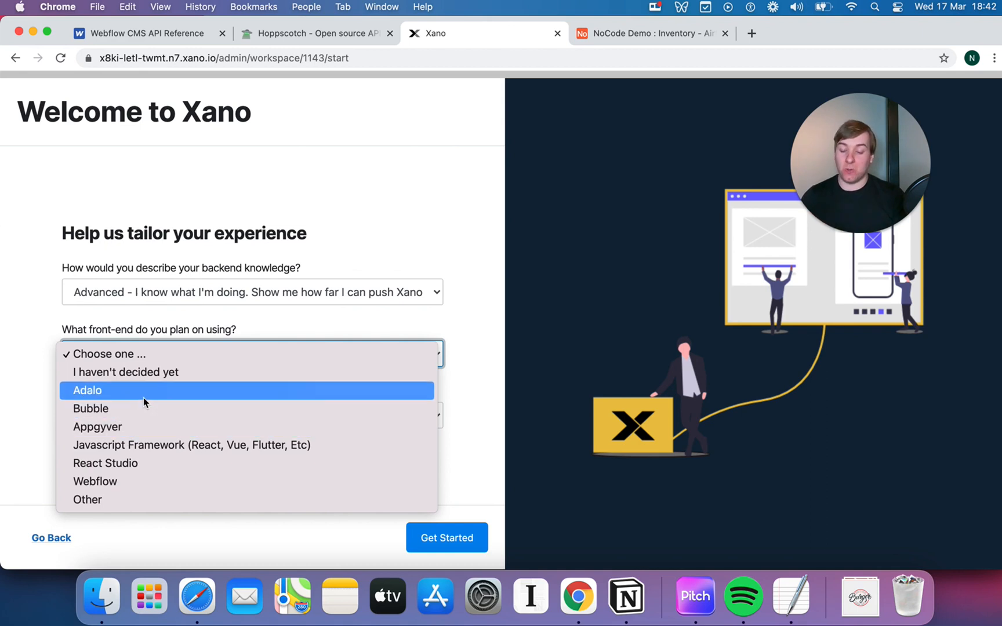
pyautogui.moveTo(128, 463)
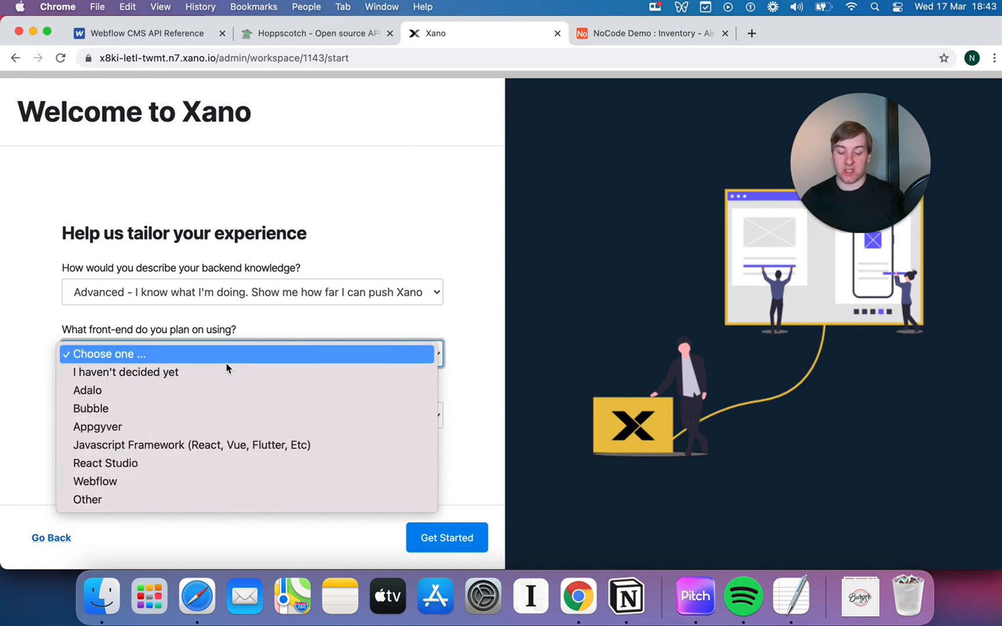
pyautogui.click(125, 372)
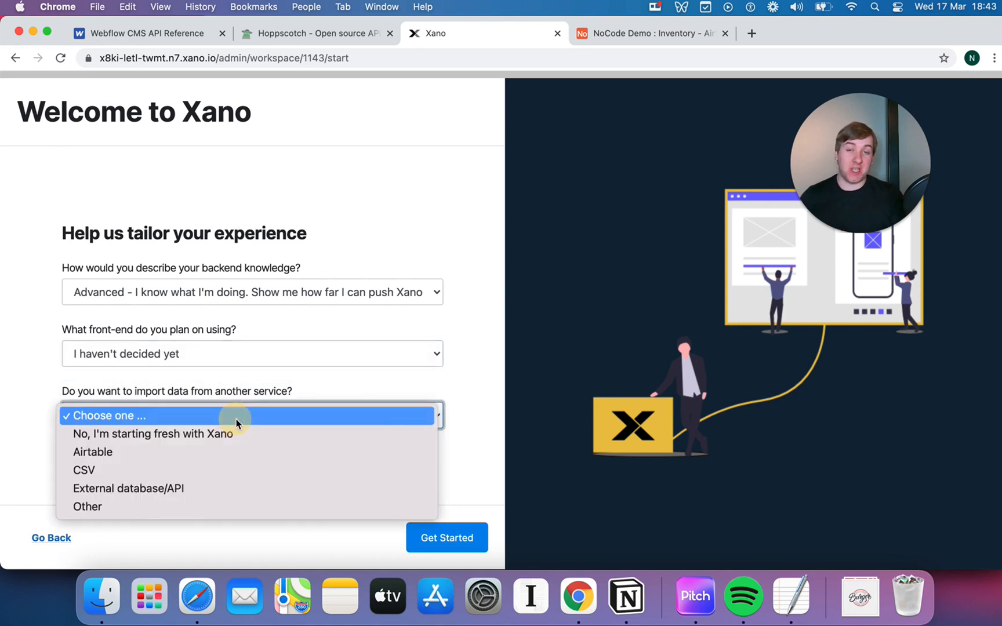
pyautogui.moveTo(220, 471)
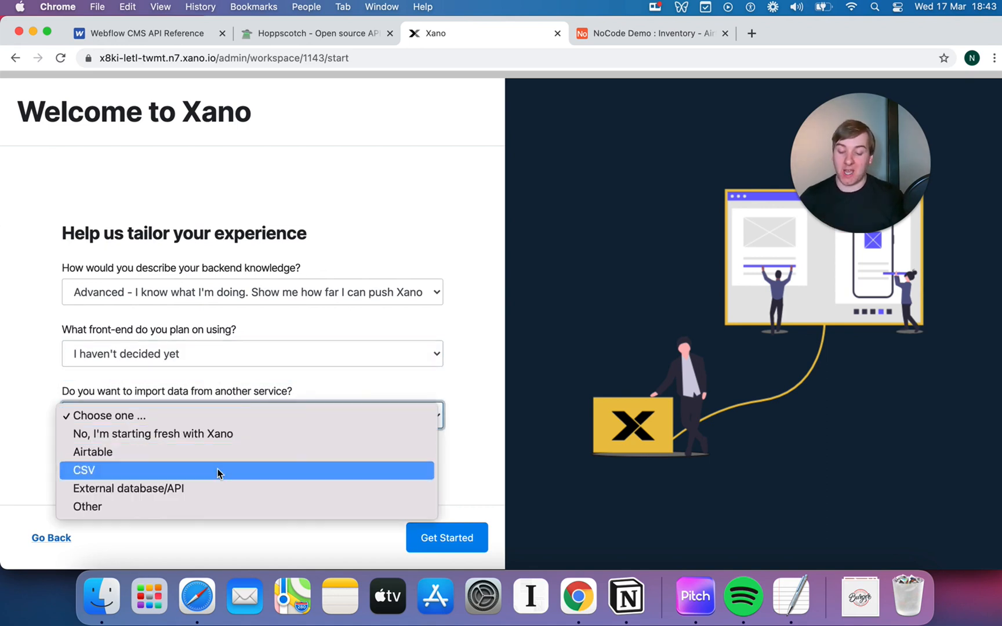
pyautogui.moveTo(169, 488)
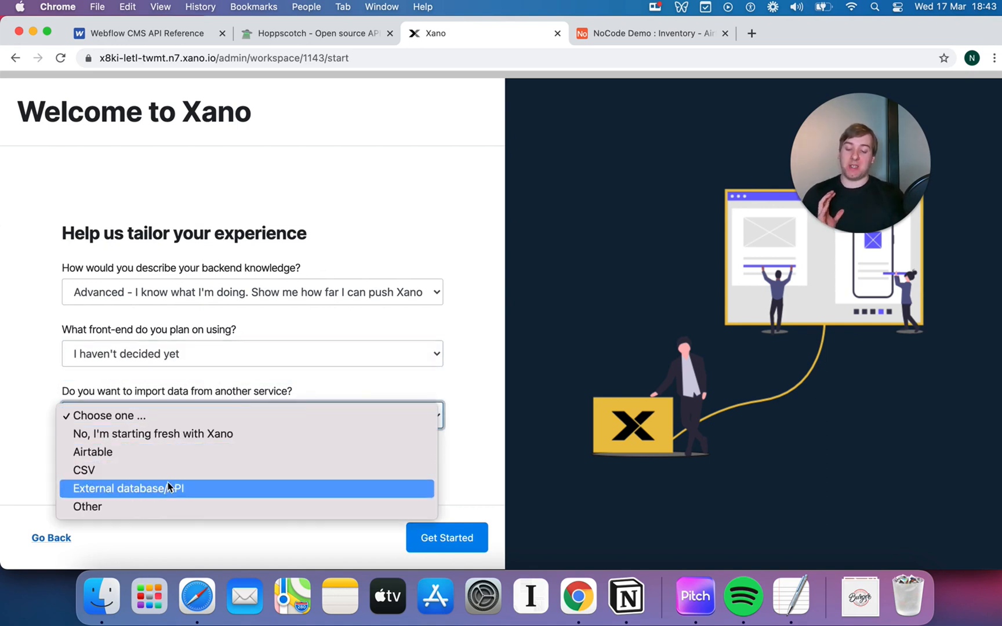
pyautogui.moveTo(163, 451)
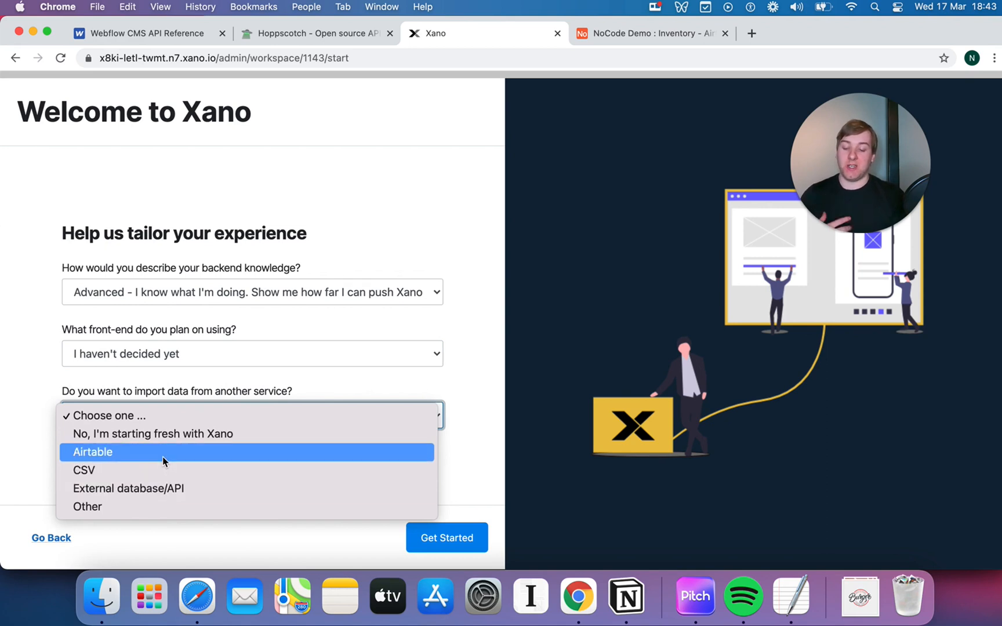
pyautogui.moveTo(106, 475)
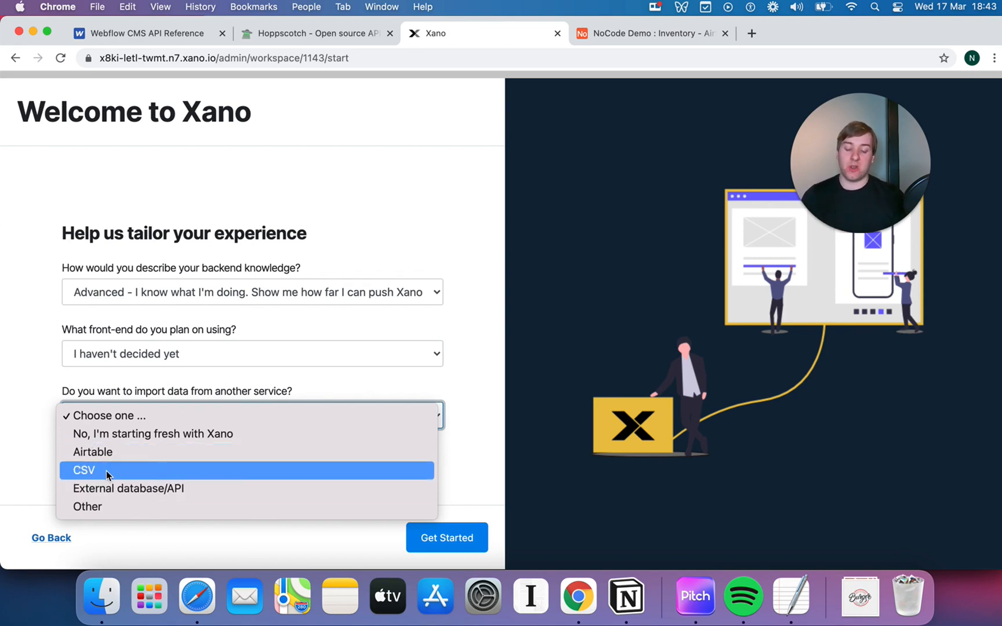
pyautogui.moveTo(139, 451)
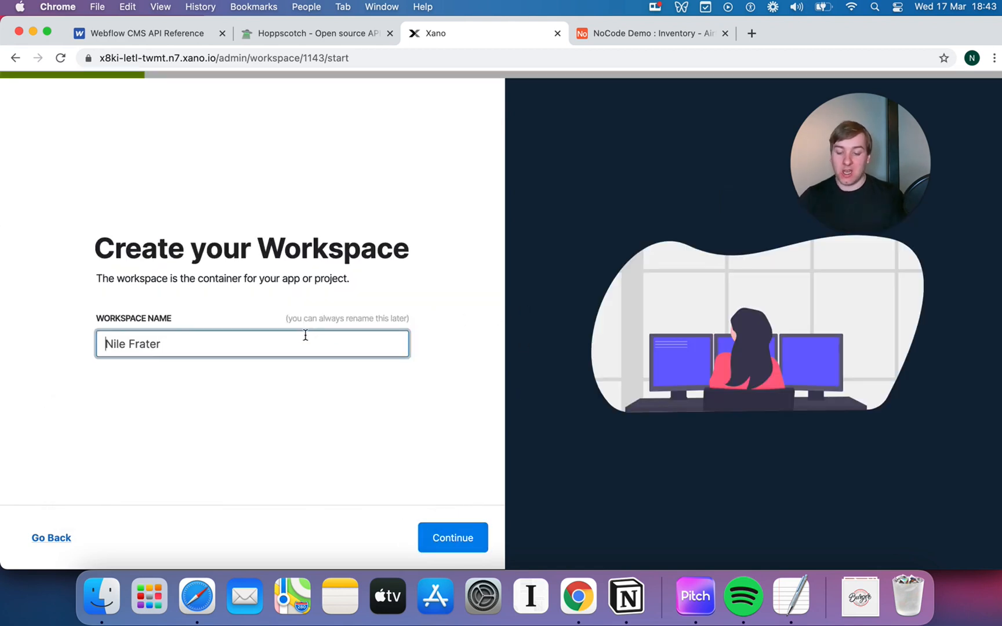
# - Replace the default workspace name with 'NoCod…' and continue
pyautogui.tripleClick(252, 344)
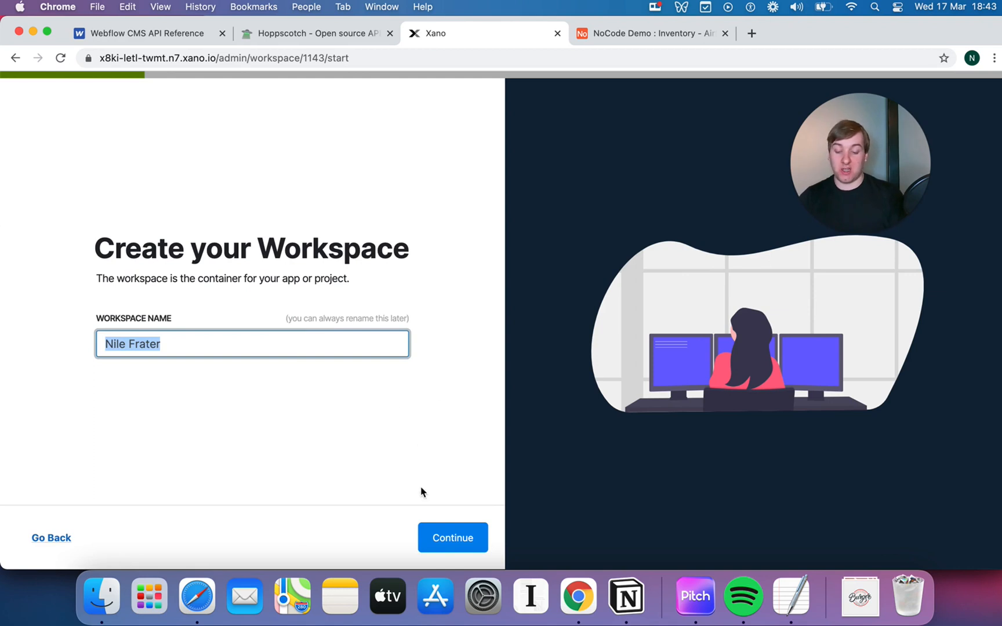
pyautogui.write('NoCod')
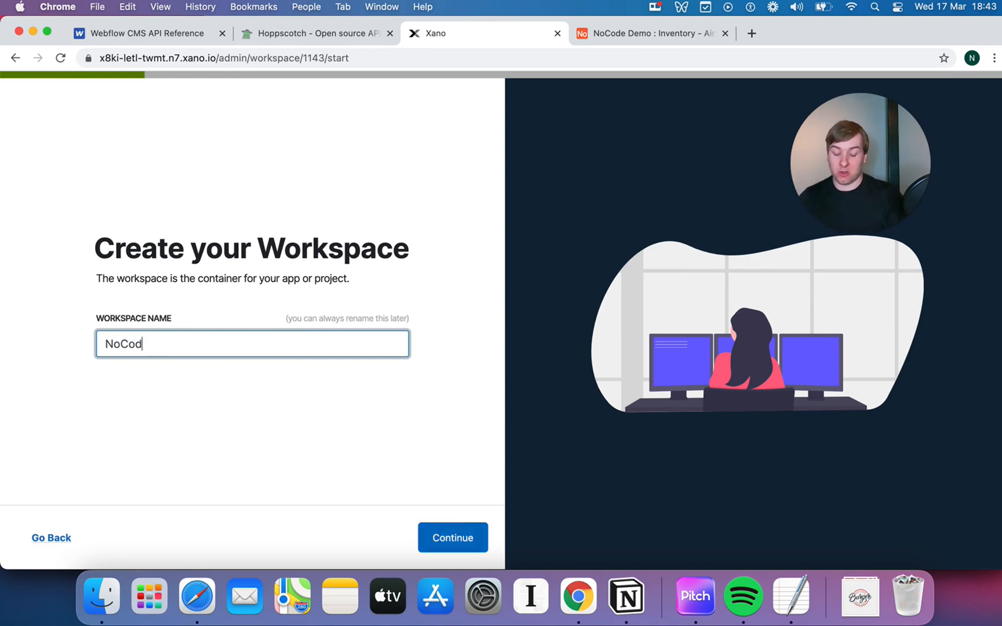
pyautogui.click(452, 537)
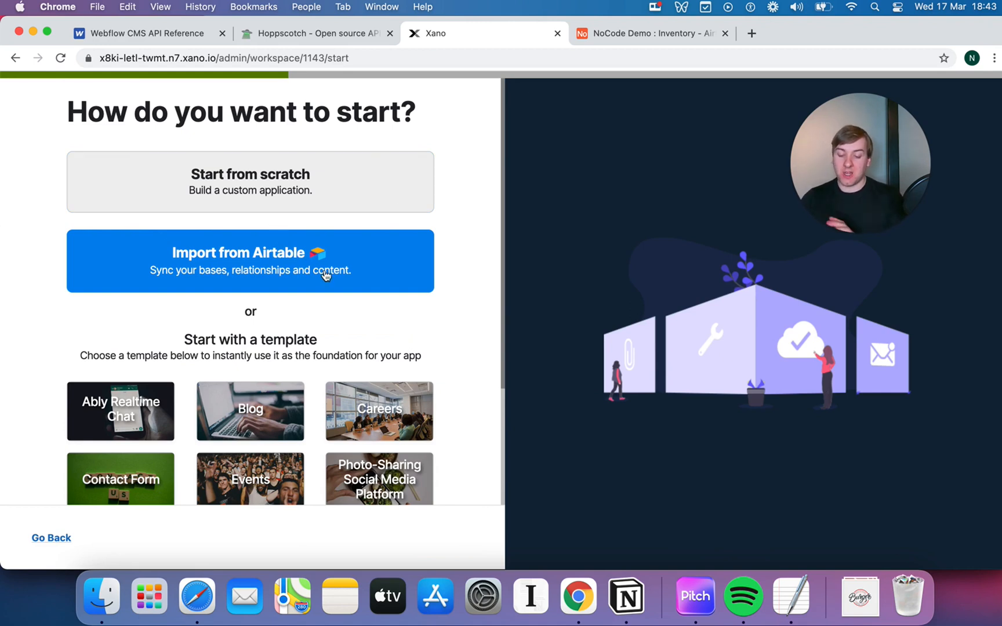
# - Browse the start options and pick Import from Airtable
pyautogui.scroll(-3)
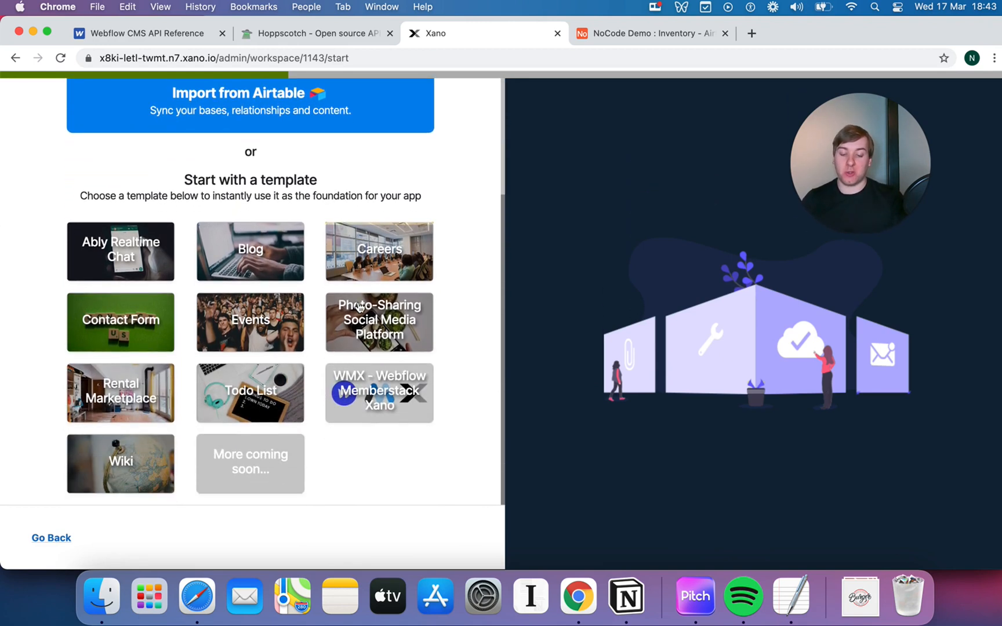
pyautogui.scroll(3)
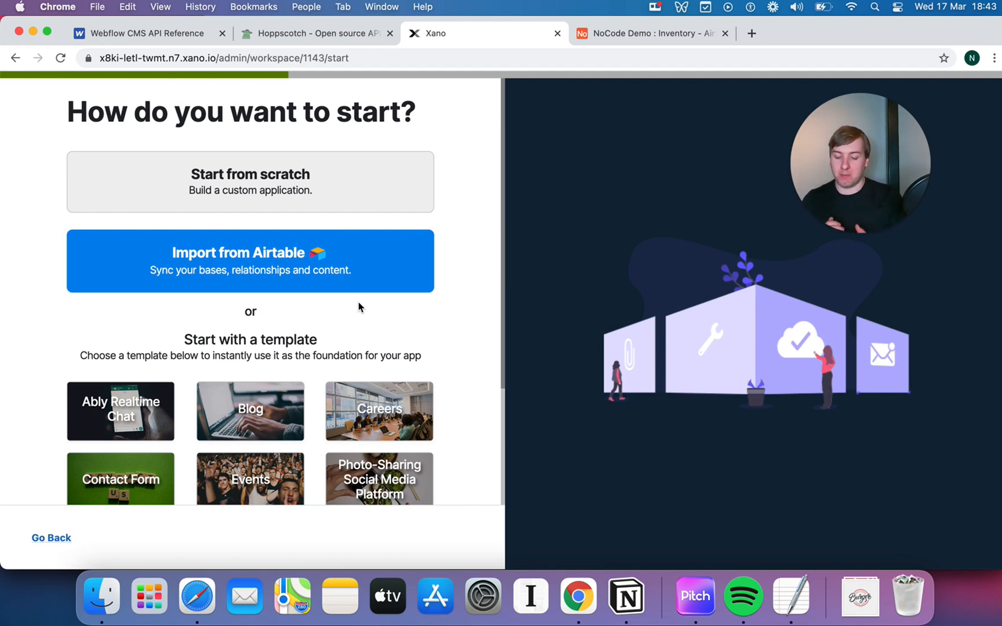
pyautogui.scroll(-3)
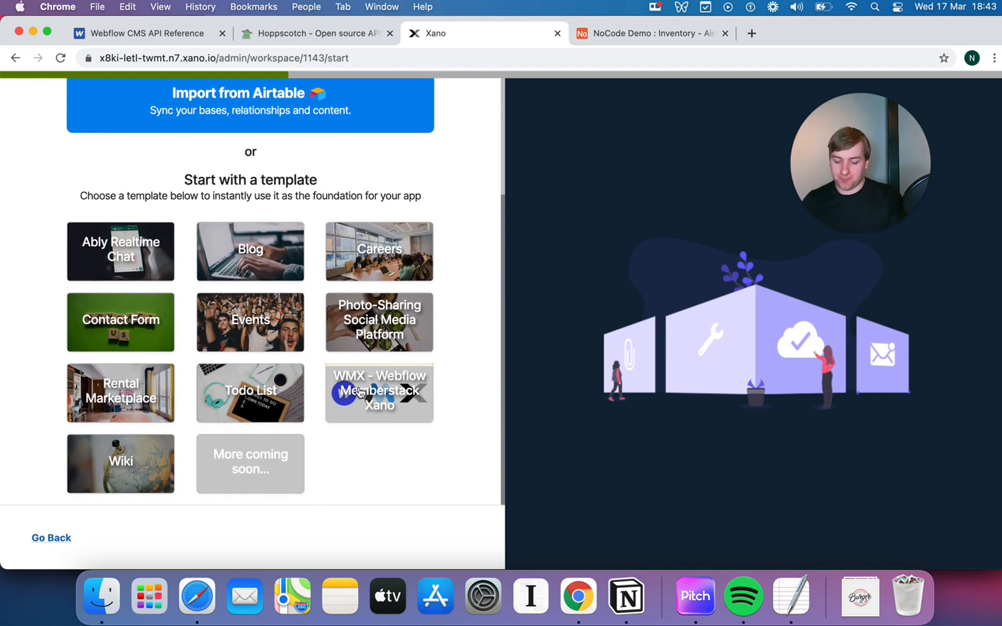
pyautogui.scroll(3)
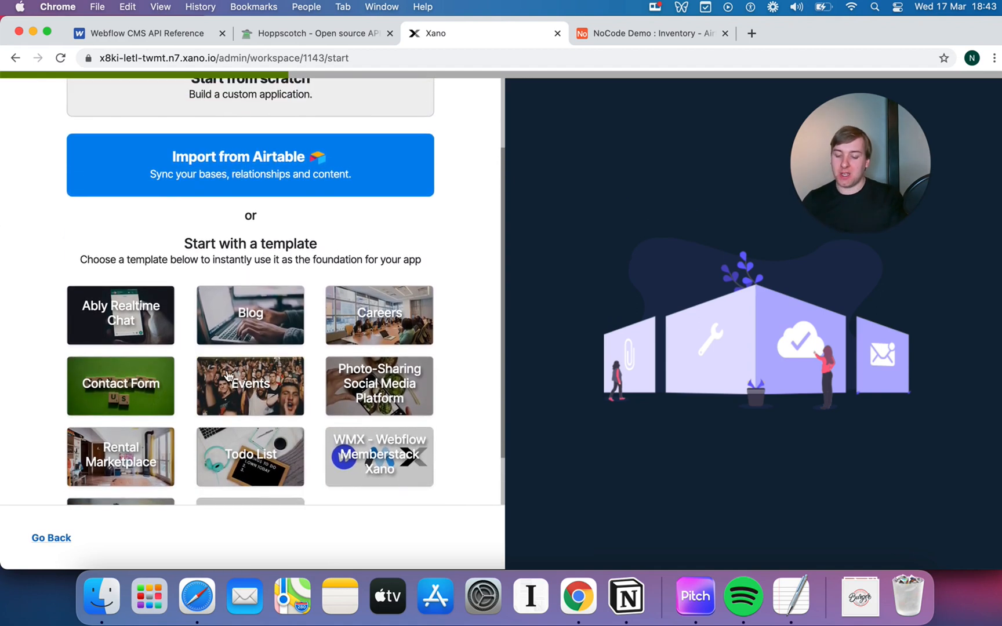
pyautogui.scroll(3)
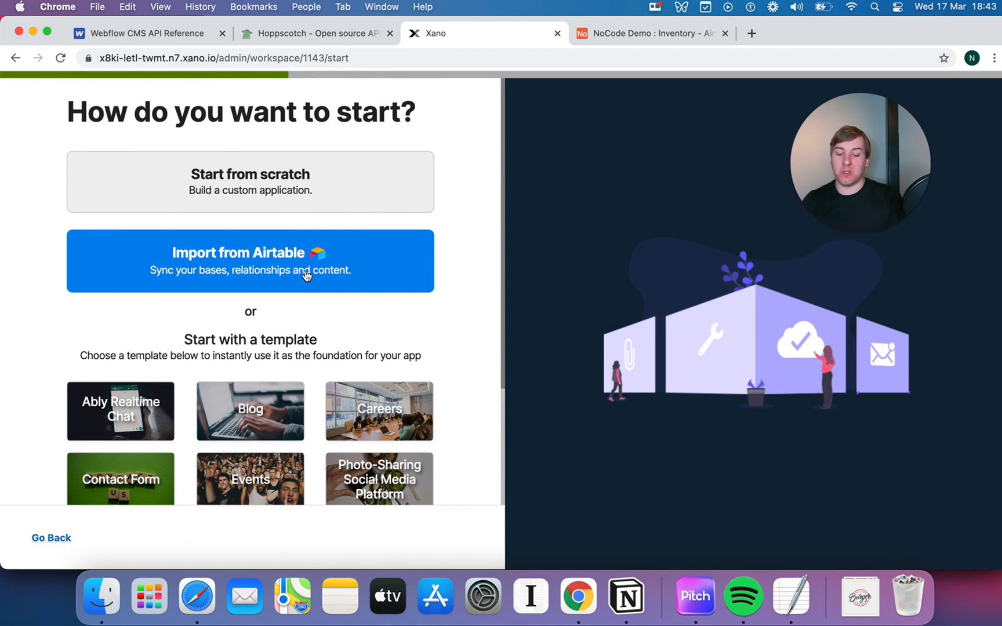
pyautogui.click(249, 261)
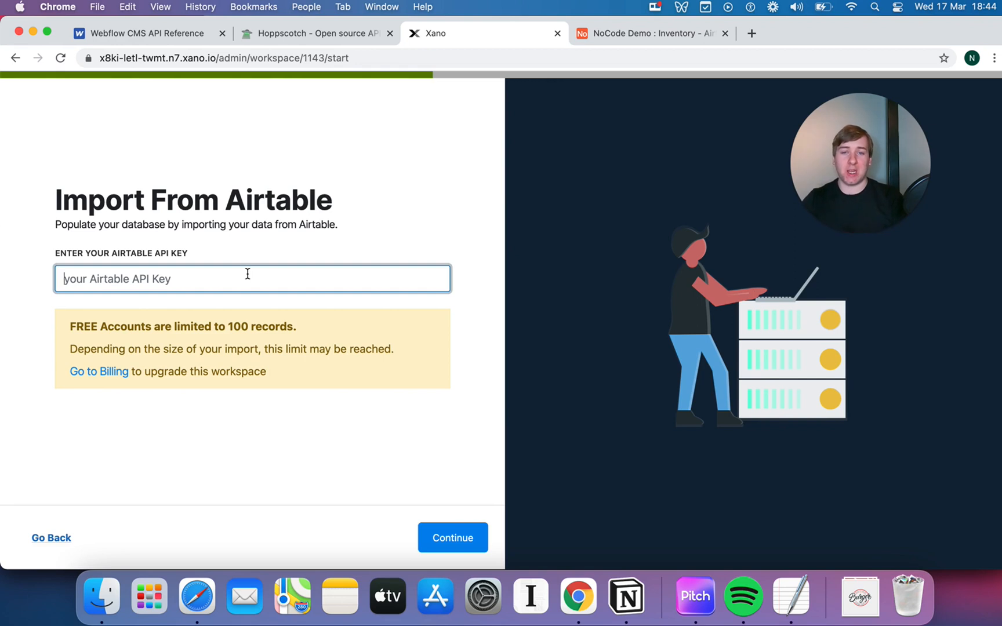
pyautogui.moveTo(333, 268)
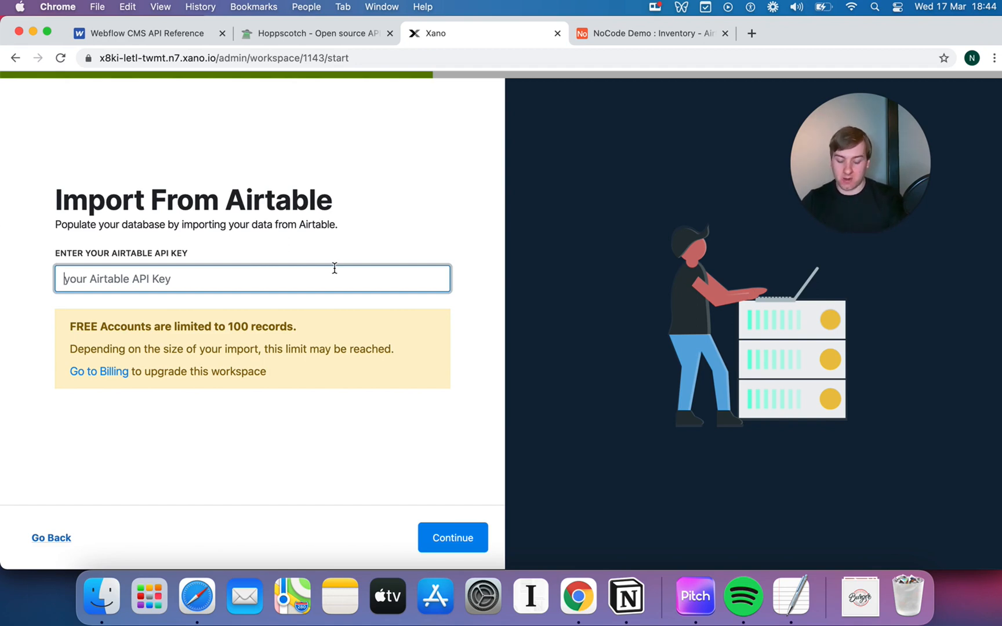
# - Submit the Airtable API key so the base's tables are listed
pyautogui.click(452, 537)
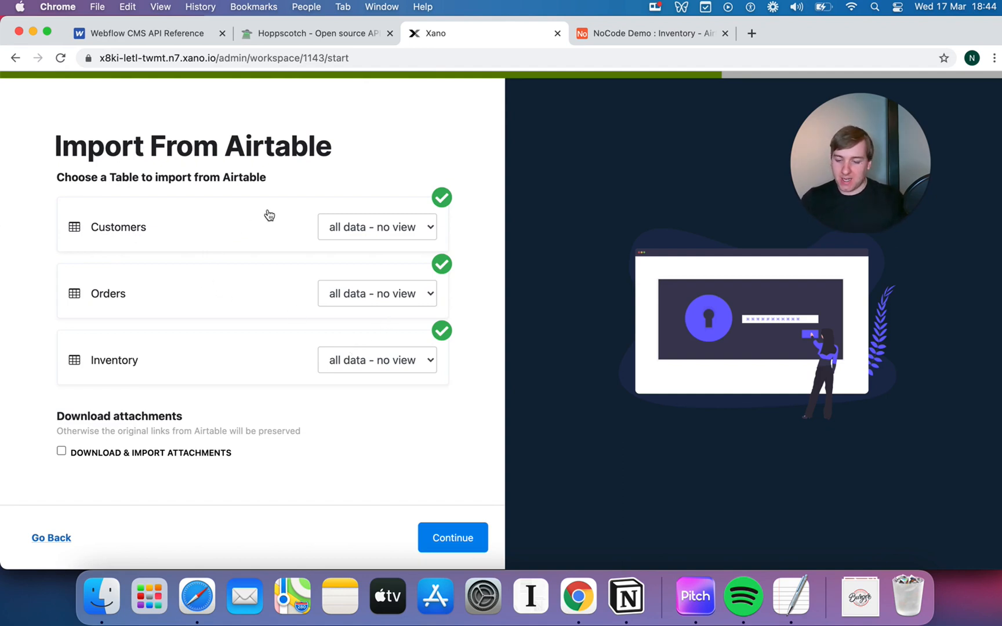
pyautogui.moveTo(251, 194)
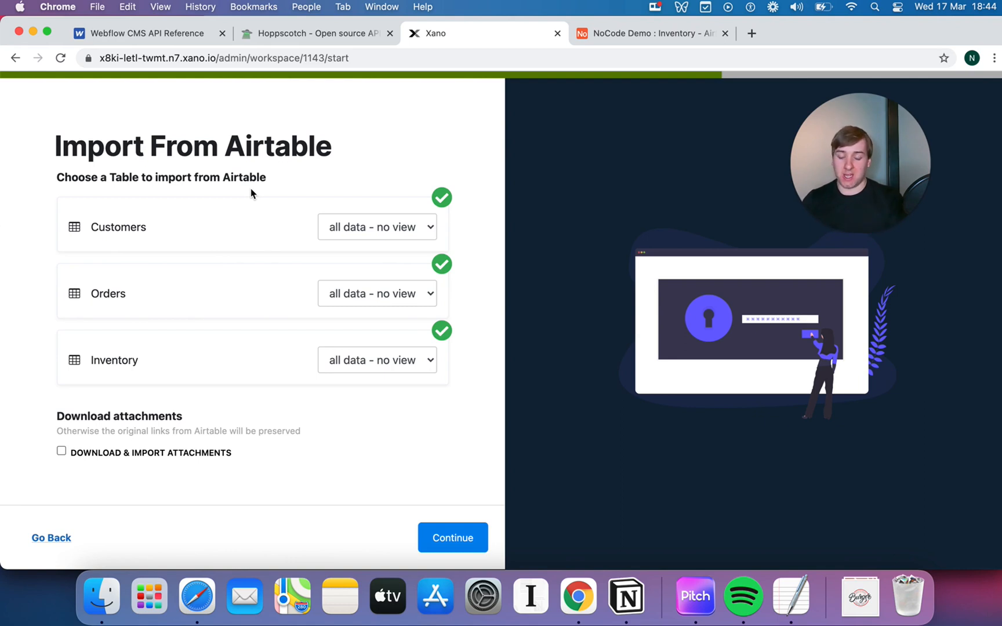
pyautogui.moveTo(212, 217)
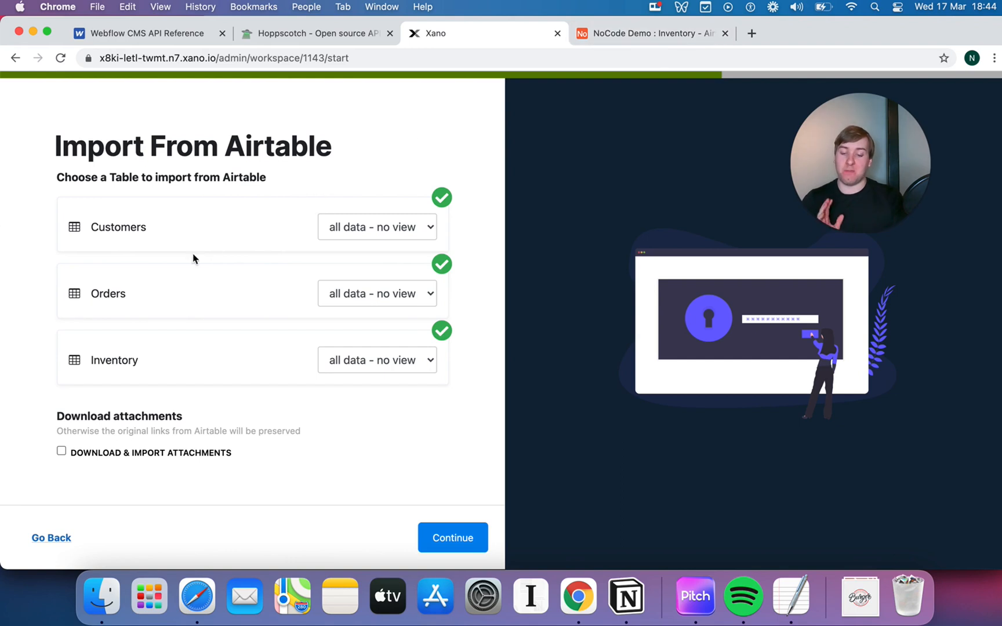
pyautogui.moveTo(553, 103)
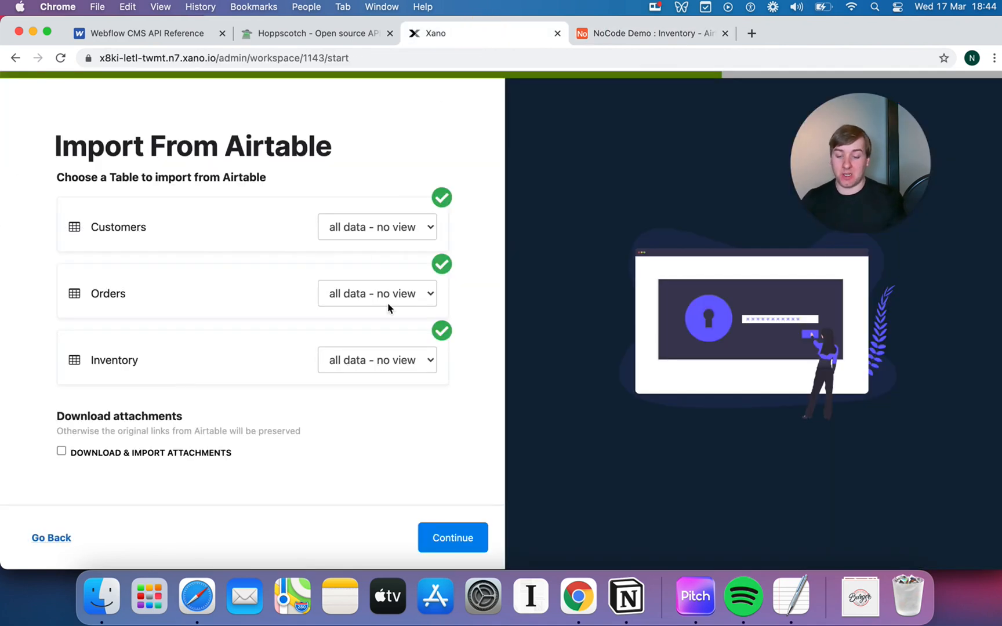
# - Import all three tables with 'all data - no view' and browse the extension categories
pyautogui.click(377, 359)
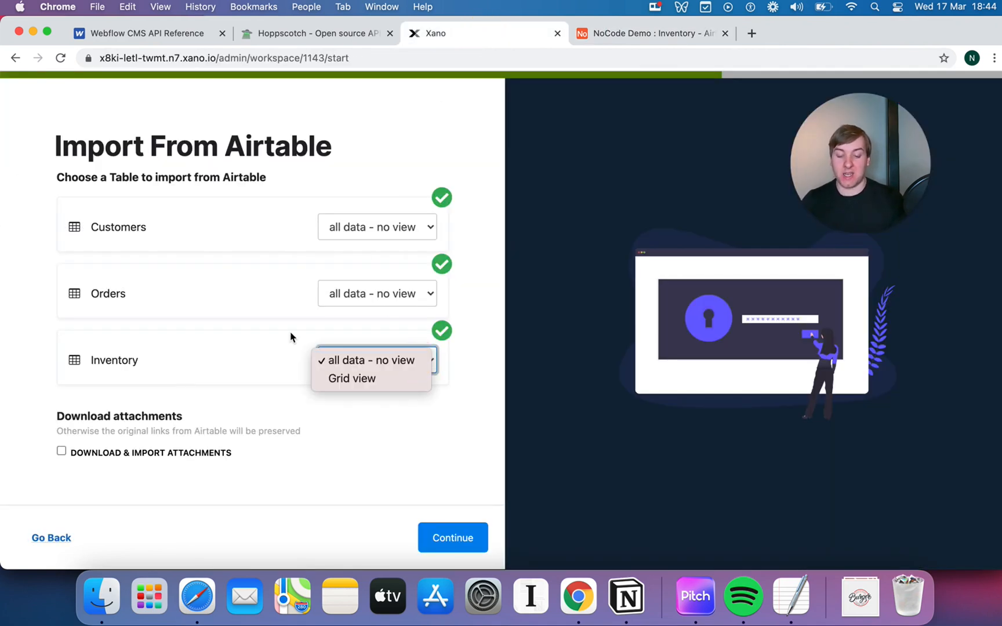
pyautogui.click(451, 537)
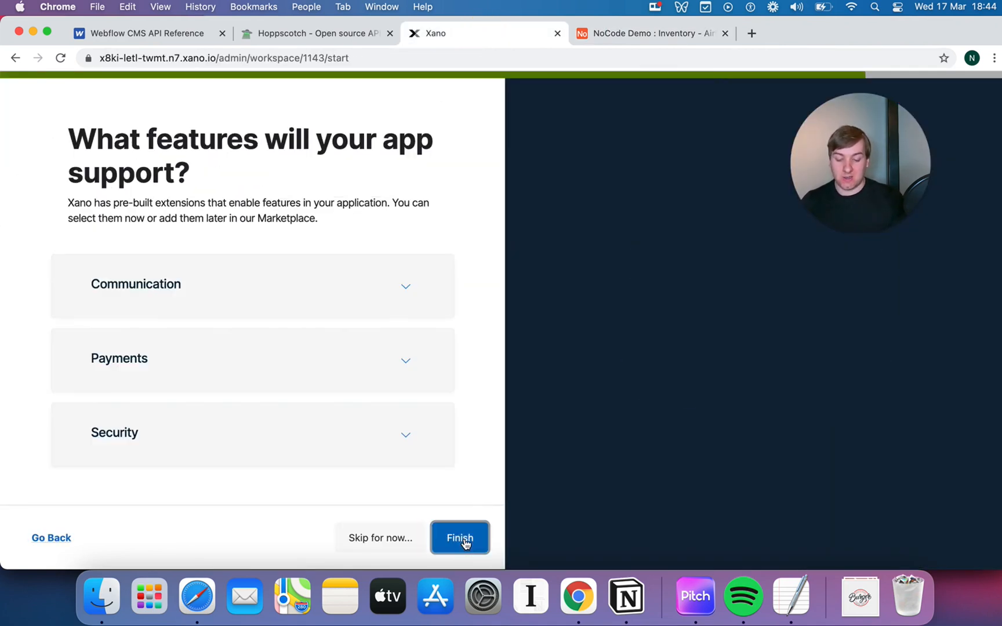
pyautogui.moveTo(378, 296)
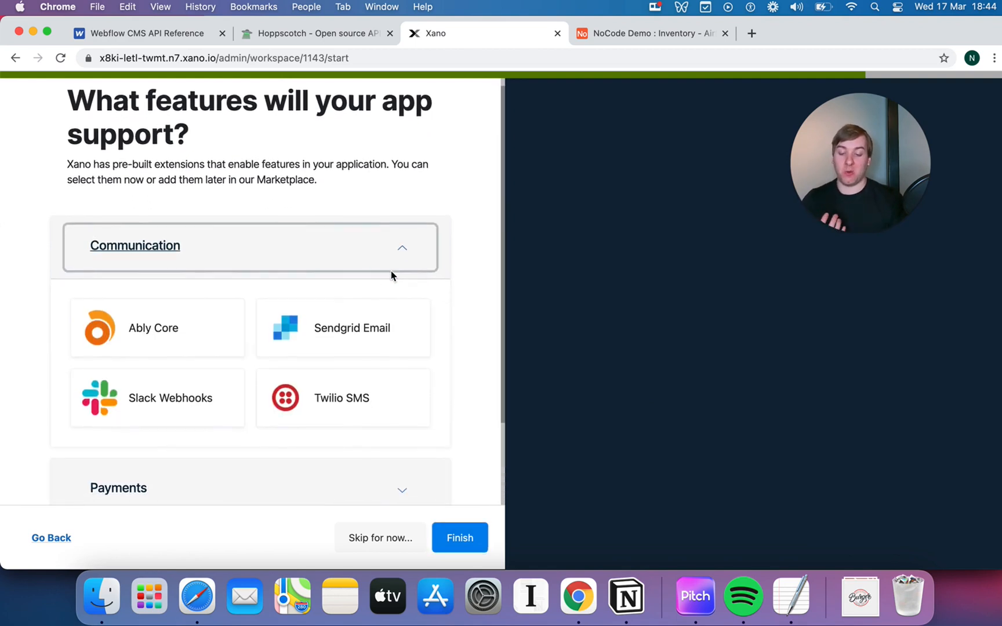
pyautogui.scroll(-3)
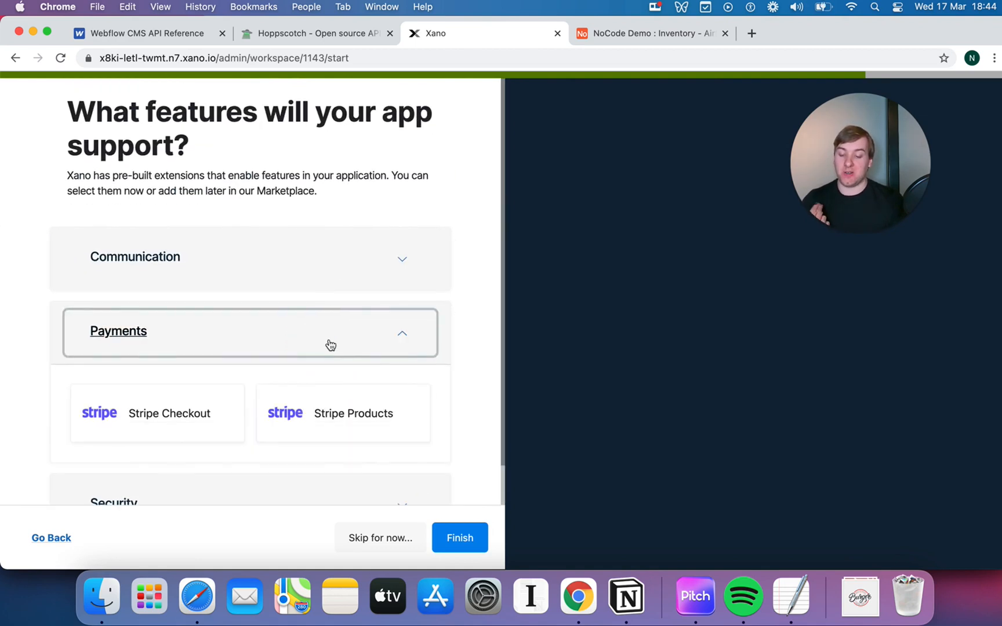
pyautogui.click(331, 344)
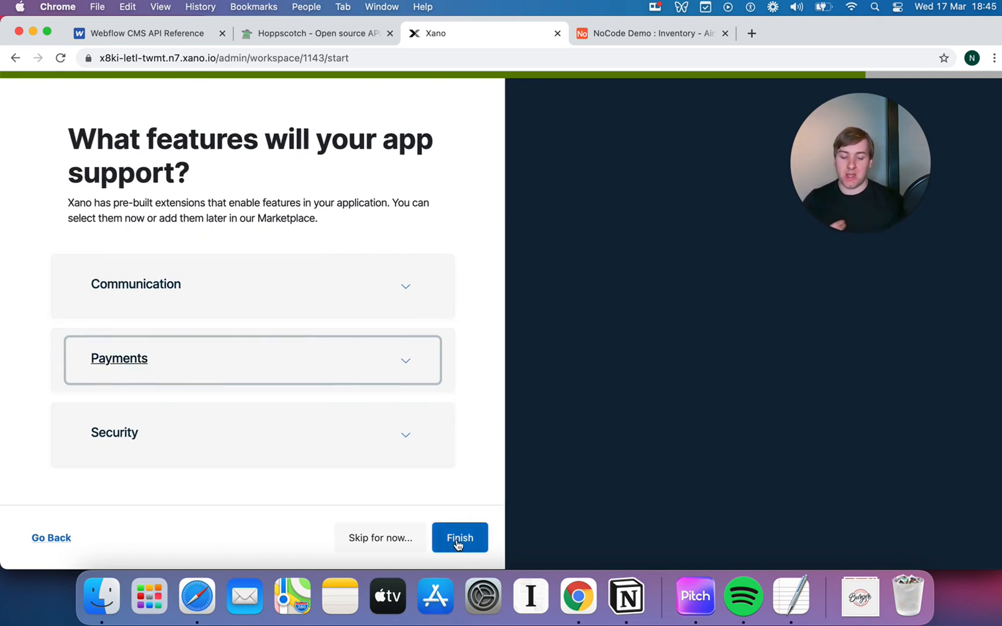
# - Finish onboarding without extensions, then view the API page and the database table list
pyautogui.click(458, 537)
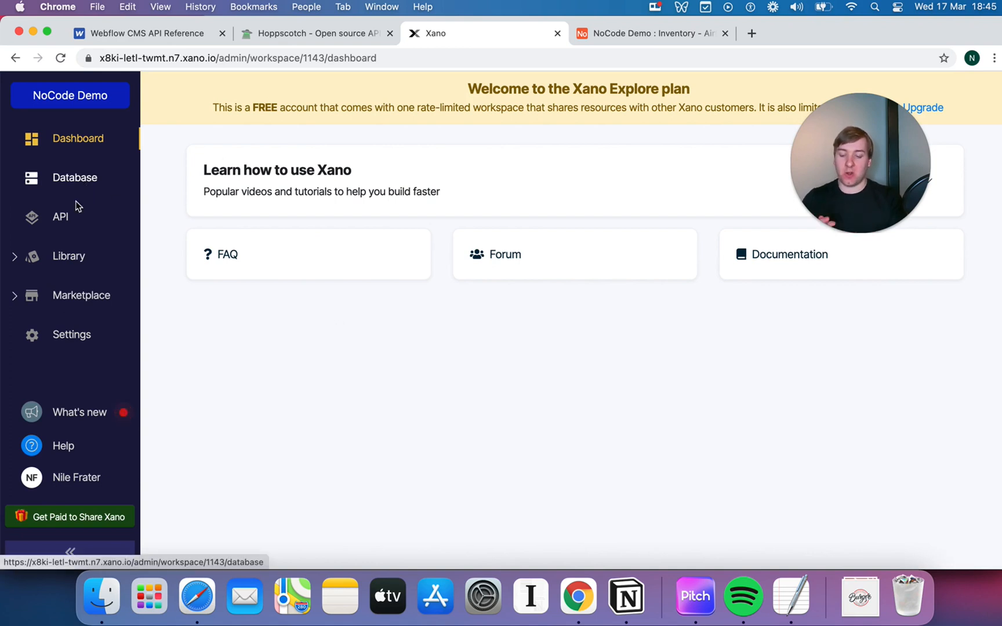
pyautogui.click(60, 217)
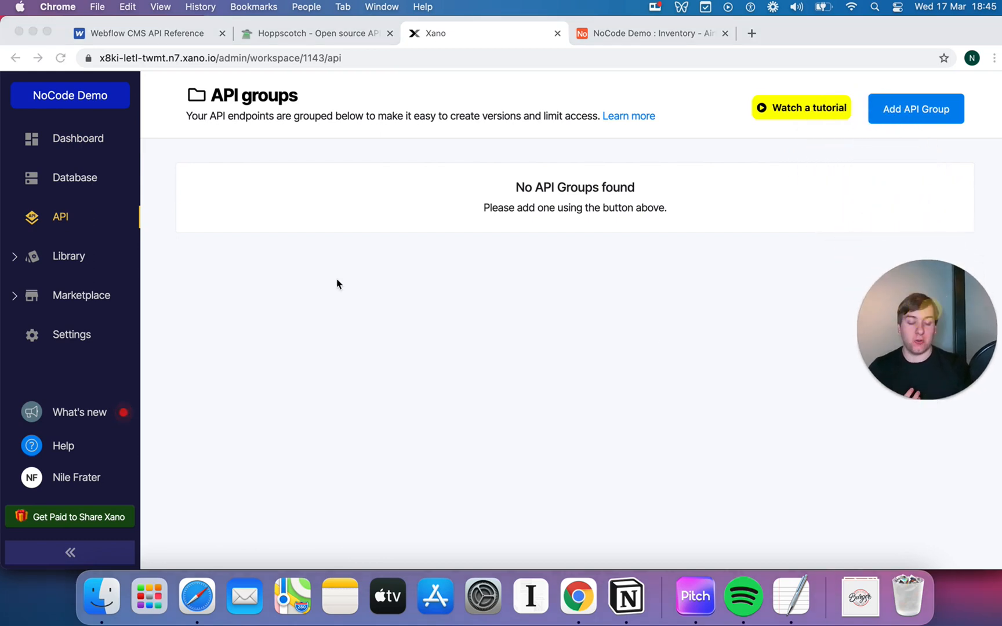
pyautogui.moveTo(81, 187)
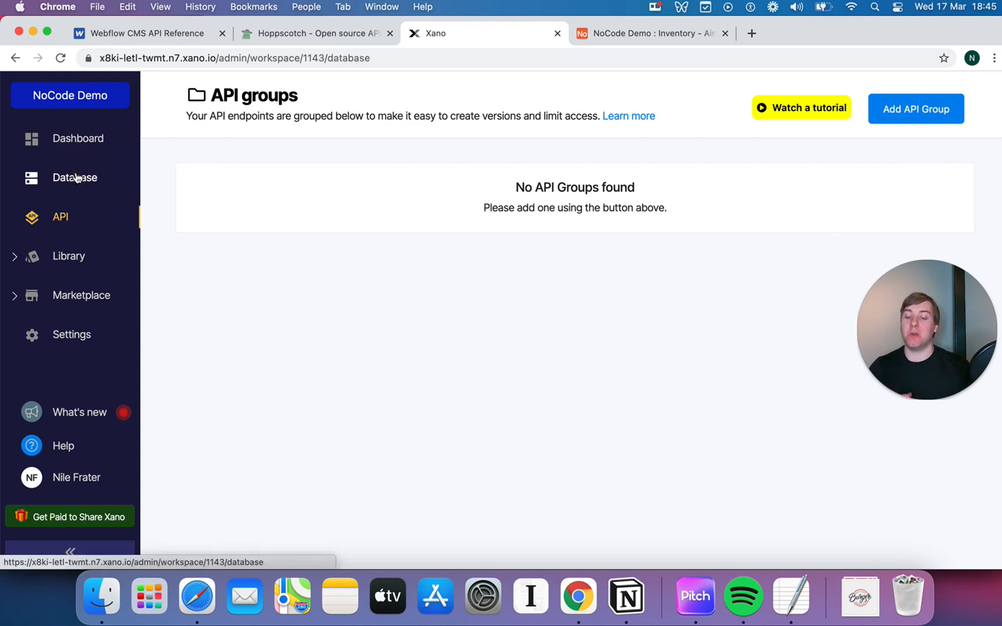
pyautogui.click(75, 177)
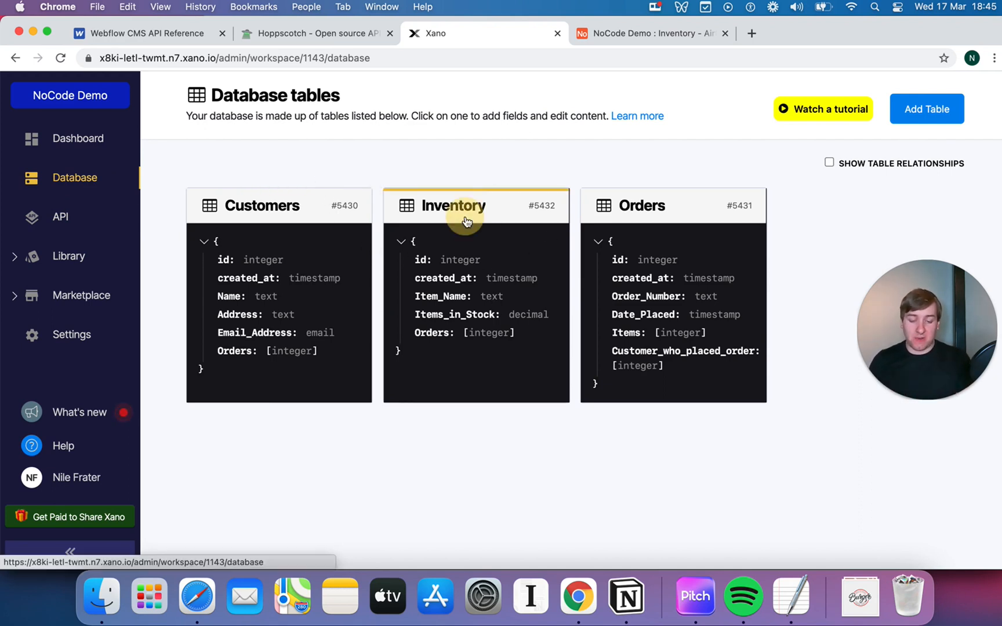
# - Compare the imported Inventory and Customers tables with Airtable, then reopen Inventory
pyautogui.click(455, 205)
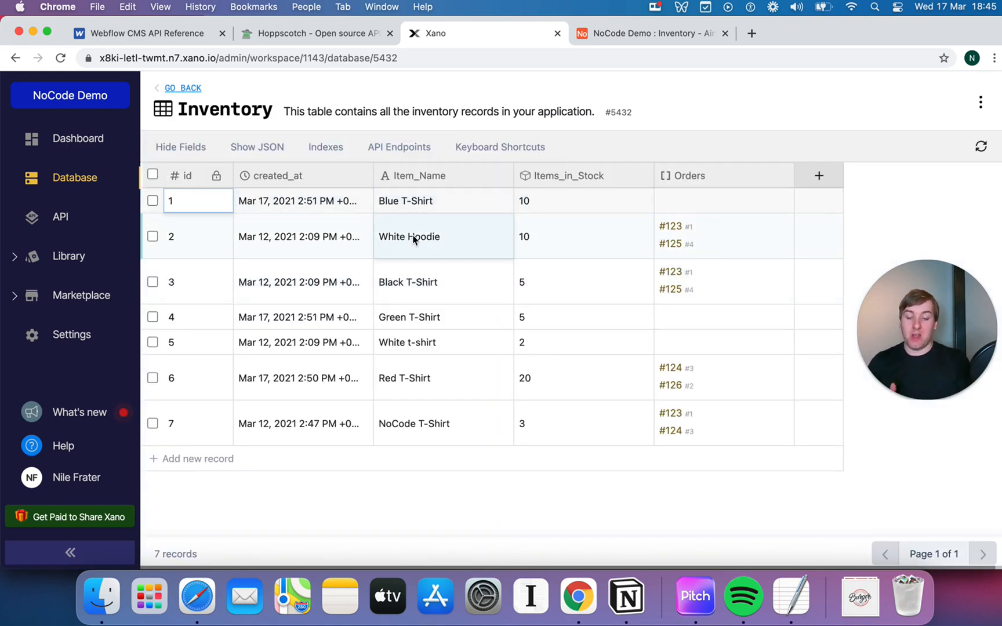
pyautogui.moveTo(452, 257)
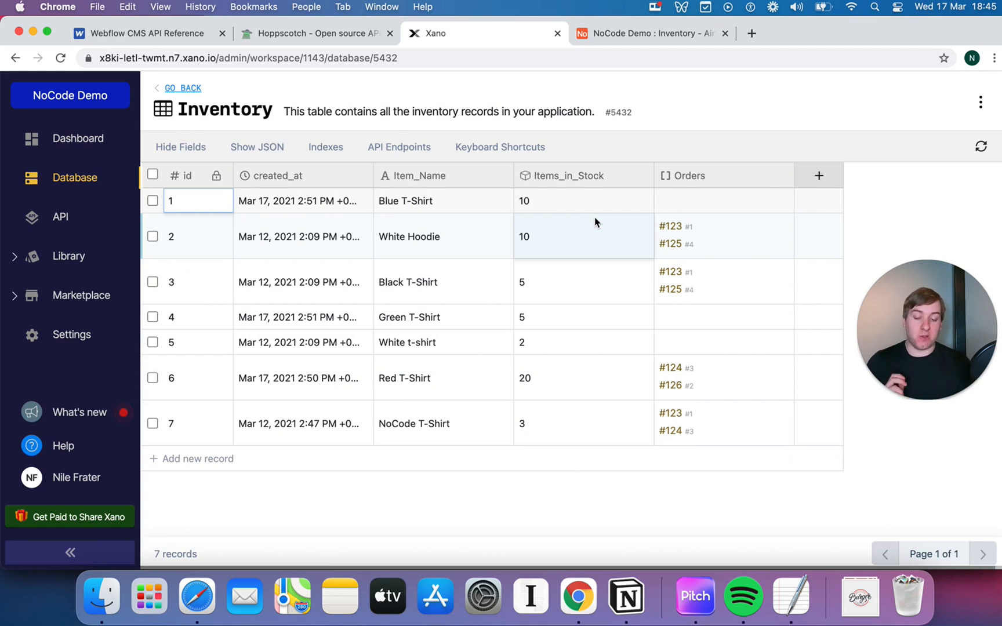
pyautogui.moveTo(751, 251)
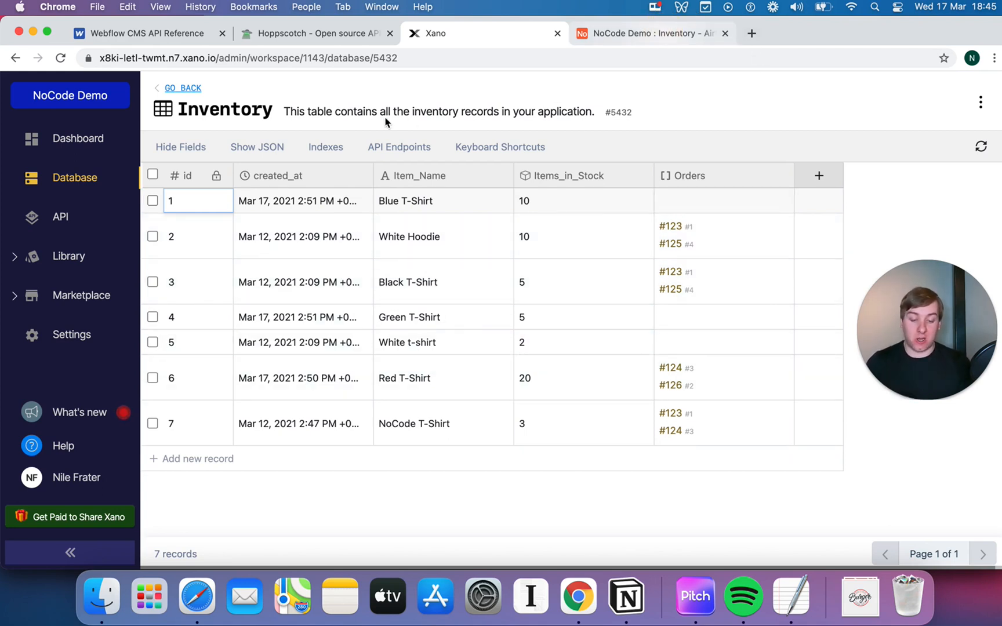
pyautogui.click(652, 33)
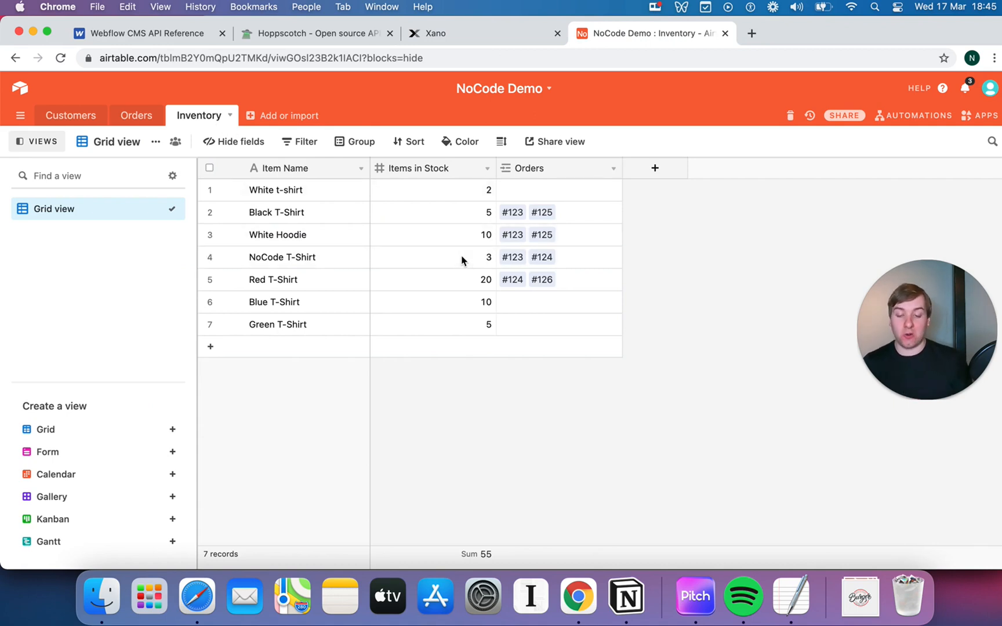
pyautogui.moveTo(538, 108)
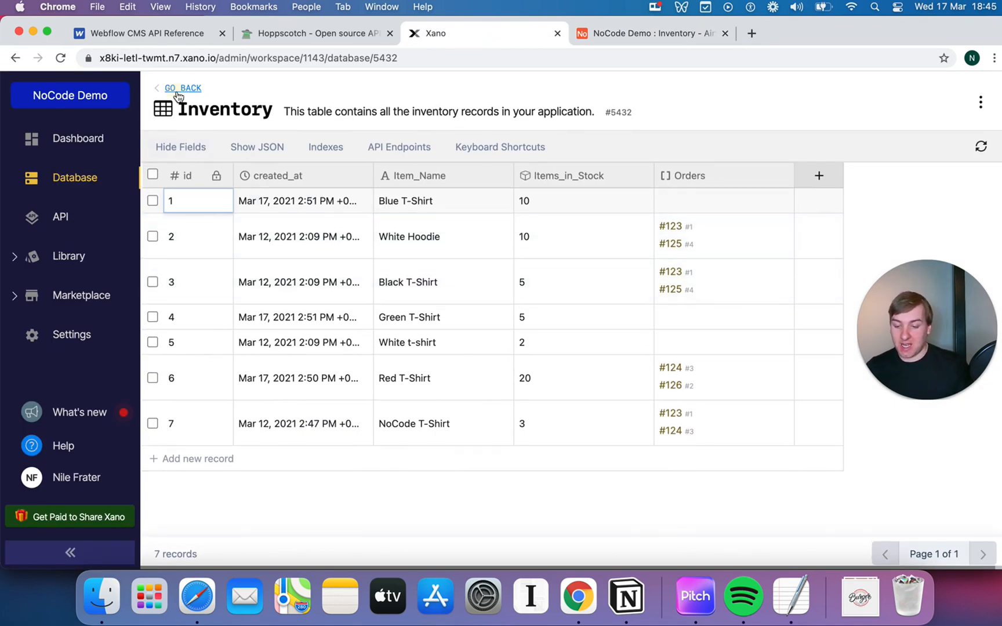
pyautogui.click(182, 87)
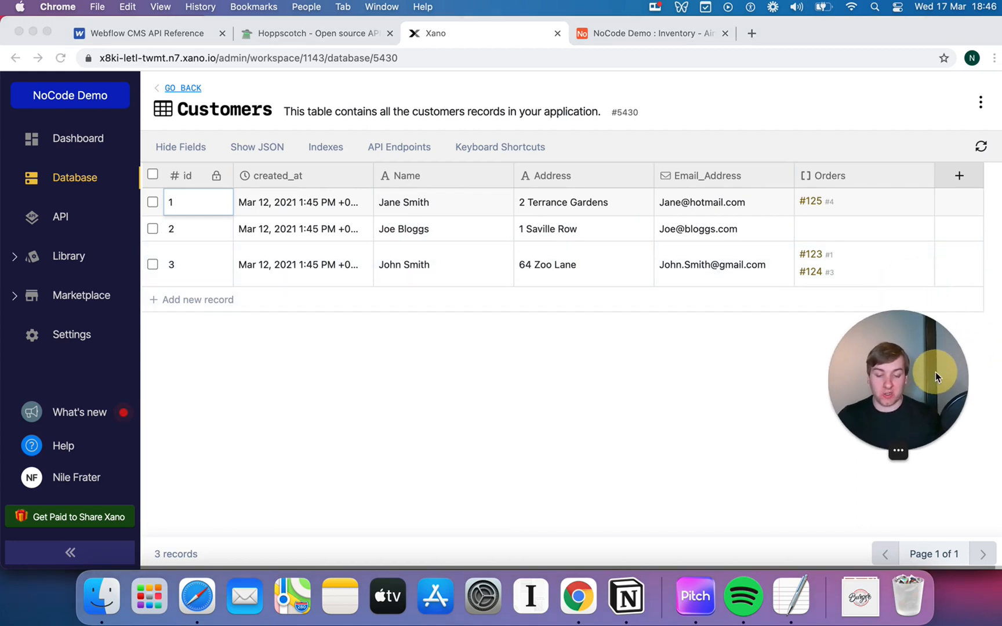
pyautogui.moveTo(338, 142)
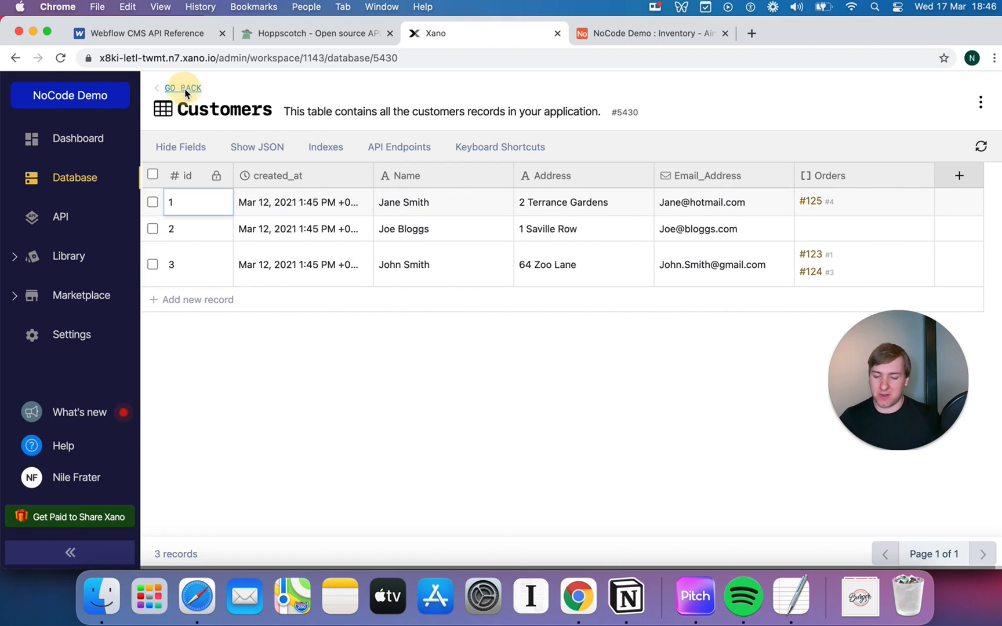
pyautogui.click(182, 87)
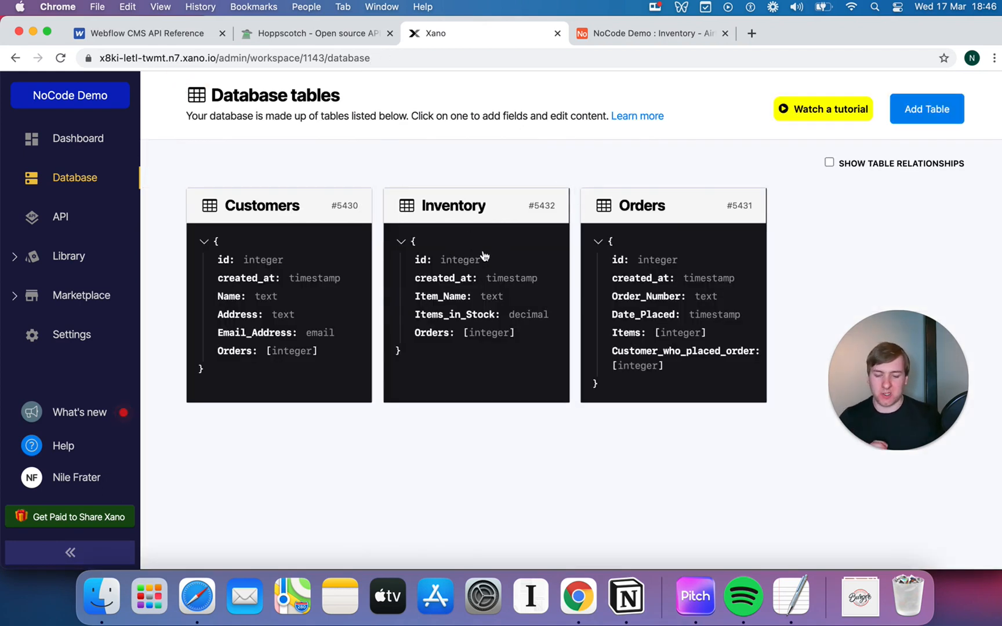
pyautogui.click(455, 205)
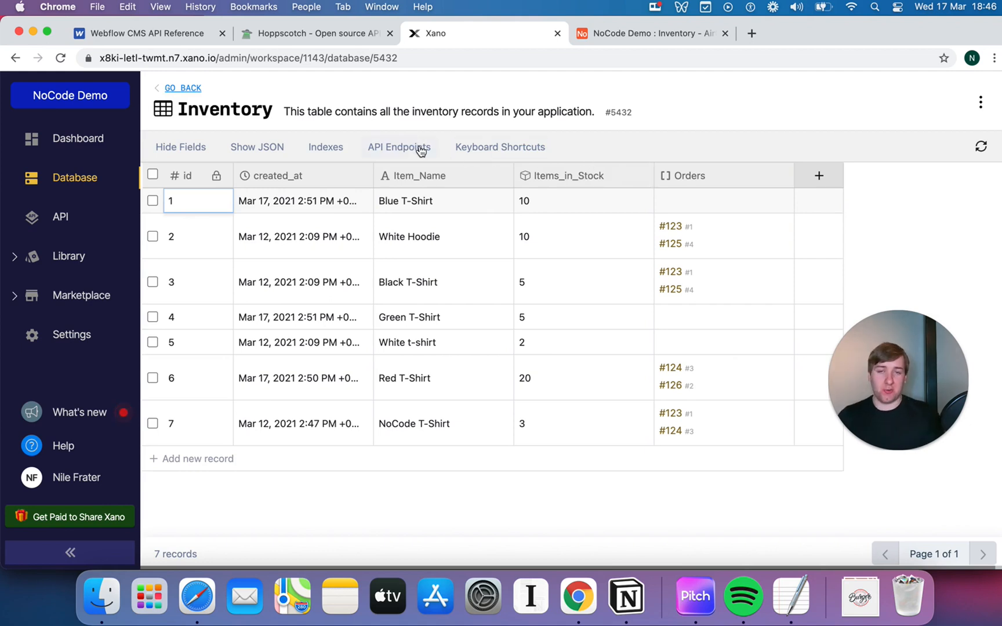
pyautogui.moveTo(395, 155)
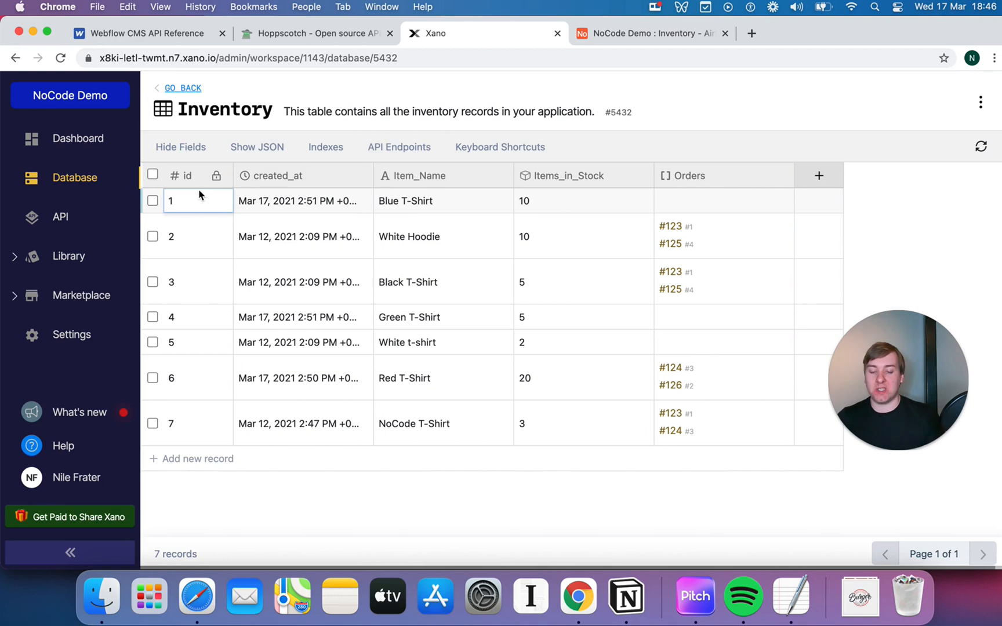
pyautogui.moveTo(61, 220)
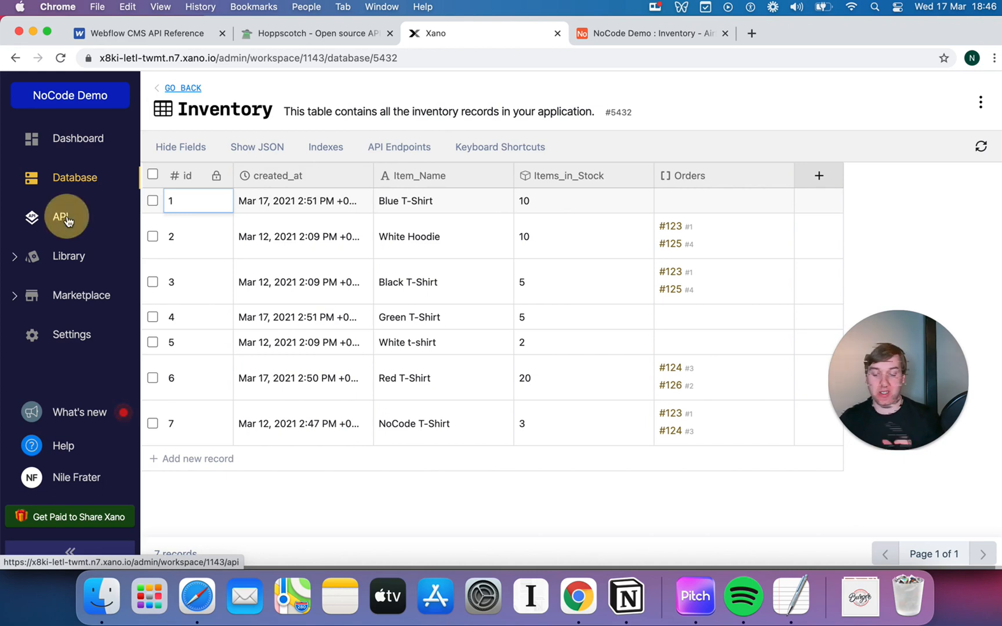
pyautogui.click(60, 216)
pyautogui.write('Pub')
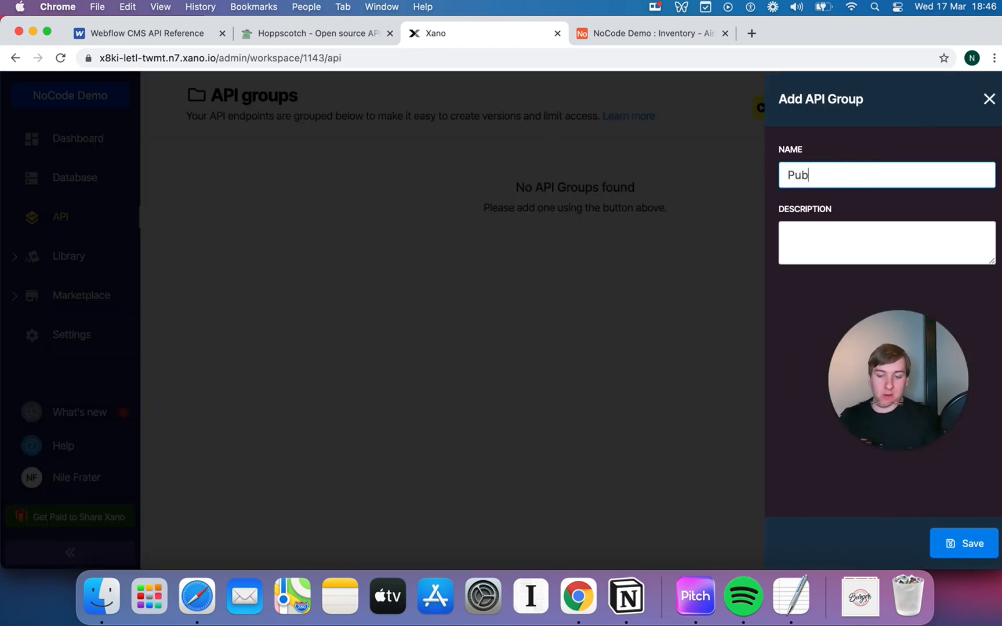
pyautogui.write('lic API')
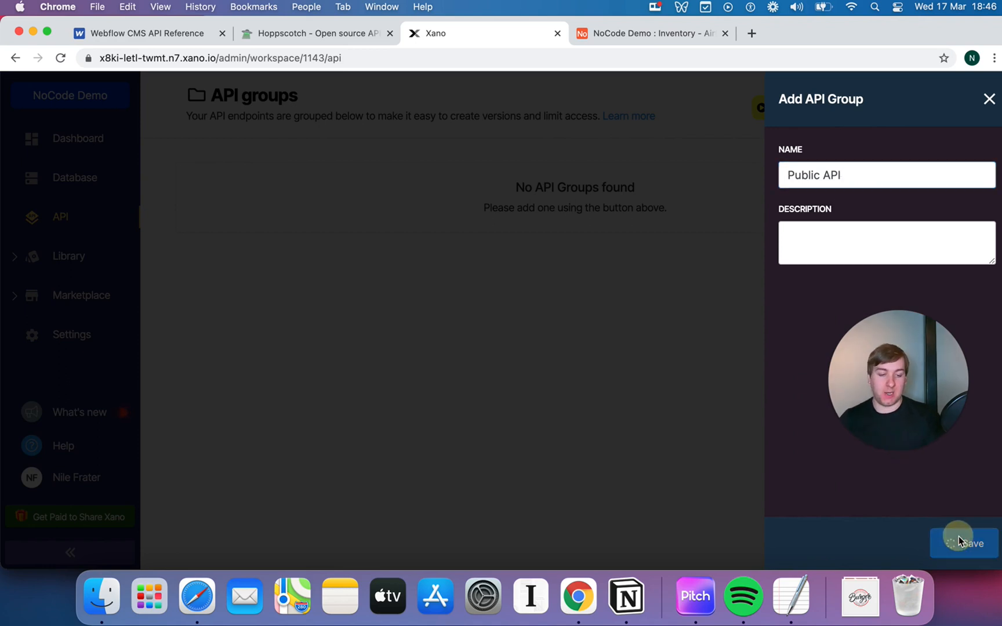
pyautogui.click(967, 542)
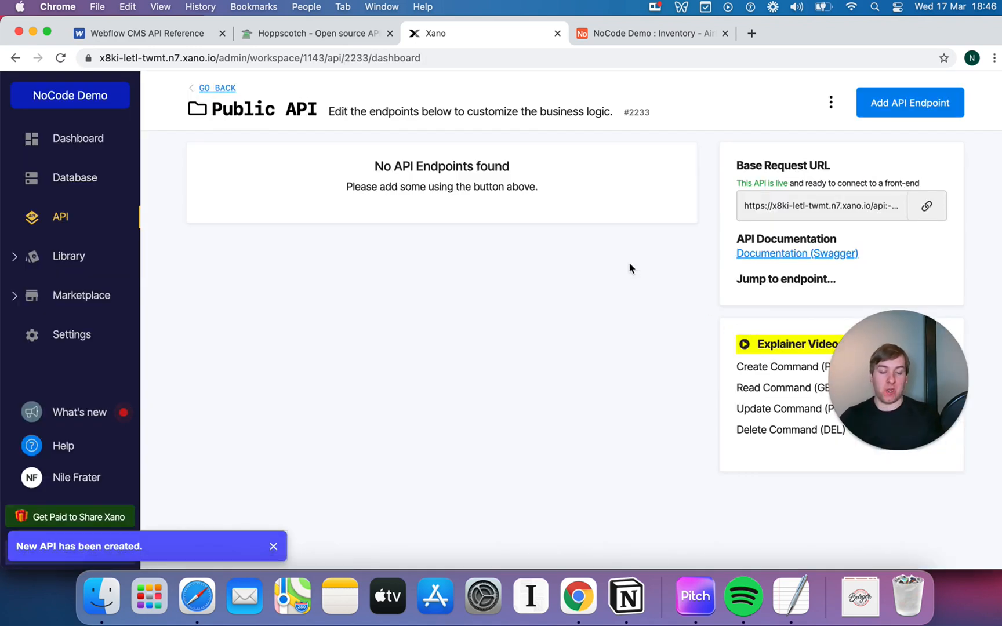
pyautogui.moveTo(933, 354)
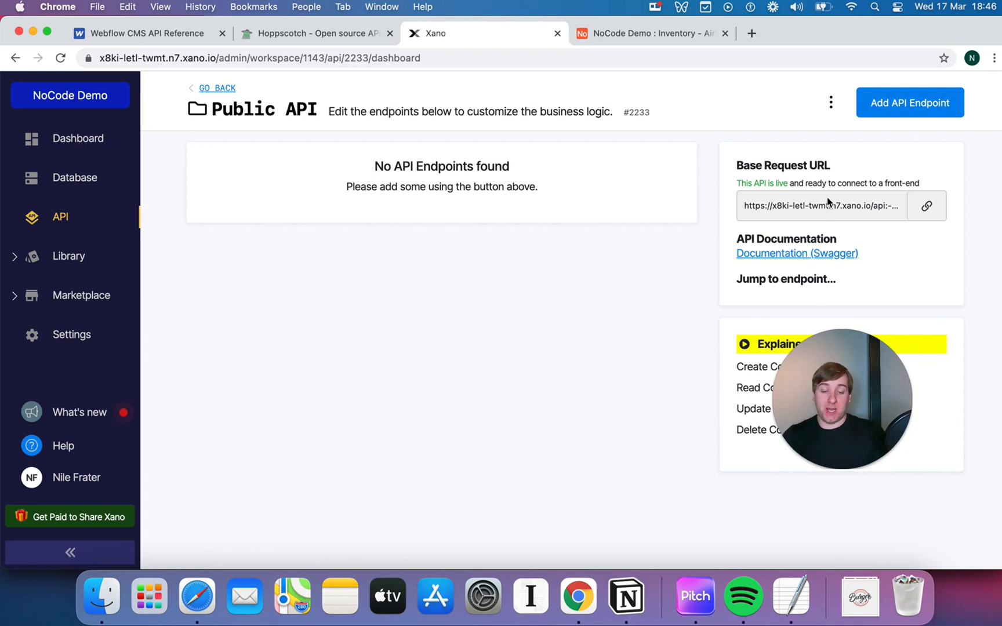
pyautogui.click(136, 33)
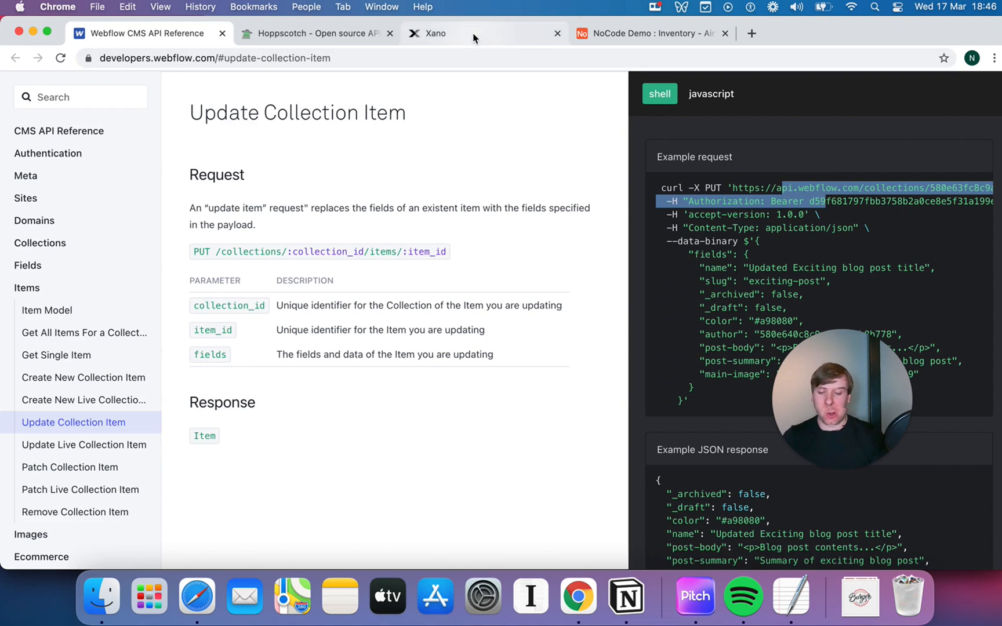
pyautogui.click(436, 33)
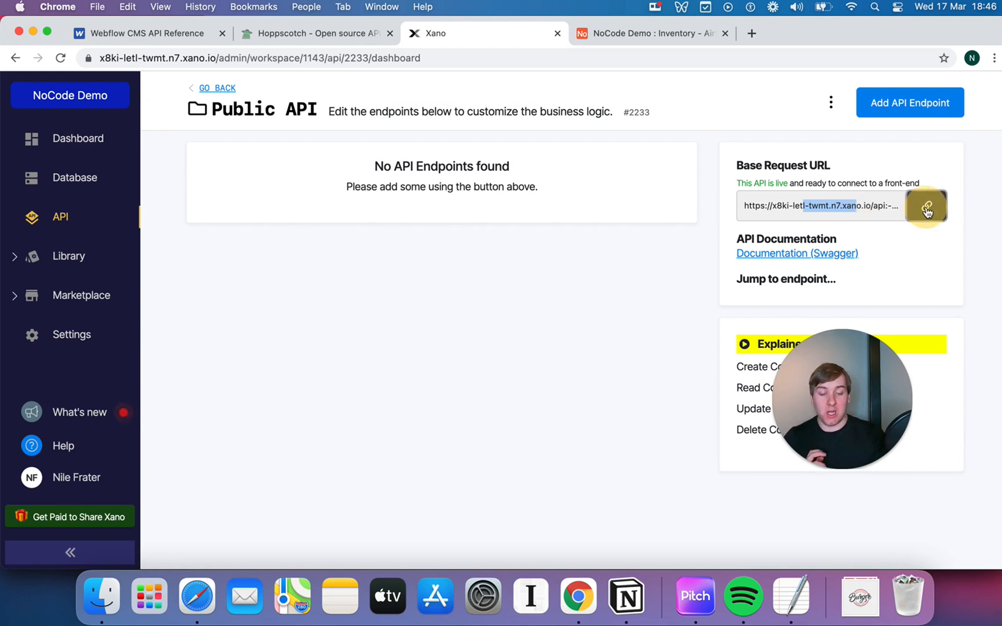
pyautogui.click(926, 207)
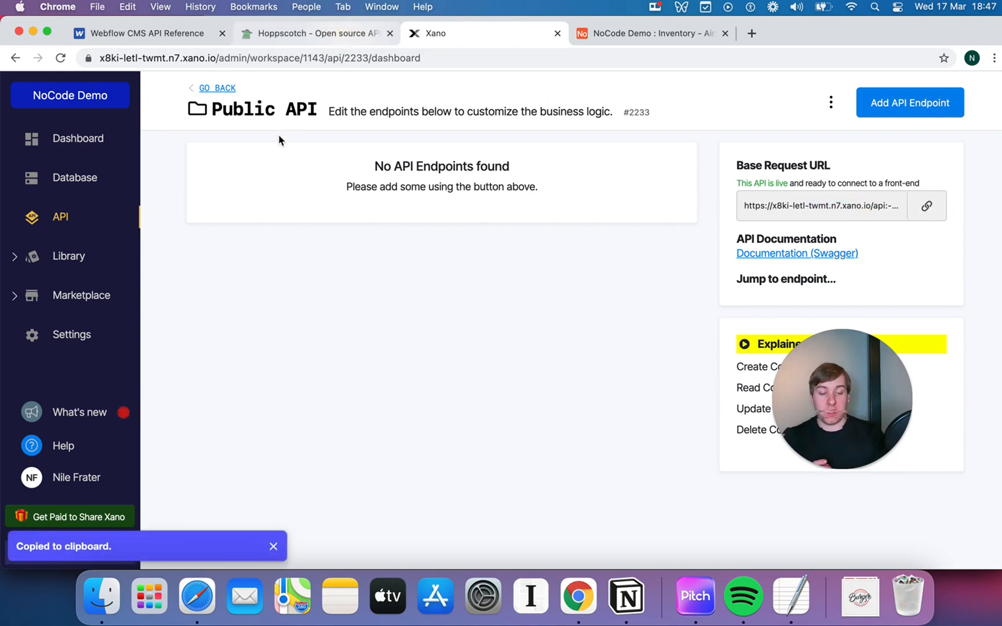
pyautogui.click(313, 32)
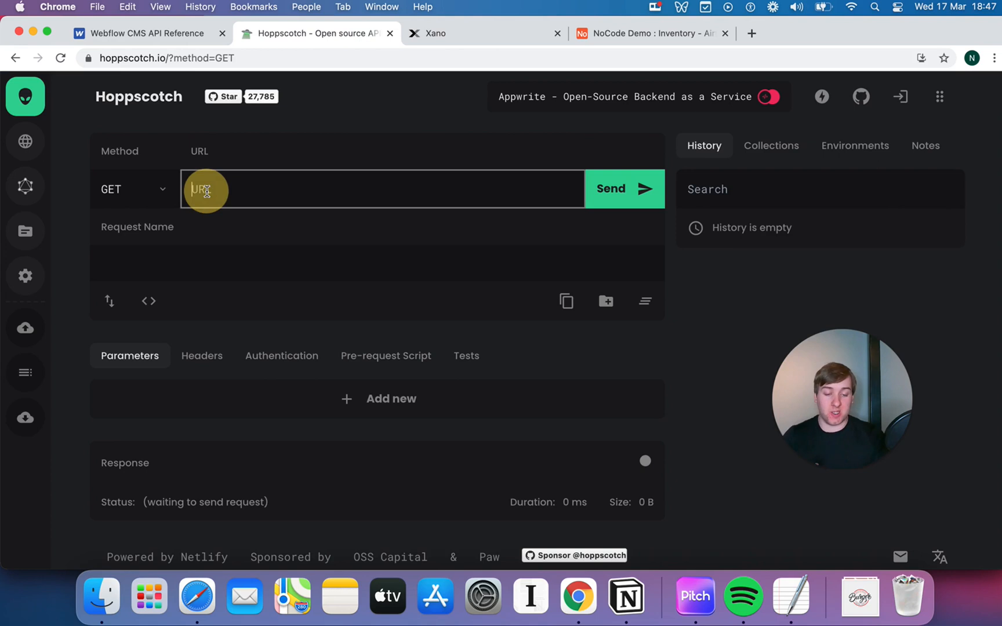
pyautogui.write('https://x8ki-letl-twmt.n7.xano.io/api:-dJWrkeu')
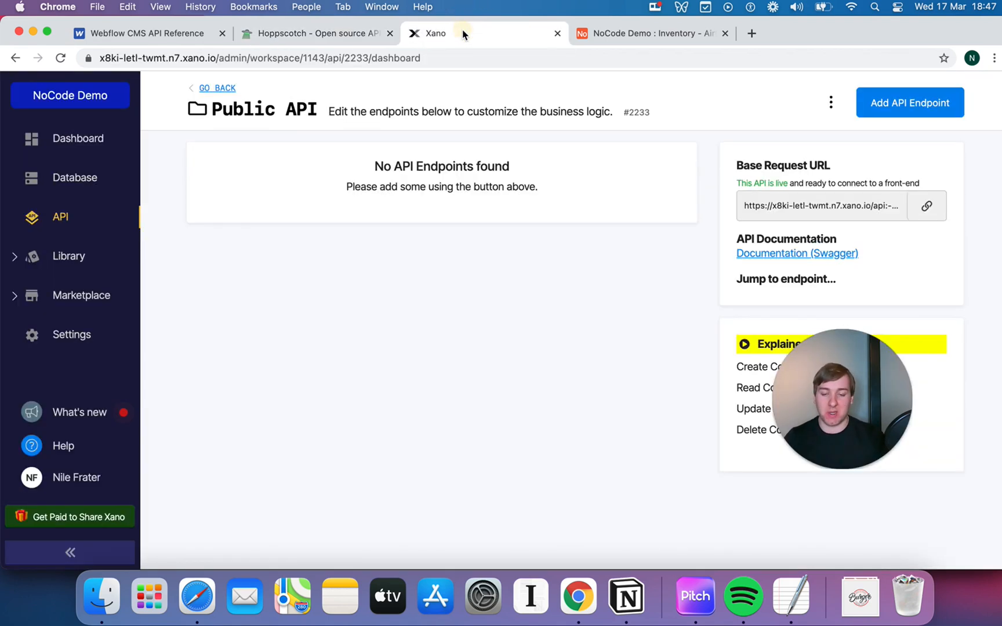
# - Begin a CRUD database-operations endpoint on the Inventory table to see its available operations
pyautogui.click(909, 102)
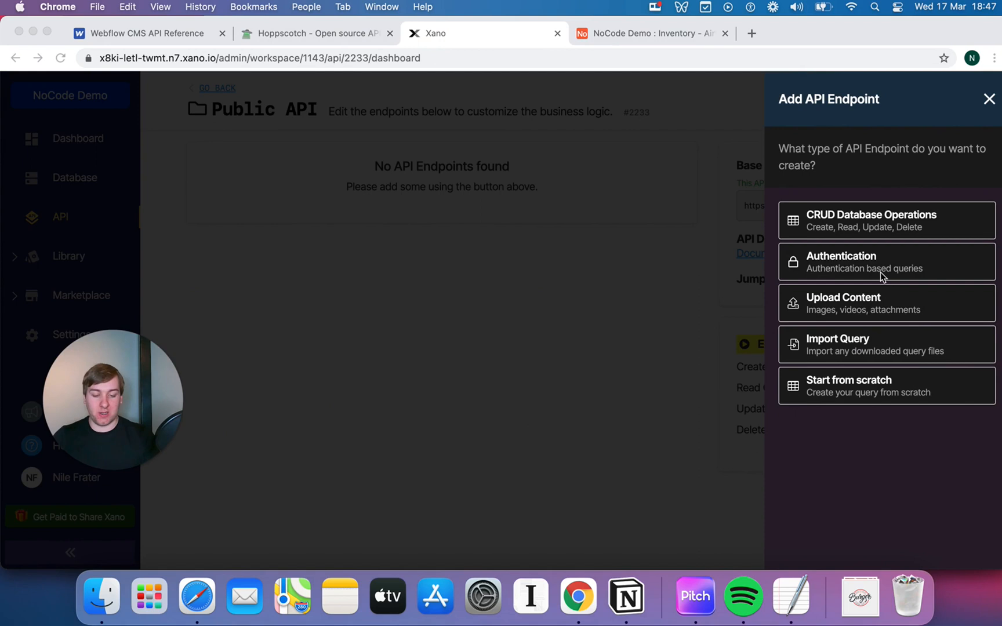
pyautogui.moveTo(927, 263)
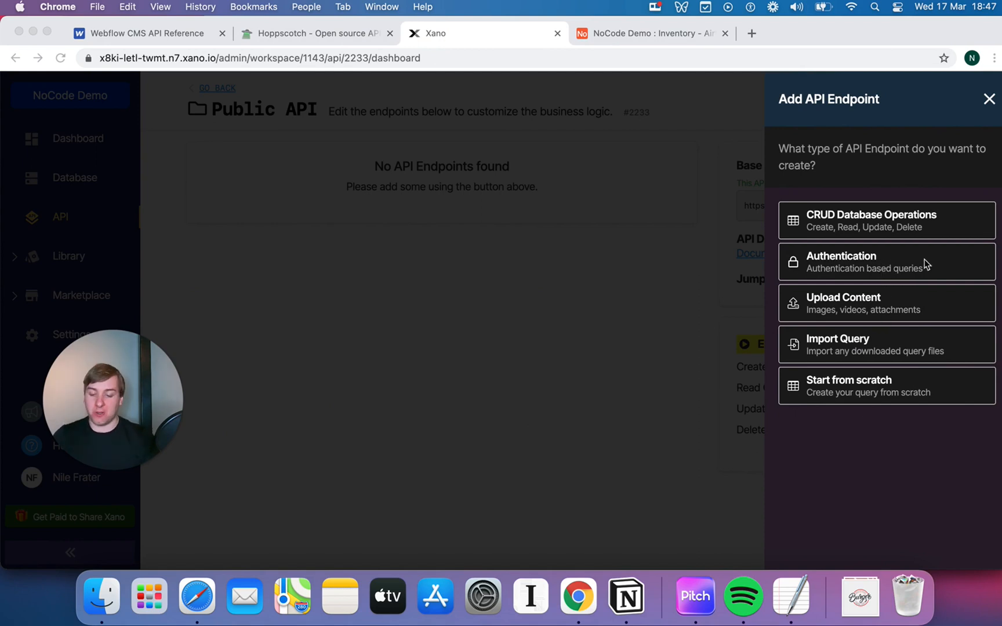
pyautogui.moveTo(869, 276)
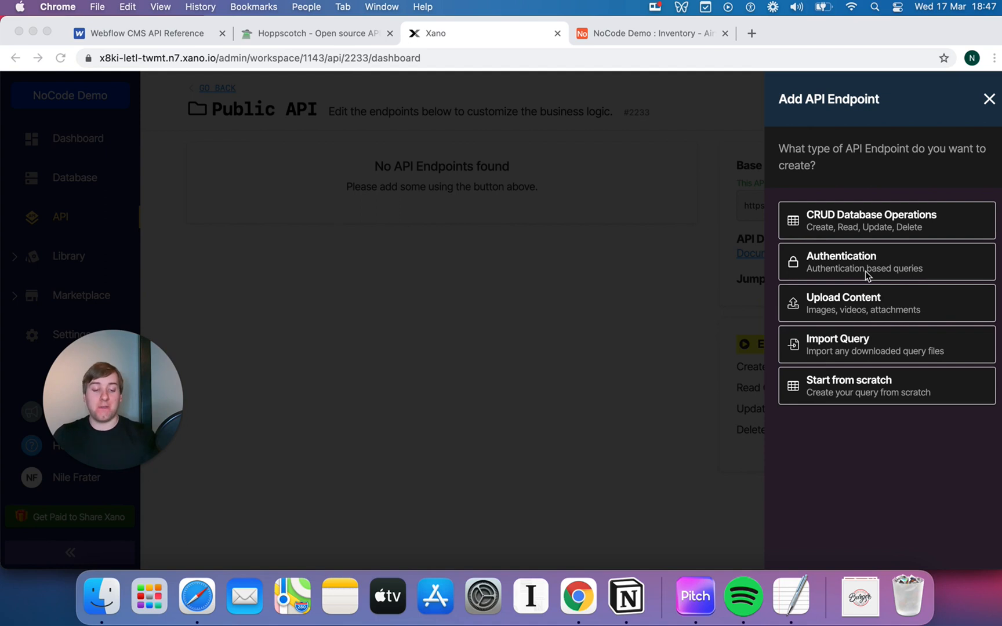
pyautogui.moveTo(871, 322)
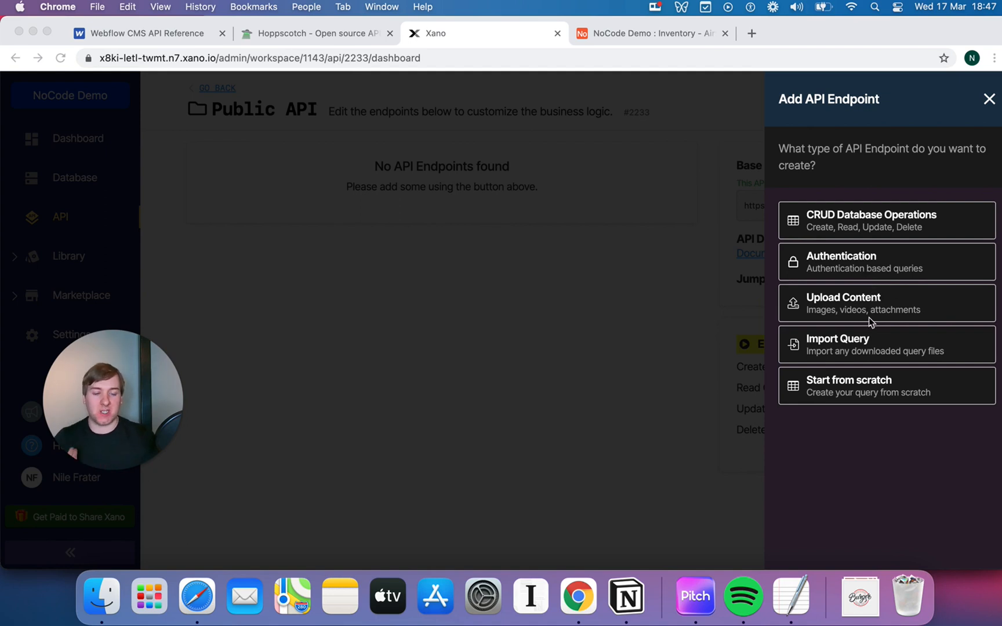
pyautogui.moveTo(916, 243)
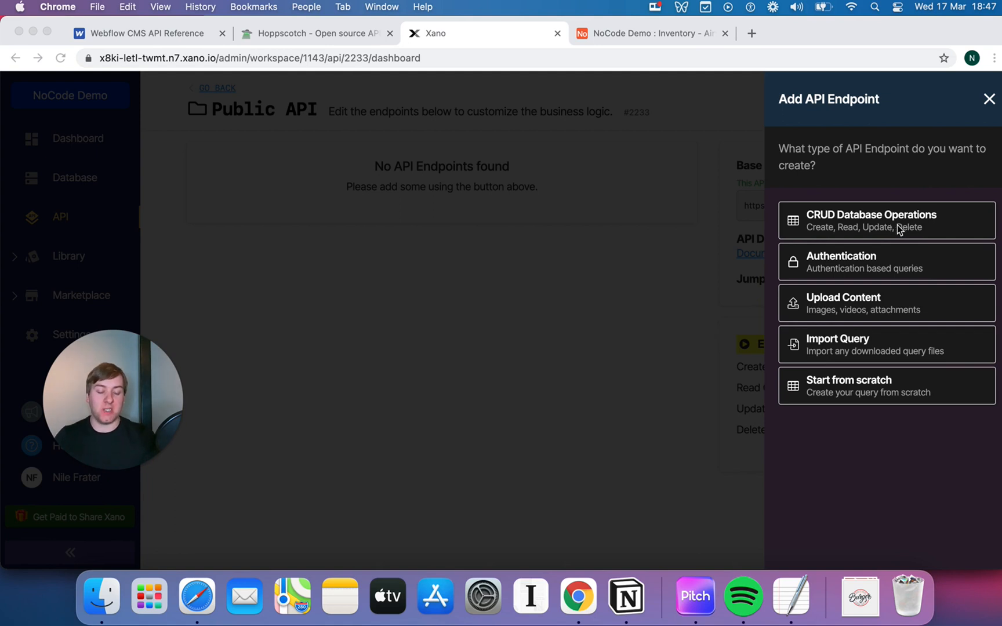
pyautogui.moveTo(897, 225)
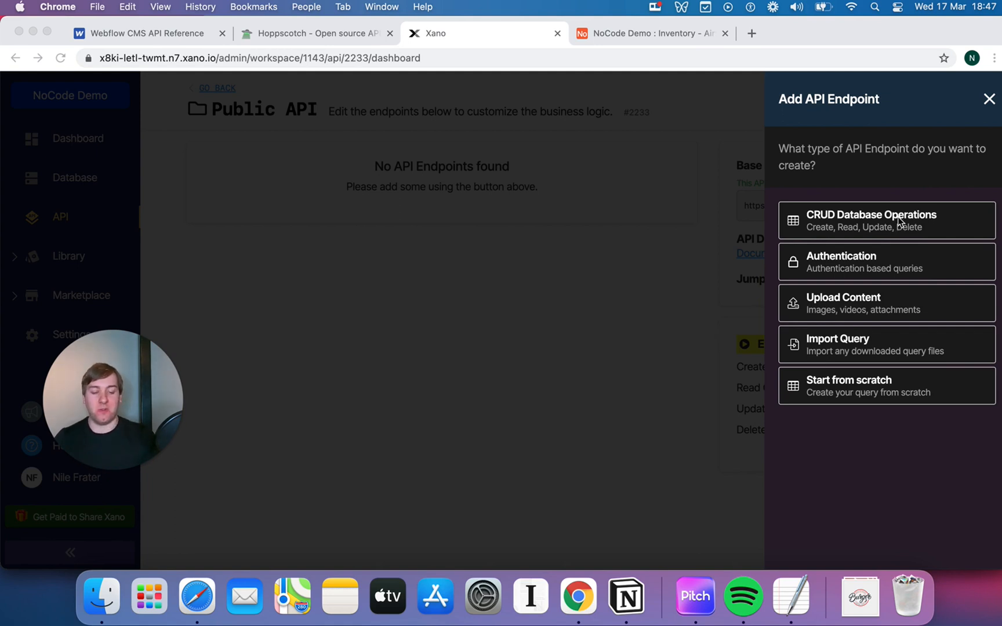
pyautogui.moveTo(884, 195)
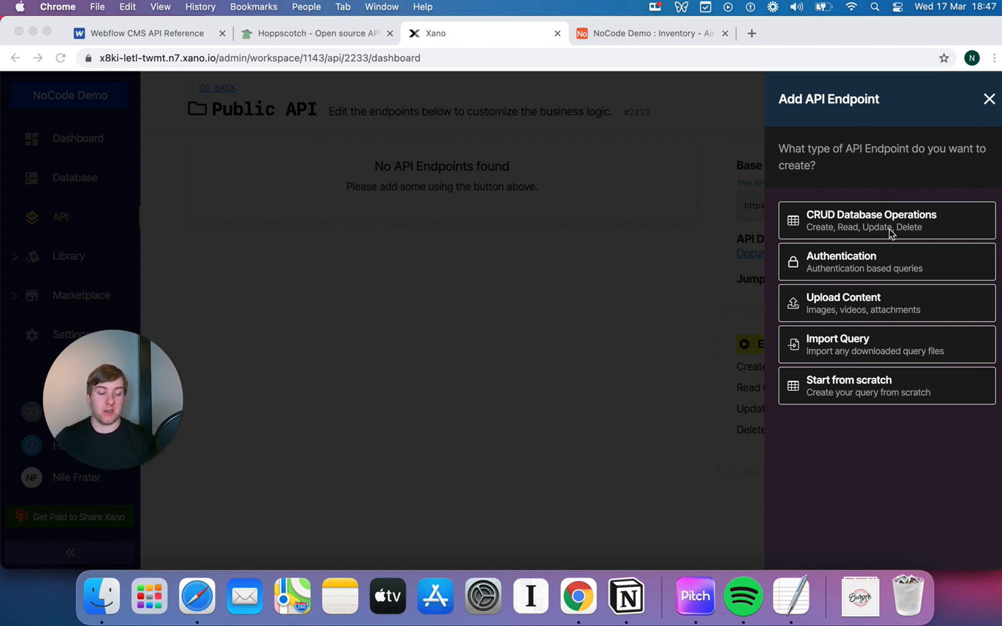
pyautogui.moveTo(840, 251)
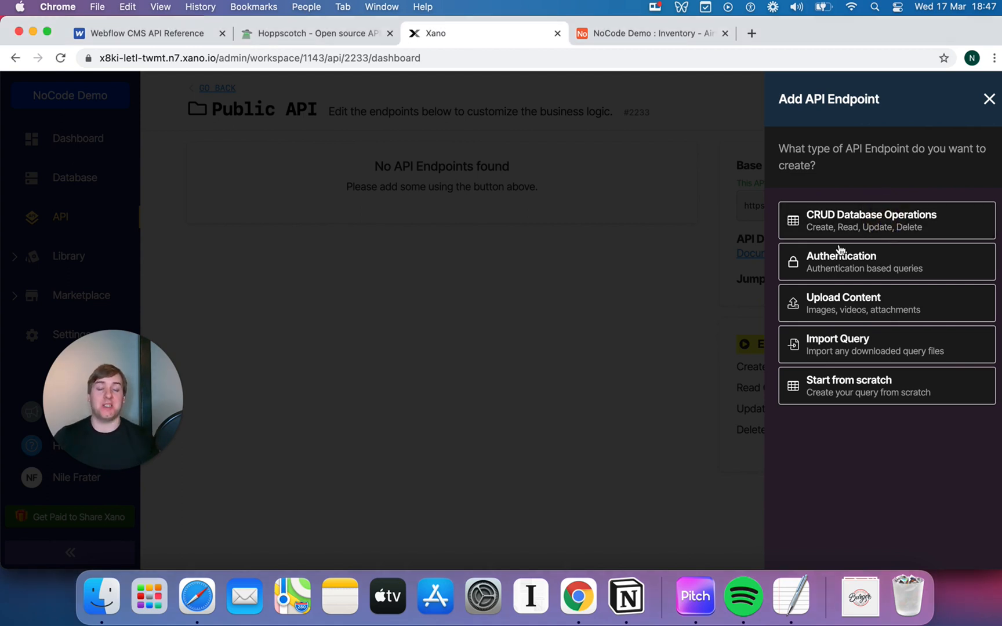
pyautogui.click(885, 220)
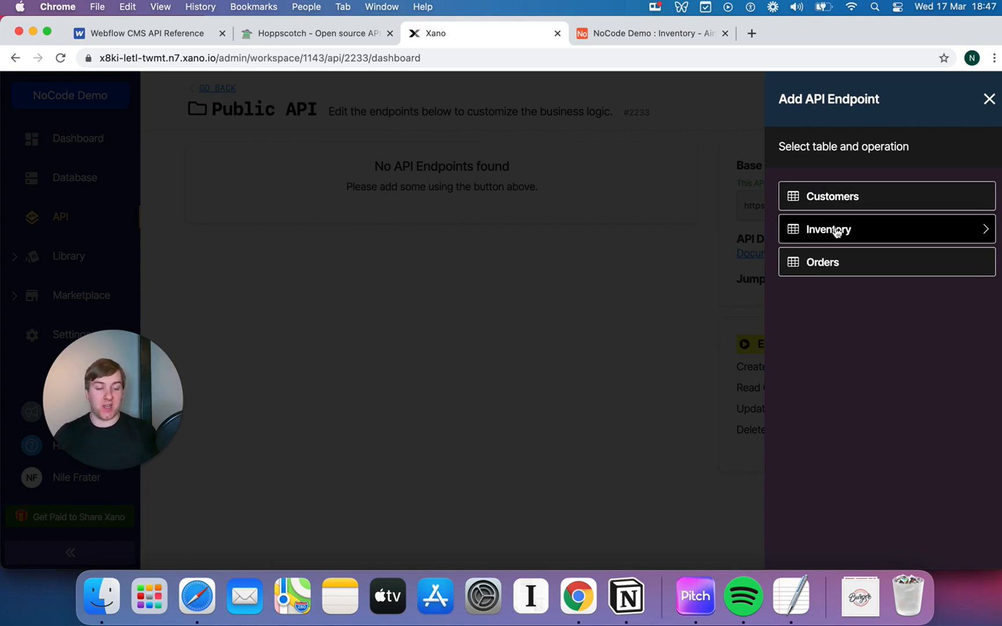
pyautogui.click(828, 229)
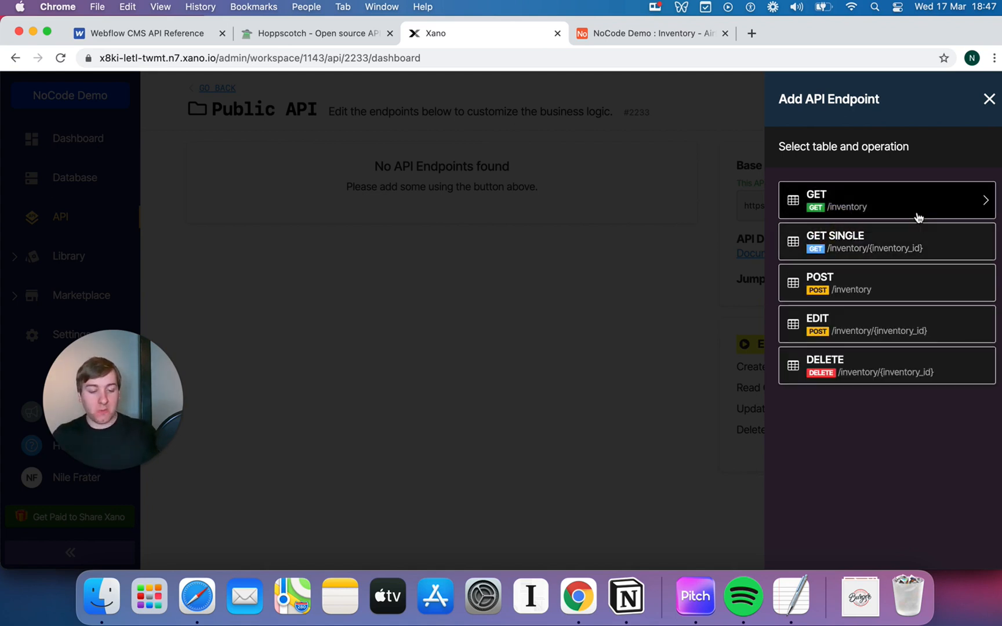
pyautogui.moveTo(863, 327)
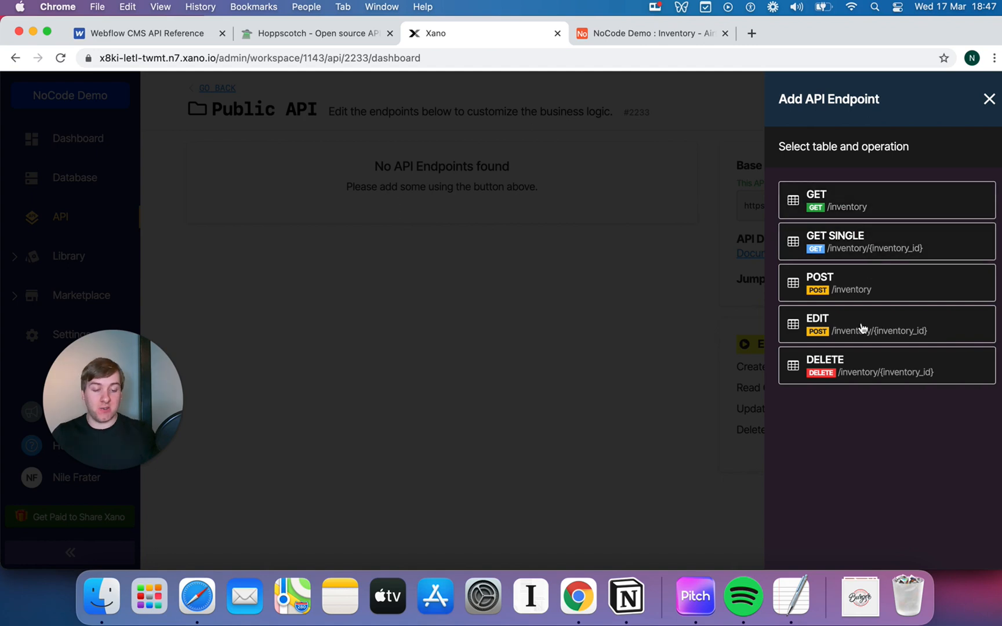
pyautogui.moveTo(884, 200)
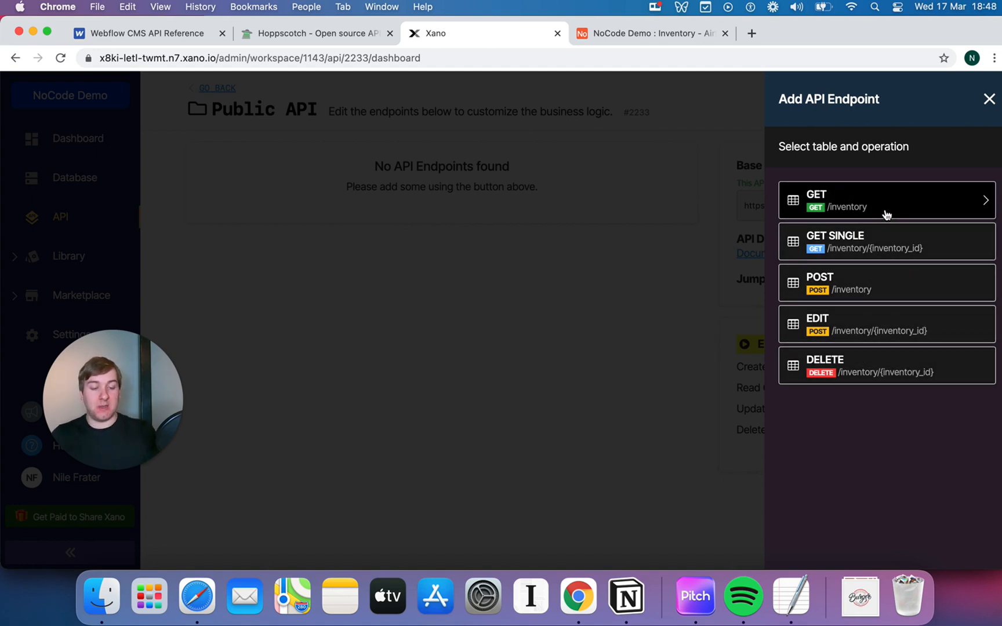
pyautogui.moveTo(891, 219)
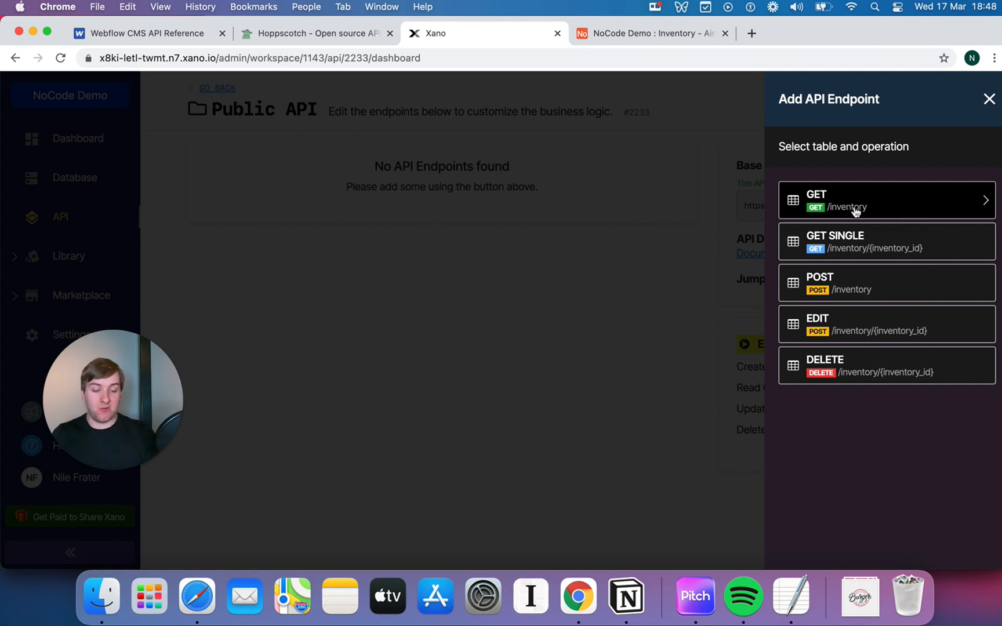
pyautogui.moveTo(843, 209)
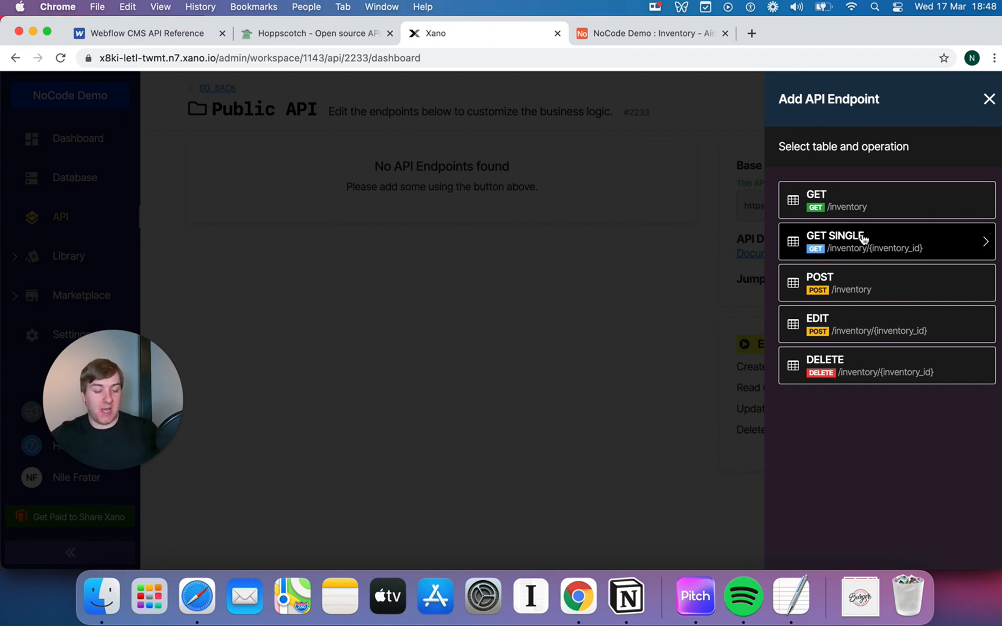
pyautogui.moveTo(864, 312)
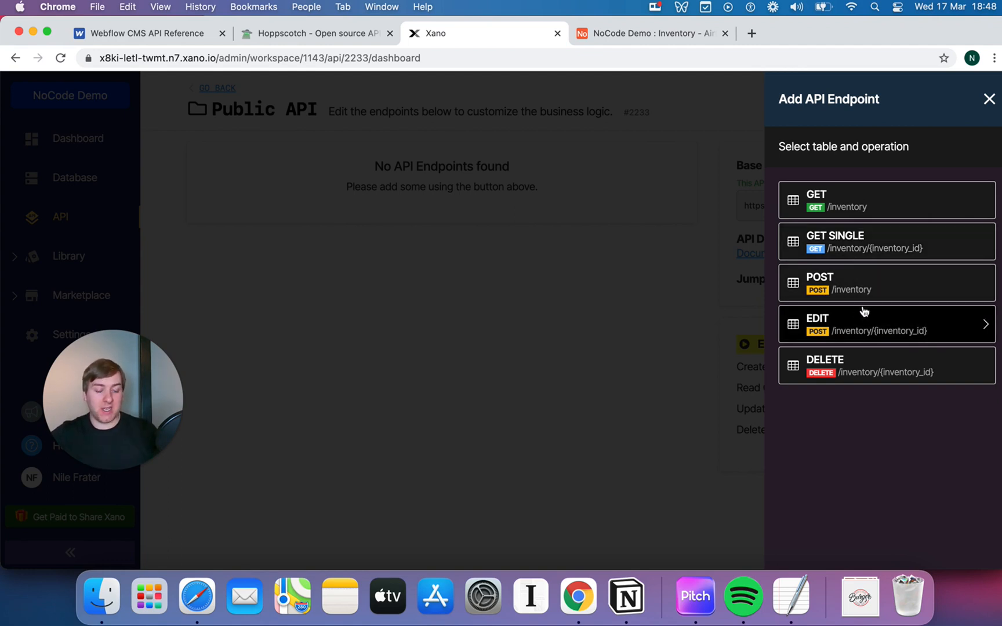
# - Choose the GET /inventory operation and describe it as 'List all Inventory Items'
pyautogui.click(885, 199)
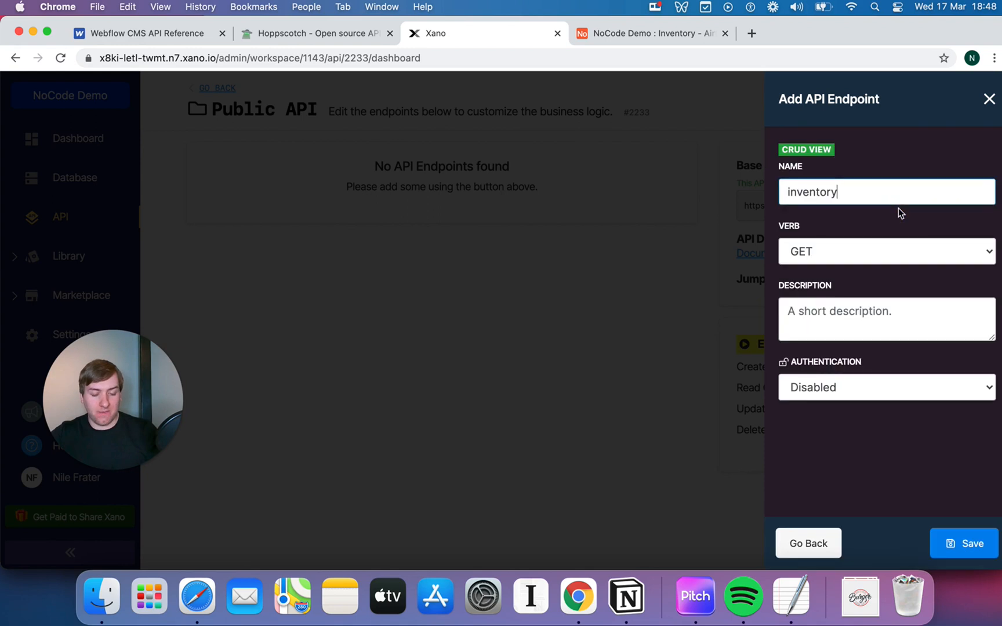
pyautogui.click(884, 319)
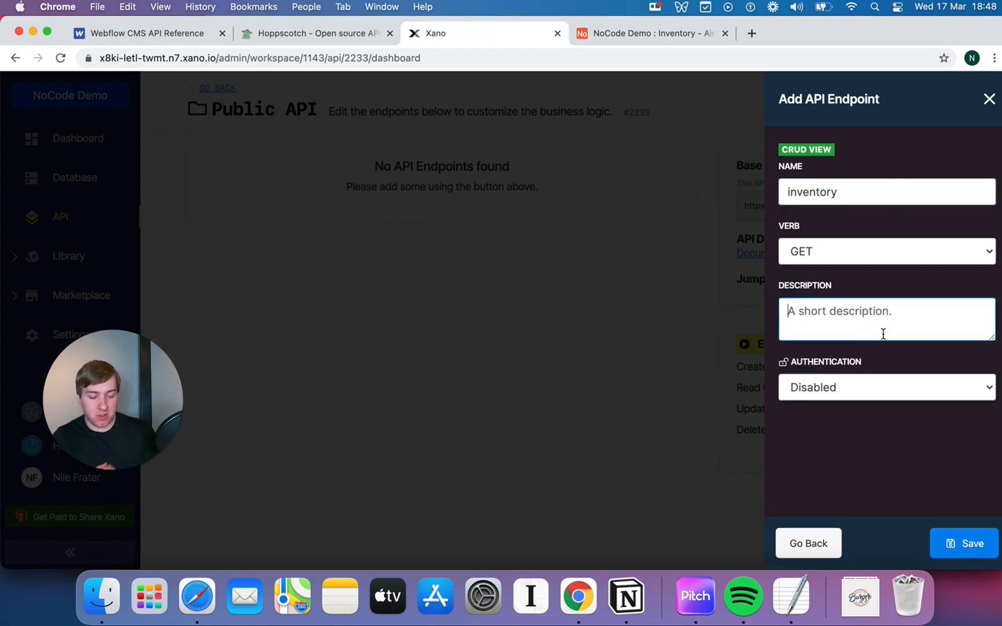
pyautogui.write('Lks')
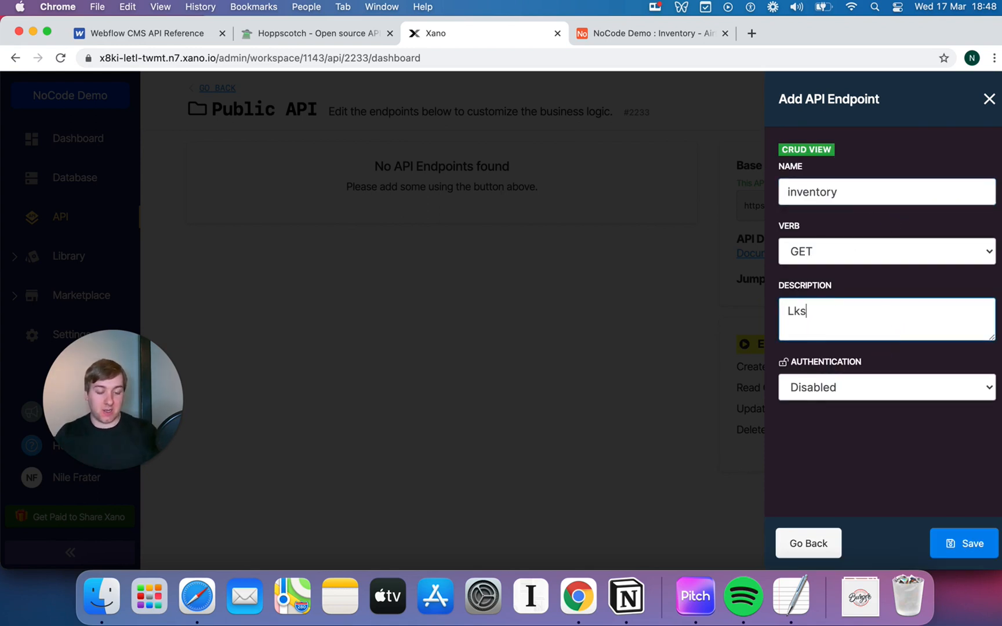
pyautogui.write('List all Inv')
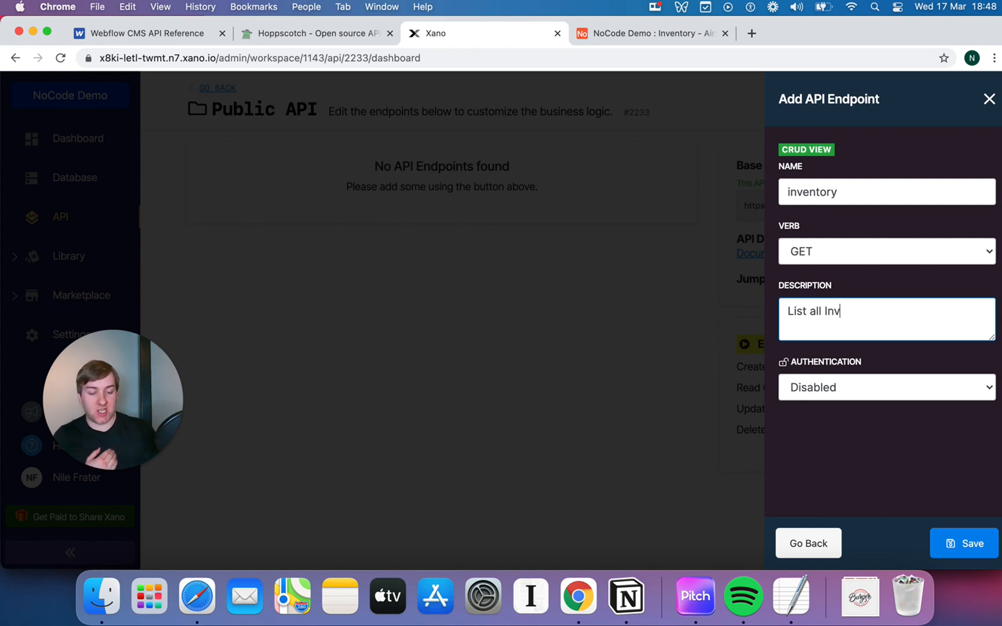
pyautogui.write('entory items')
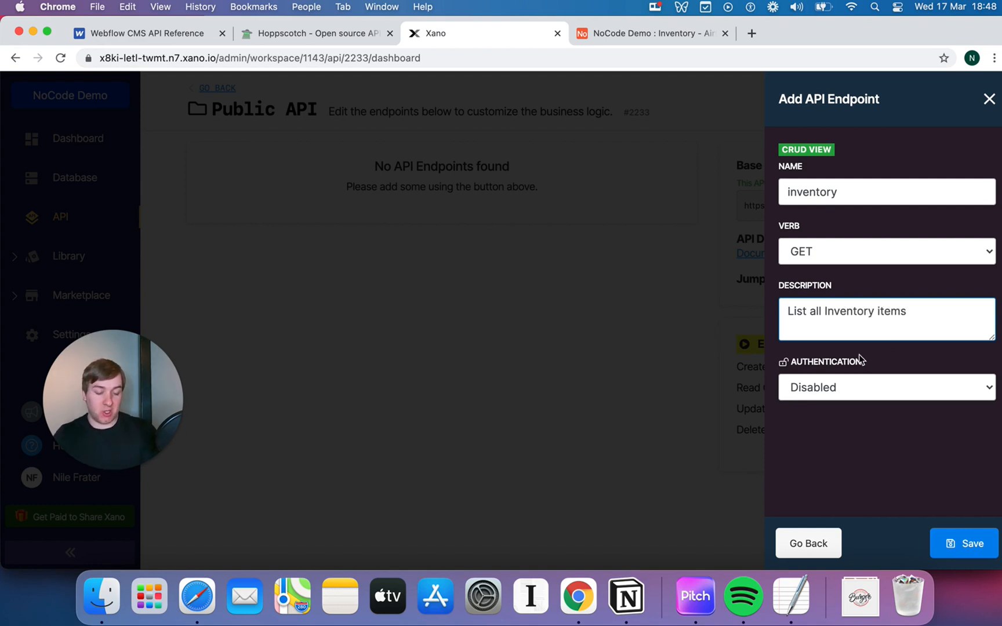
pyautogui.write('Items')
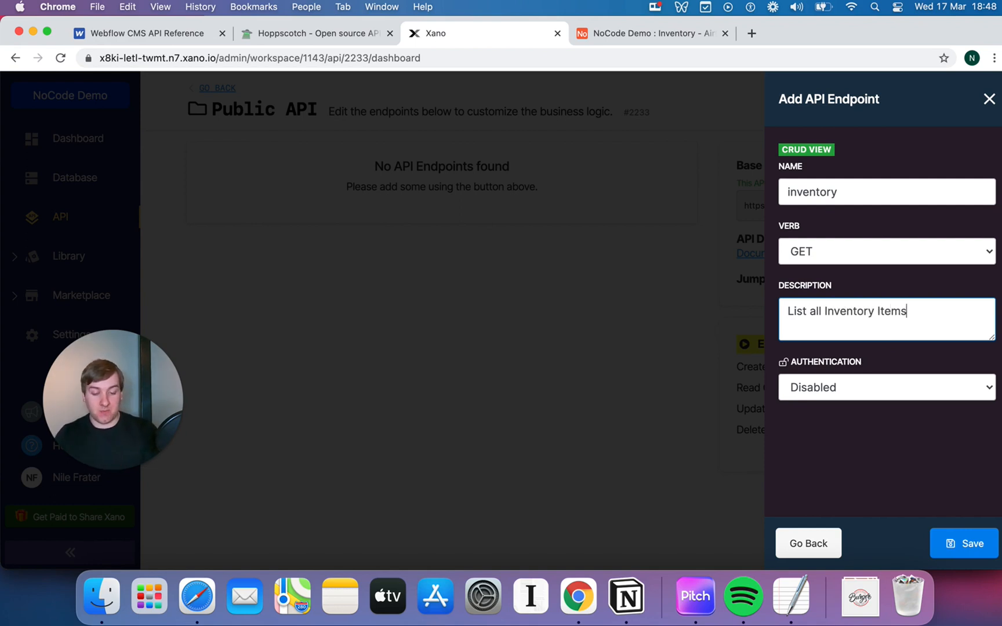
pyautogui.moveTo(929, 493)
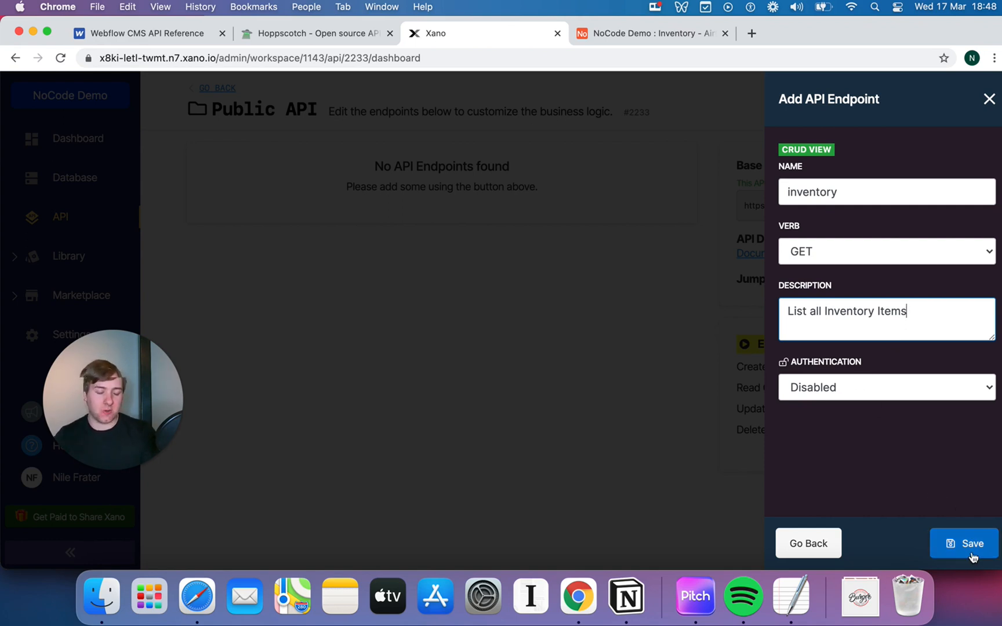
pyautogui.click(965, 543)
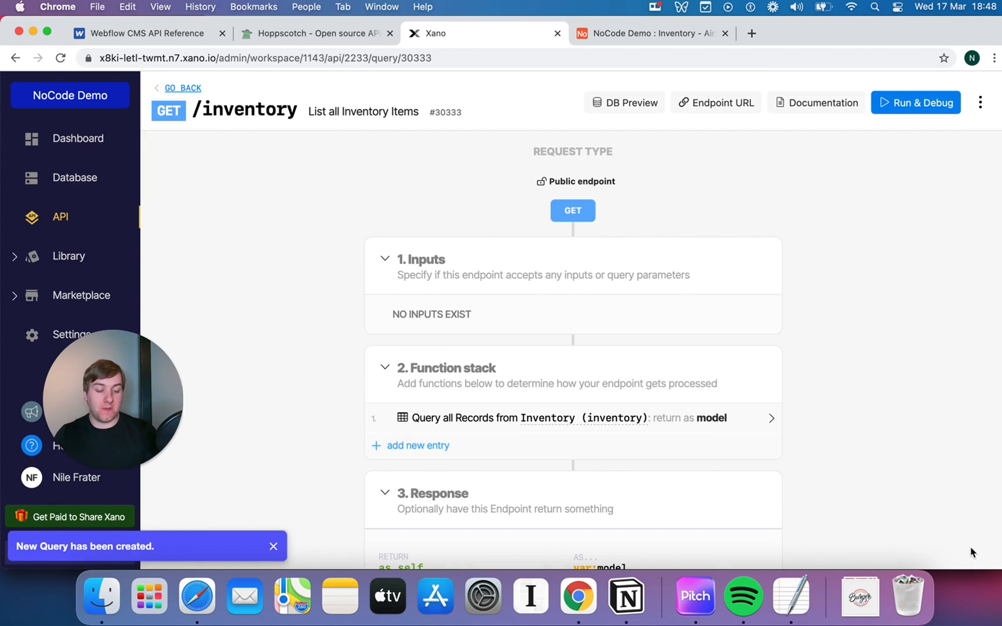
pyautogui.moveTo(504, 392)
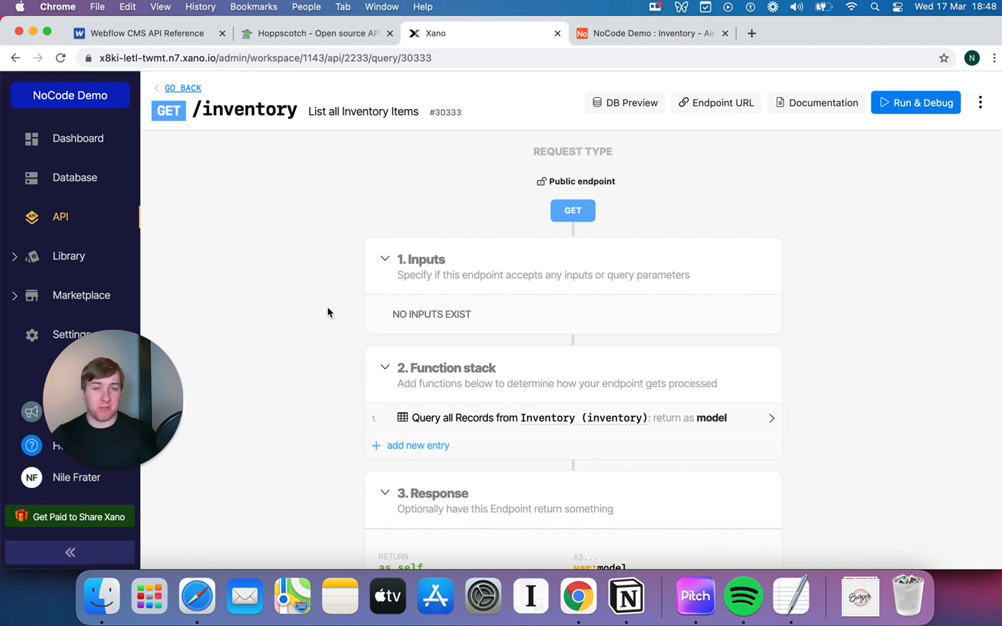
pyautogui.scroll(-3)
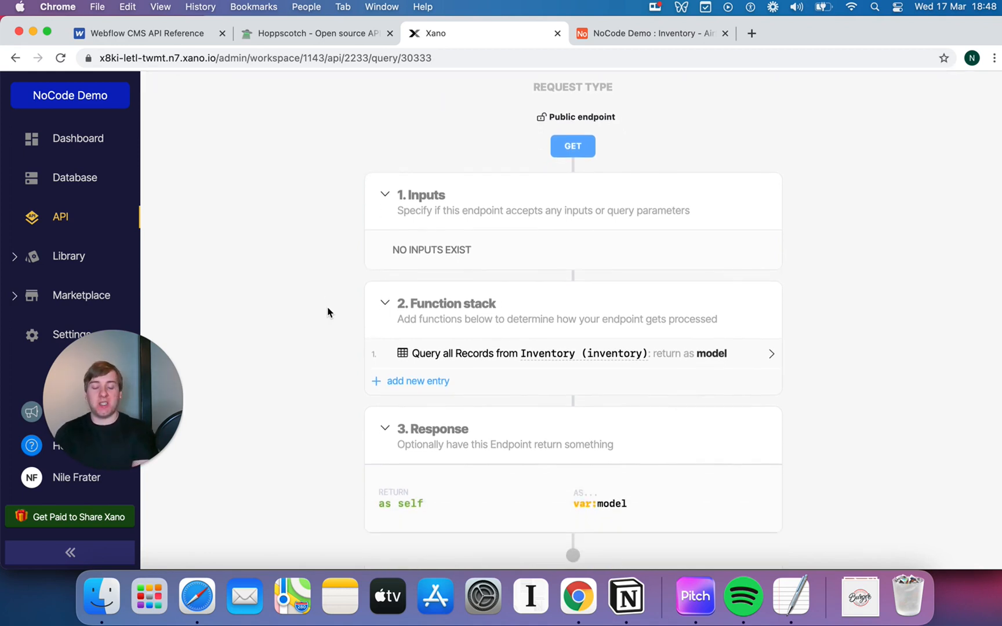
pyautogui.moveTo(445, 387)
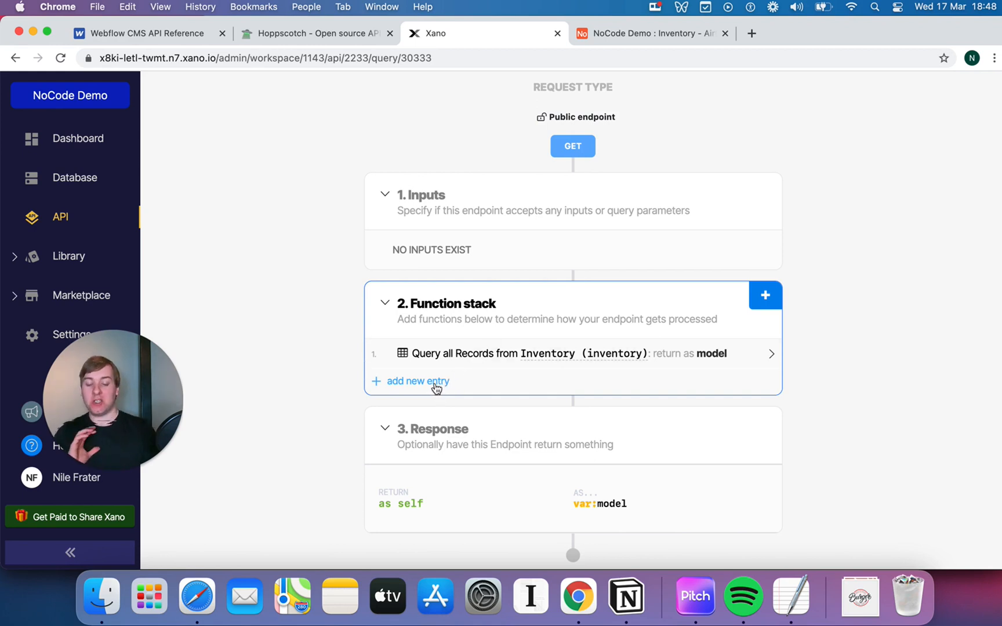
pyautogui.click(417, 381)
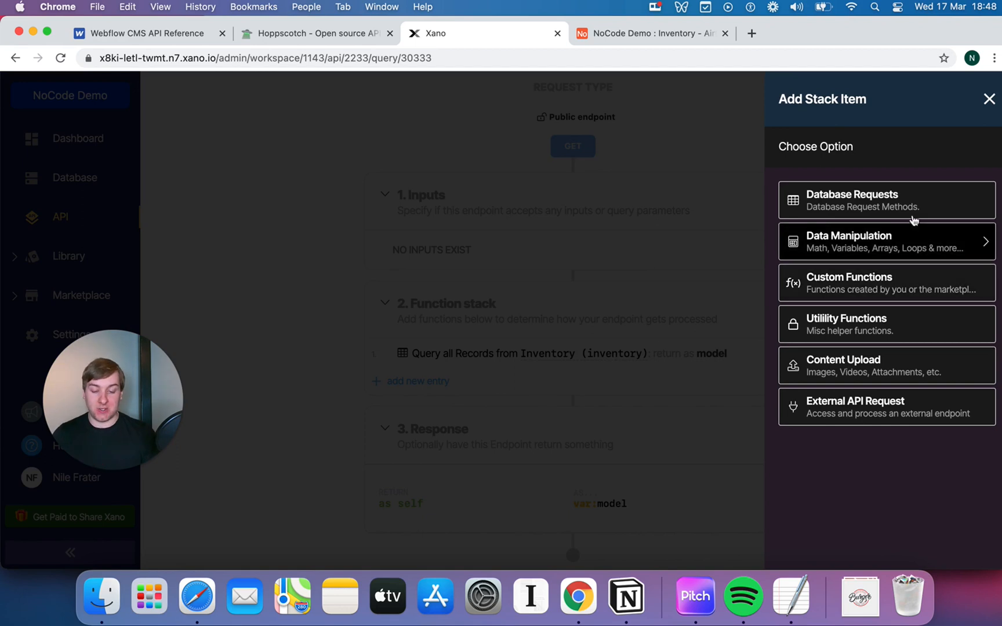
pyautogui.moveTo(926, 281)
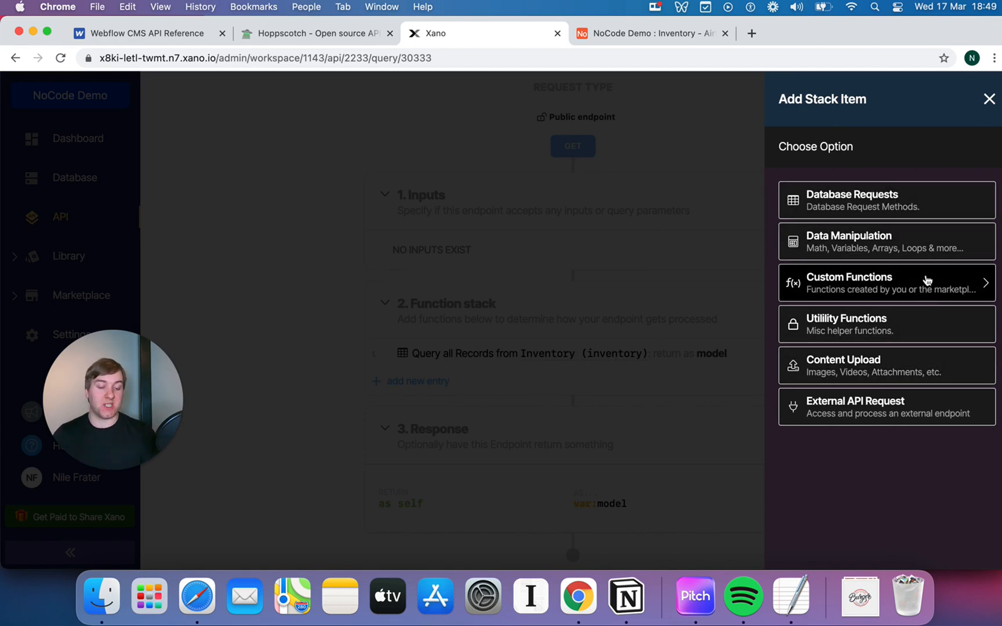
pyautogui.moveTo(934, 232)
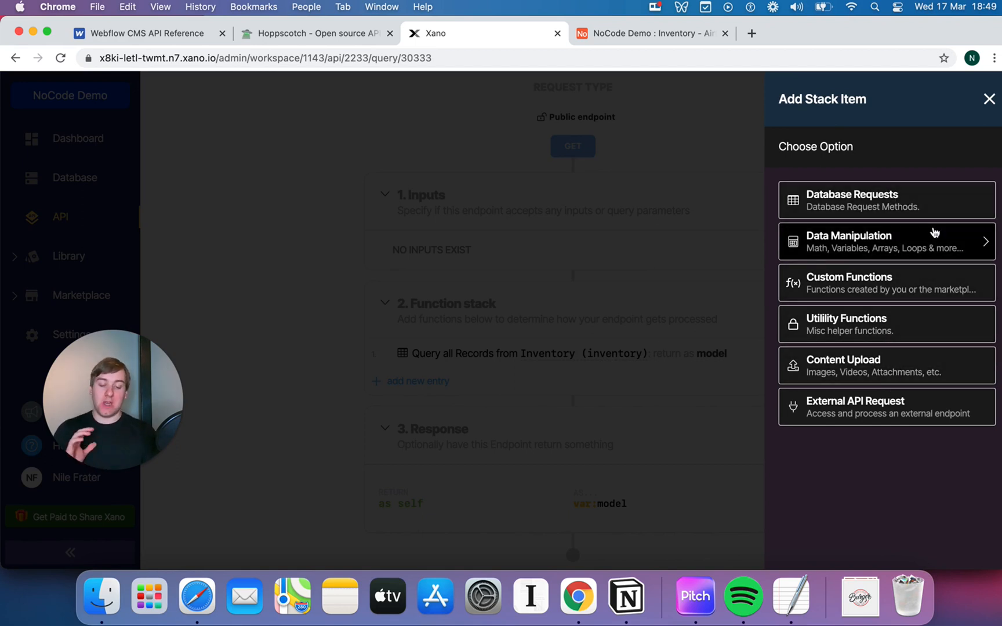
pyautogui.click(885, 242)
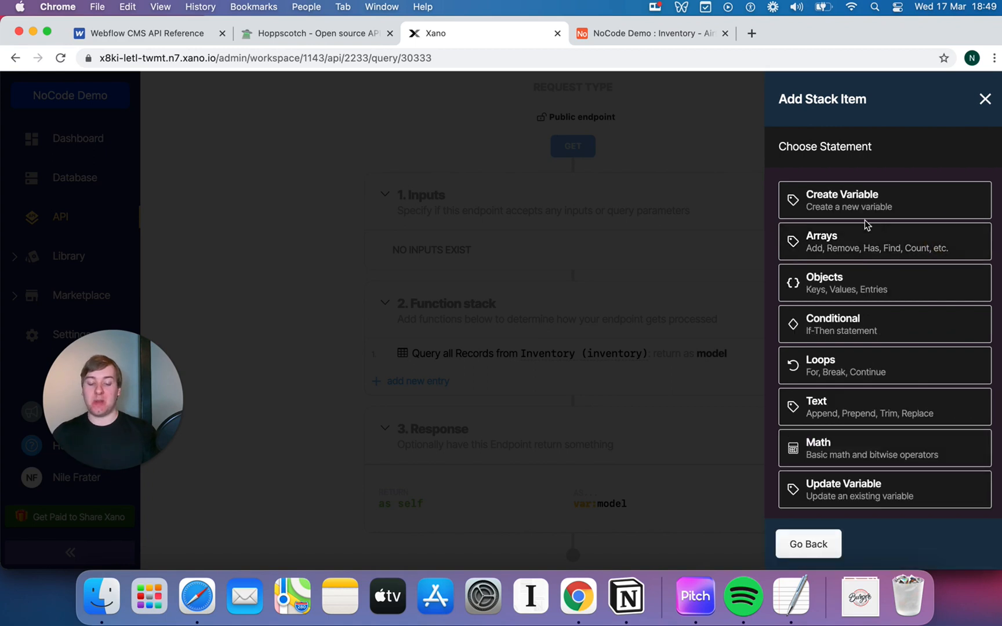
pyautogui.moveTo(880, 295)
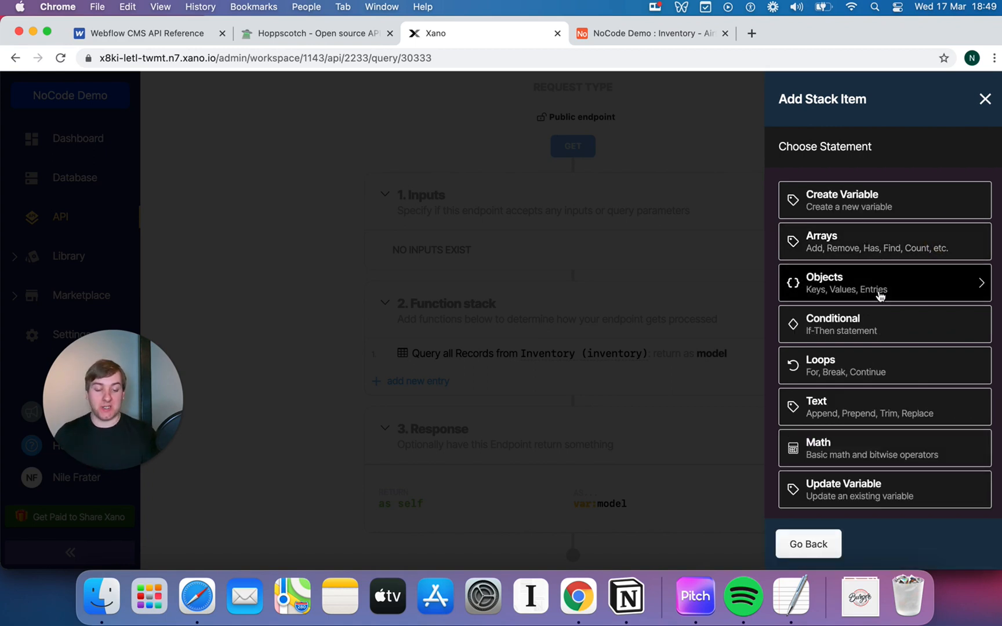
pyautogui.moveTo(885, 324)
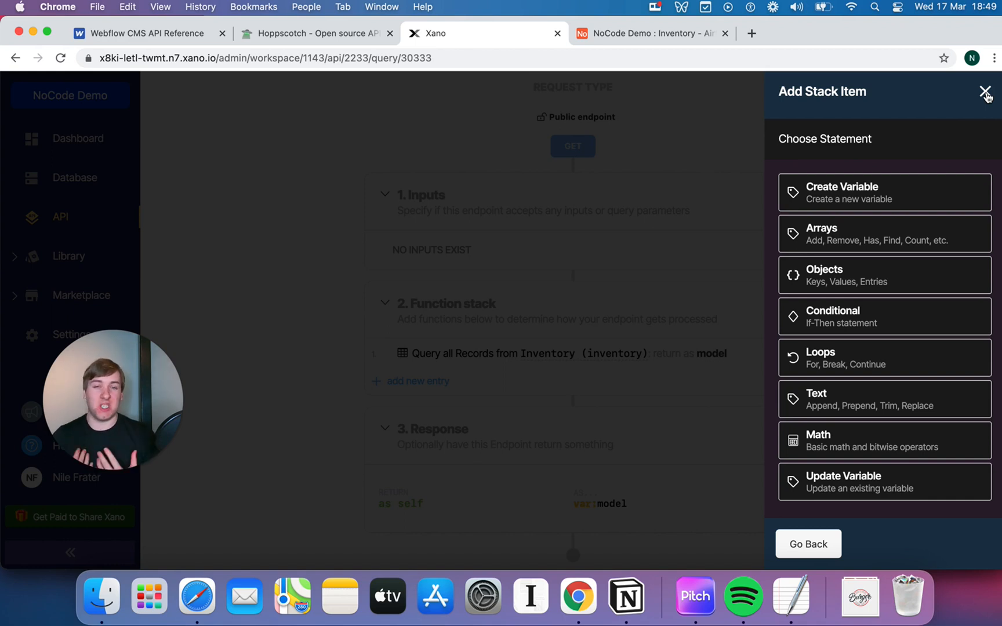
pyautogui.click(985, 91)
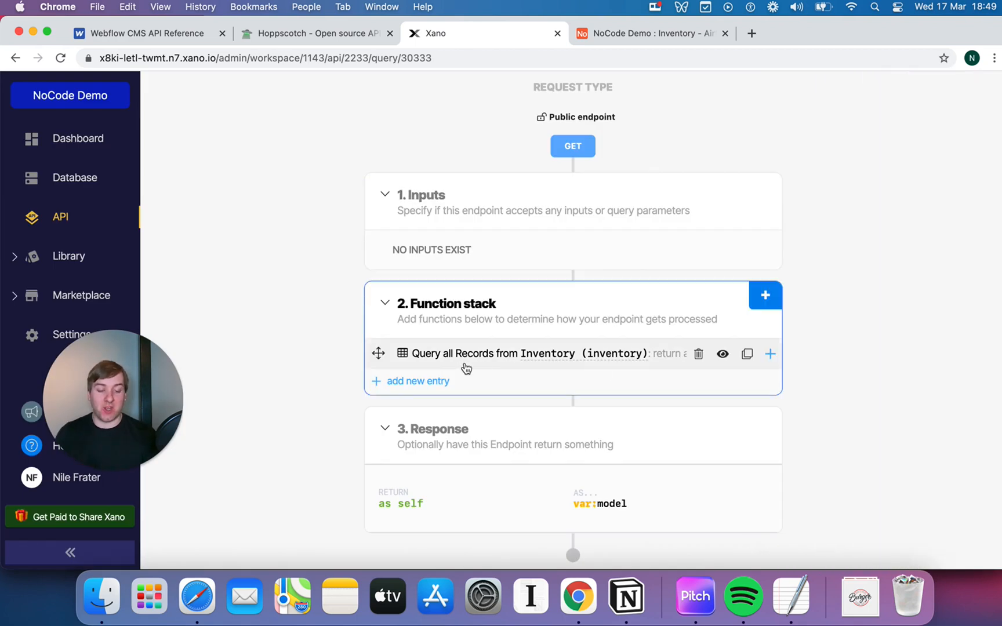
pyautogui.moveTo(426, 364)
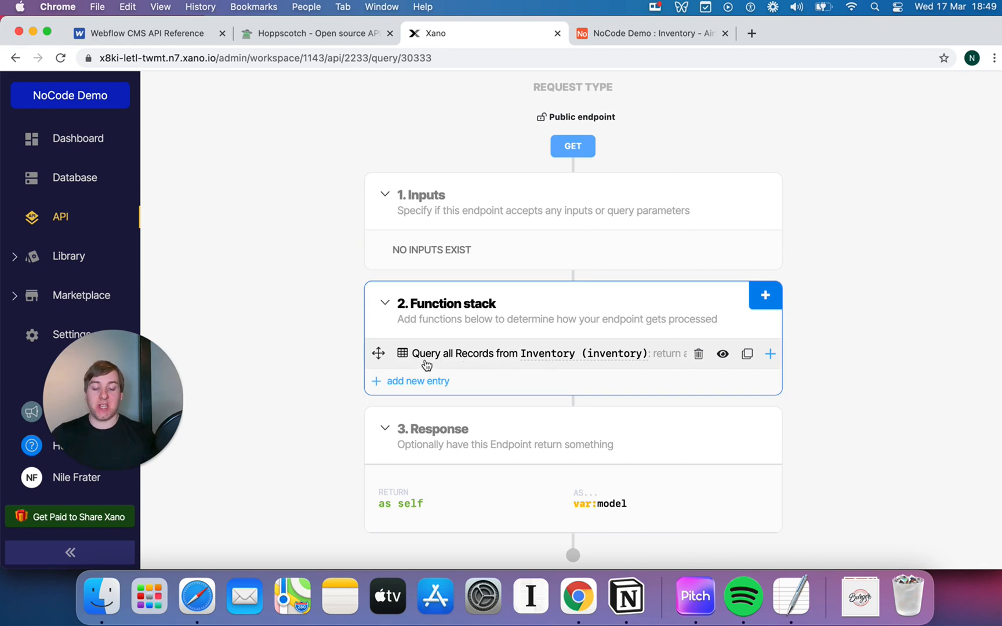
pyautogui.moveTo(422, 366)
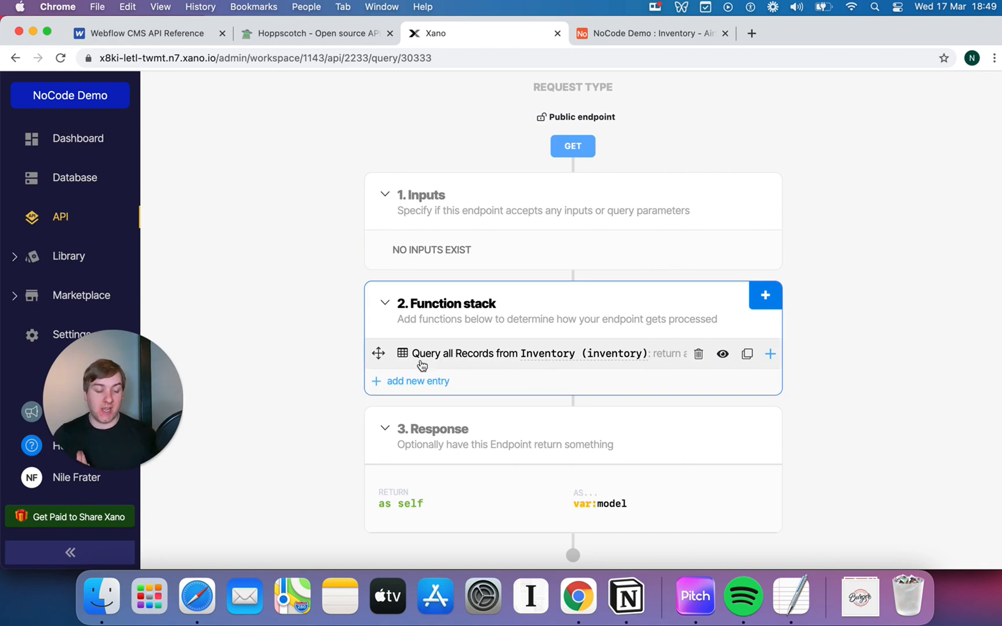
pyautogui.moveTo(551, 356)
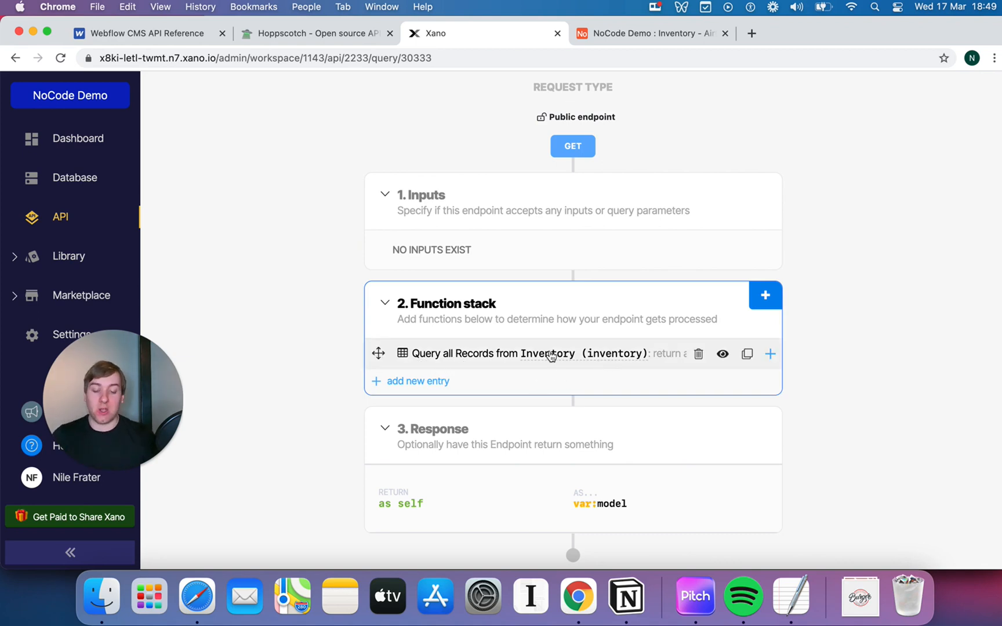
pyautogui.moveTo(432, 287)
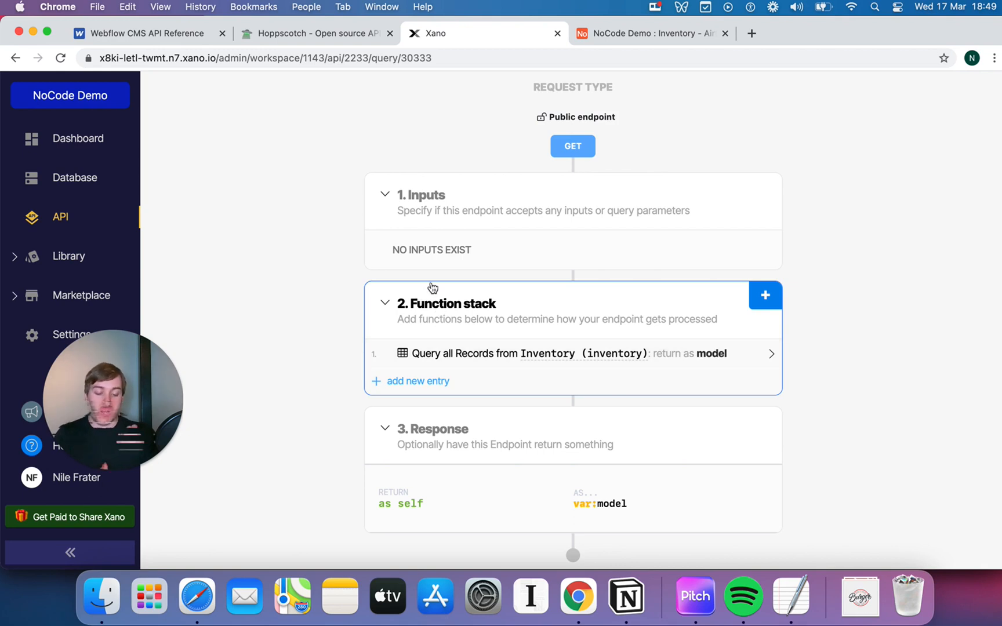
pyautogui.moveTo(594, 335)
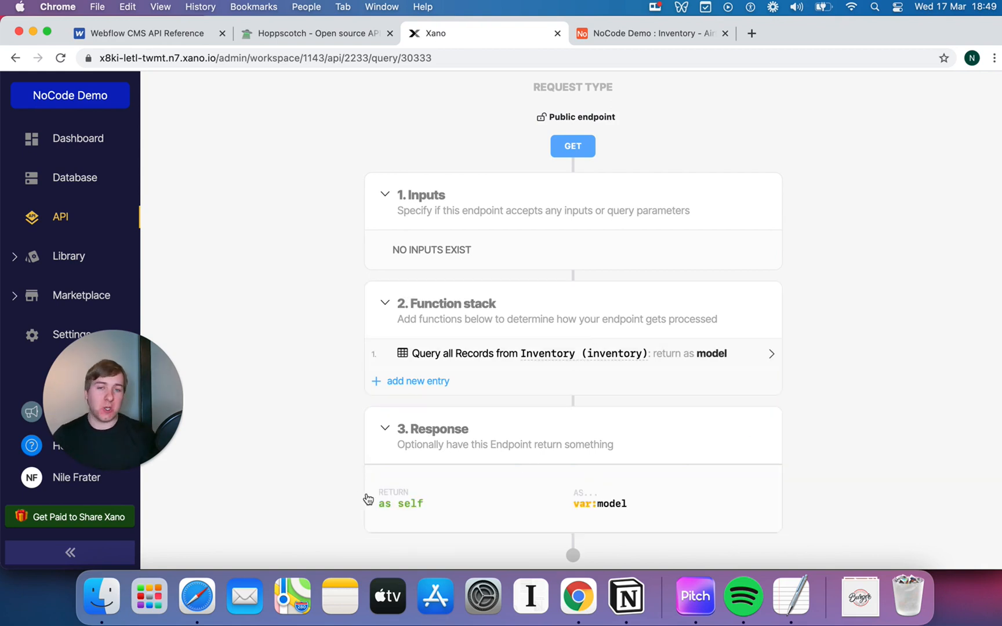
pyautogui.moveTo(625, 595)
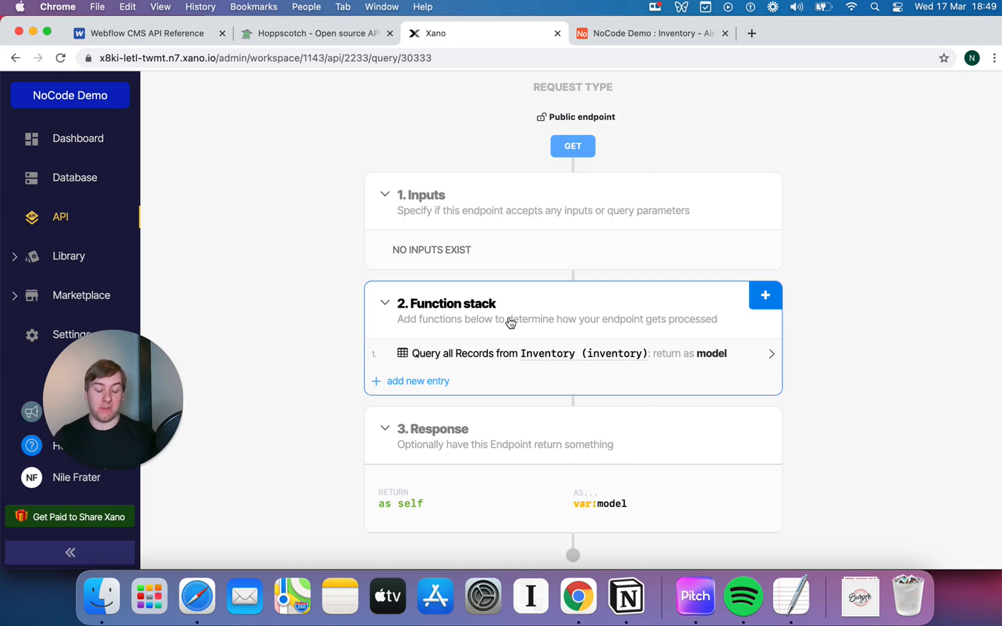
pyautogui.moveTo(757, 149)
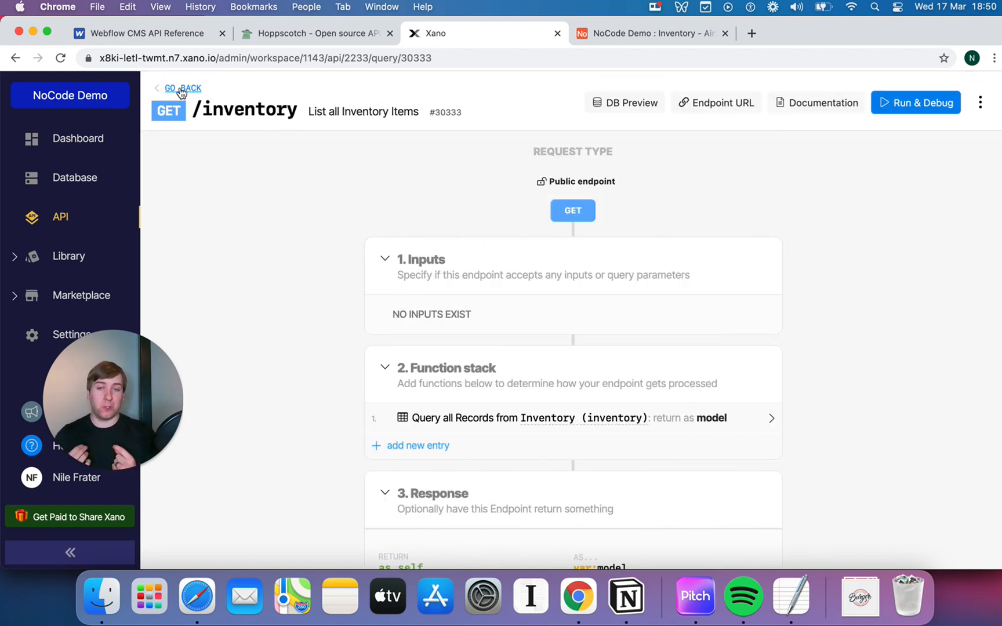
# - Go back to the Public API list and open the Swagger documentation link in a new tab
pyautogui.click(182, 87)
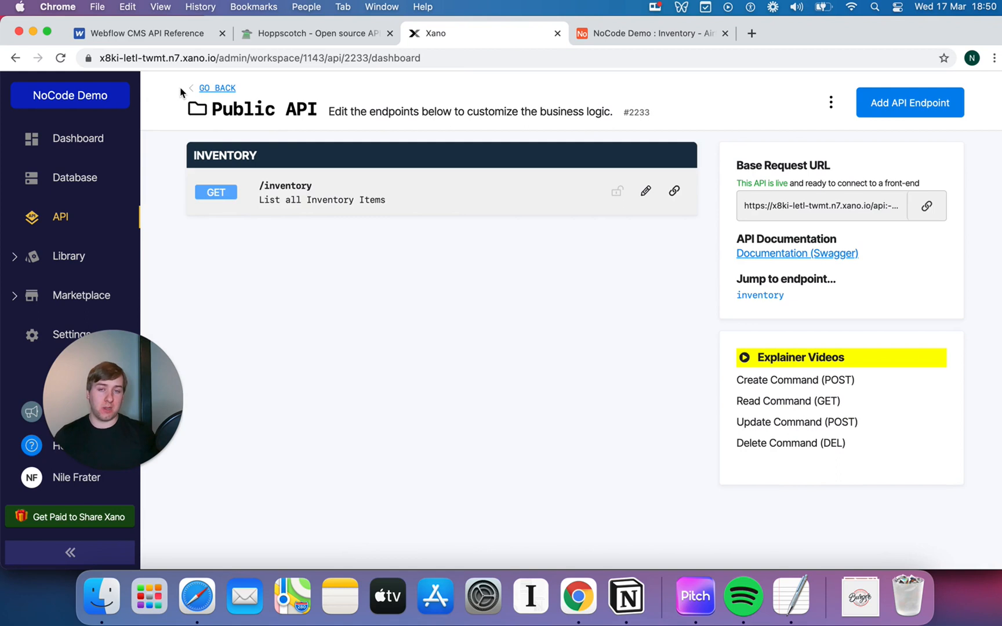
pyautogui.moveTo(500, 277)
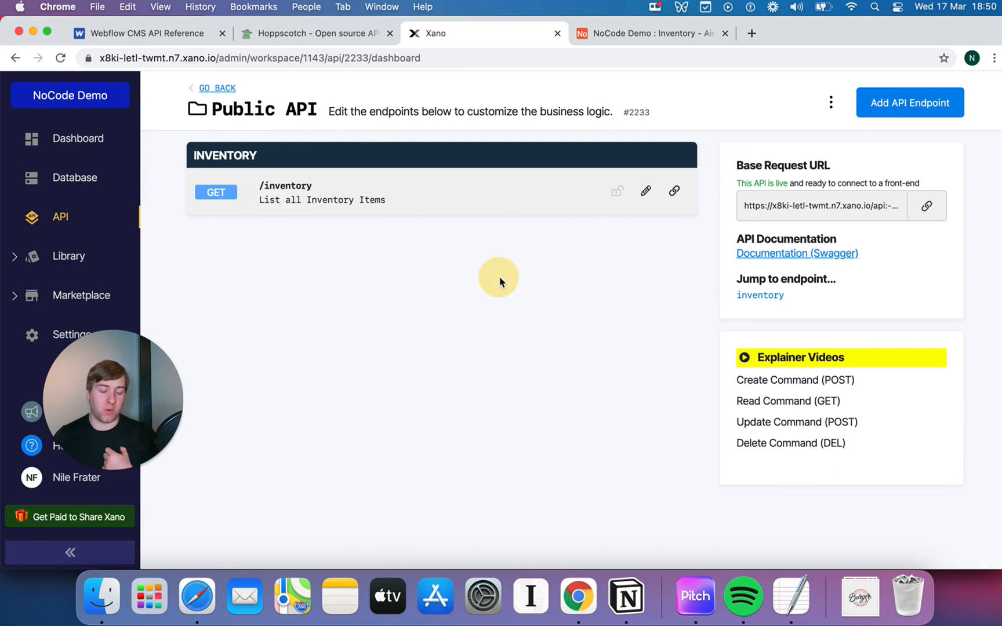
pyautogui.moveTo(797, 253)
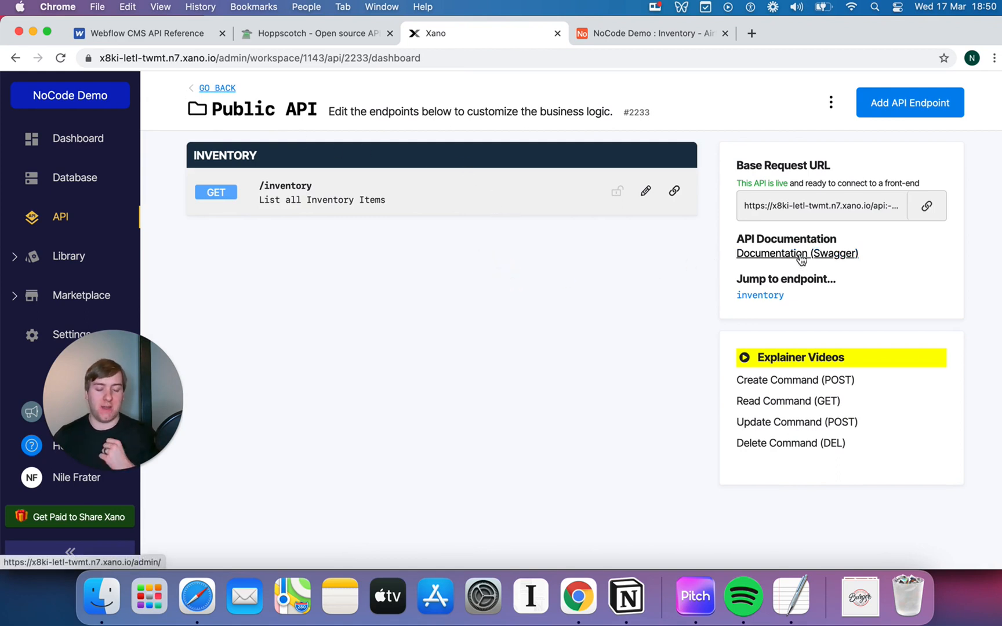
pyautogui.rightClick(797, 253)
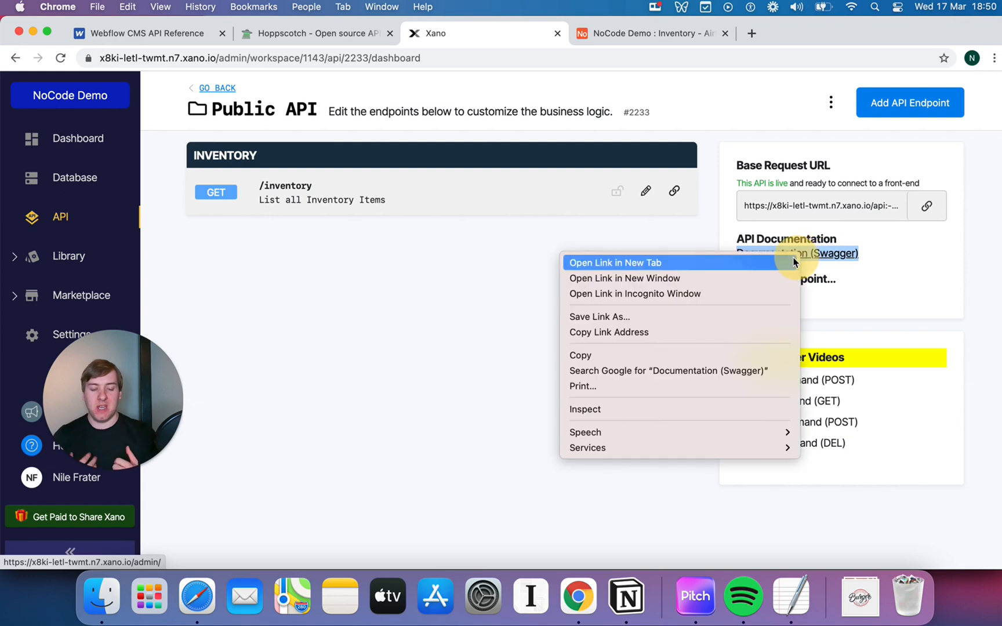
pyautogui.click(613, 263)
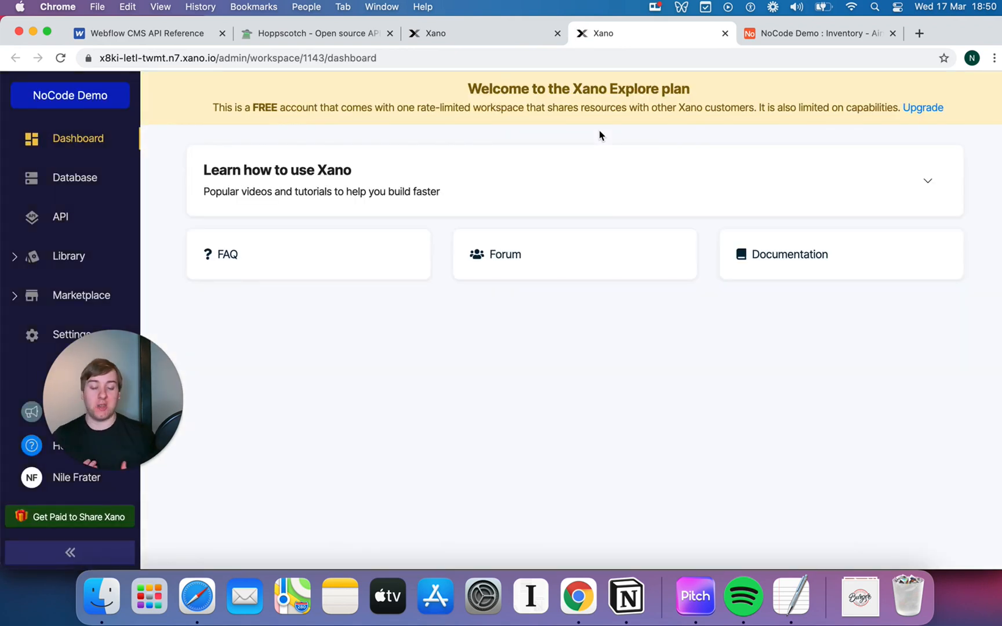
pyautogui.moveTo(749, 6)
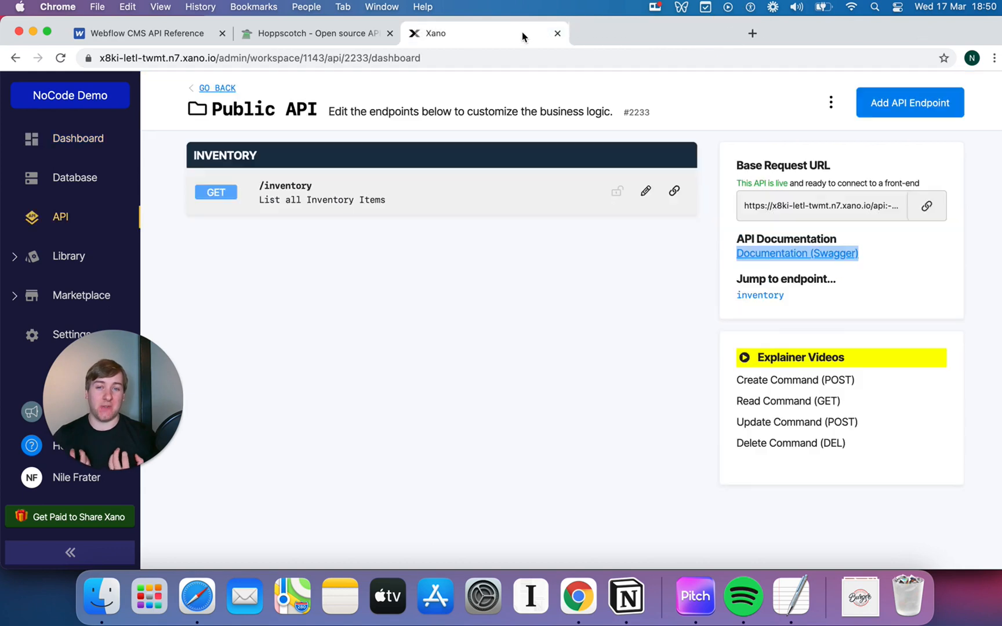
pyautogui.click(796, 253)
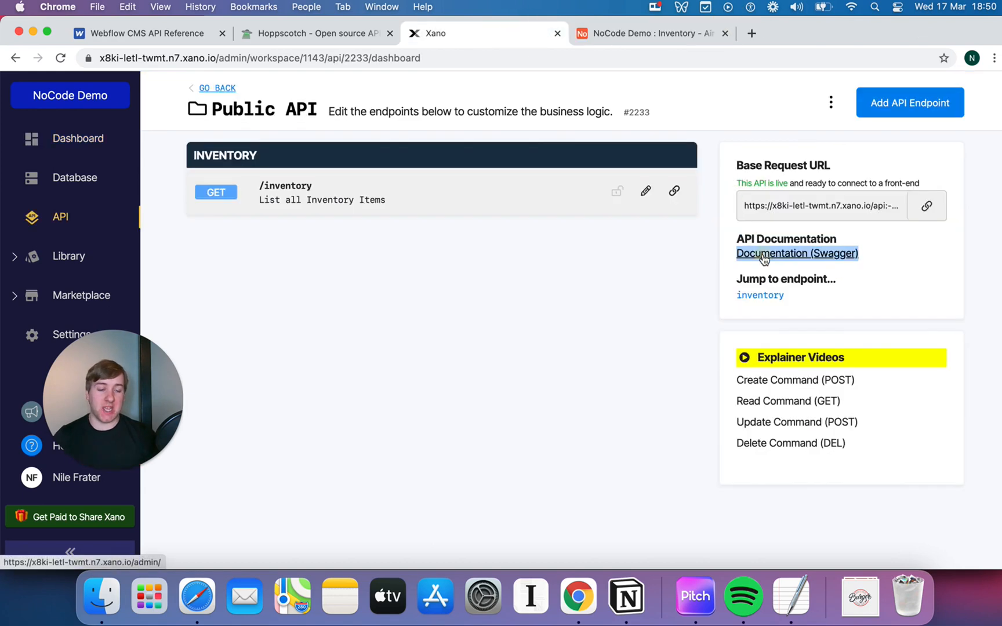
# - Review the Swagger docs for GET /inventory, close them, and copy the base request URL
pyautogui.click(796, 253)
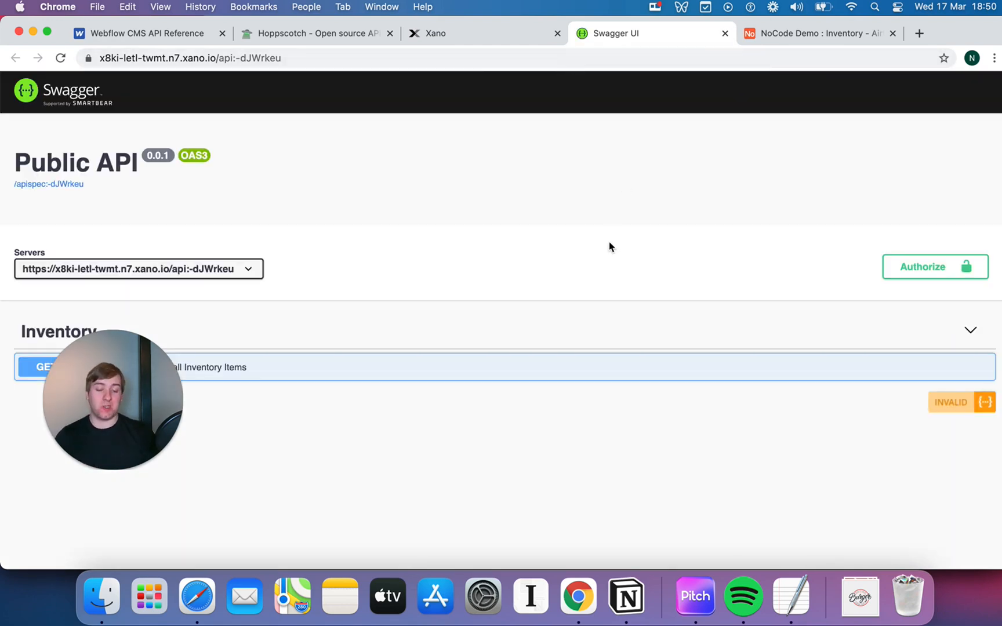
pyautogui.moveTo(800, 381)
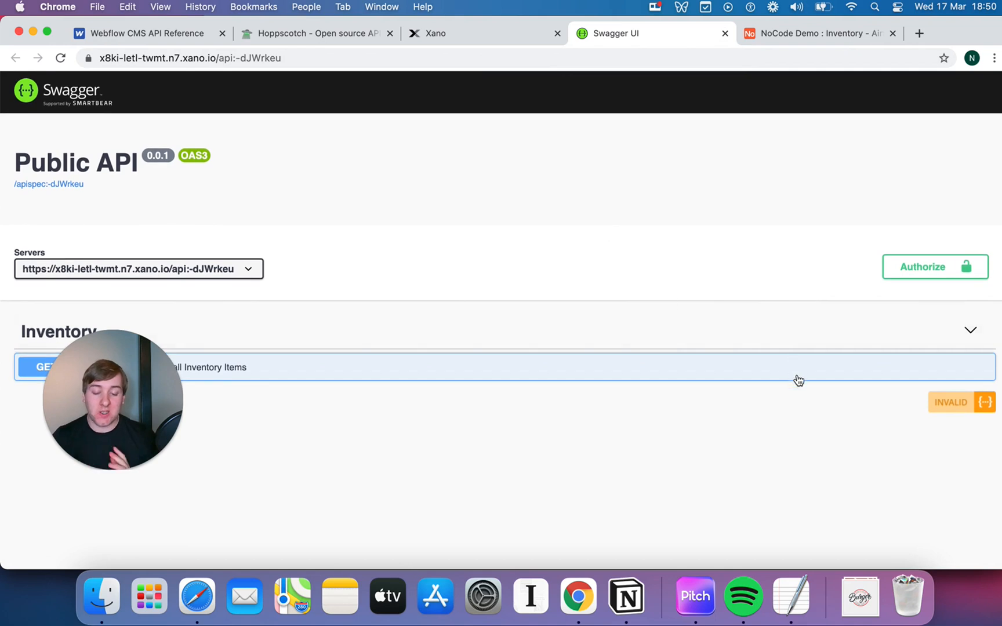
pyautogui.moveTo(158, 389)
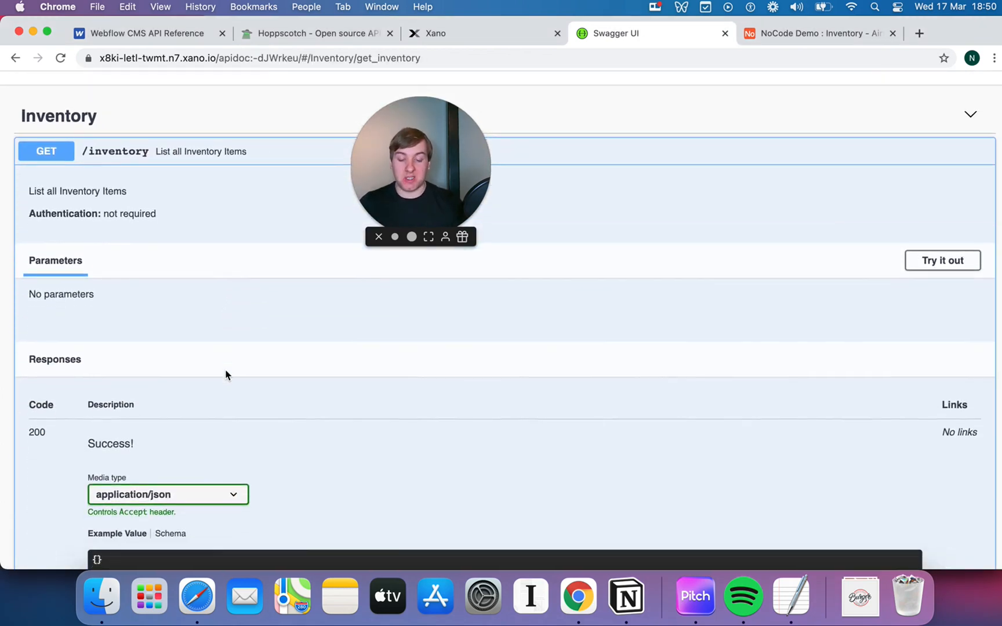
pyautogui.scroll(-3)
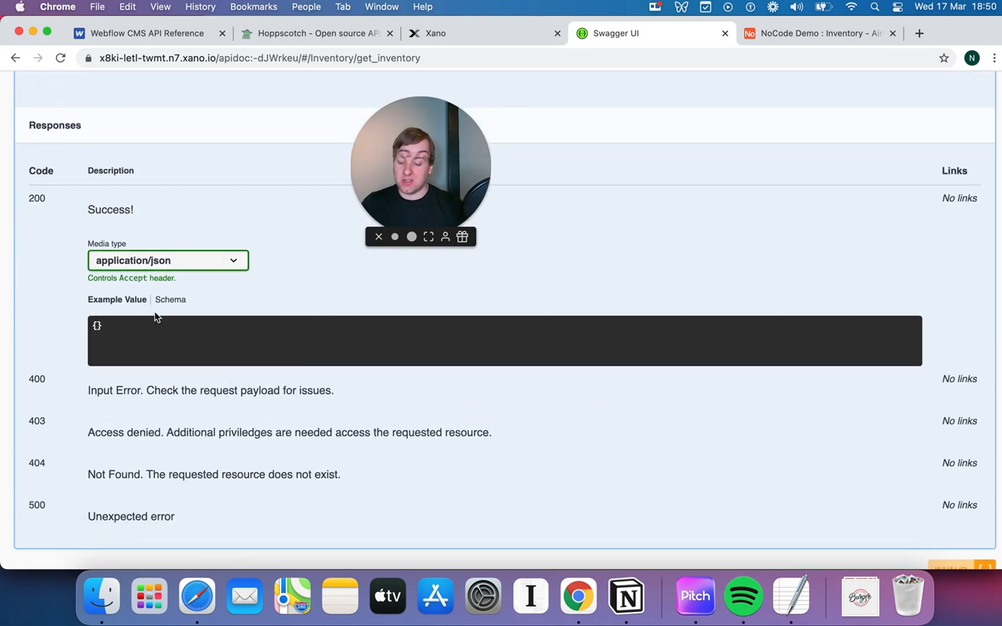
pyautogui.scroll(3)
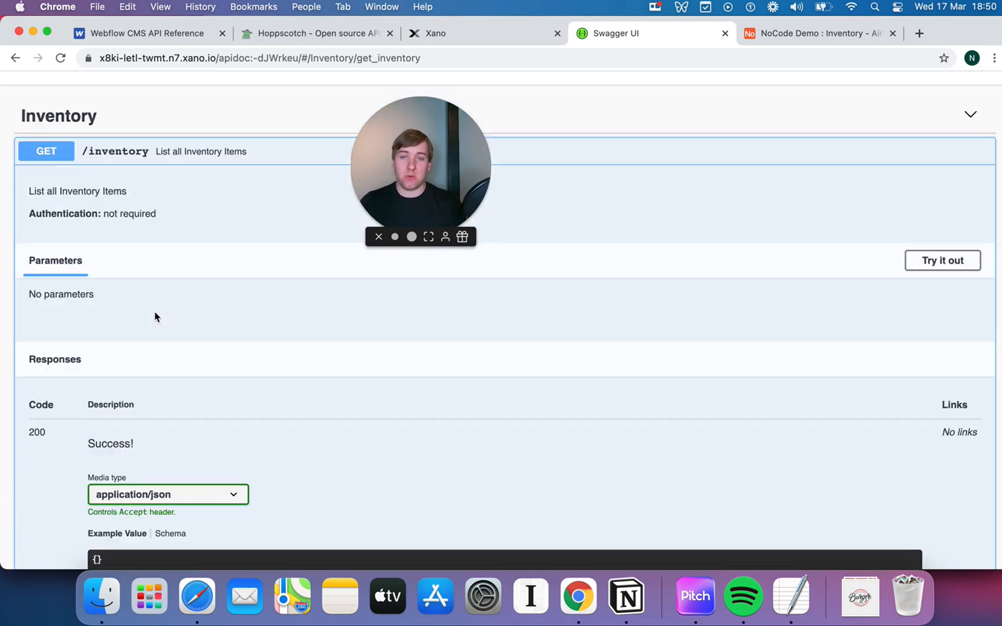
pyautogui.scroll(3)
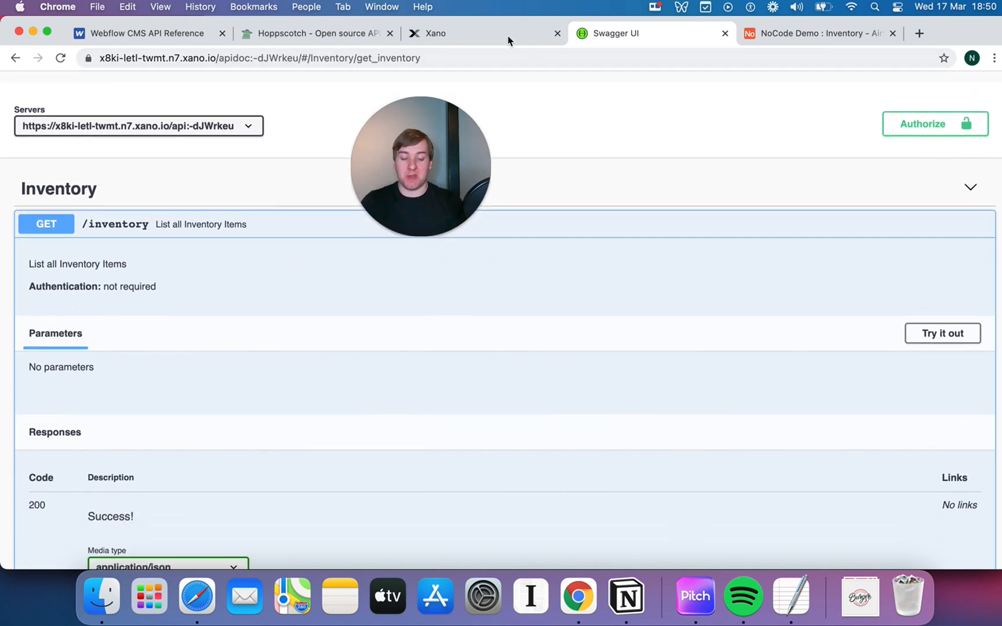
pyautogui.scroll(3)
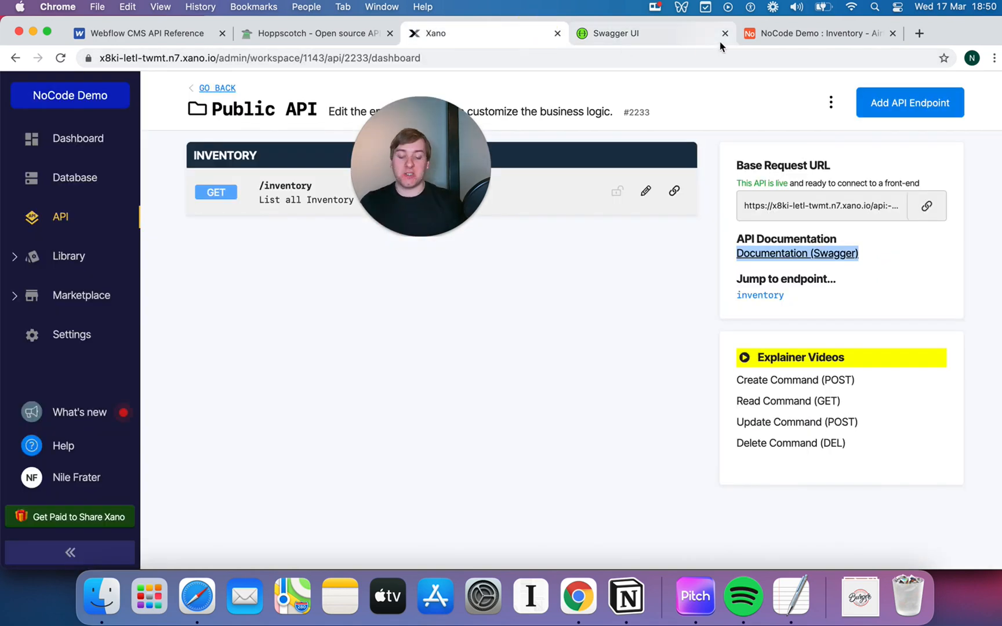
pyautogui.click(724, 33)
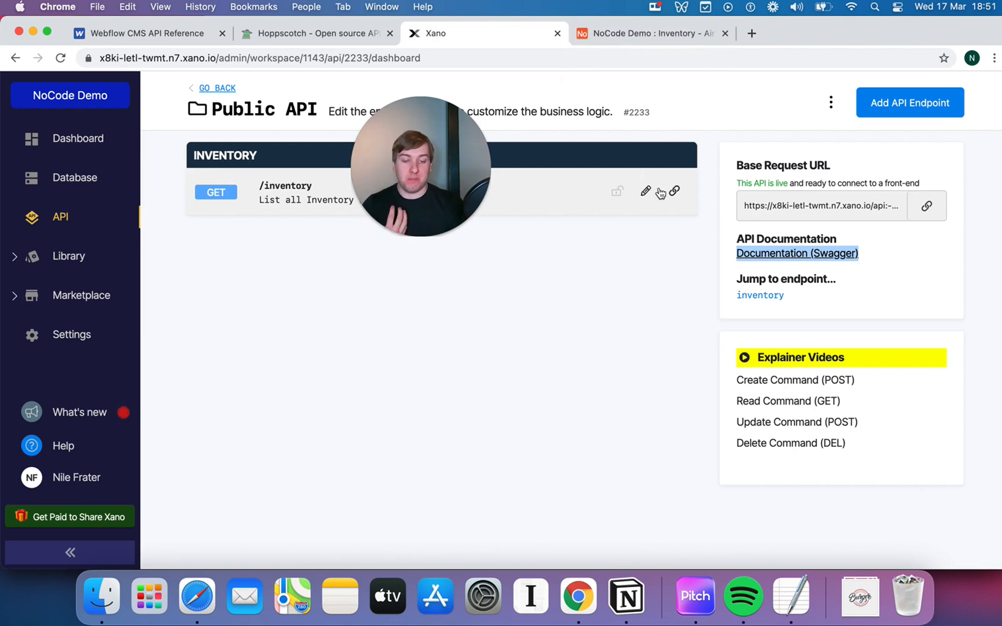
pyautogui.moveTo(917, 214)
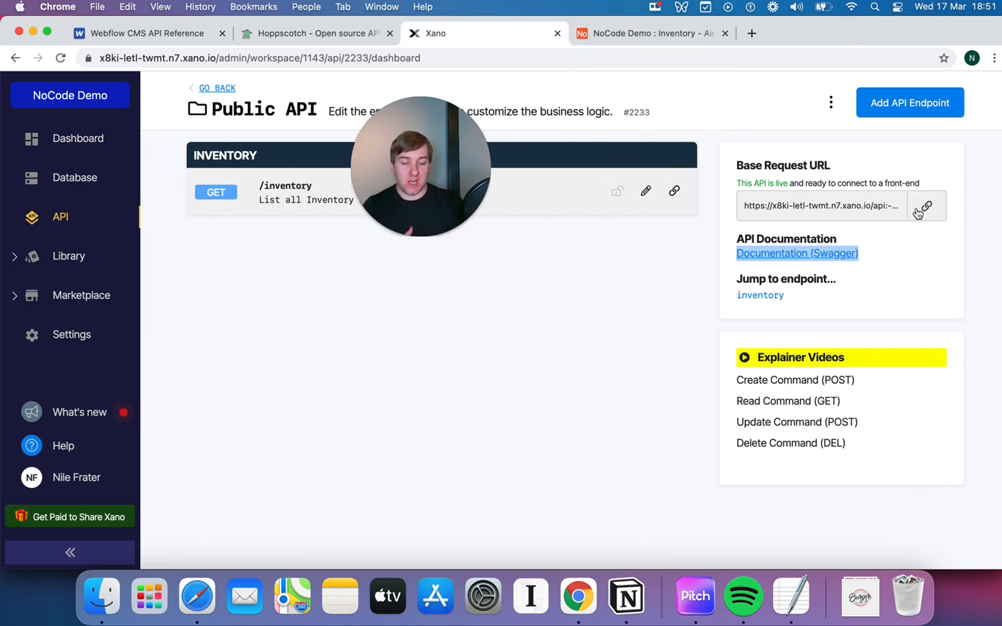
pyautogui.click(926, 206)
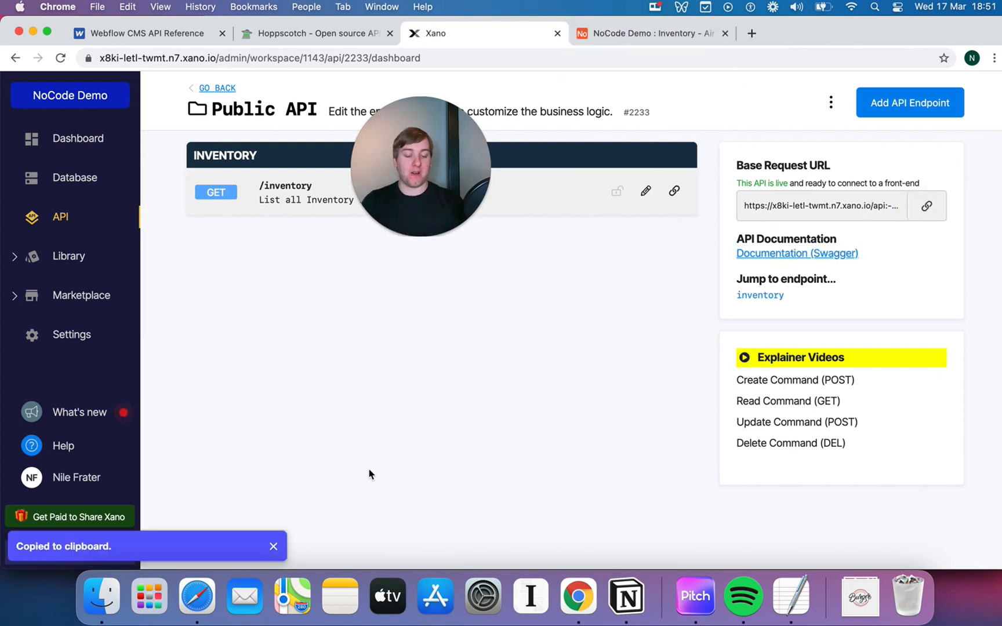
pyautogui.moveTo(313, 33)
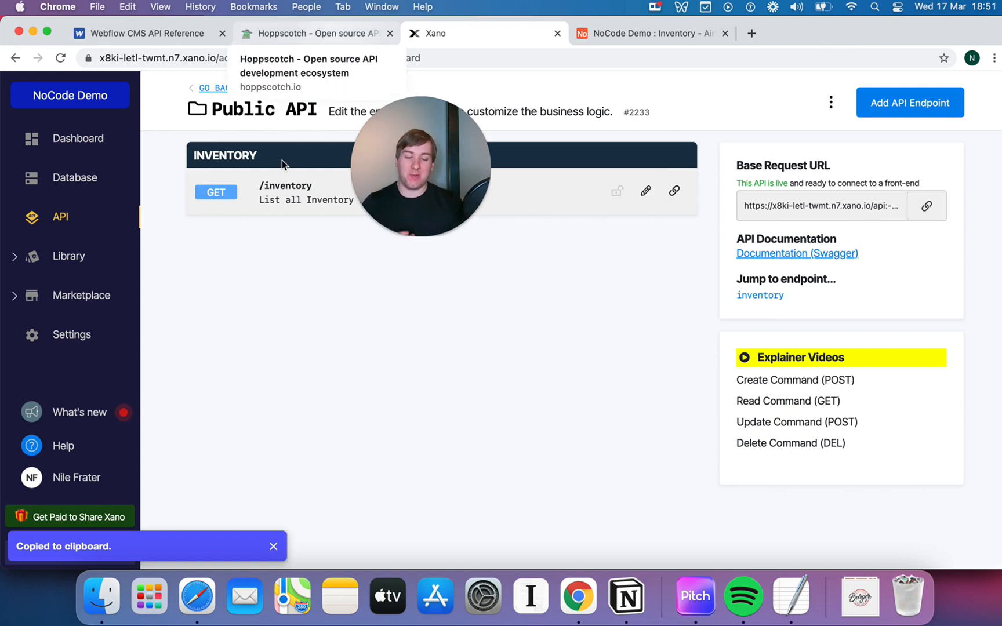
# - Send a GET request to the base URL plus /inventory and browse the returned JSON item list
pyautogui.click(313, 33)
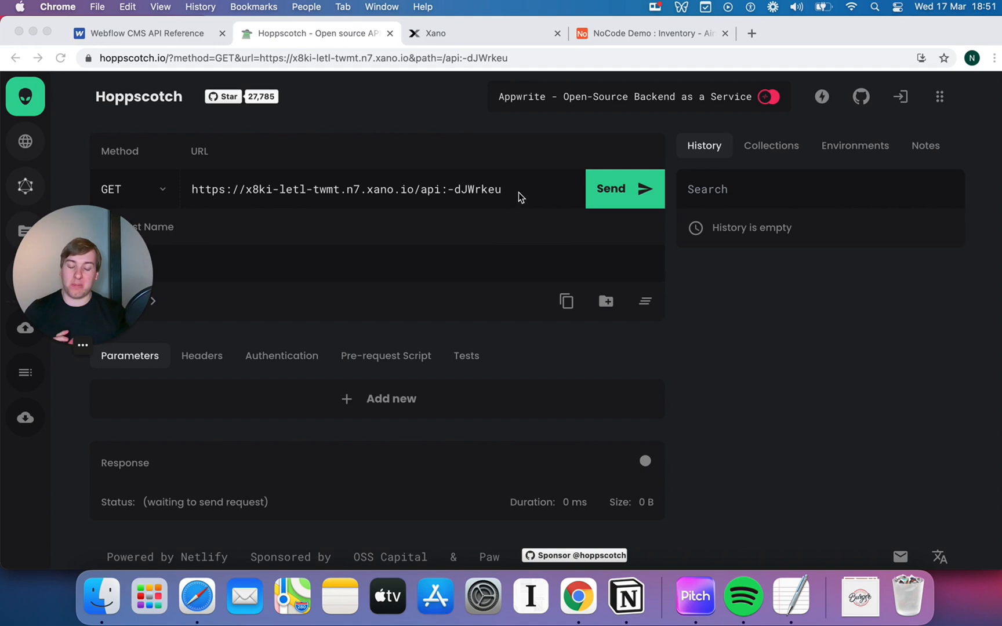
pyautogui.write('/i')
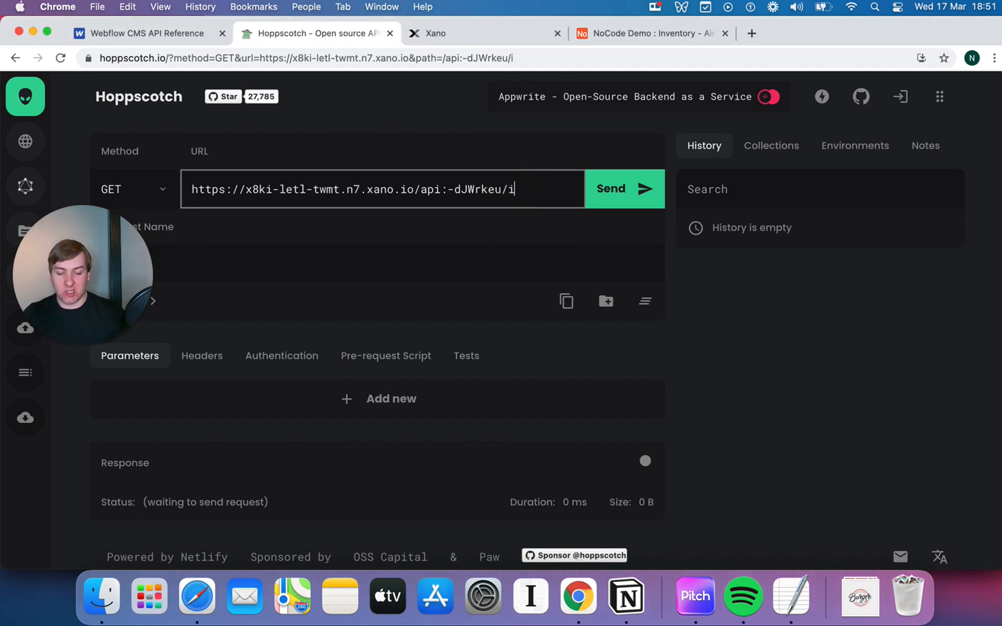
pyautogui.write('nventory')
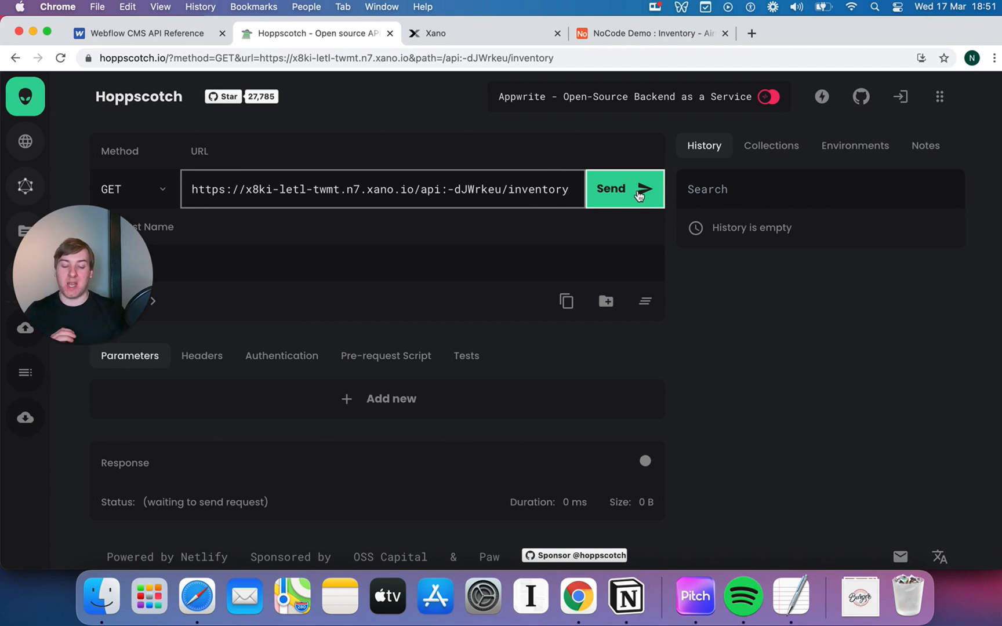
pyautogui.click(623, 189)
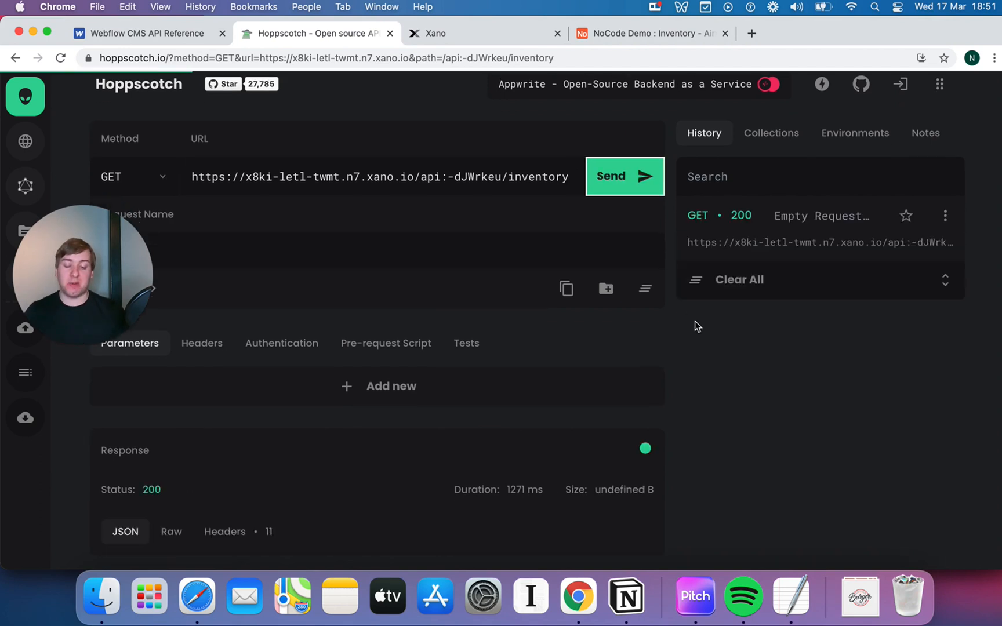
pyautogui.scroll(-3)
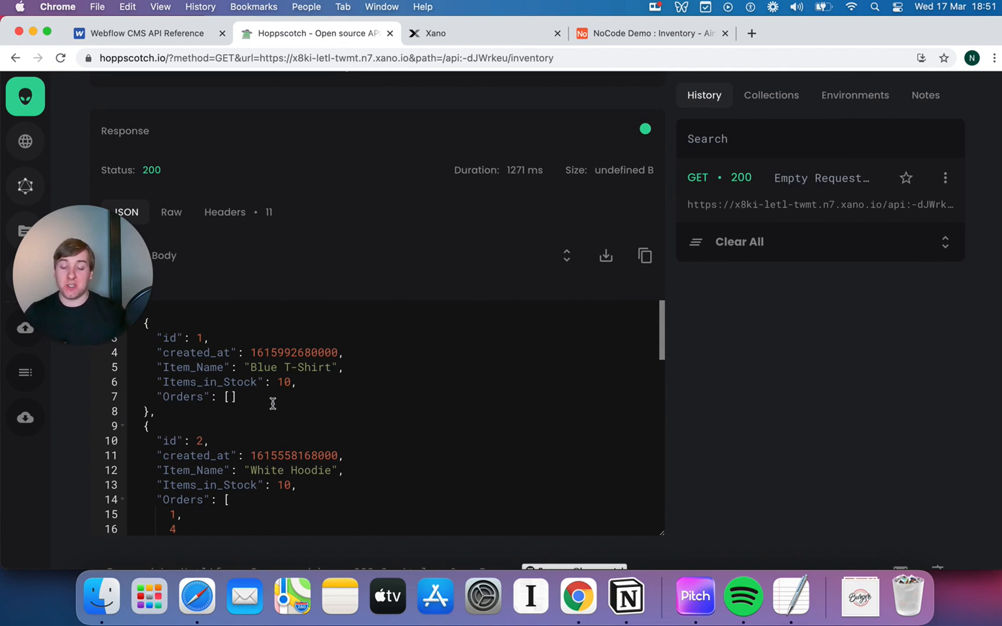
pyautogui.scroll(-3)
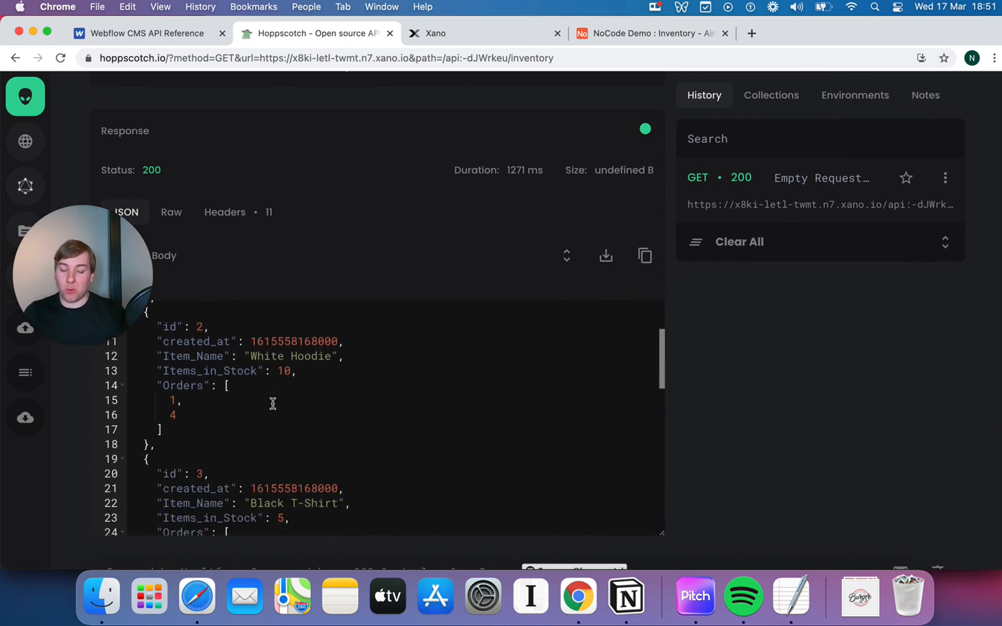
pyautogui.scroll(-3)
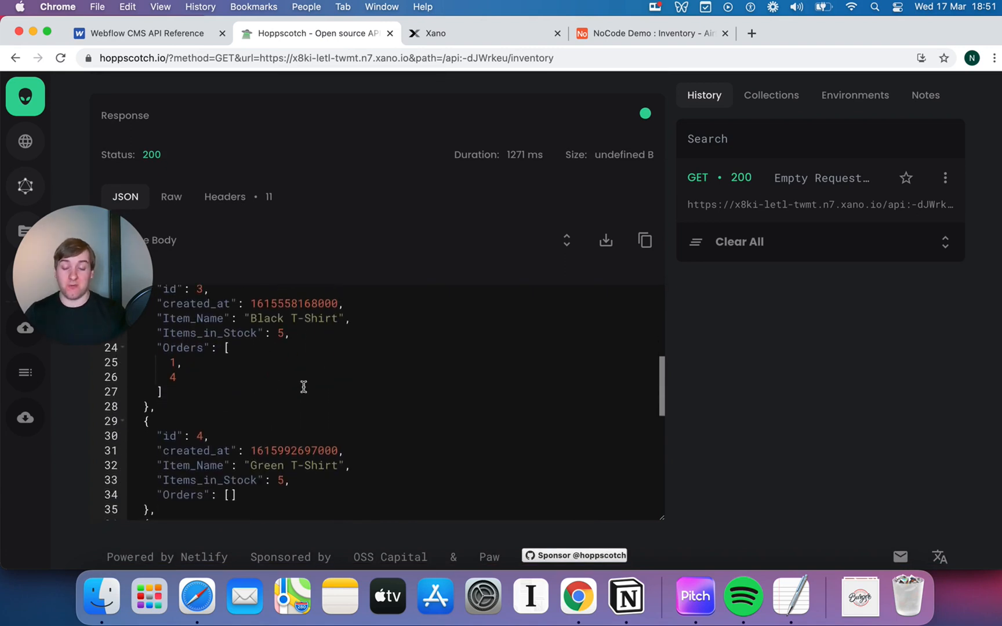
pyautogui.scroll(-3)
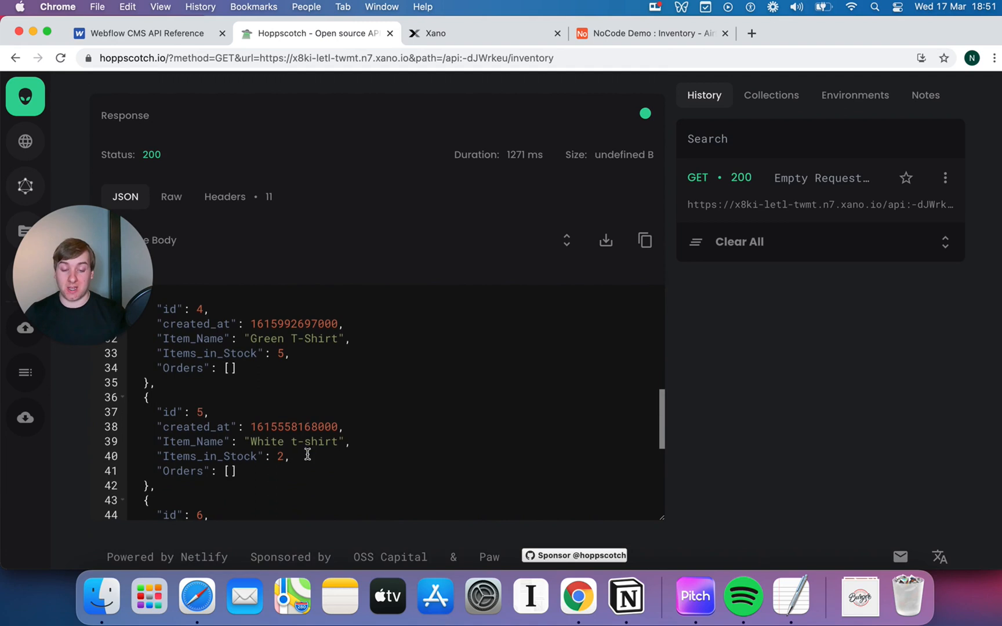
pyautogui.scroll(3)
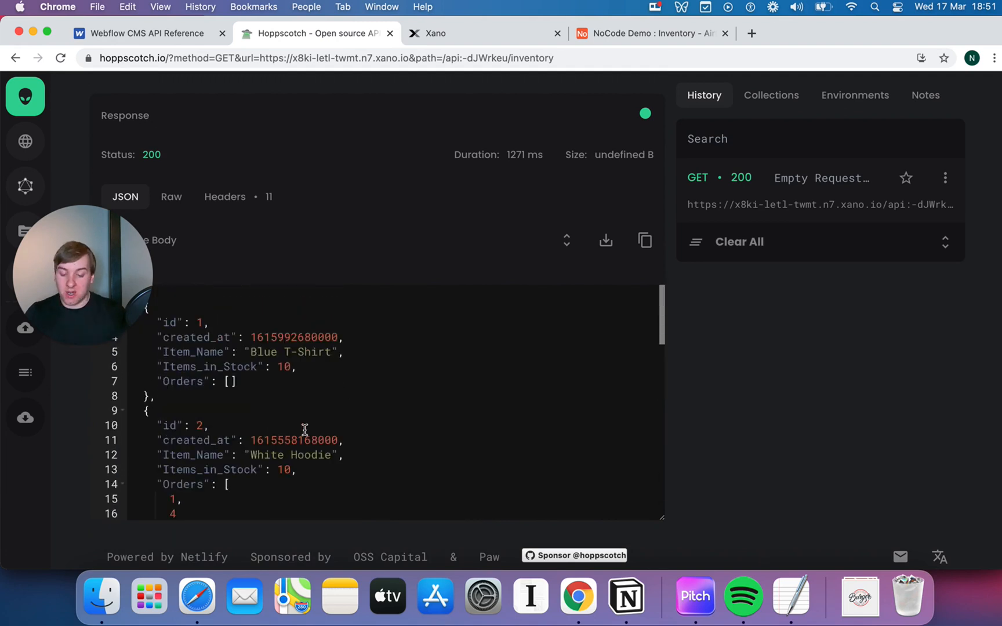
pyautogui.scroll(3)
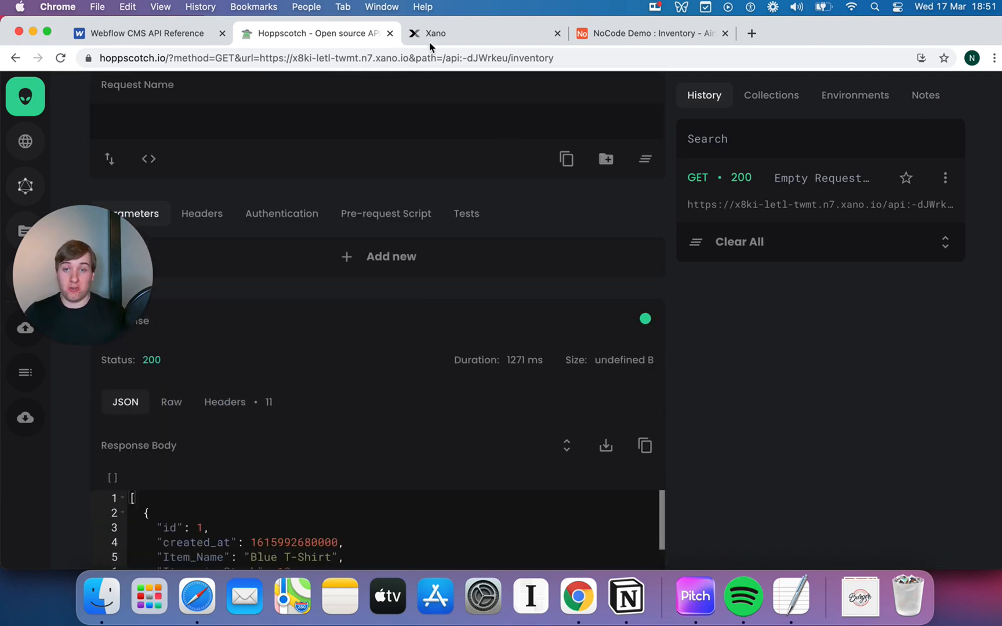
# - Add and save a GET SINGLE inventory endpoint described as 'Look at a specific Inventory' item
pyautogui.click(434, 32)
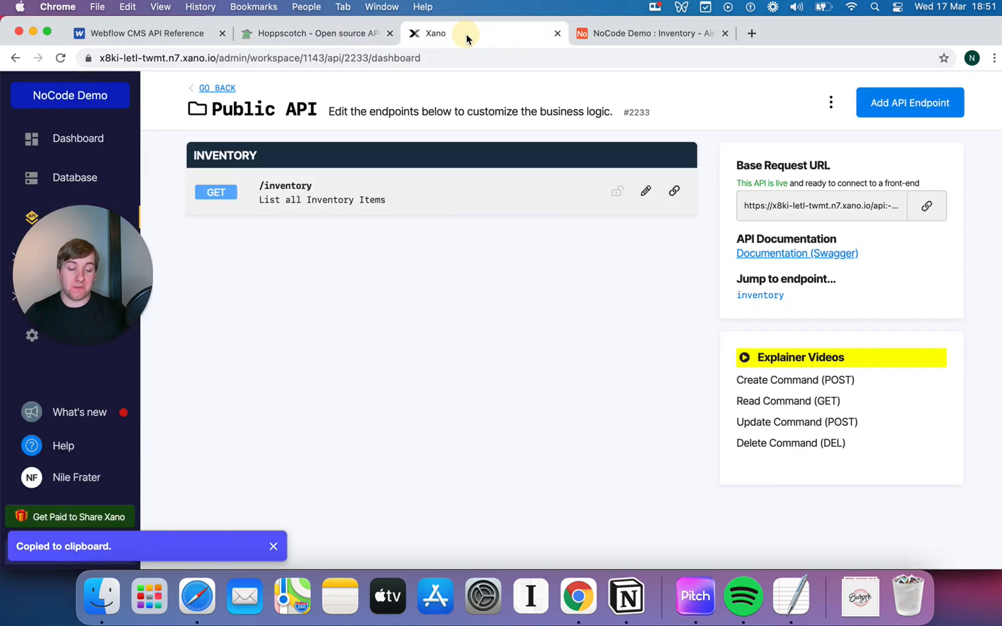
pyautogui.moveTo(908, 103)
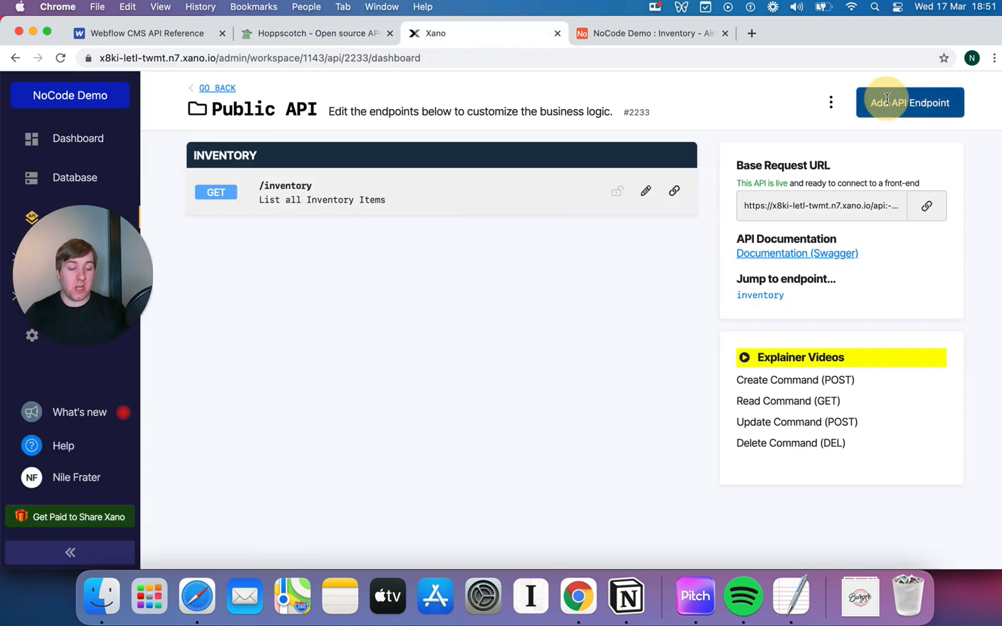
pyautogui.click(908, 102)
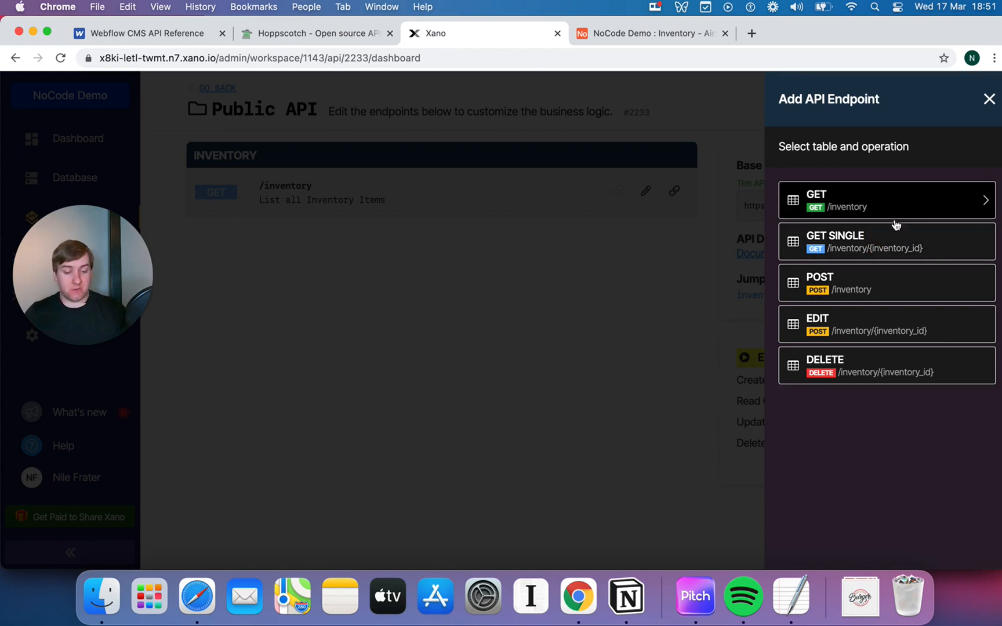
pyautogui.click(886, 242)
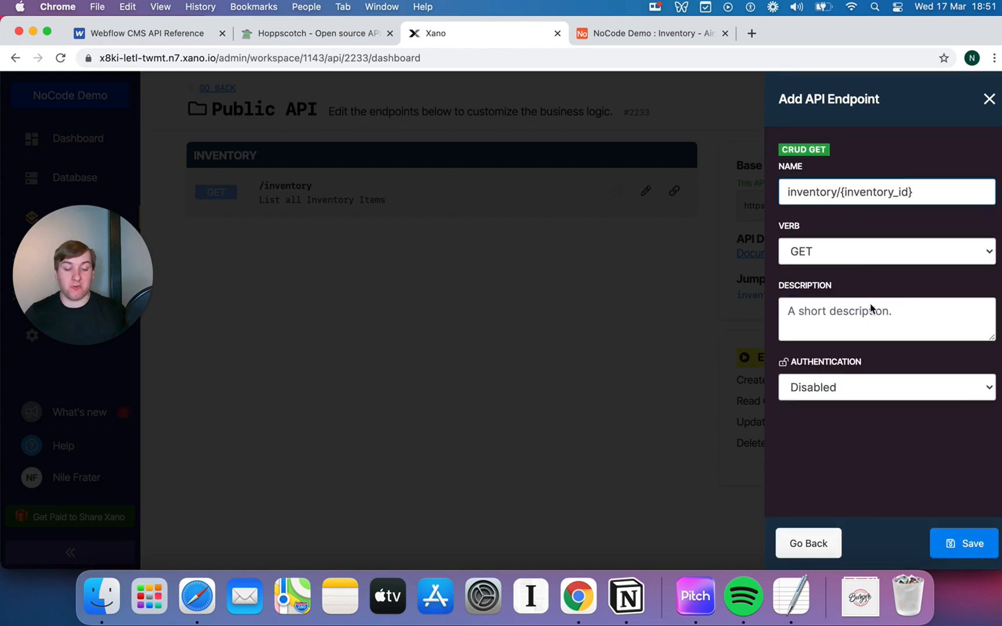
pyautogui.write('Look at')
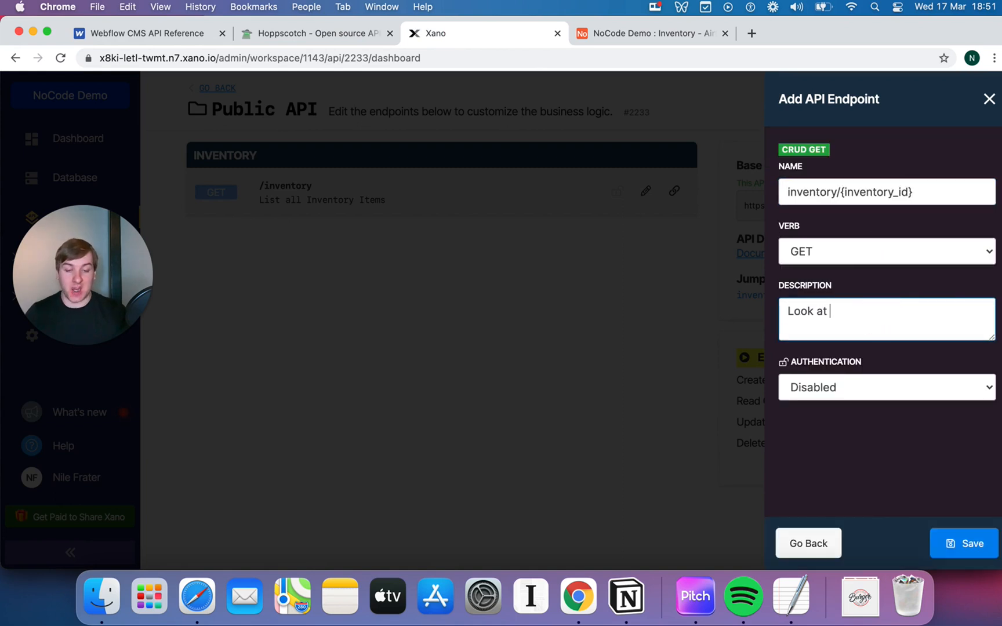
pyautogui.write('a specific Inventory item')
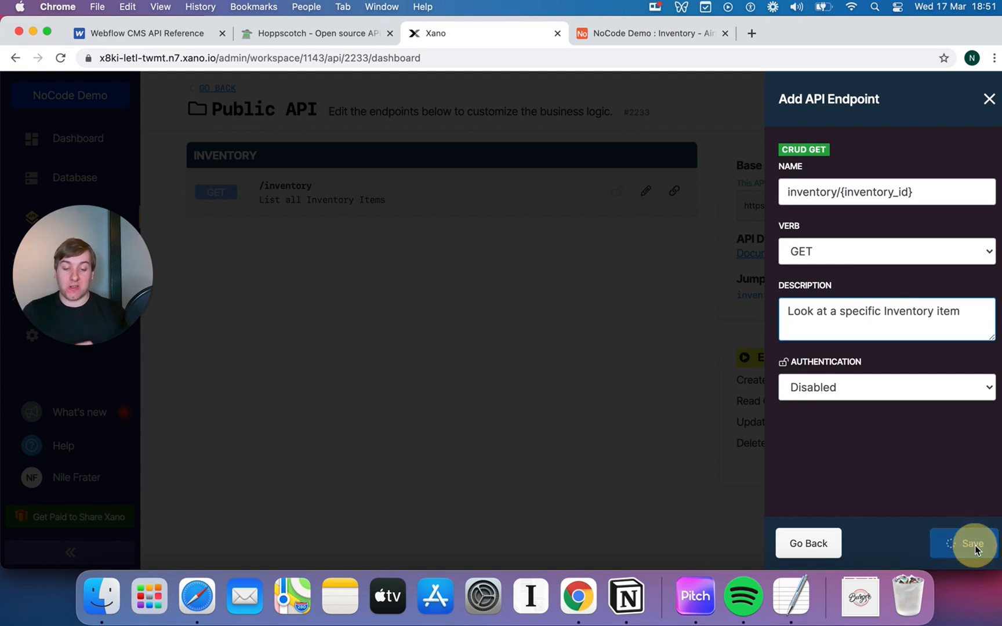
pyautogui.click(970, 543)
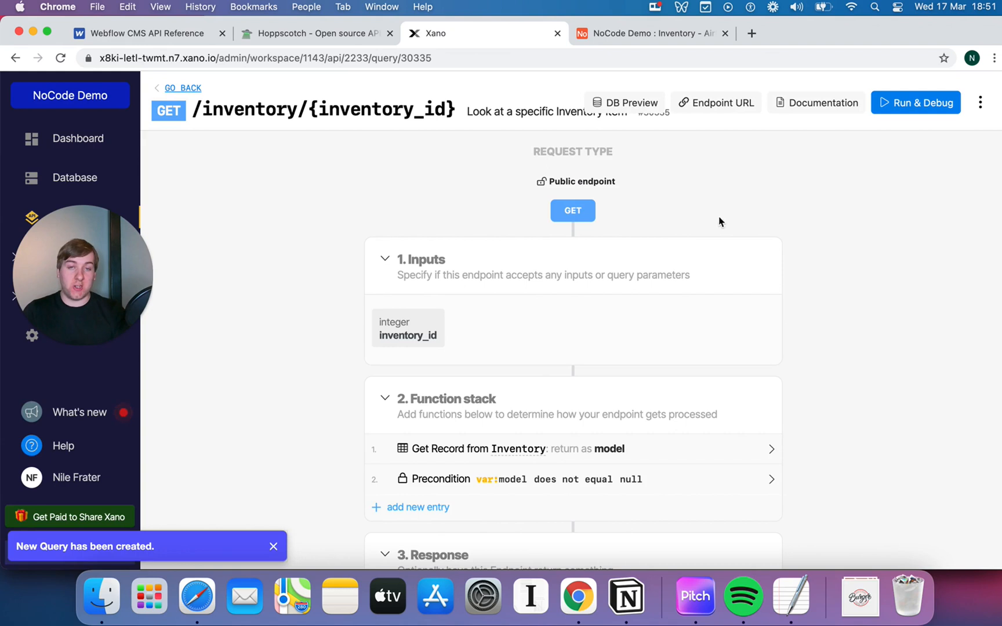
pyautogui.scroll(-3)
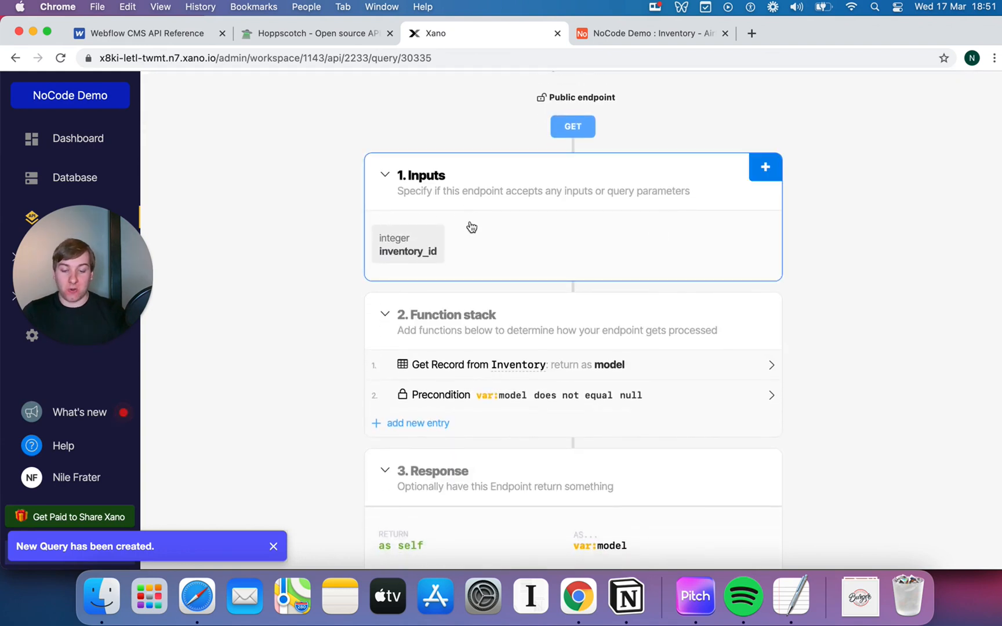
pyautogui.moveTo(484, 209)
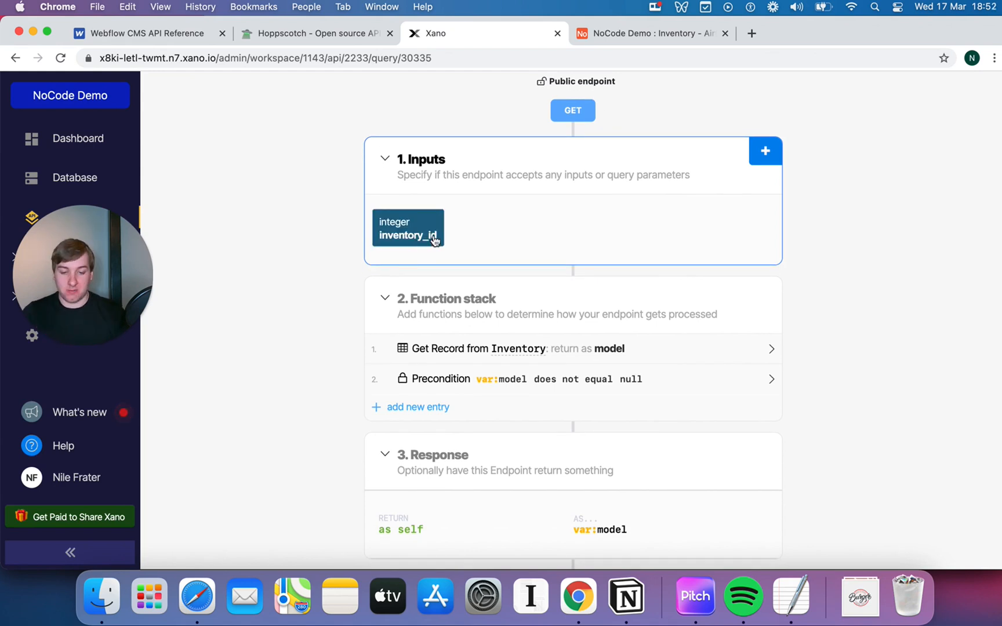
pyautogui.scroll(-3)
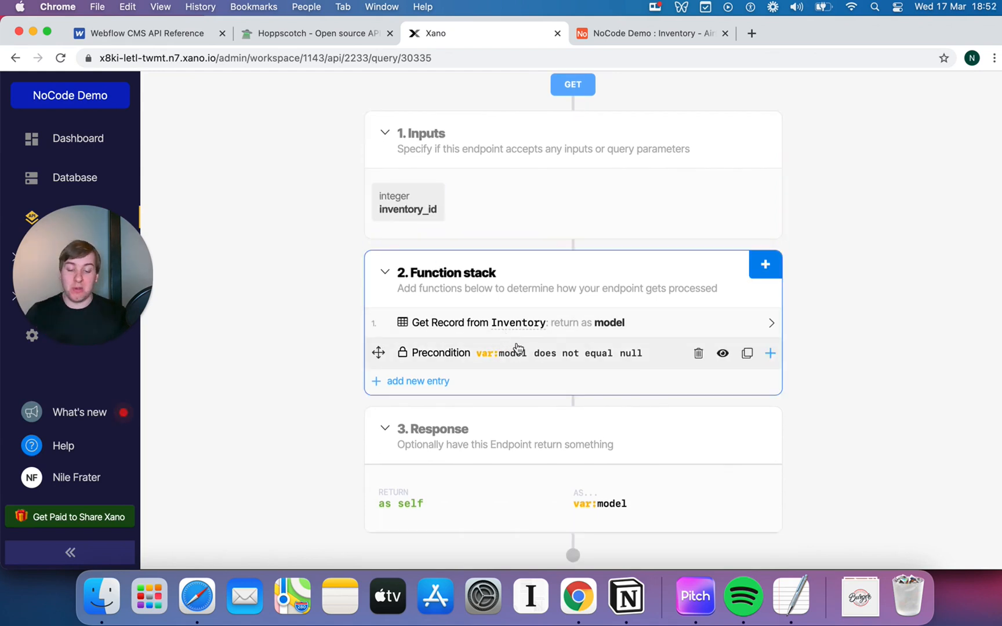
pyautogui.moveTo(539, 337)
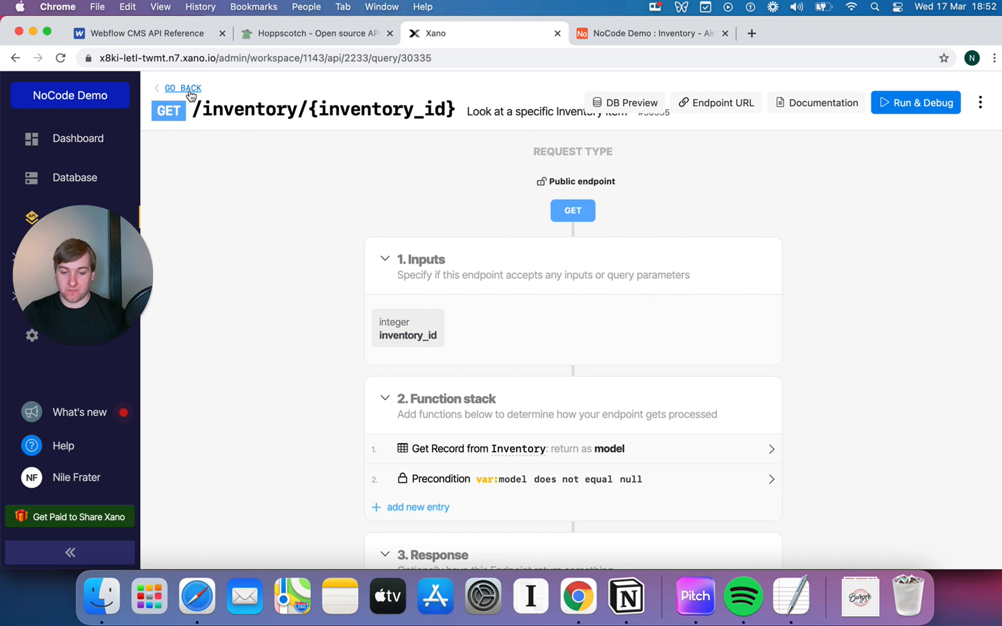
pyautogui.click(184, 88)
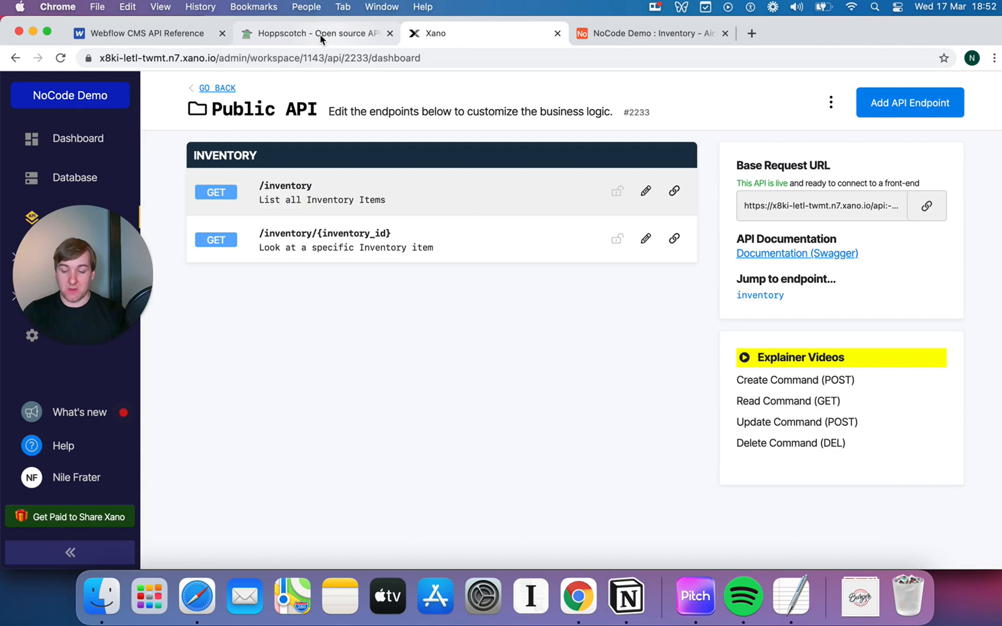
# - Send a GET request to /inventory/2 and review the White Hoodie record with stock 10
pyautogui.click(313, 33)
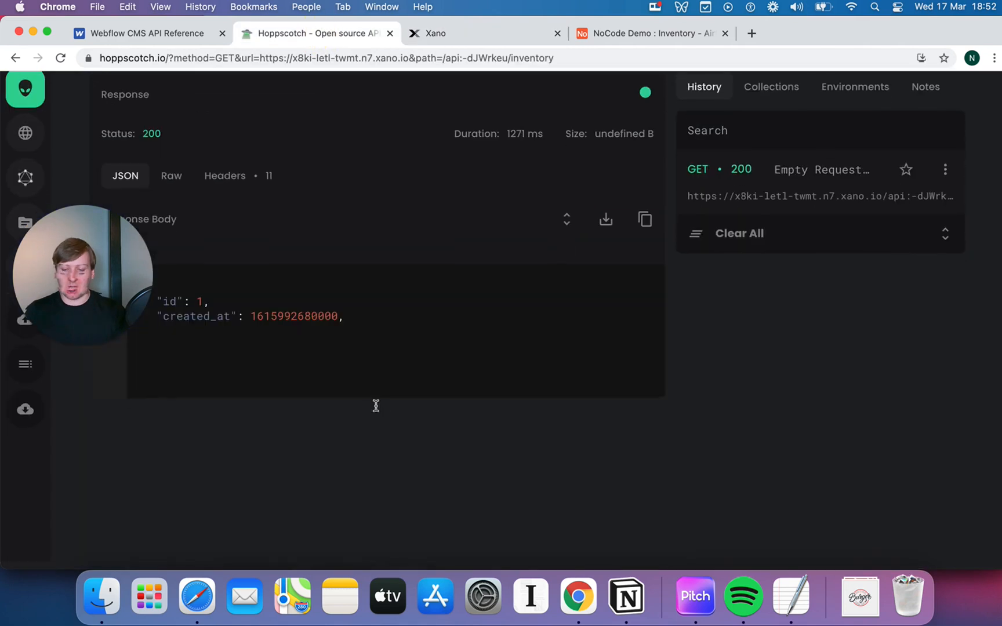
pyautogui.scroll(-3)
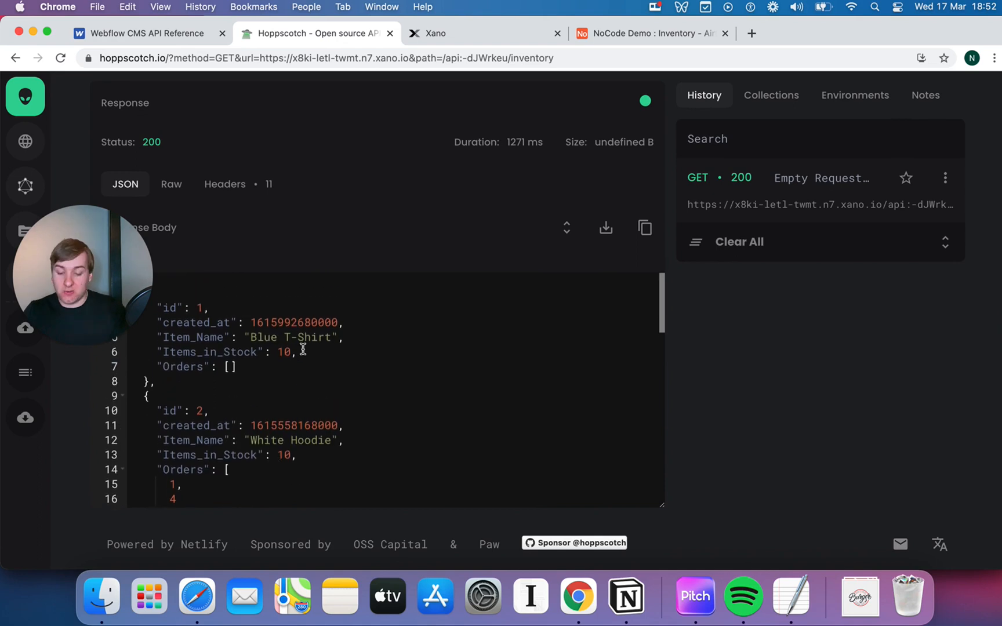
pyautogui.scroll(-3)
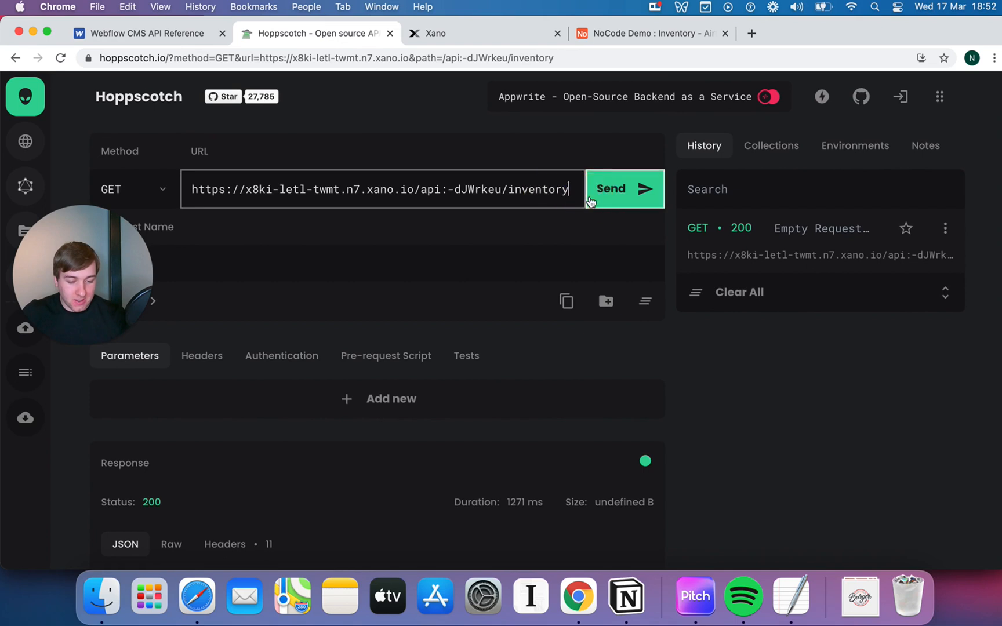
pyautogui.write('/')
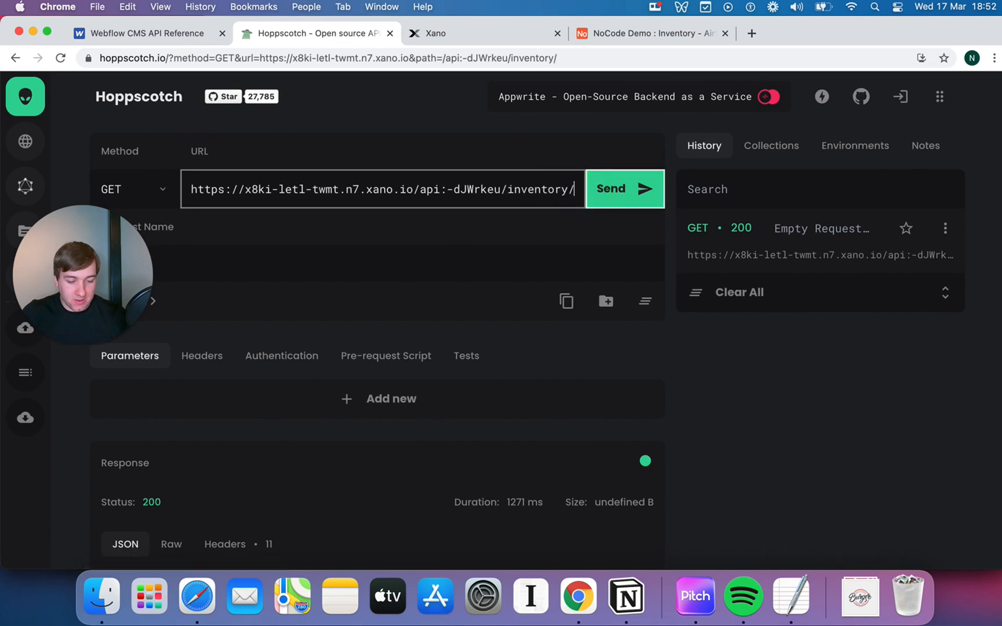
pyautogui.write('2')
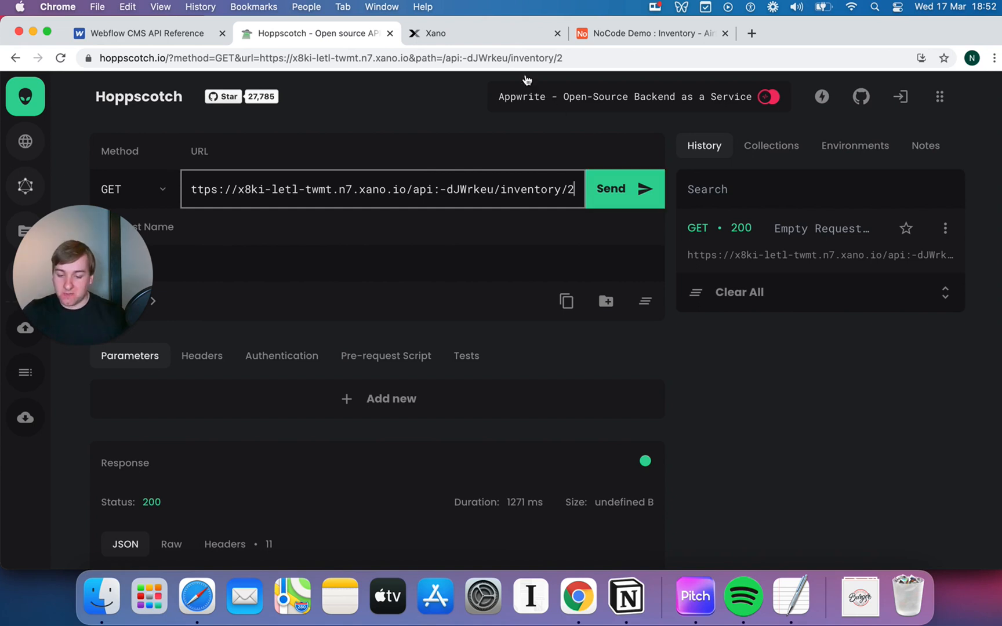
pyautogui.click(623, 189)
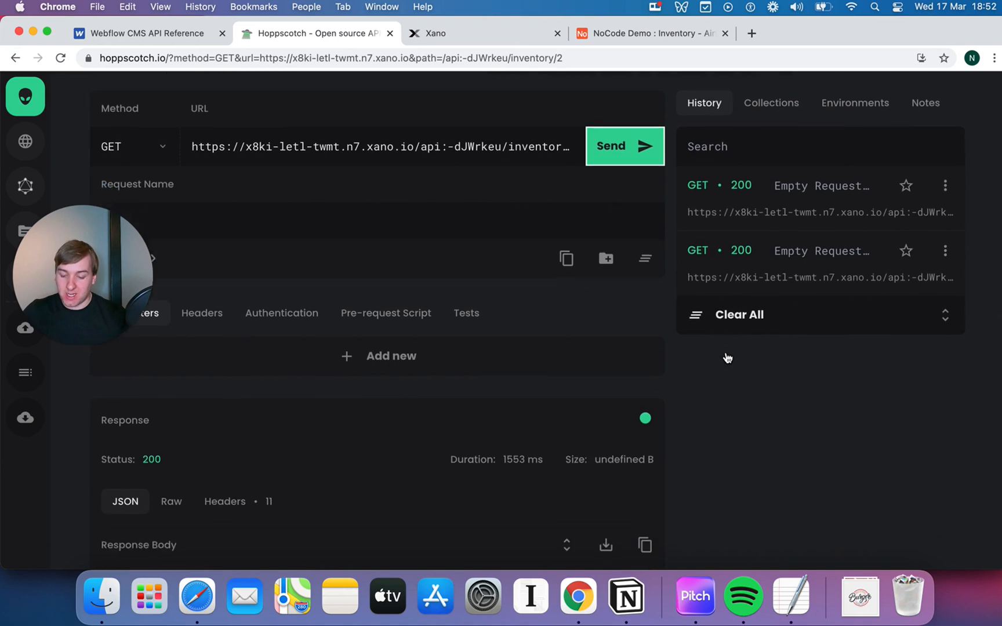
pyautogui.scroll(-3)
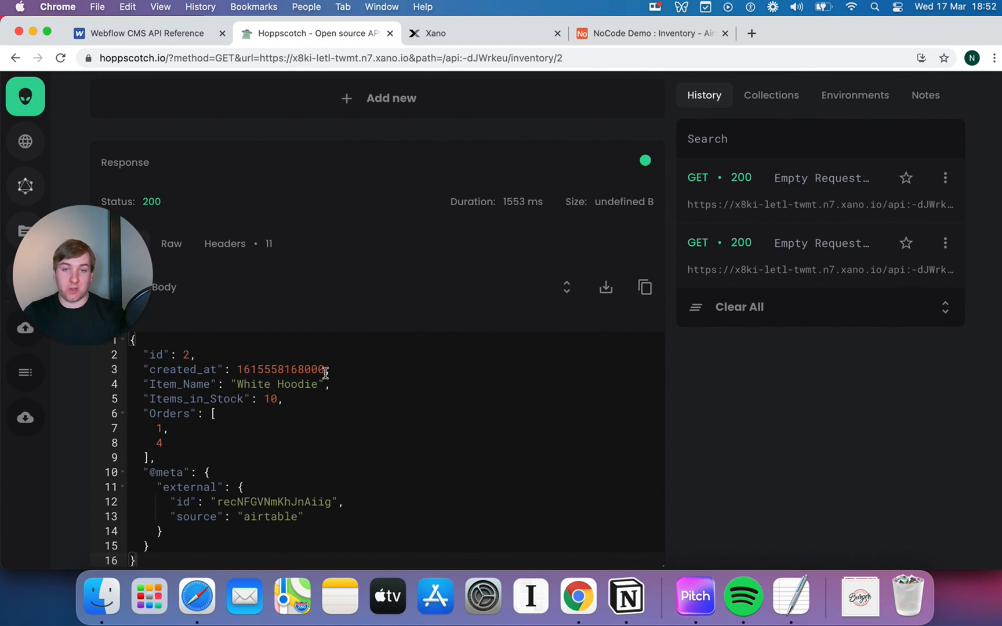
pyautogui.moveTo(205, 501)
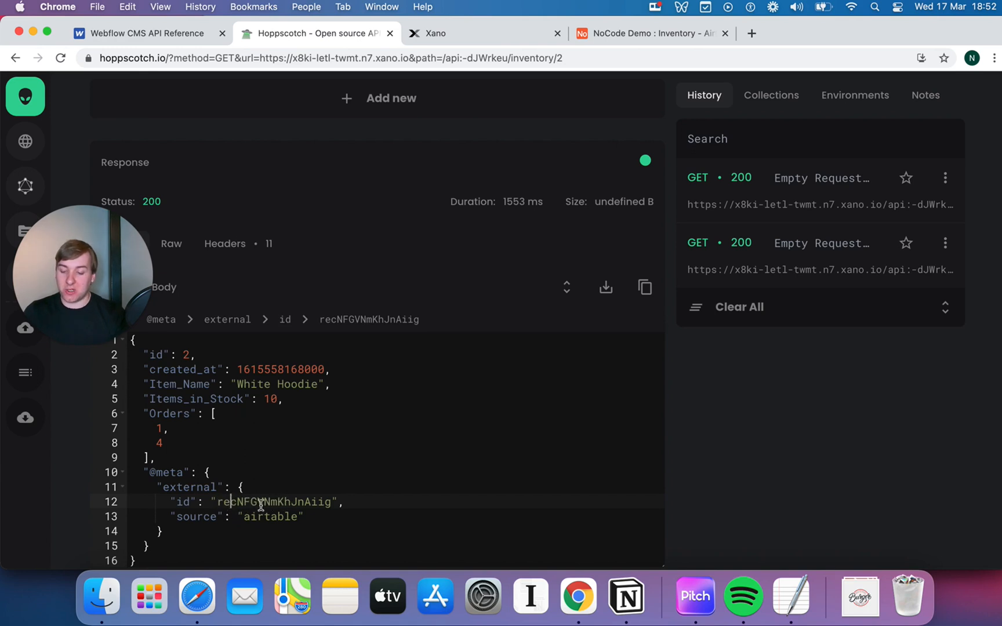
pyautogui.moveTo(294, 502)
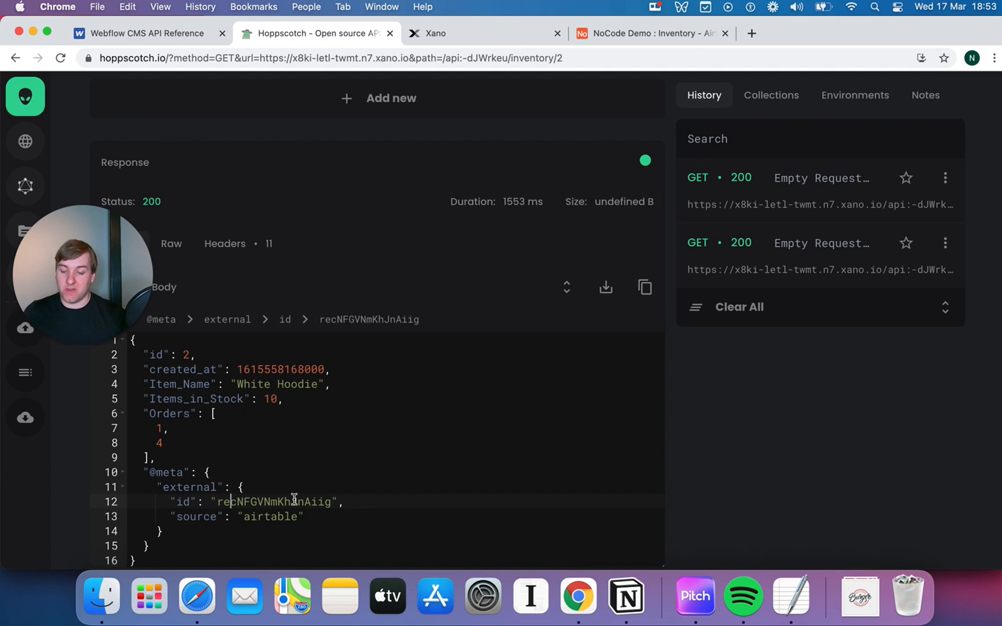
pyautogui.scroll(-3)
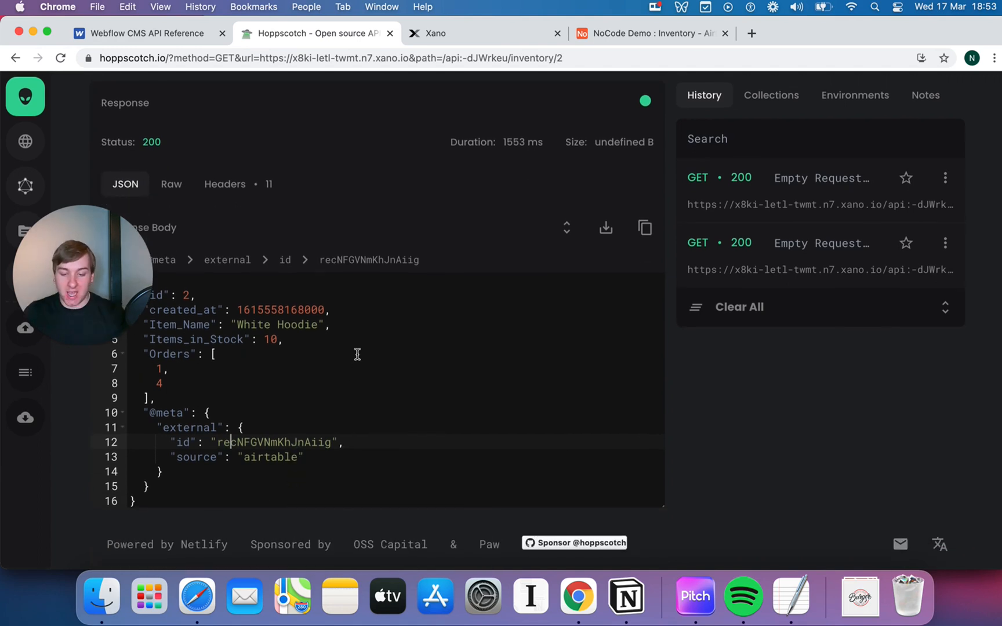
pyautogui.scroll(3)
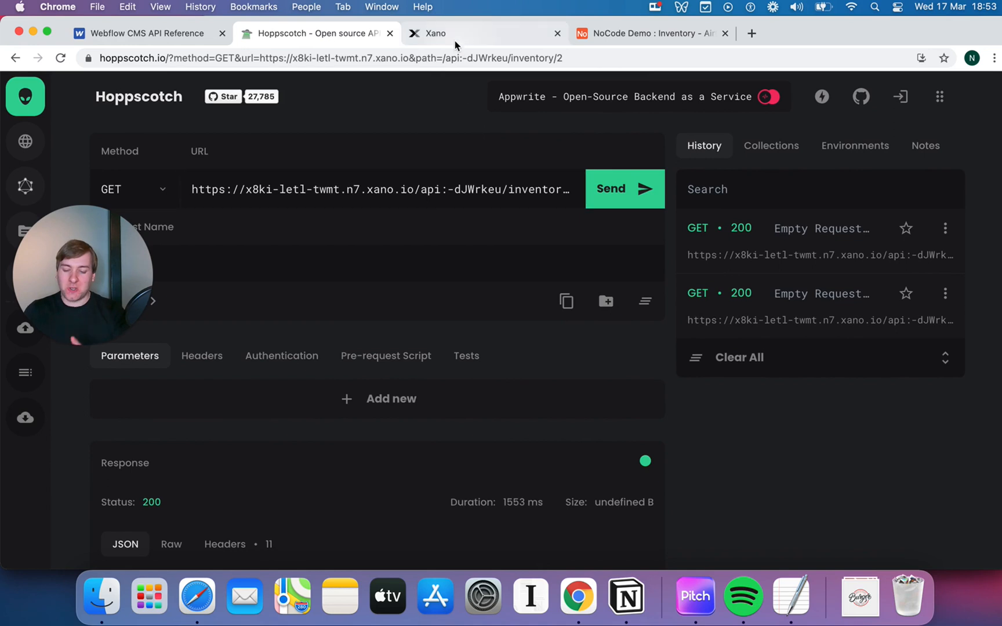
# - Add and save a database Create endpoint, POST /inventory, described 'Create a new Inventory Item'
pyautogui.click(437, 33)
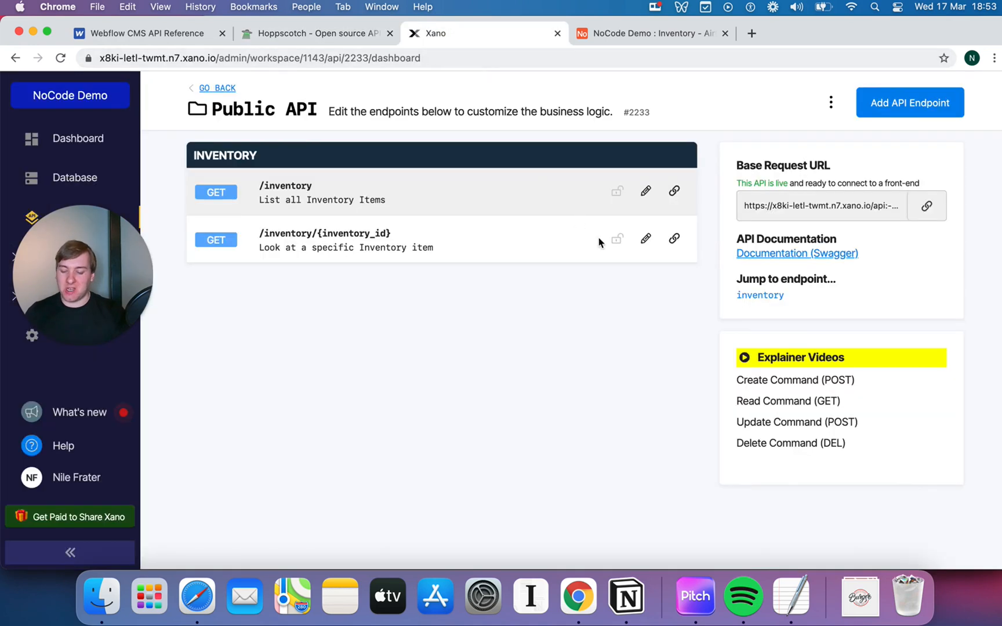
pyautogui.moveTo(899, 126)
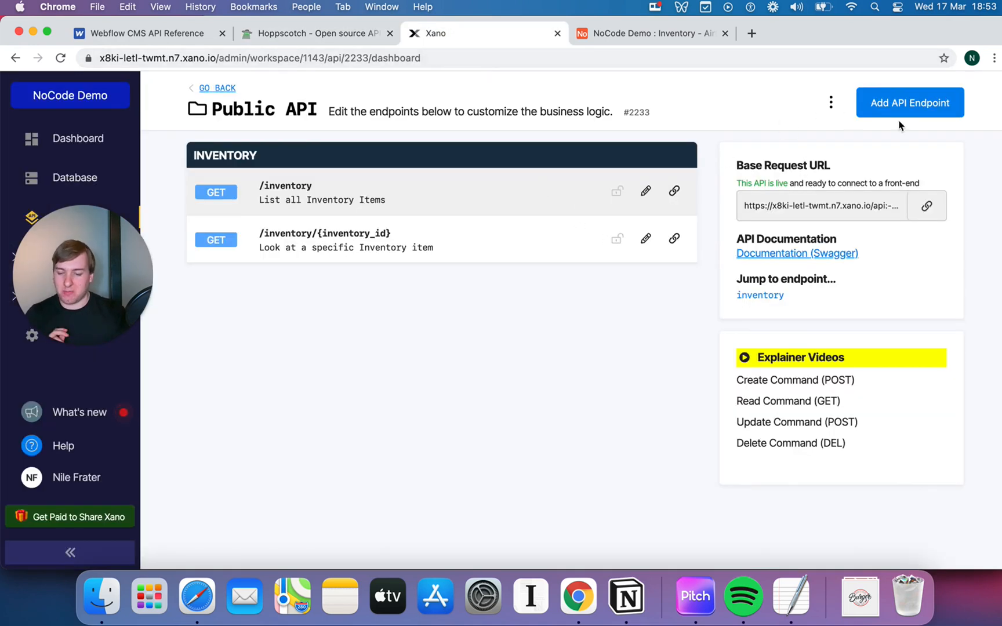
pyautogui.click(909, 102)
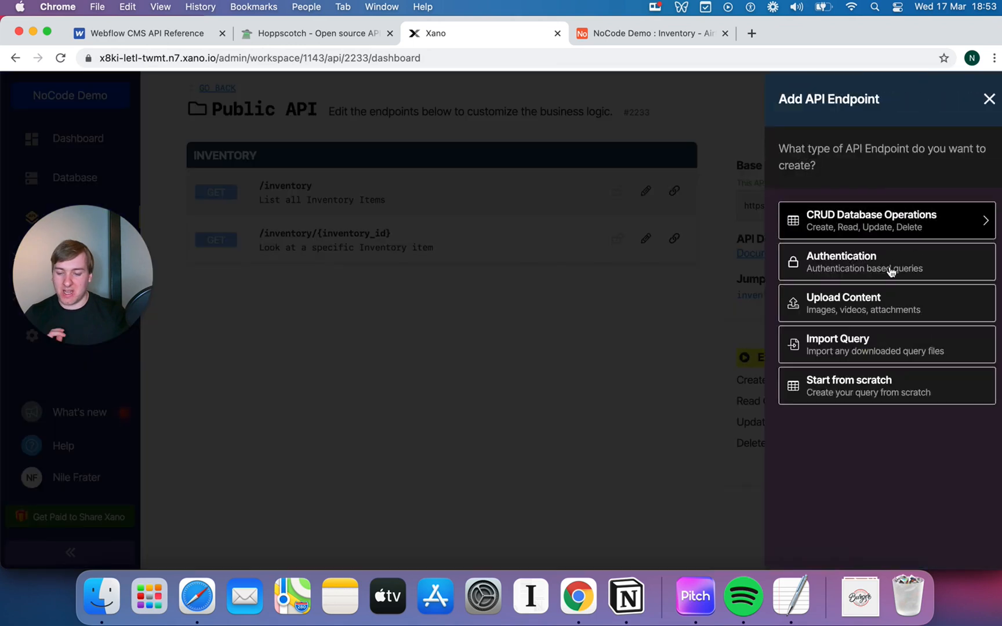
pyautogui.click(885, 220)
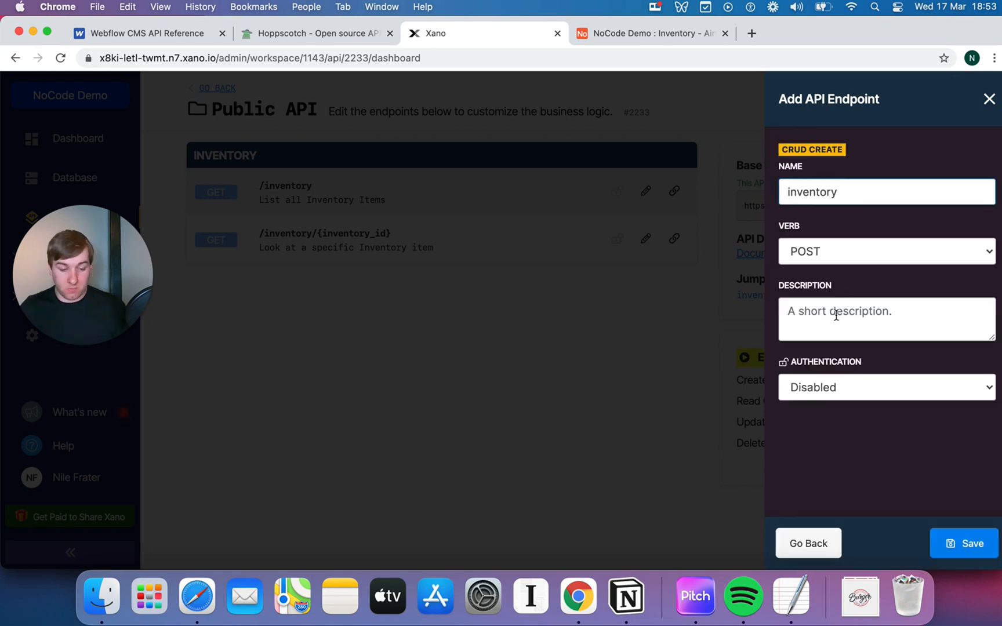
pyautogui.write('Create a new Invento')
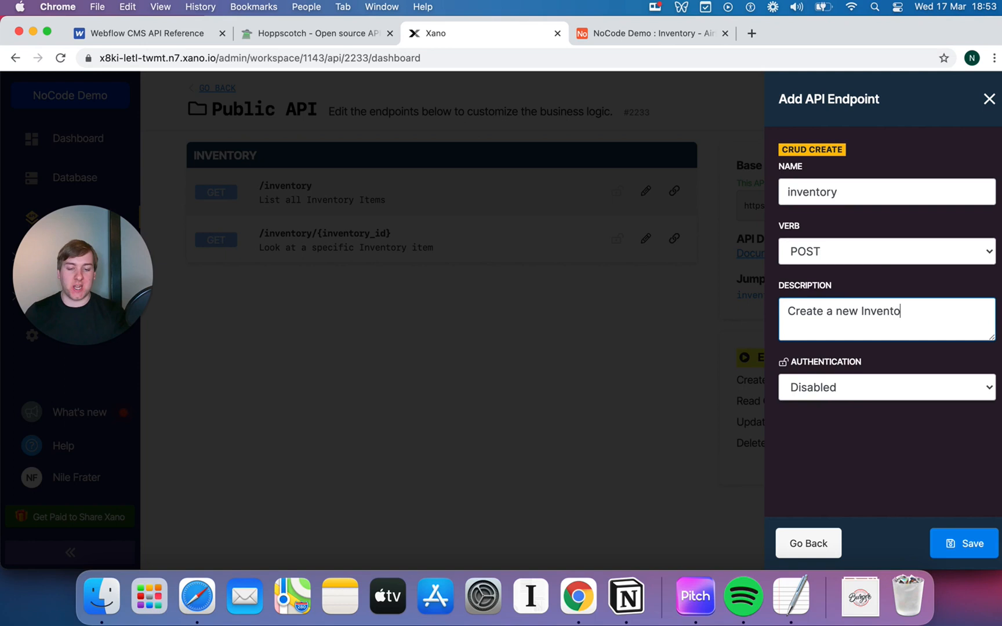
pyautogui.write('ry Item')
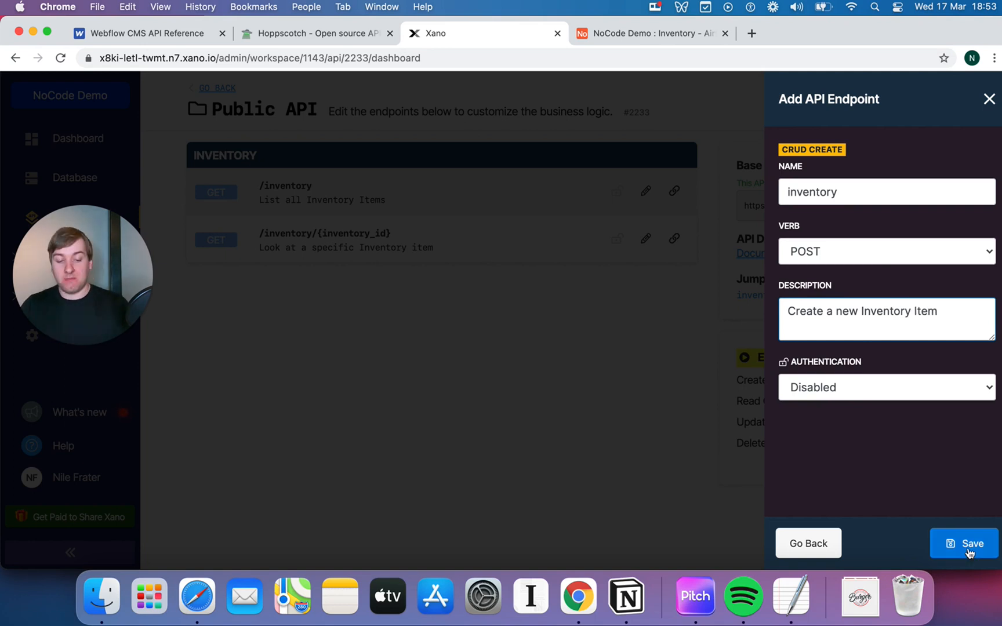
pyautogui.click(969, 544)
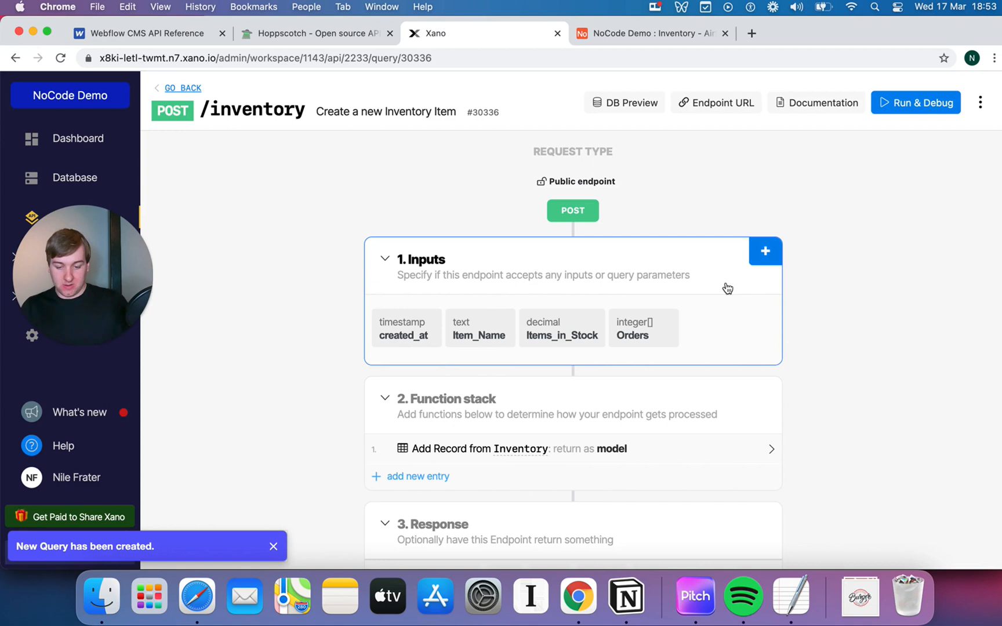
pyautogui.scroll(-3)
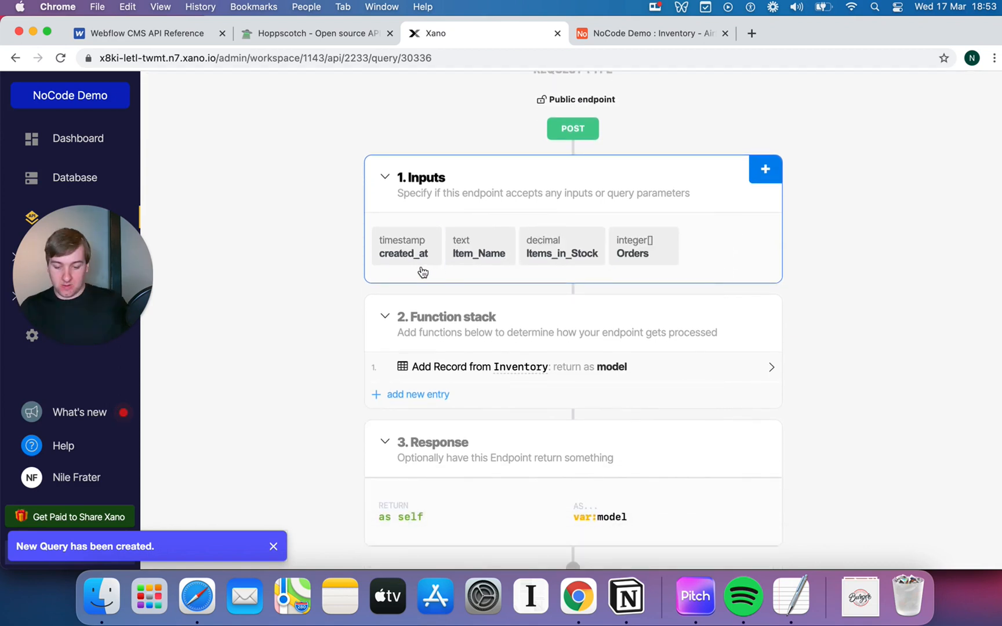
pyautogui.click(405, 247)
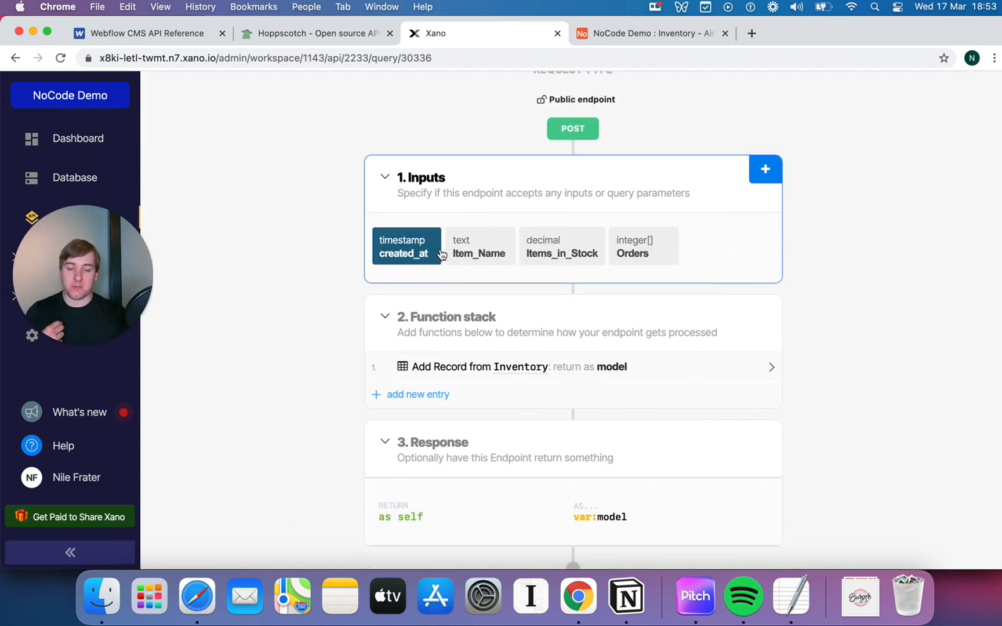
pyautogui.click(480, 247)
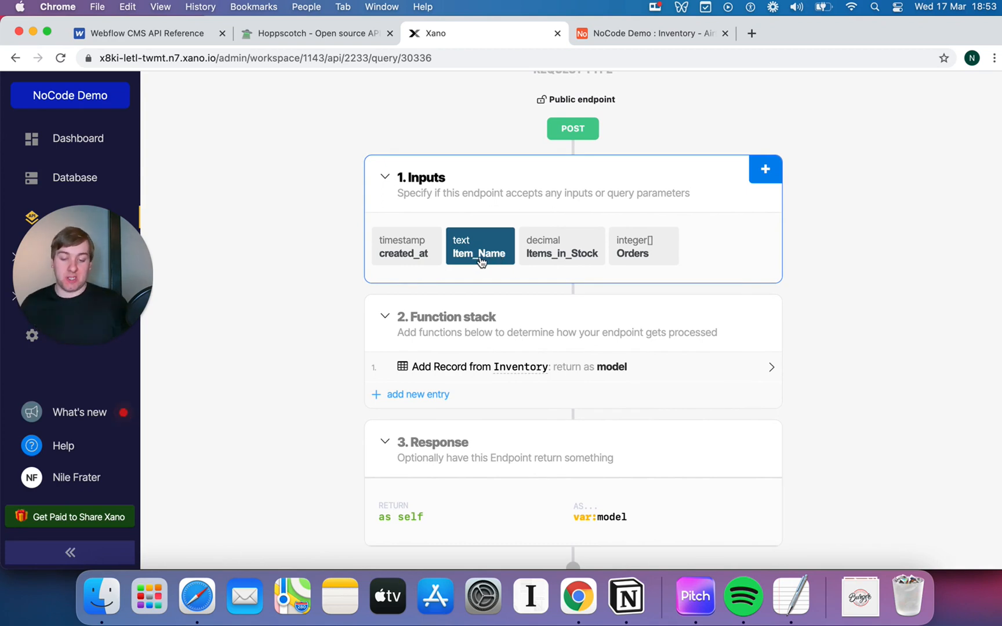
pyautogui.click(561, 247)
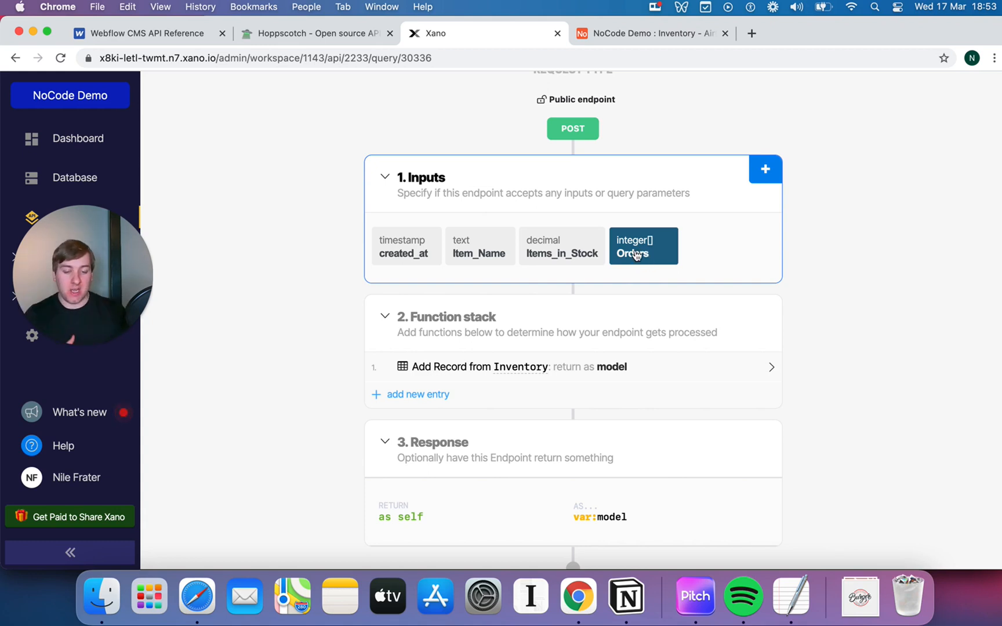
pyautogui.scroll(3)
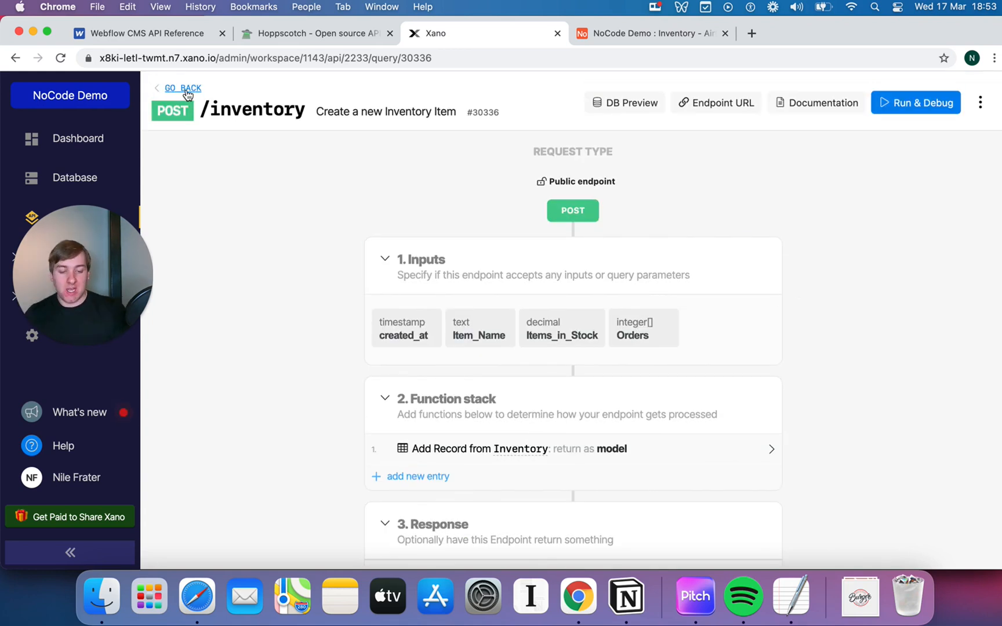
# - Go back to the Public API endpoint list, then switch to the Hoppscotch tab
pyautogui.click(184, 88)
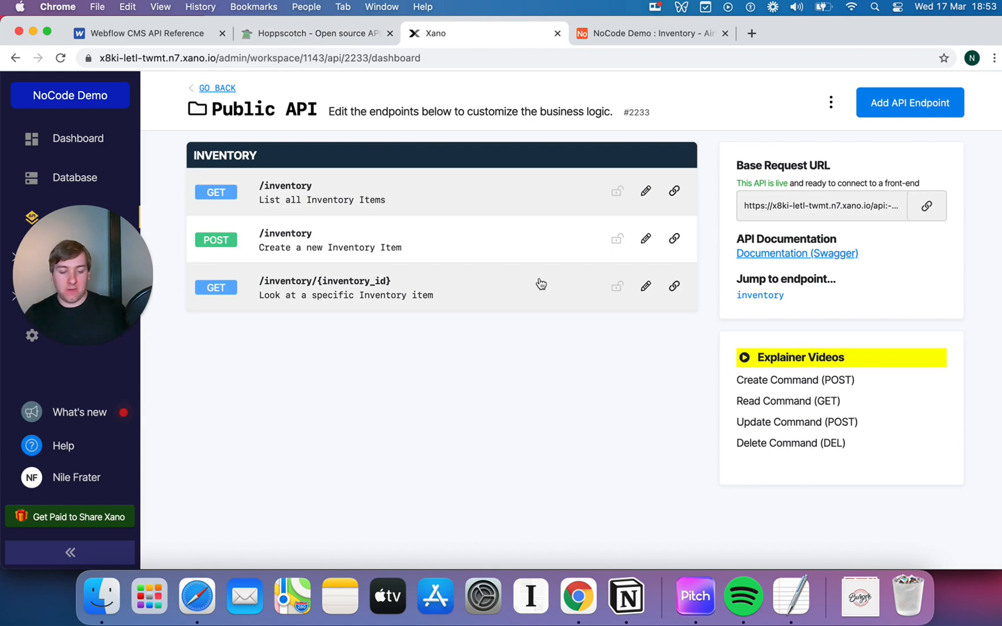
pyautogui.moveTo(421, 244)
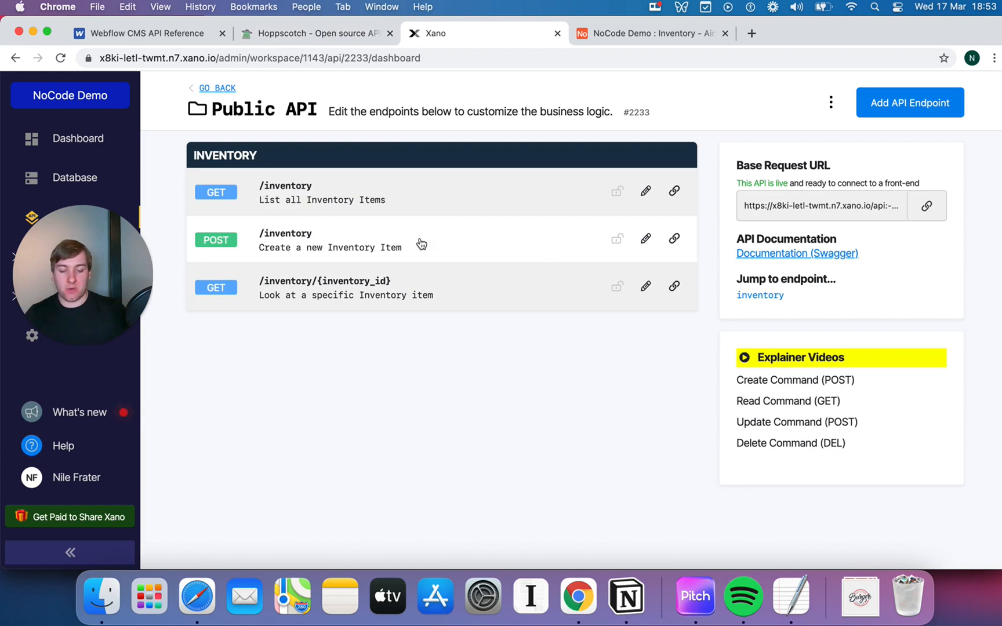
pyautogui.click(313, 33)
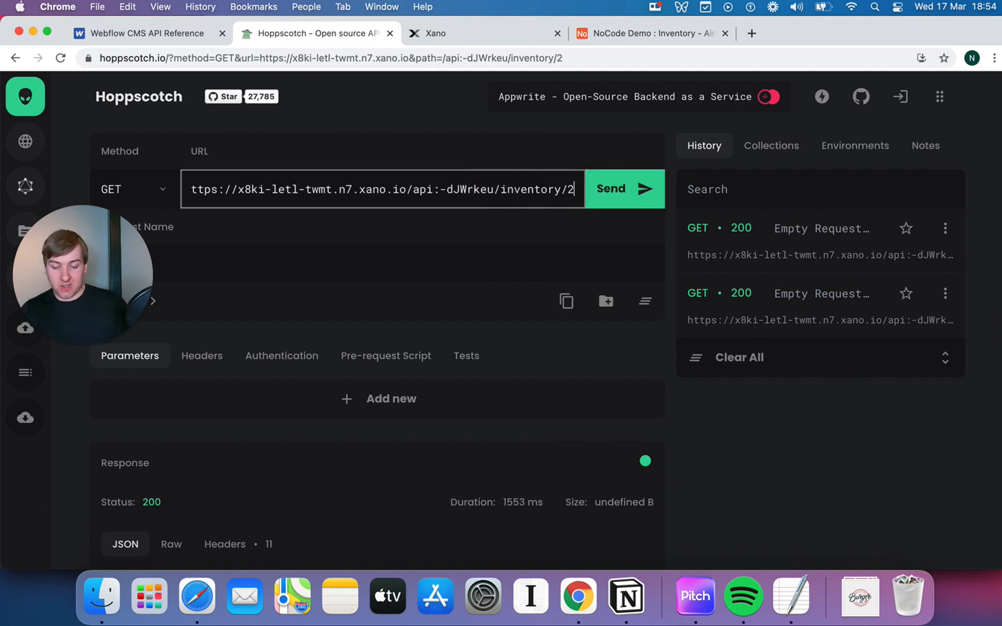
# - Remove /2 from the request URL and change the request method to POST
pyautogui.press('Backspace')
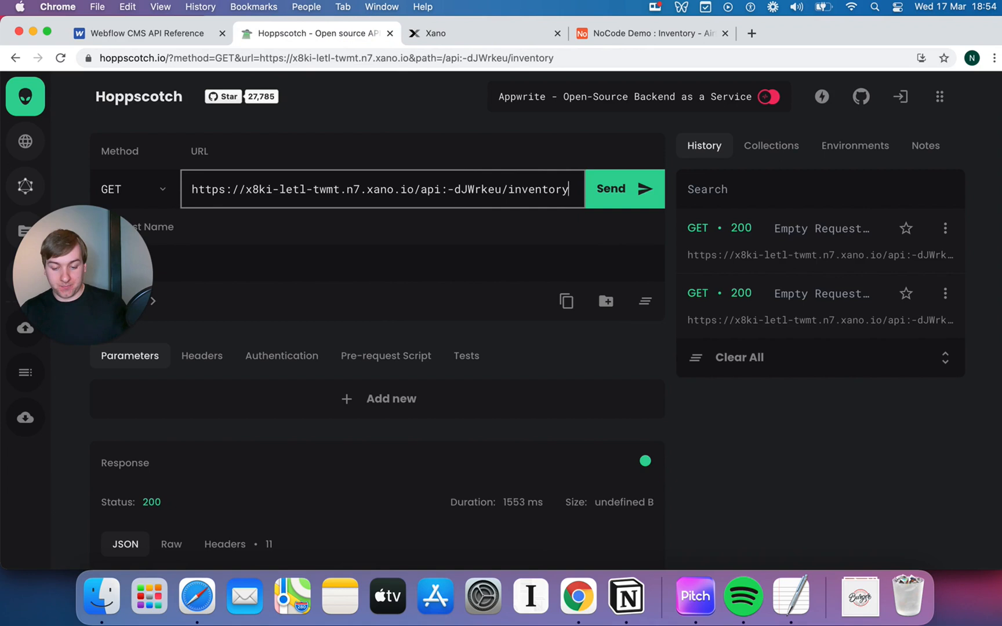
pyautogui.scroll(-3)
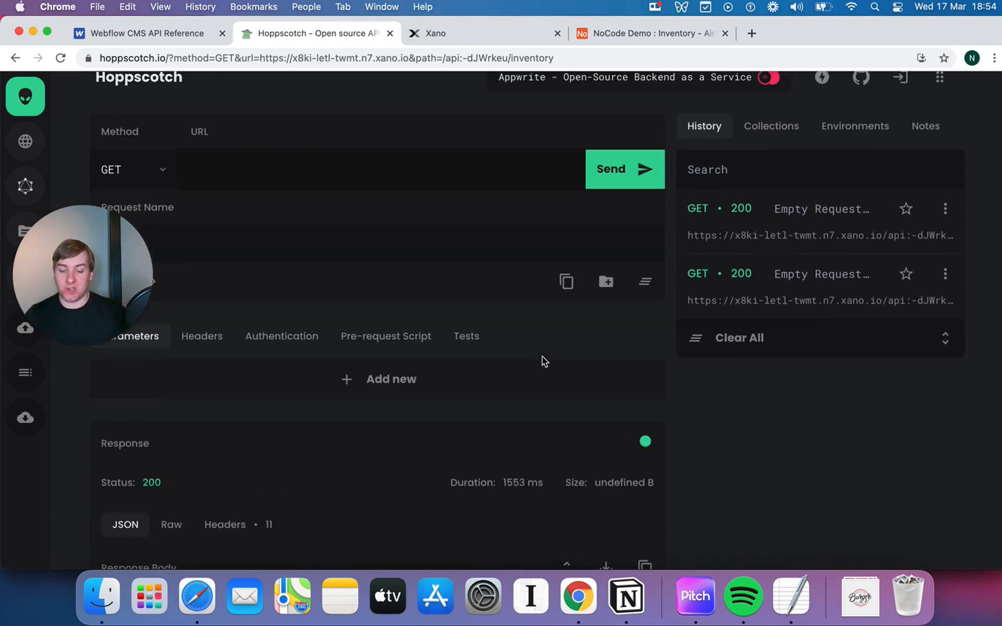
pyautogui.scroll(3)
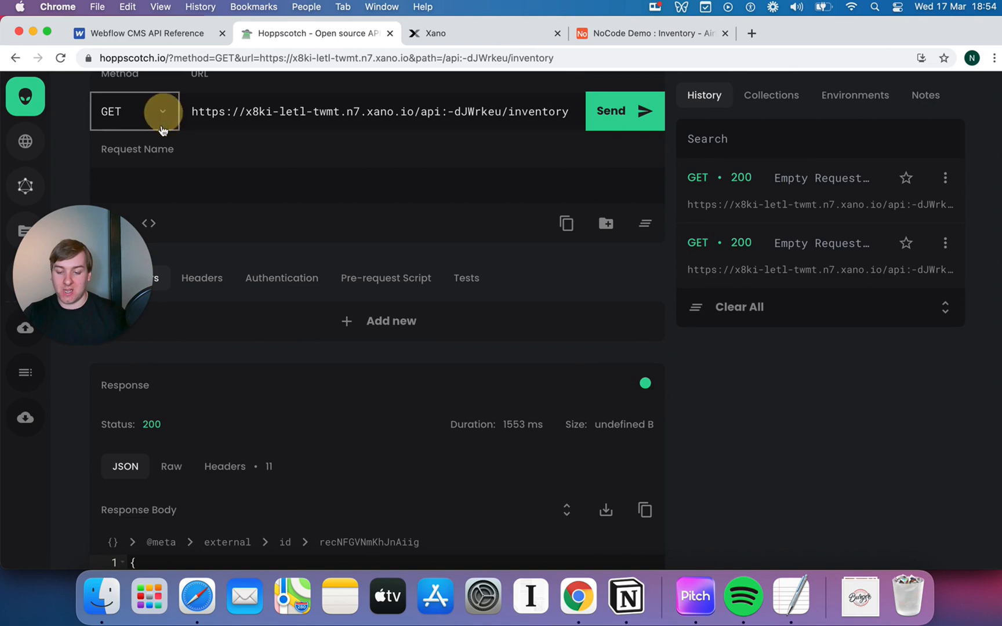
pyautogui.click(133, 111)
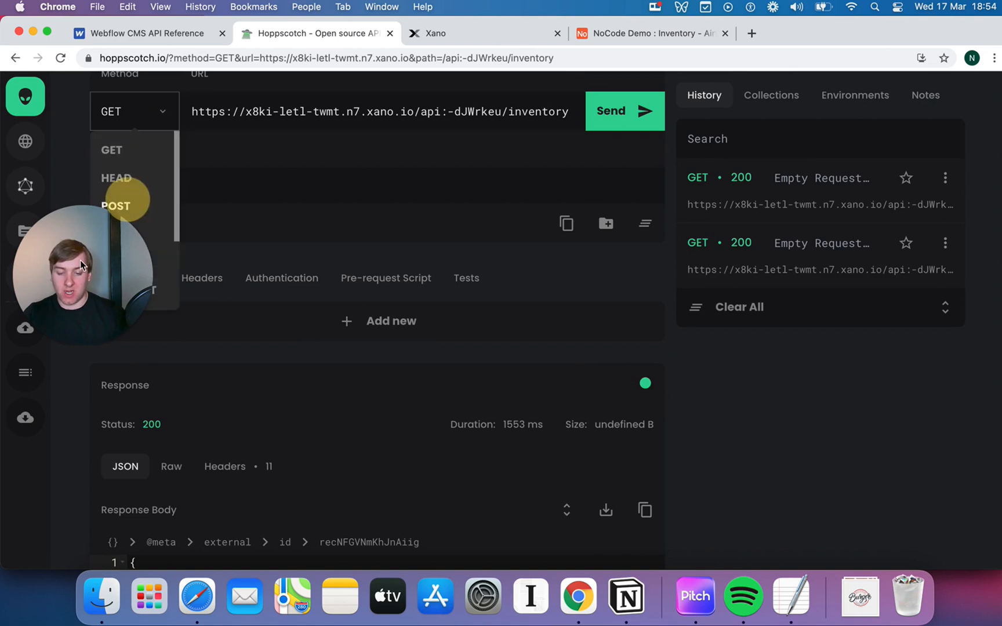
pyautogui.click(117, 205)
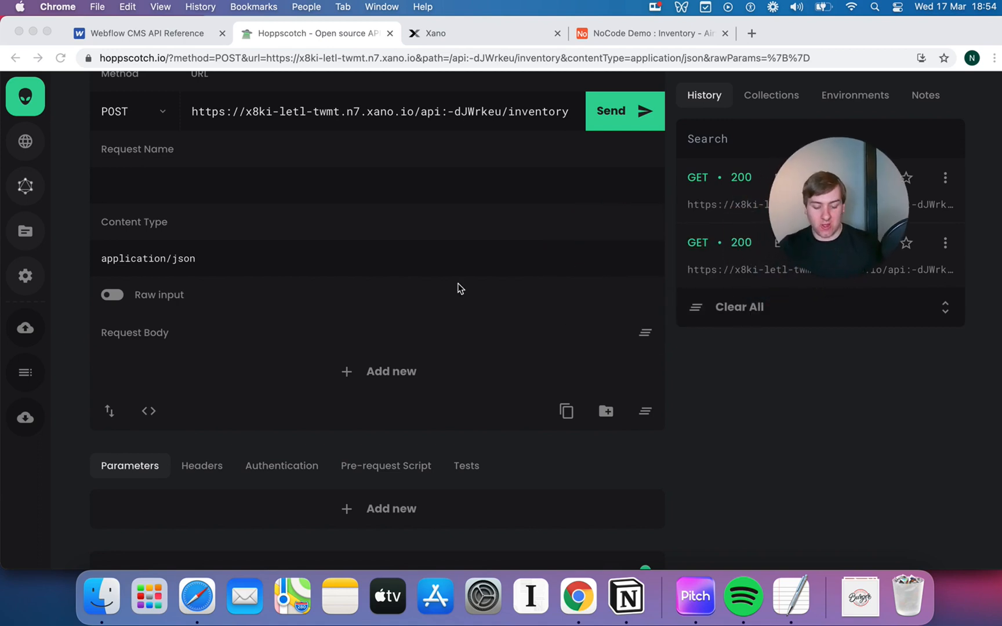
pyautogui.moveTo(283, 288)
pyautogui.write('Item_Name')
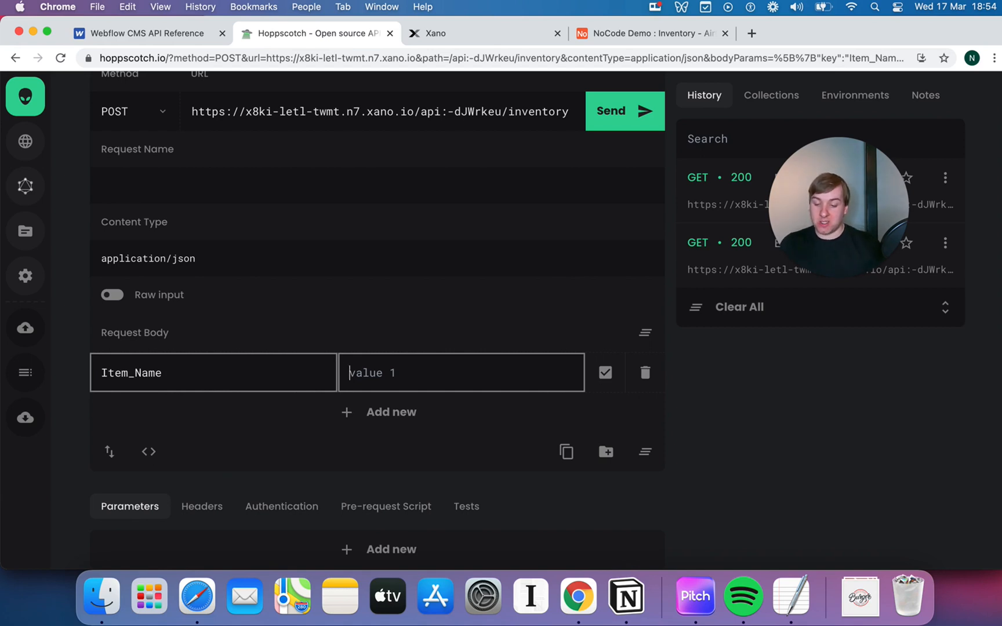
# - Enter 'Rainbow T-Shirt' as Item_Name and add a second body field named Item_Stock
pyautogui.write('Rainbow')
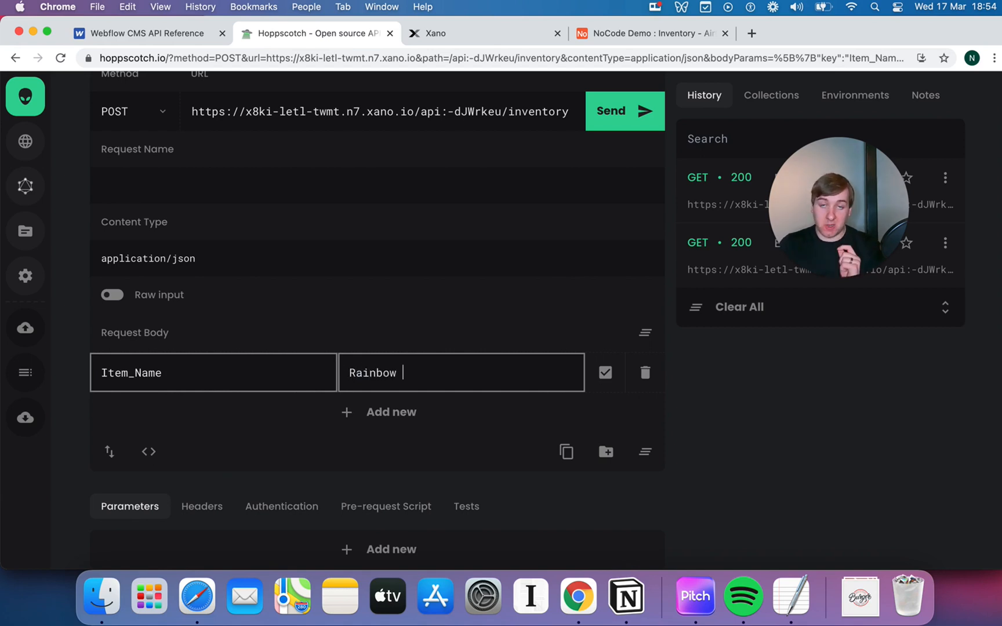
pyautogui.write('T-Shirt')
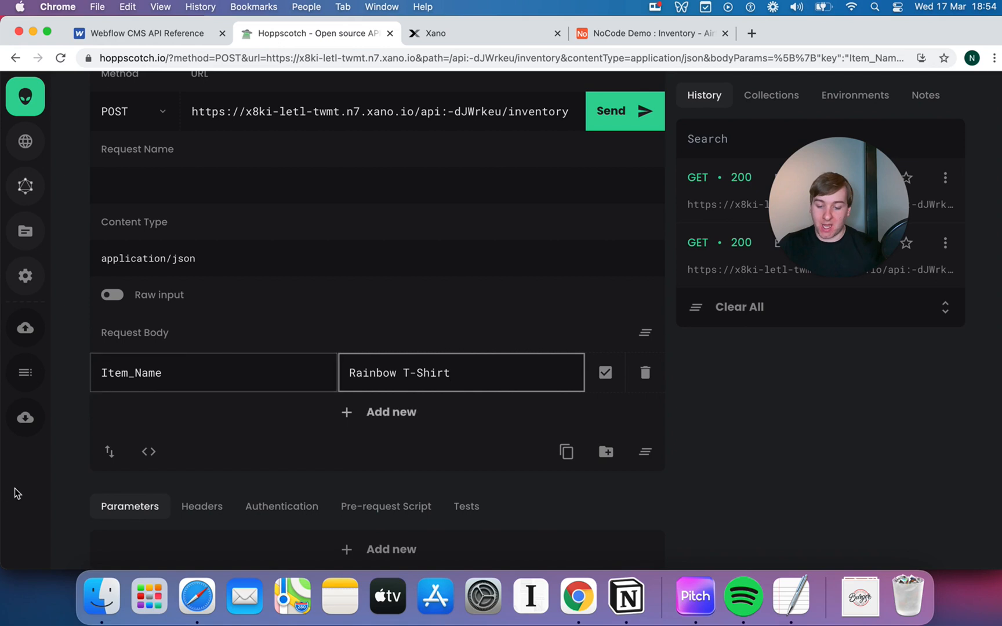
pyautogui.click(390, 412)
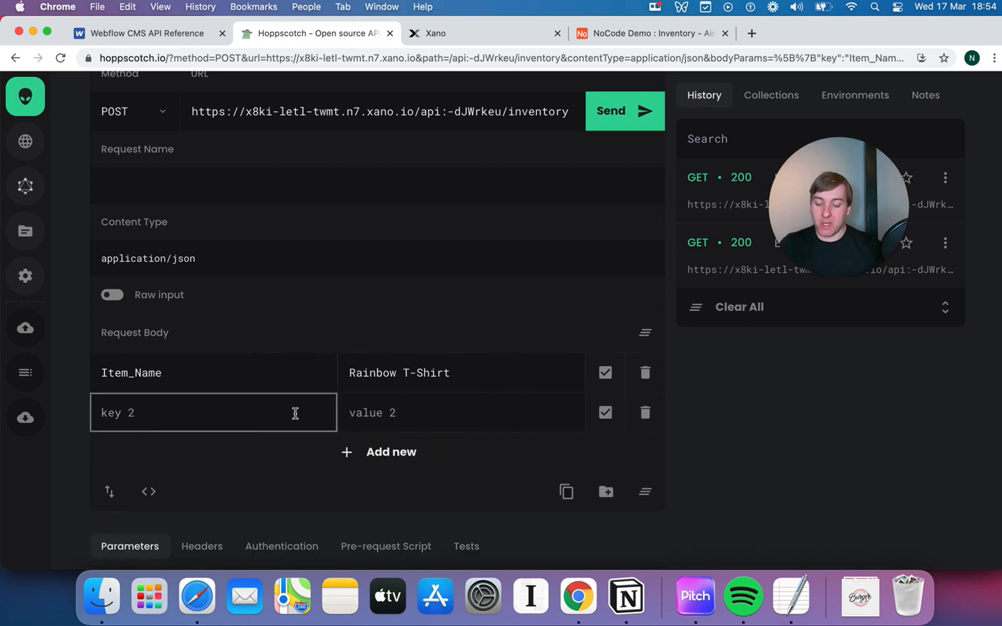
pyautogui.write('Item_')
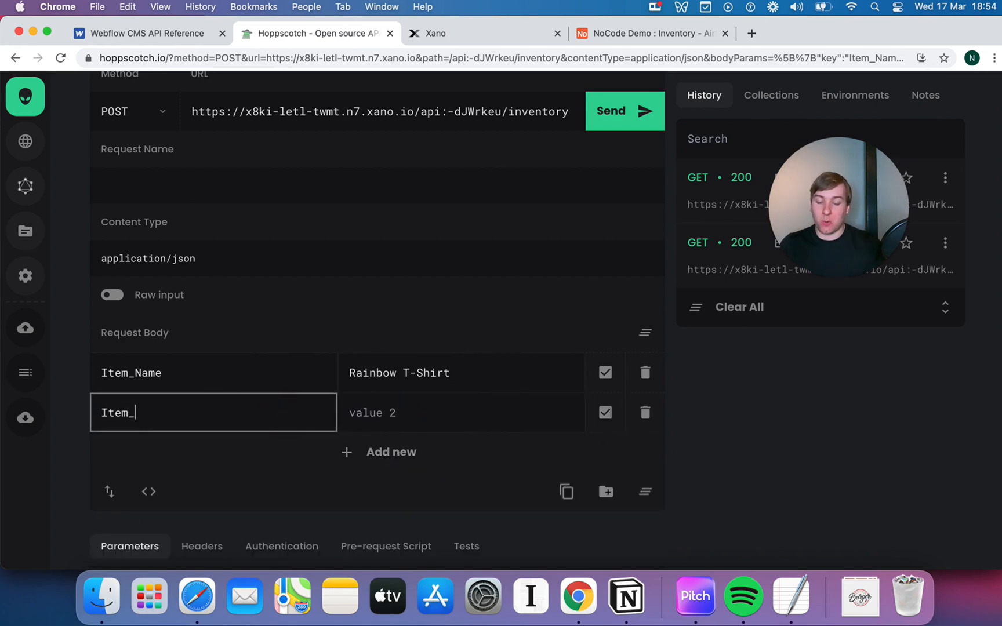
pyautogui.write('St')
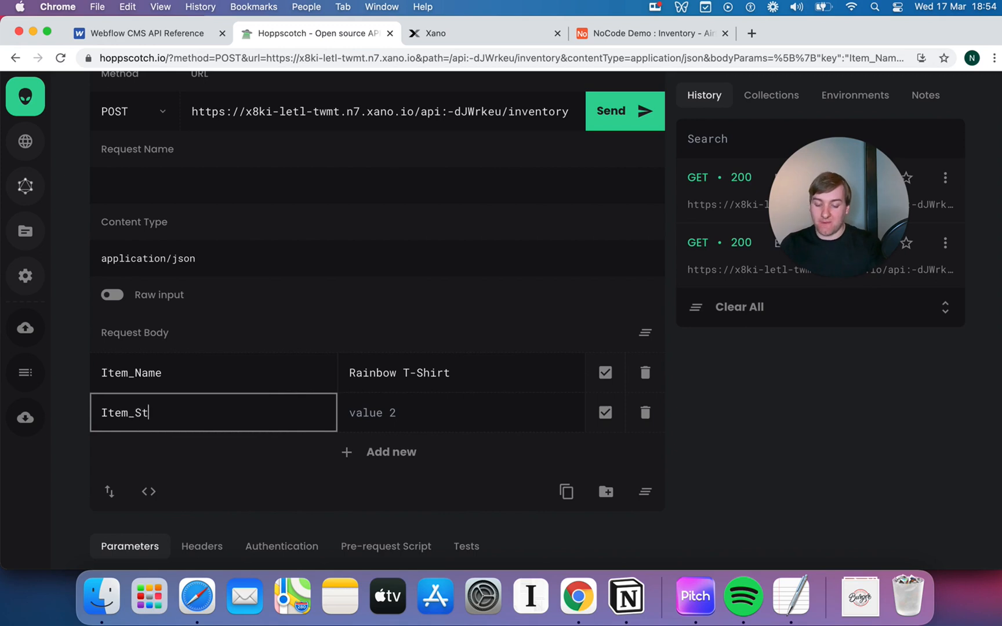
pyautogui.write('ock')
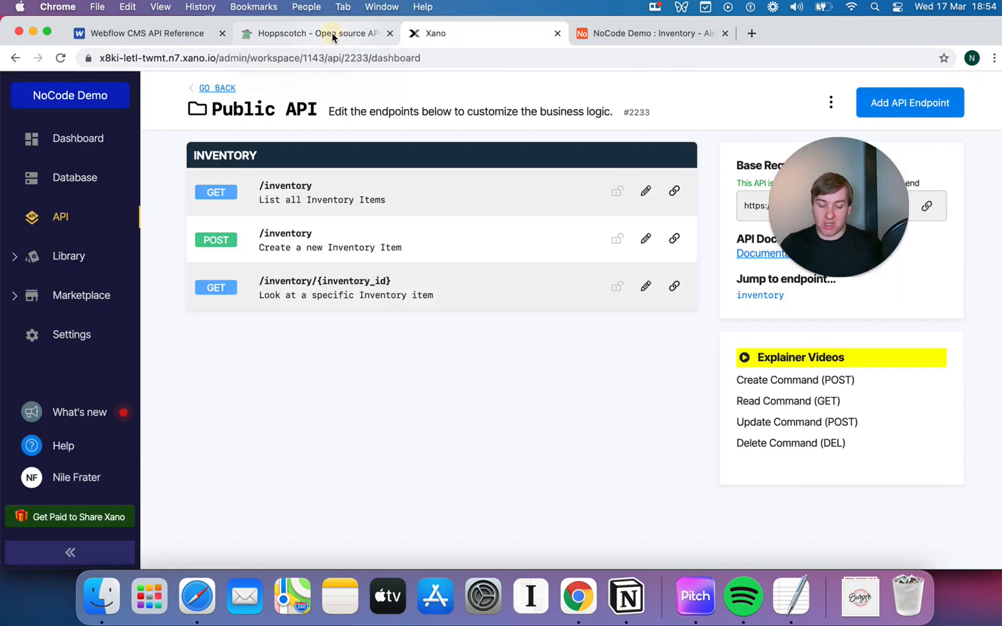
# - Set the Item_Stock body value to 6.0
pyautogui.click(313, 33)
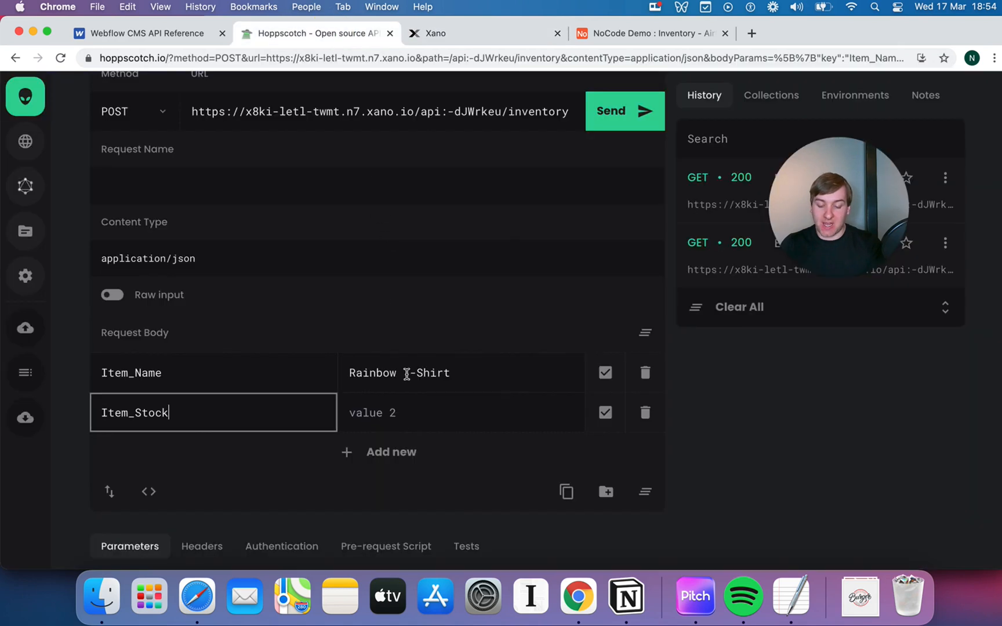
pyautogui.click(447, 412)
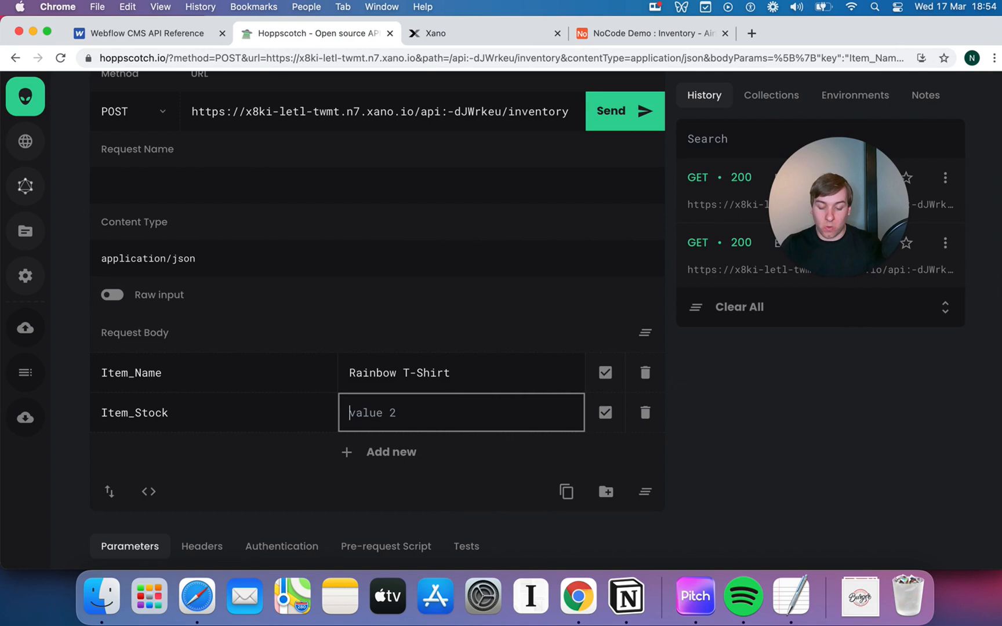
pyautogui.write('6.0')
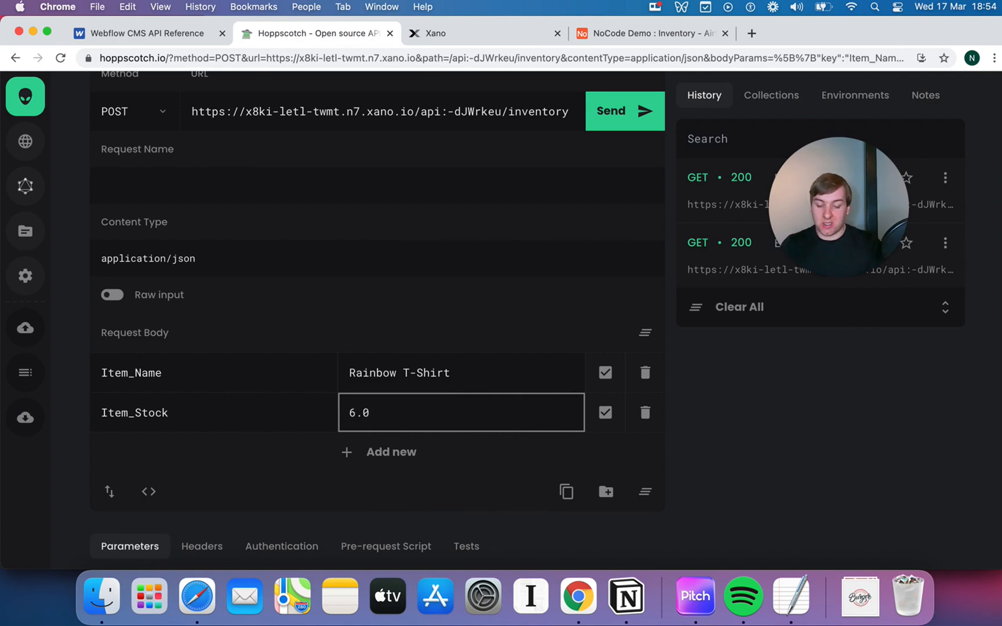
pyautogui.moveTo(516, 312)
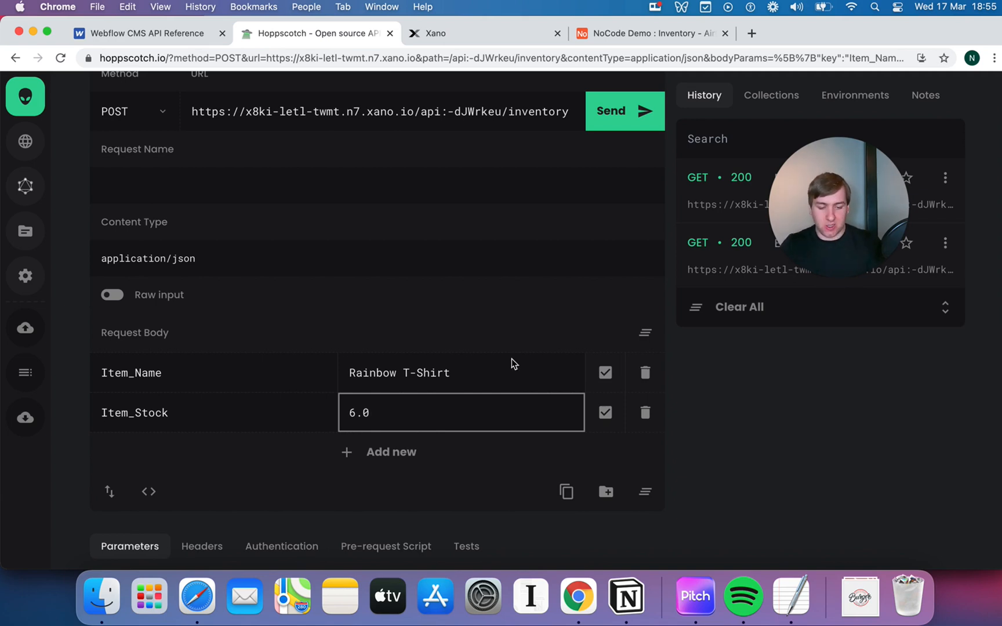
pyautogui.scroll(-3)
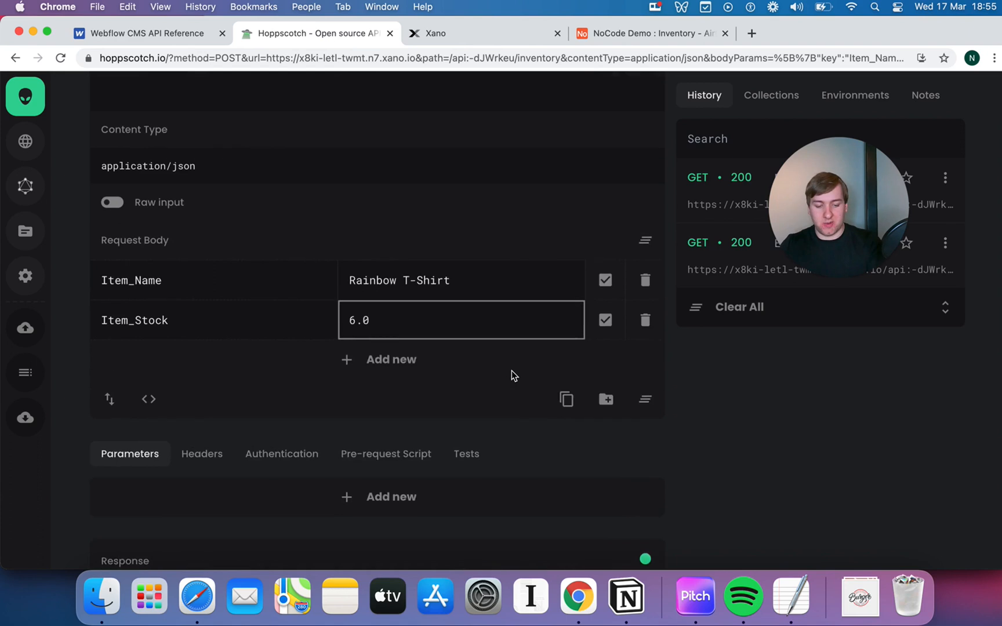
pyautogui.scroll(3)
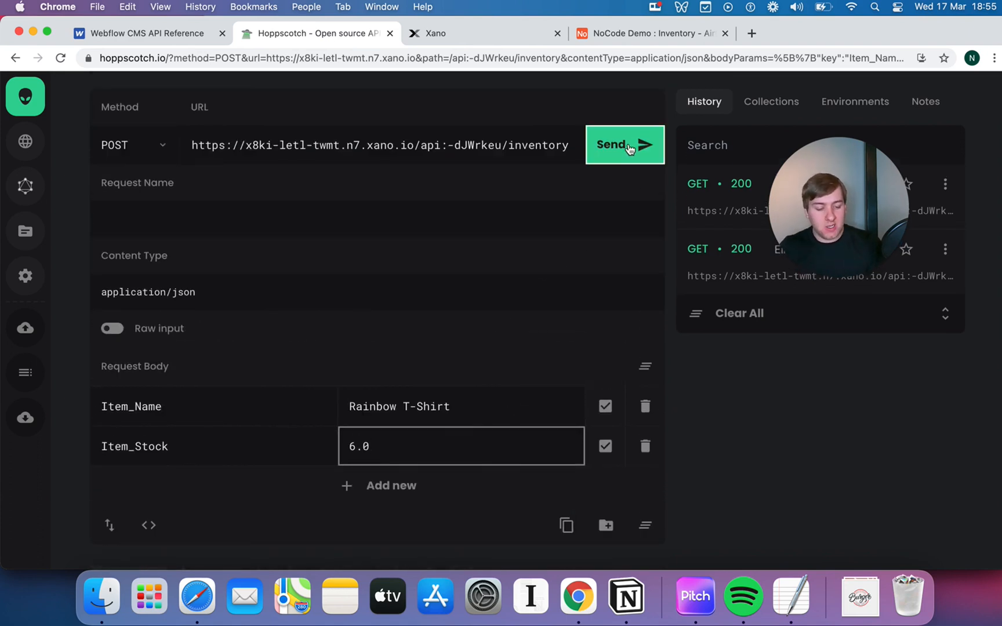
# - Send the POST and check the response: id 8, created_at, and Items_in_Stock null
pyautogui.click(625, 144)
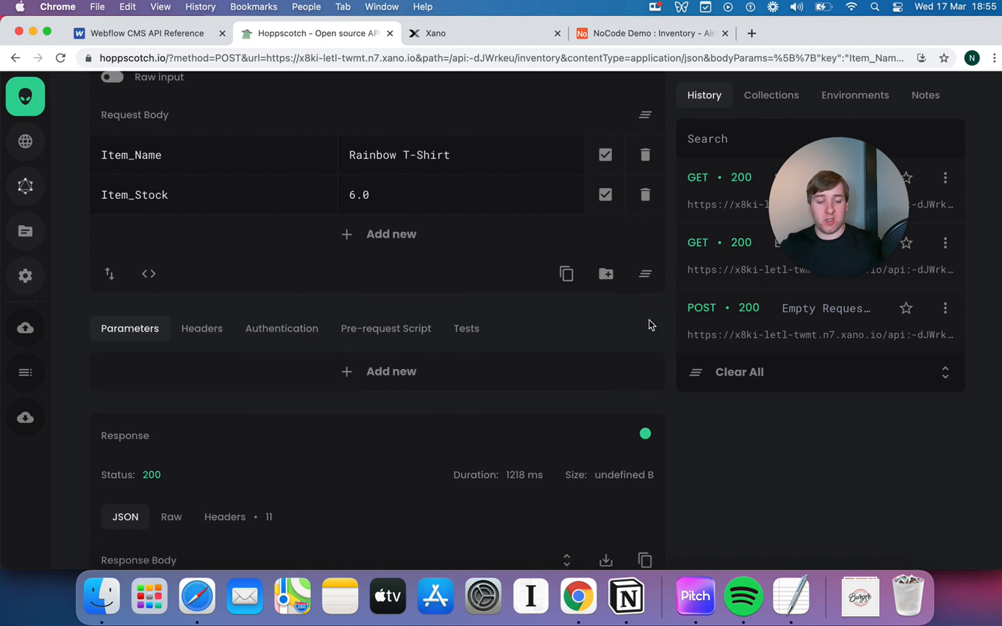
pyautogui.scroll(-3)
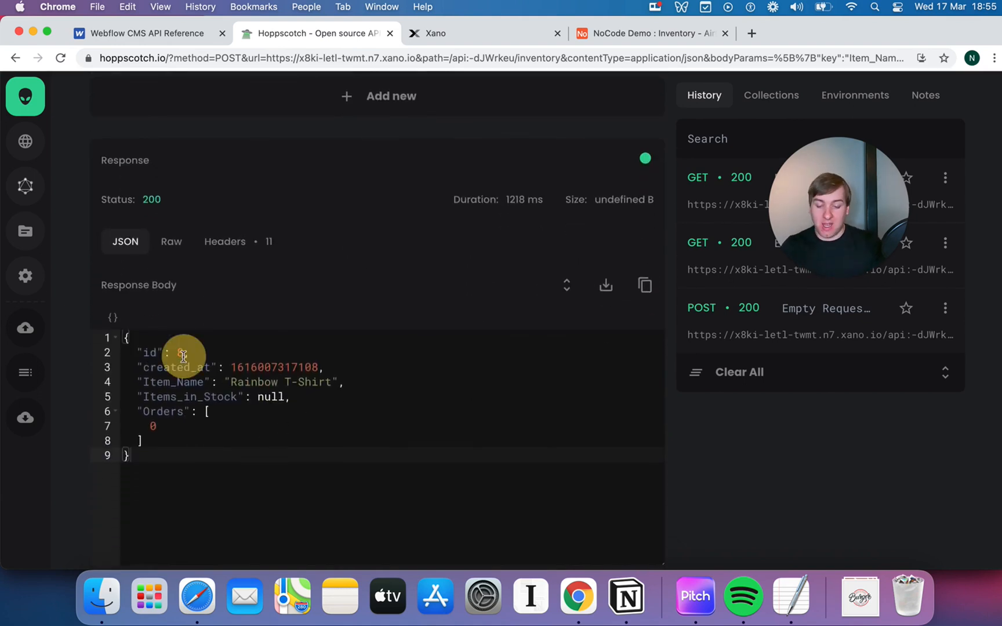
pyautogui.click(181, 351)
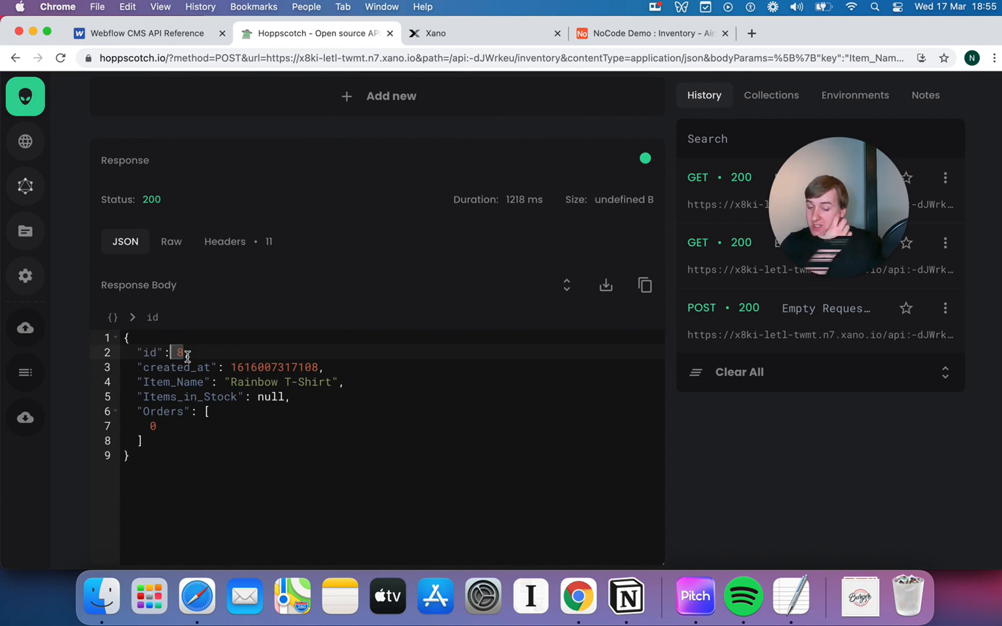
pyautogui.click(274, 367)
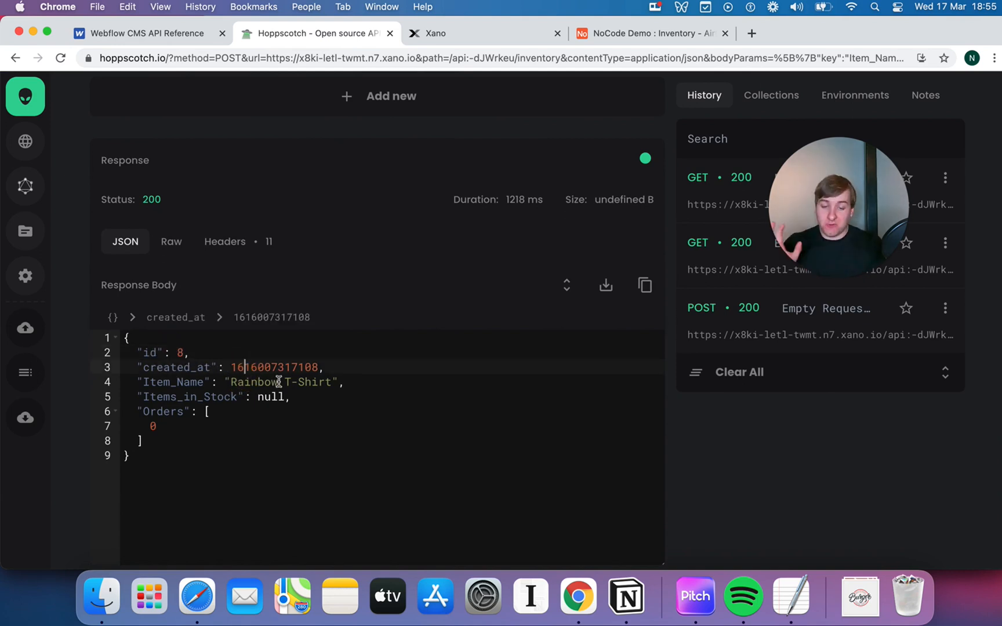
pyautogui.click(271, 396)
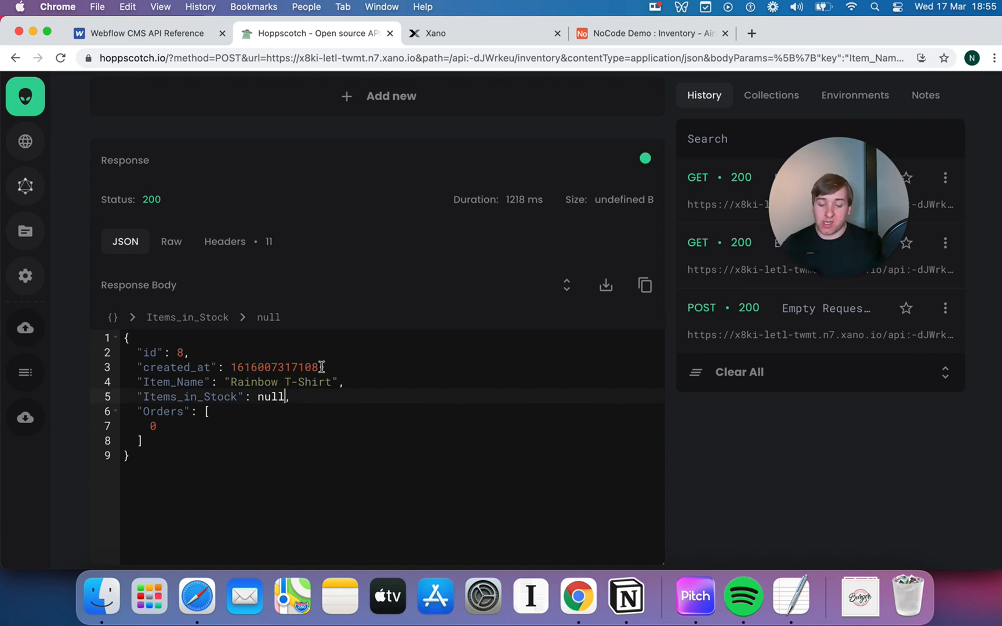
pyautogui.scroll(3)
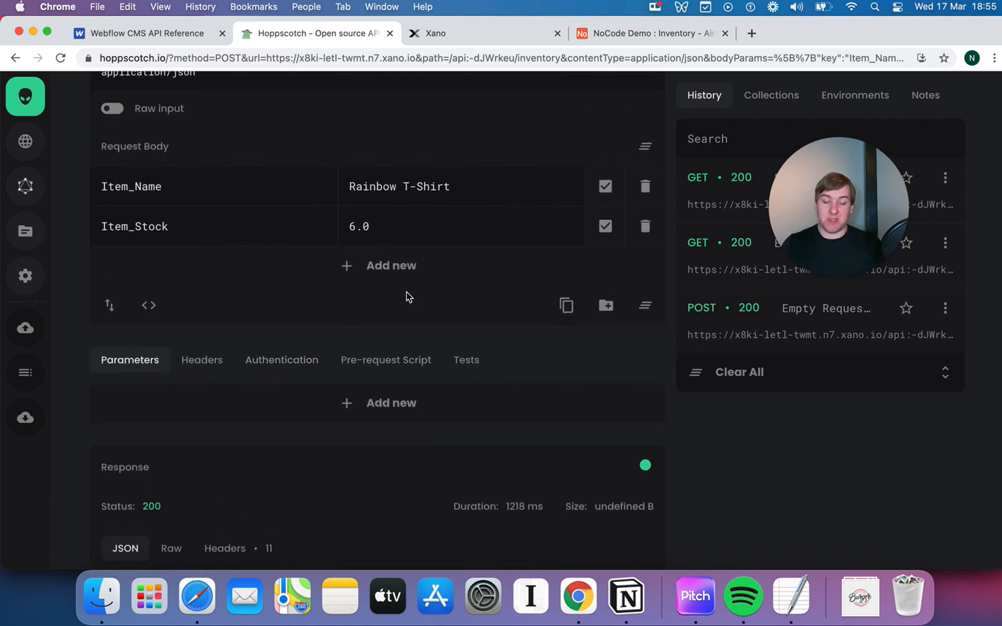
pyautogui.scroll(-3)
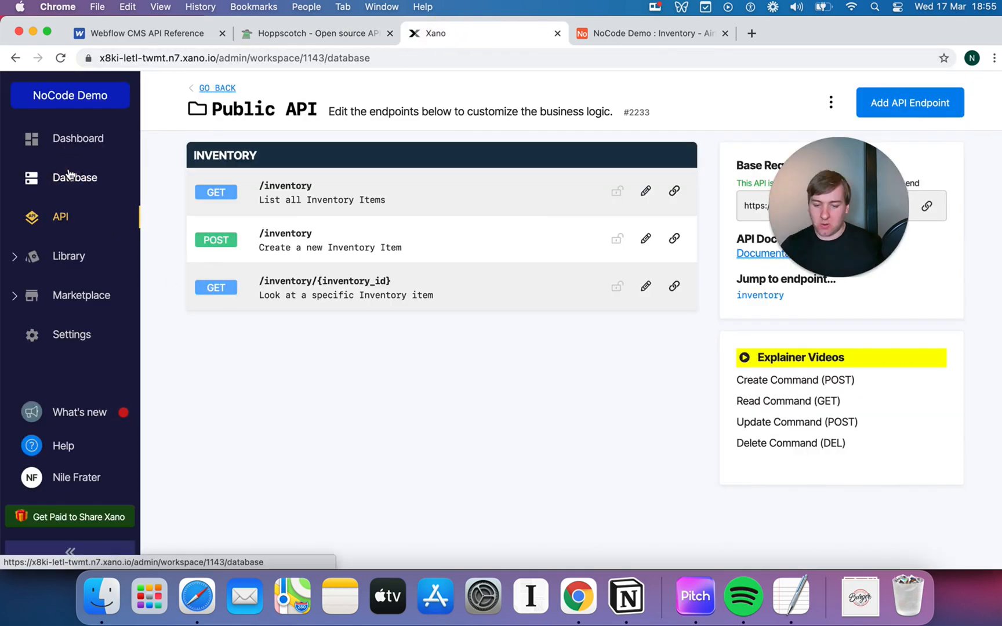
# - Open the Inventory table and check row 8's empty Items_in_Stock cell
pyautogui.click(74, 178)
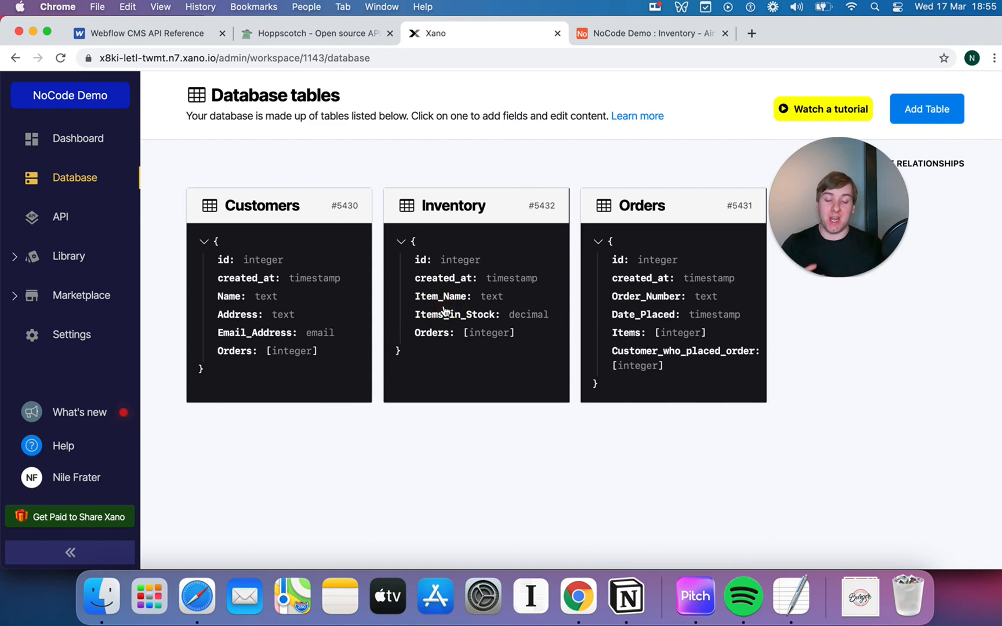
pyautogui.click(455, 206)
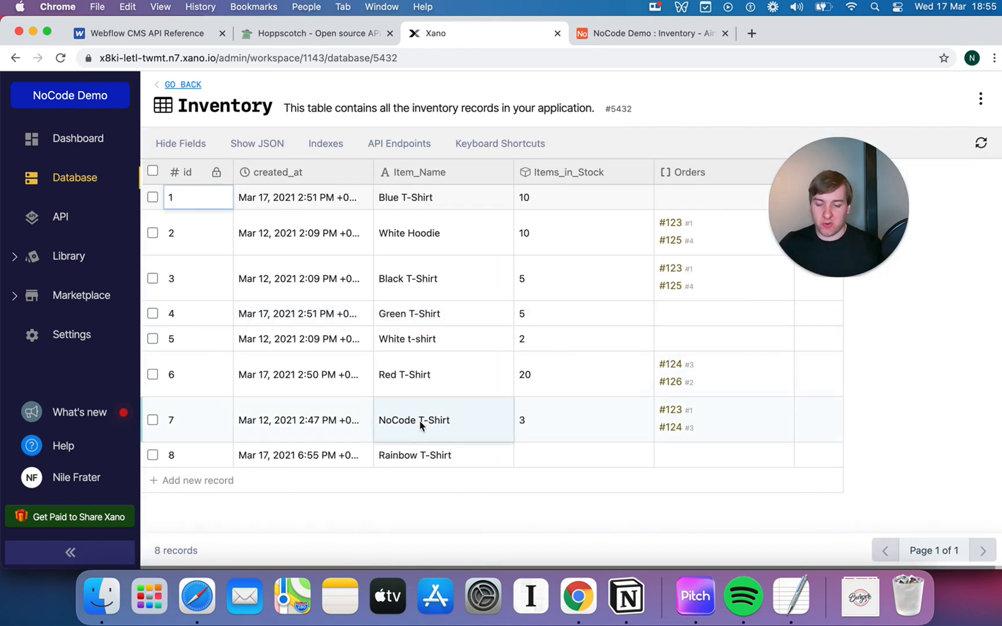
pyautogui.click(582, 455)
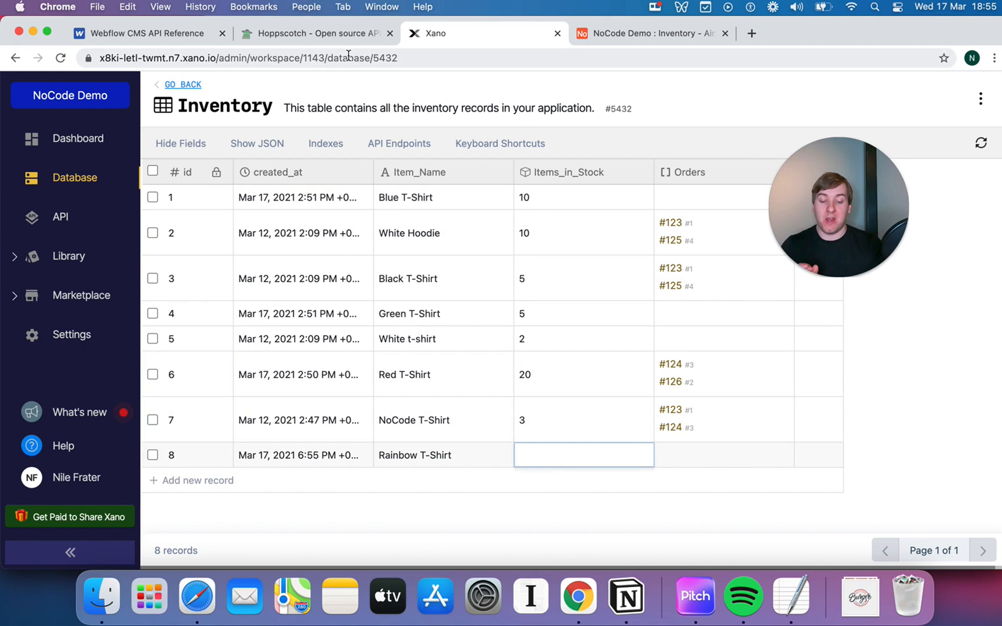
pyautogui.moveTo(313, 32)
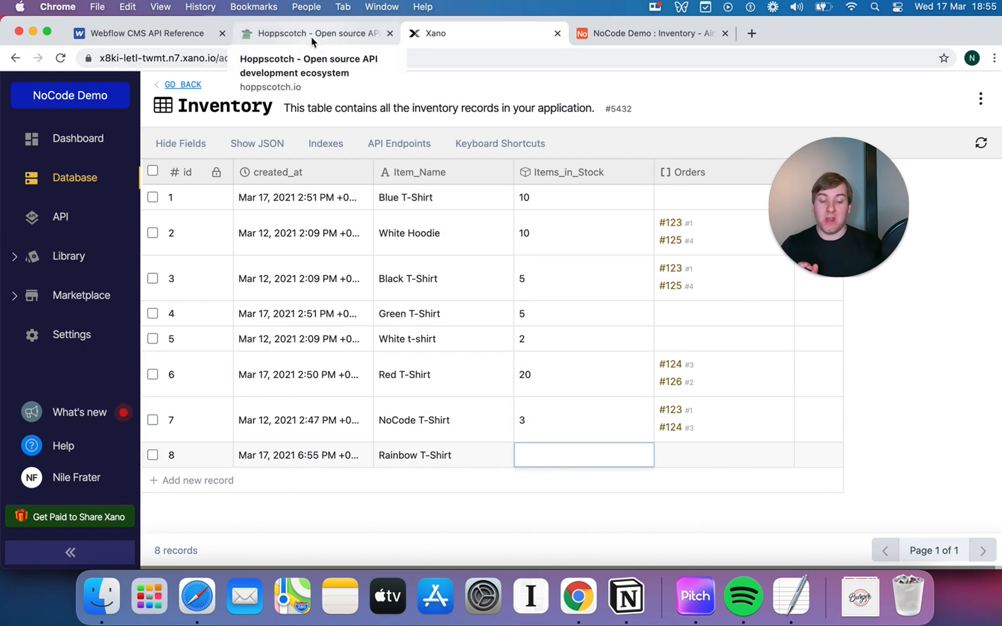
pyautogui.click(313, 32)
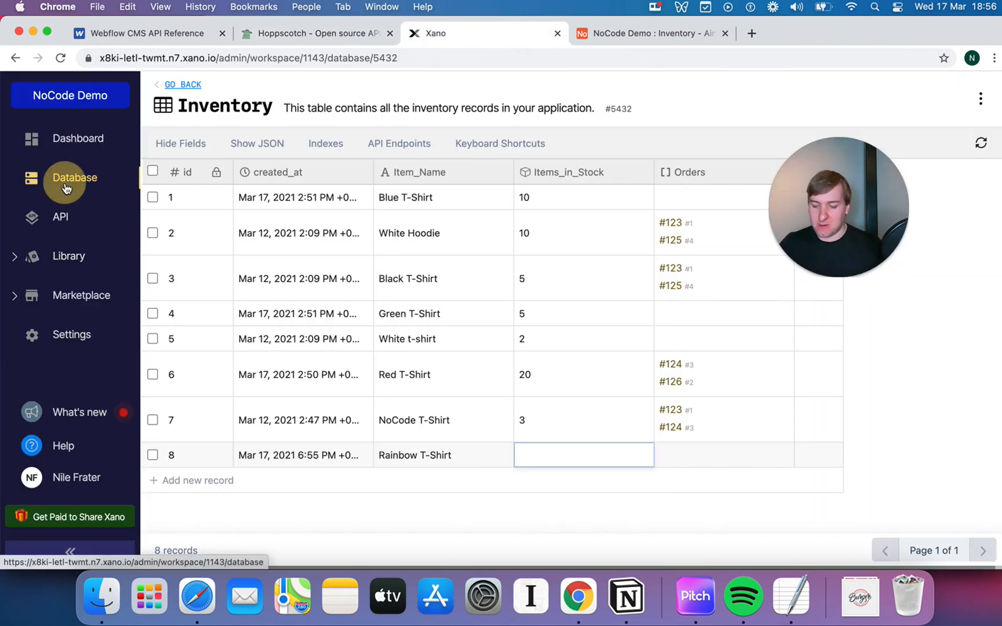
# - Open the Public API group's three inventory endpoints from the API section
pyautogui.click(75, 177)
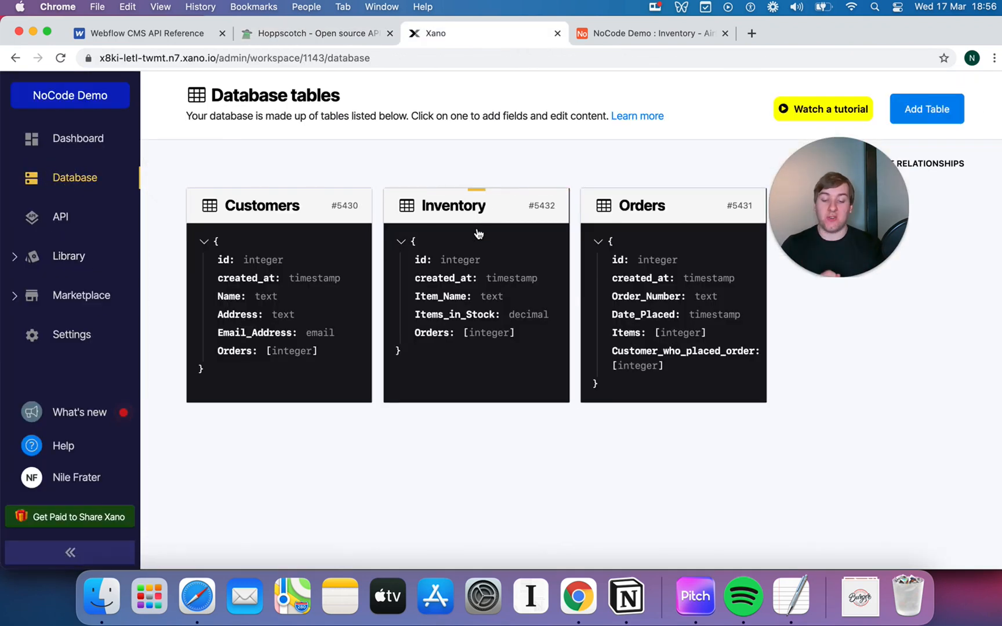
pyautogui.moveTo(107, 248)
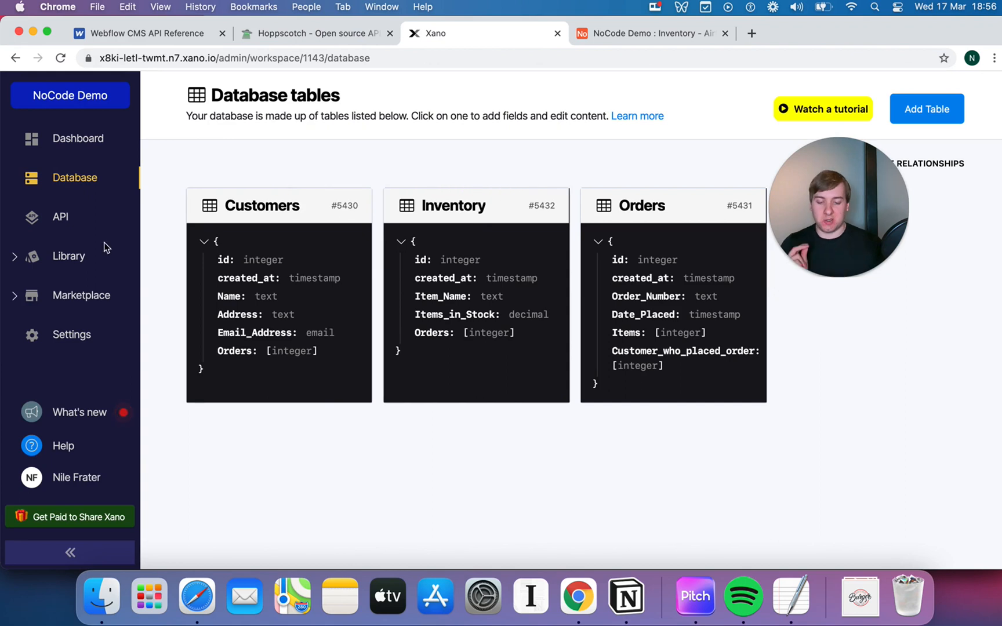
pyautogui.click(59, 217)
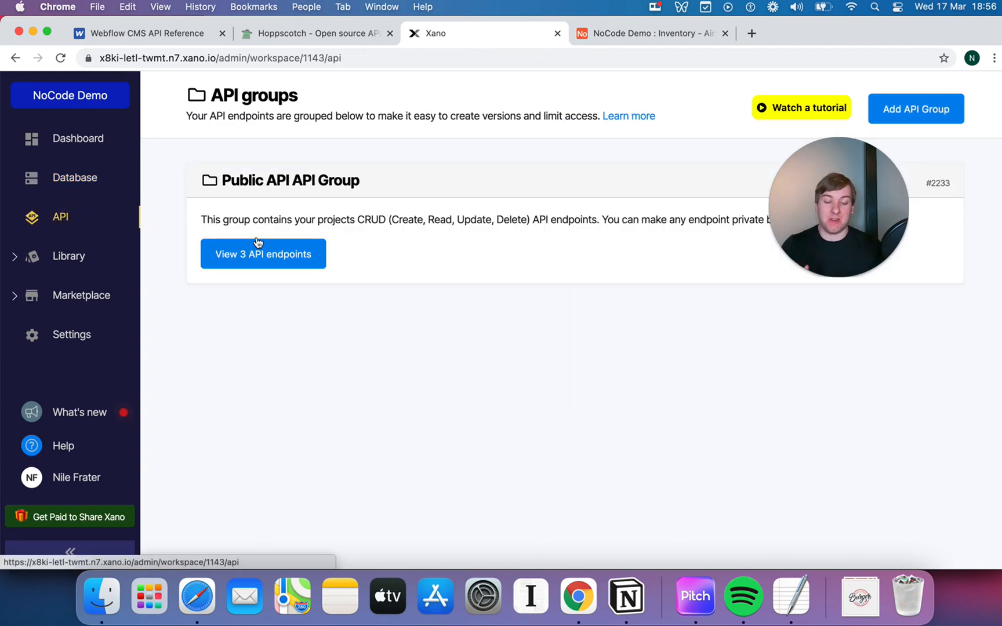
pyautogui.click(262, 254)
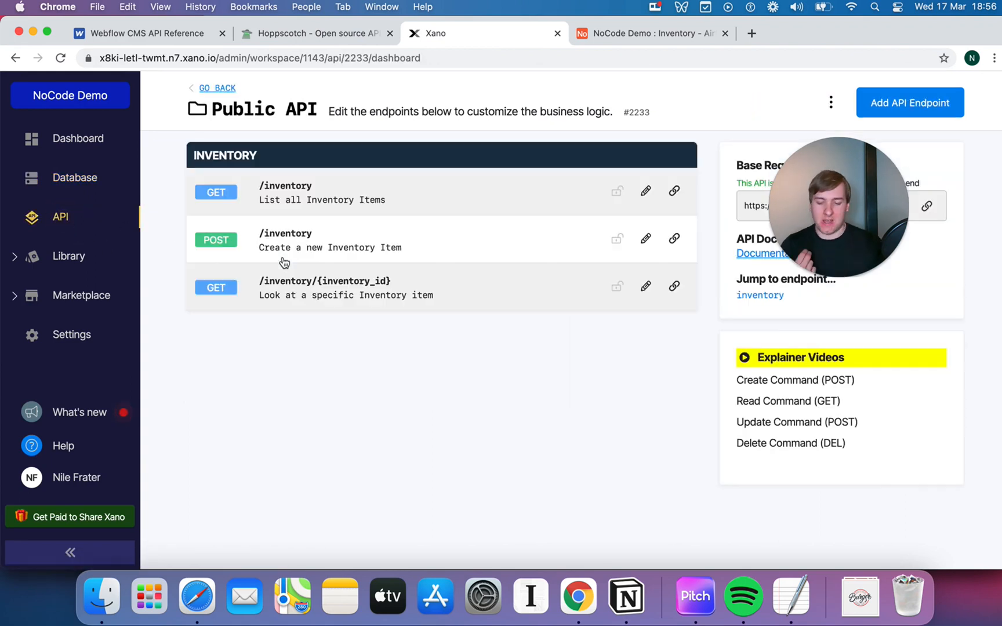
pyautogui.moveTo(584, 214)
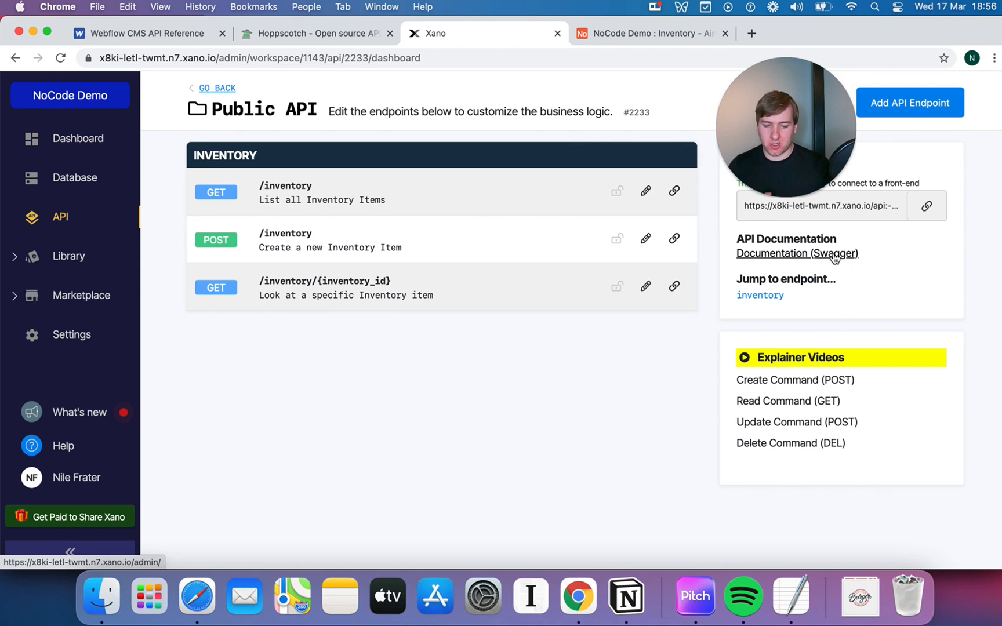
# - Open the Swagger docs and expand POST /inventory's example body and responses
pyautogui.click(797, 252)
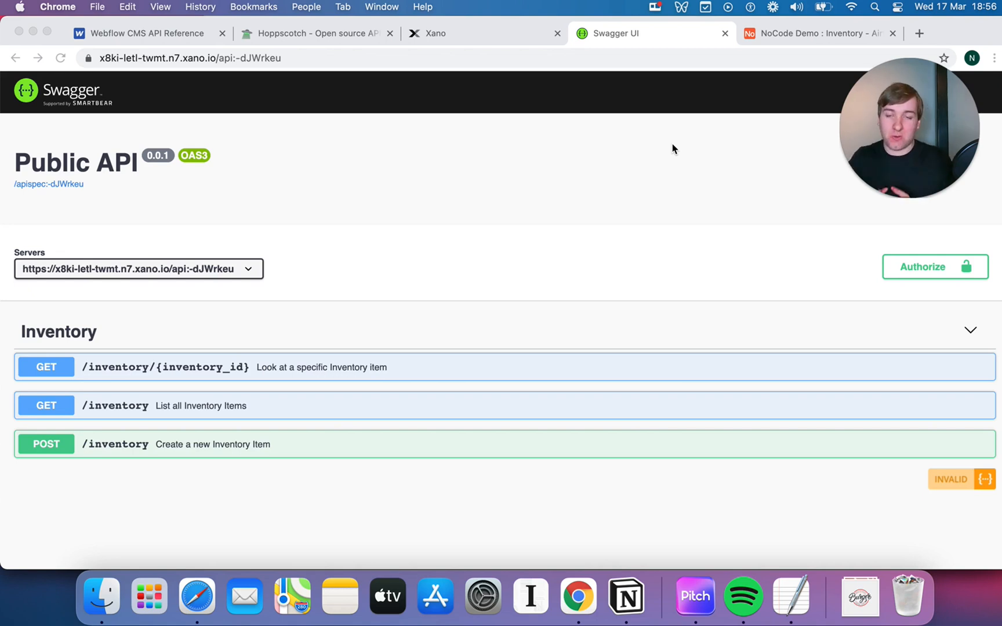
pyautogui.moveTo(400, 372)
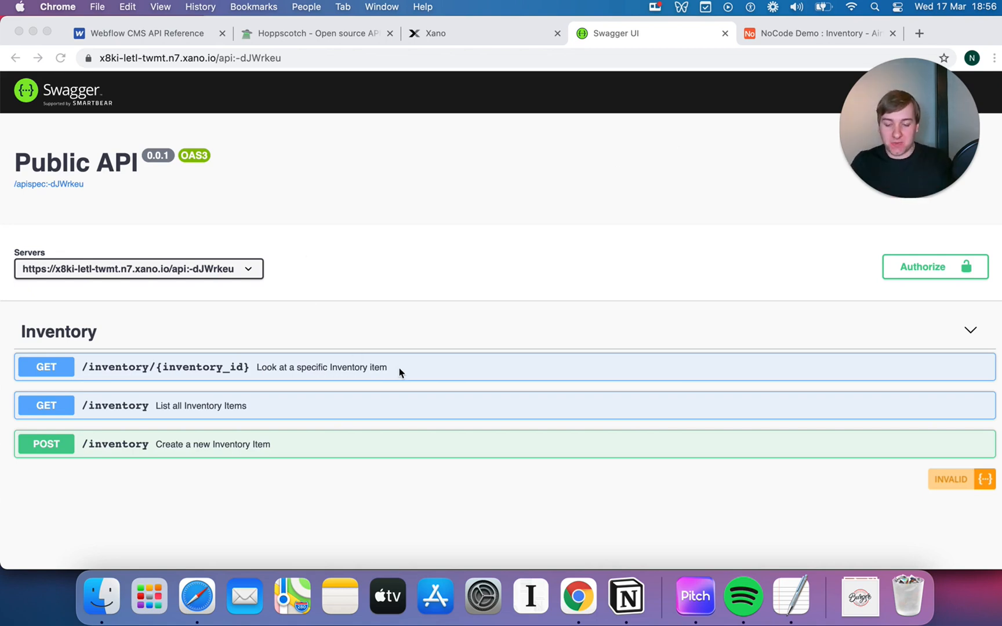
pyautogui.moveTo(379, 448)
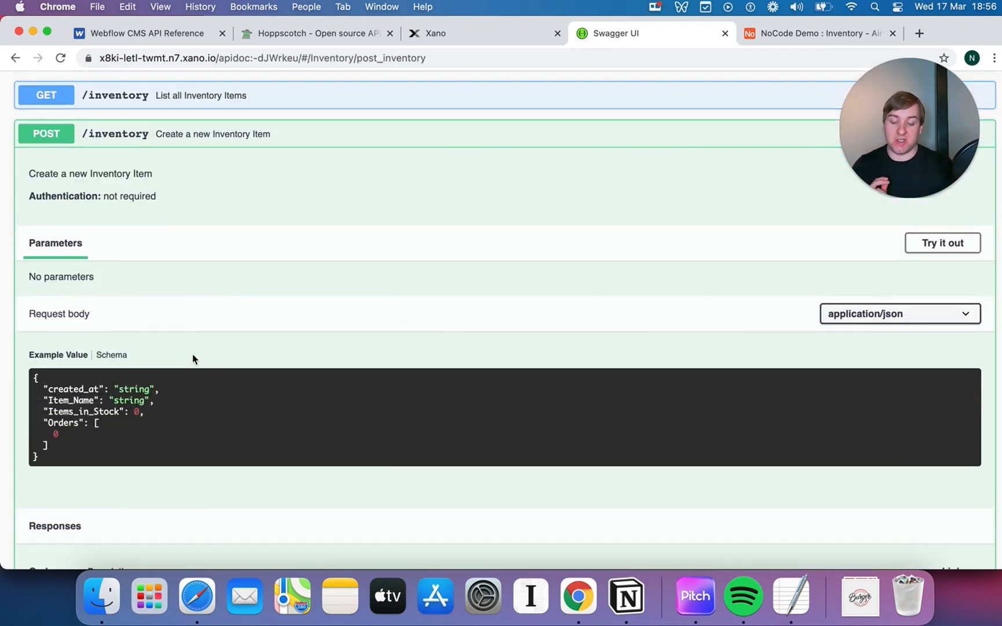
pyautogui.scroll(3)
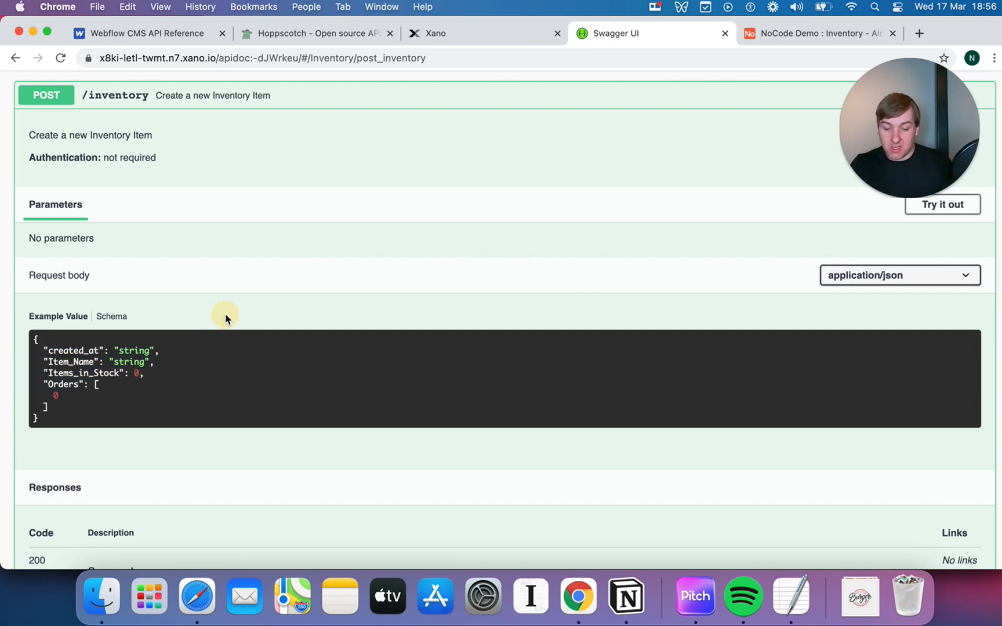
pyautogui.moveTo(226, 318)
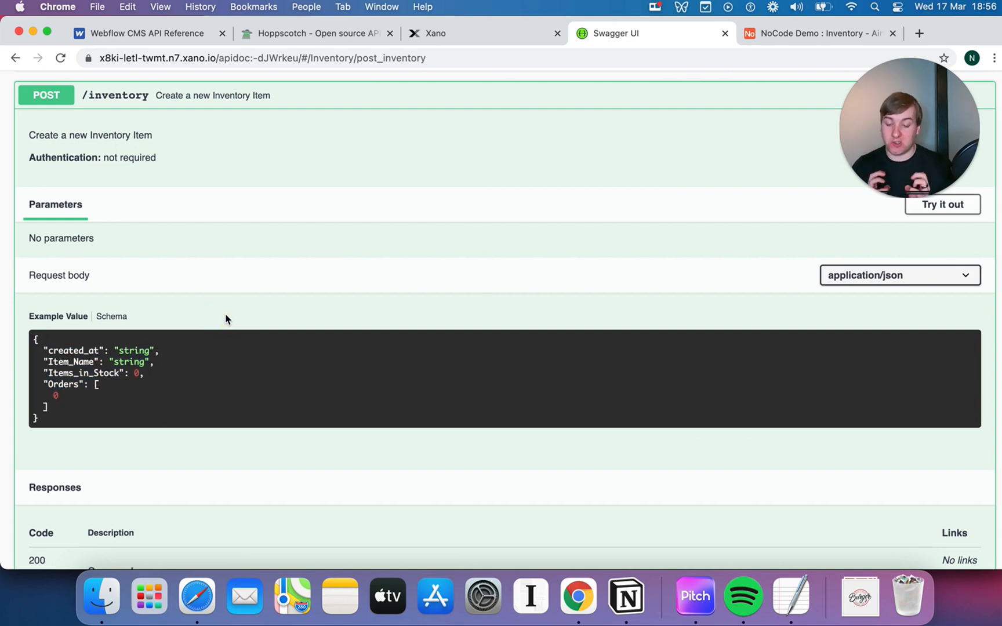
pyautogui.doubleClick(129, 361)
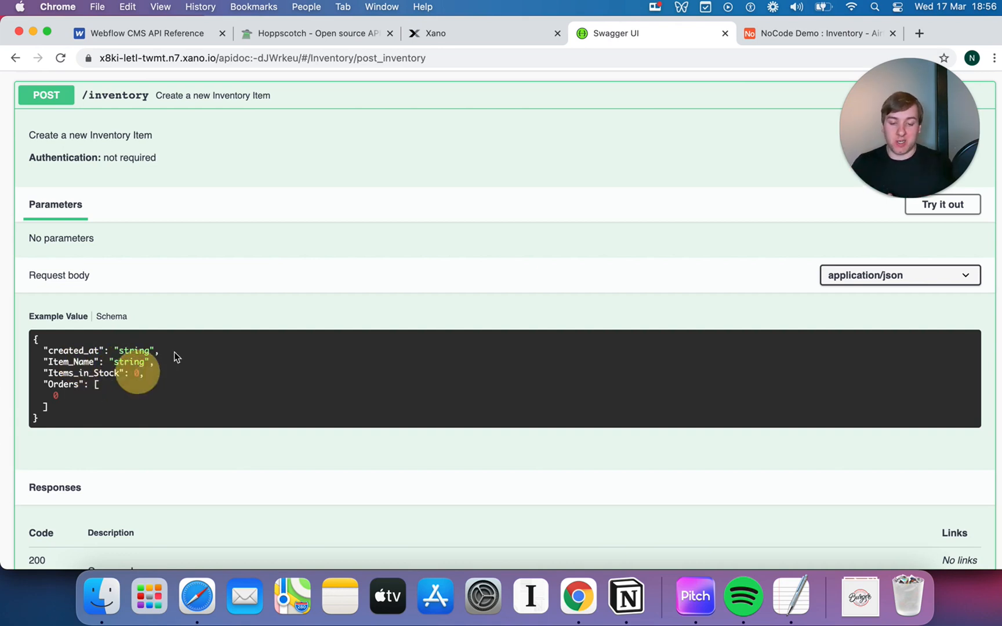
pyautogui.scroll(-3)
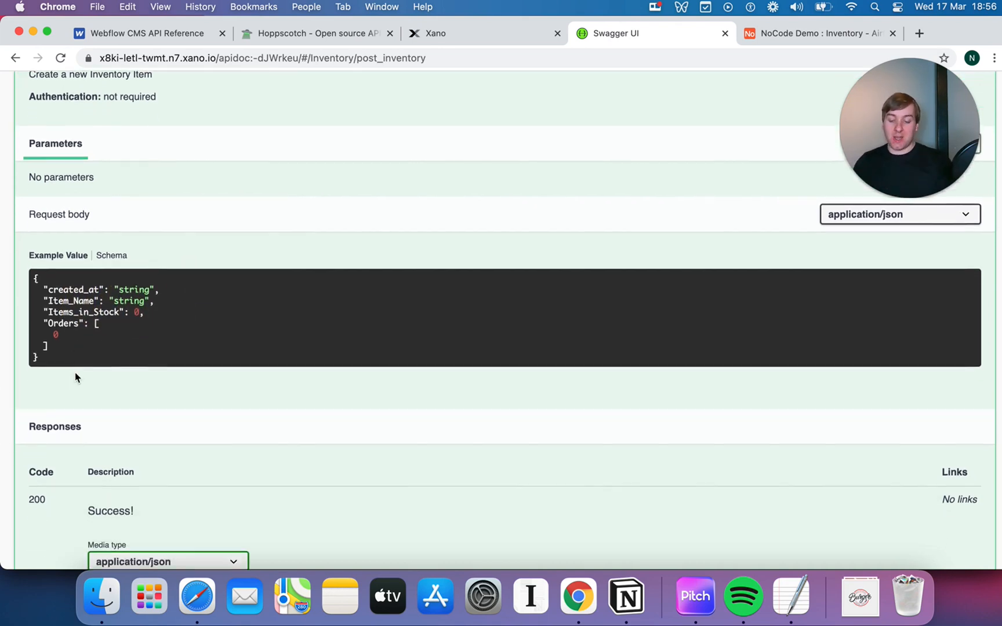
pyautogui.scroll(-3)
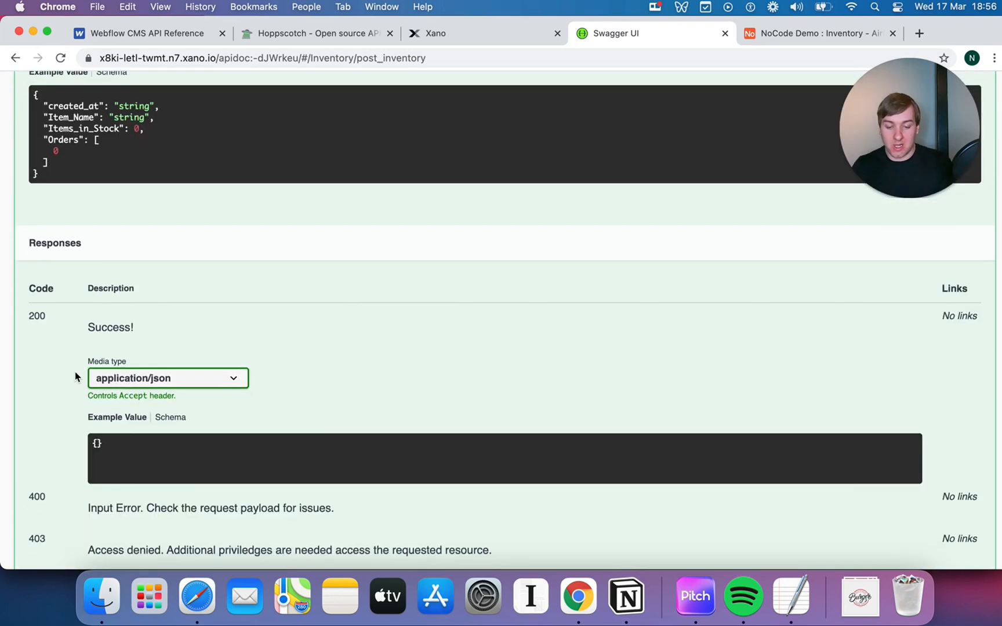
pyautogui.scroll(3)
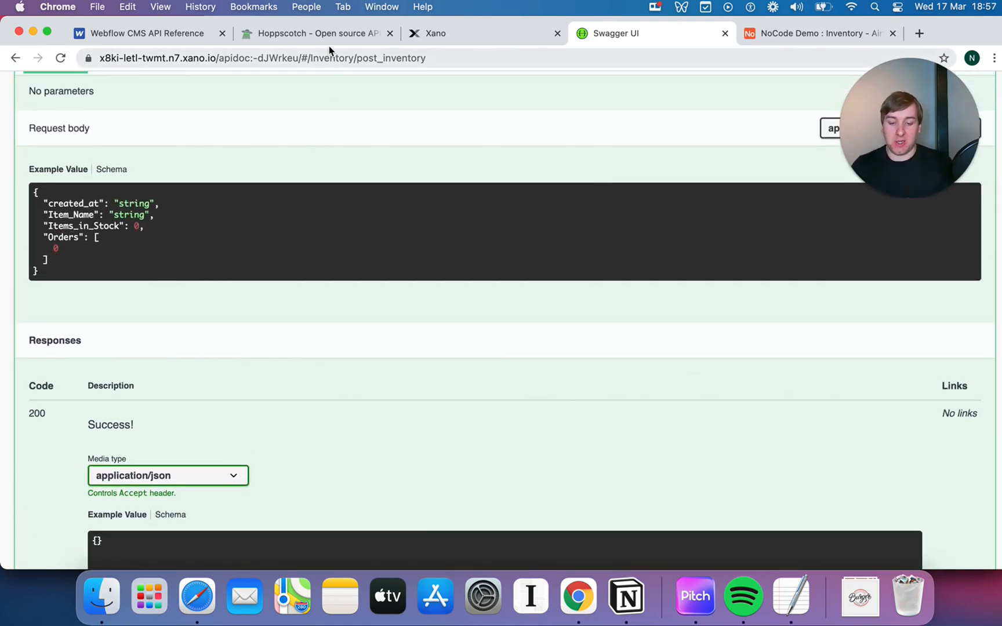
# - Edit the raw body: drop created_at and Orders, set Items_in_Stock 8 and Item_Name 'Yellow T-Shirt'
pyautogui.click(313, 33)
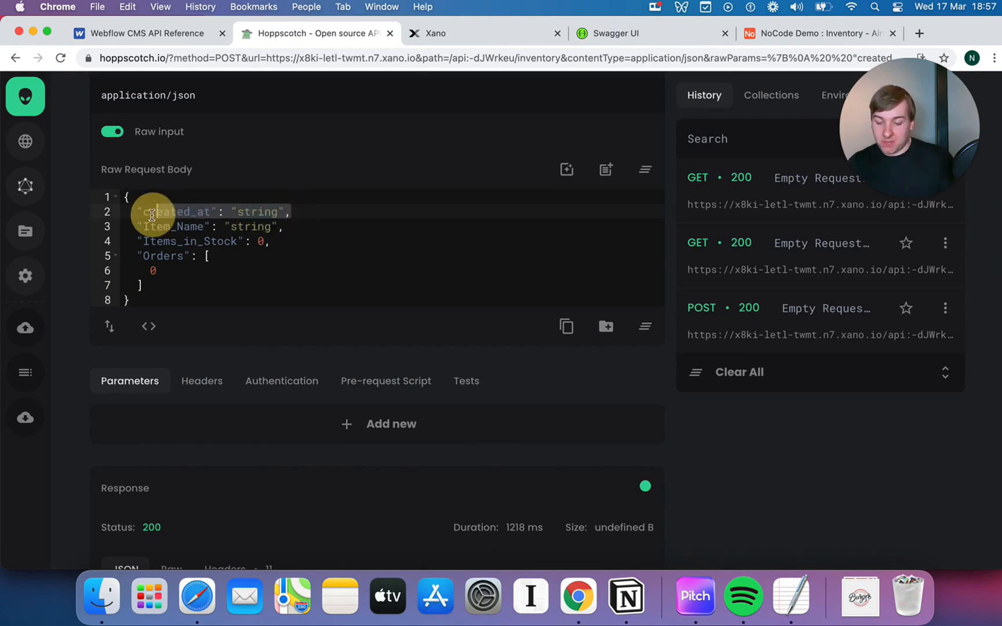
pyautogui.press('Backspace')
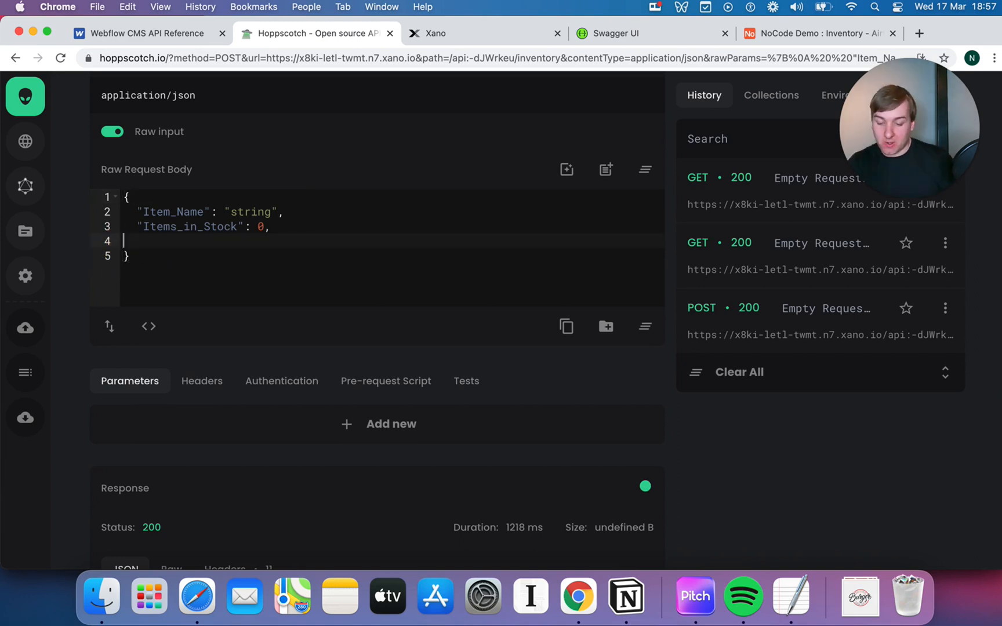
pyautogui.press('Backspace')
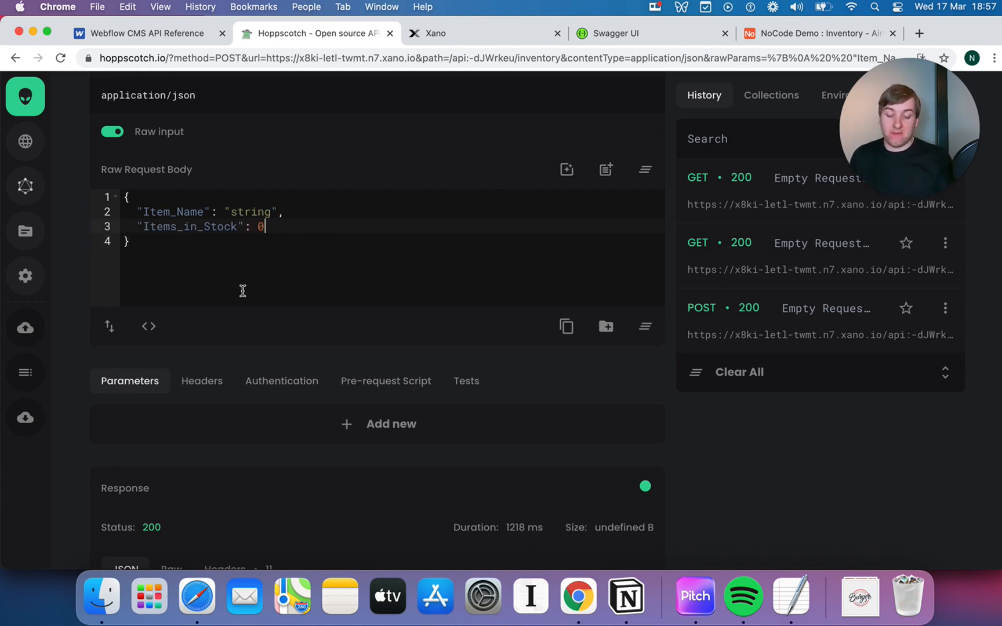
pyautogui.write('8')
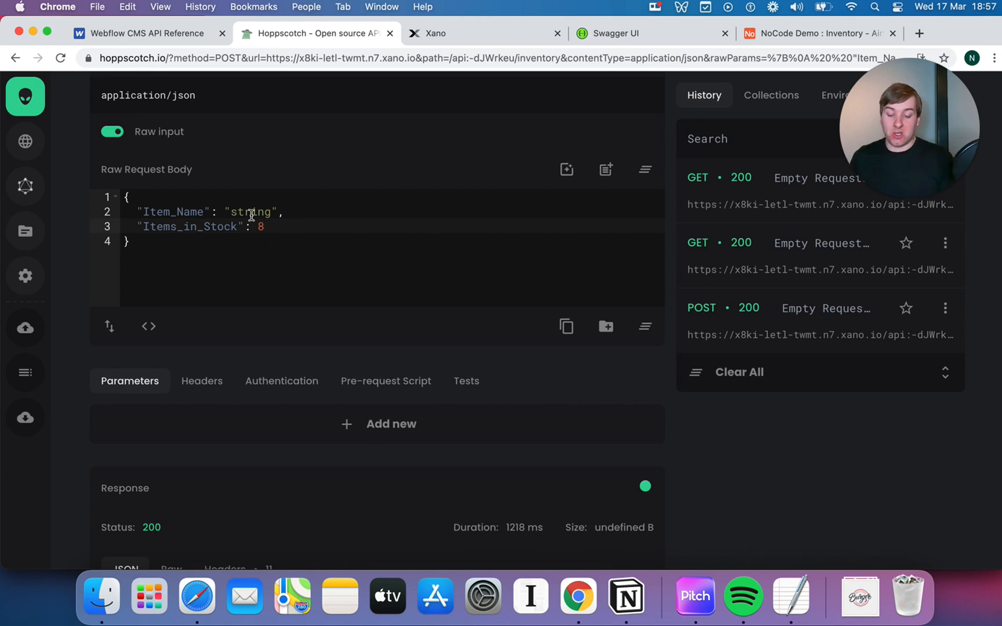
pyautogui.write('Yel')
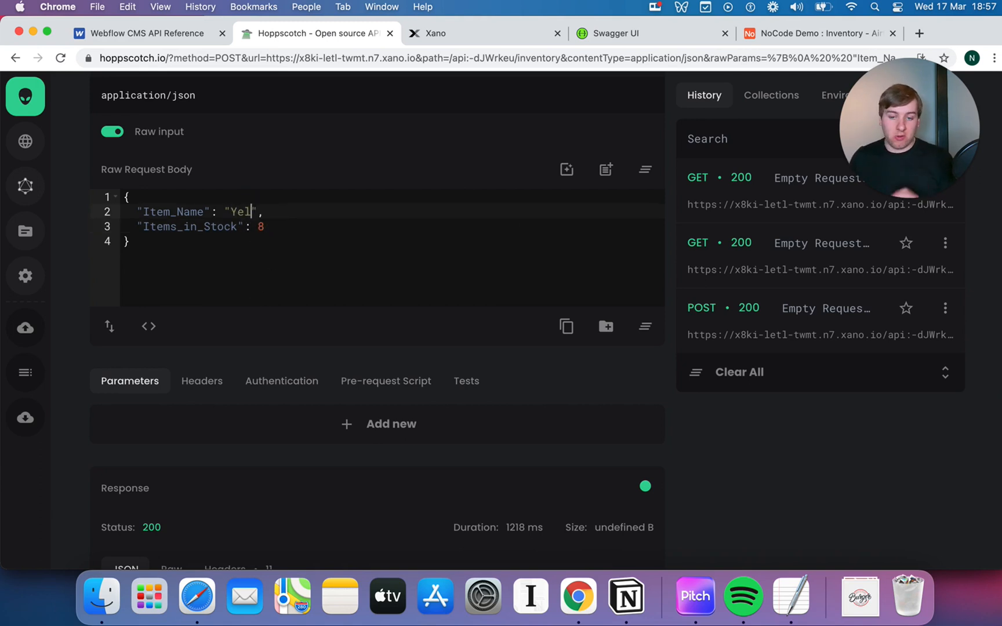
pyautogui.write('low T-Shirt')
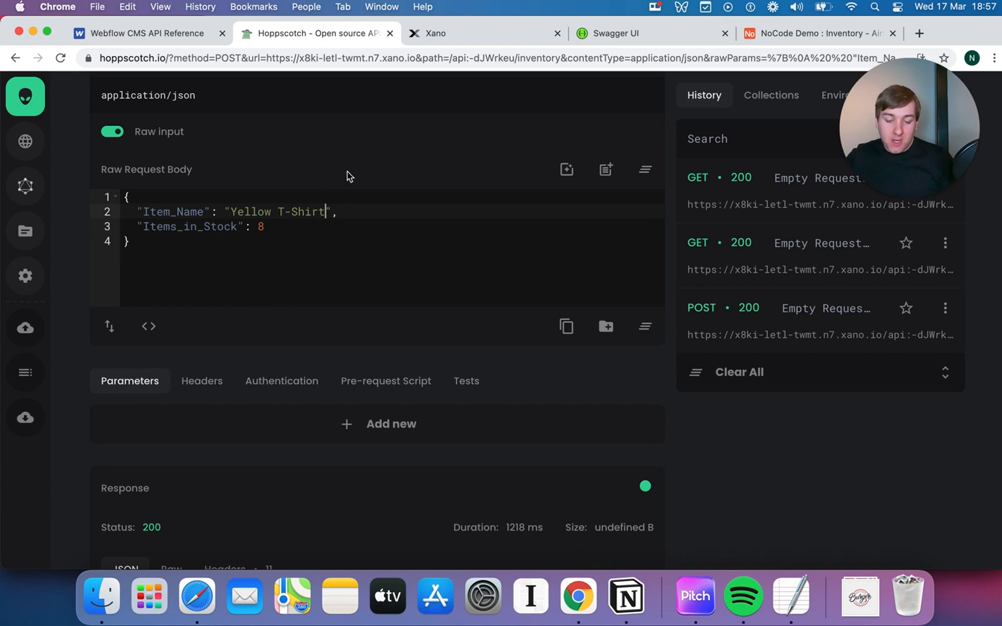
pyautogui.scroll(3)
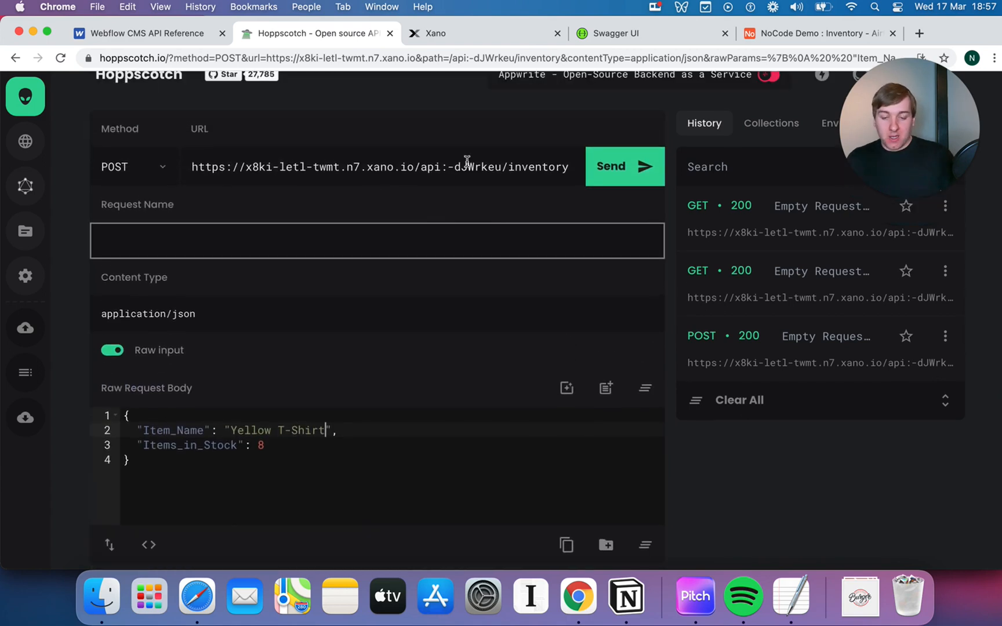
# - Send the POST and check the response's Items_in_Stock value of 8
pyautogui.click(610, 166)
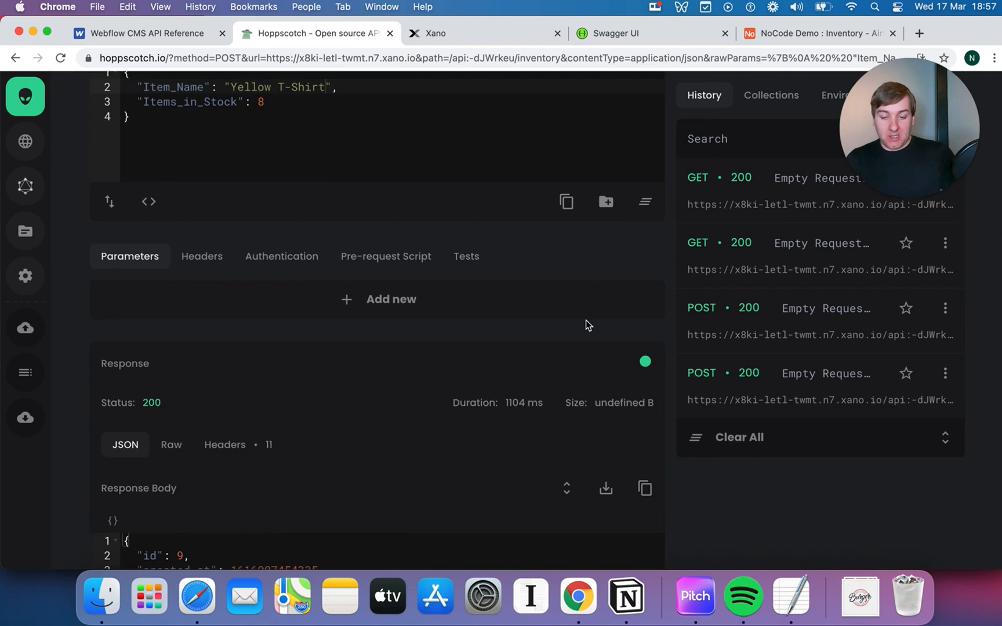
pyautogui.scroll(-3)
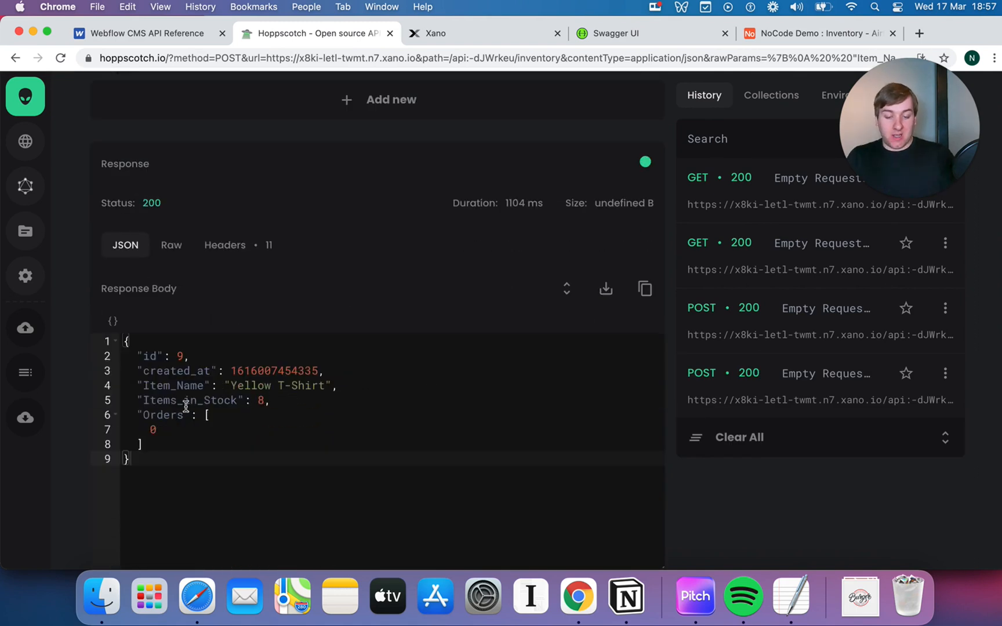
pyautogui.click(260, 400)
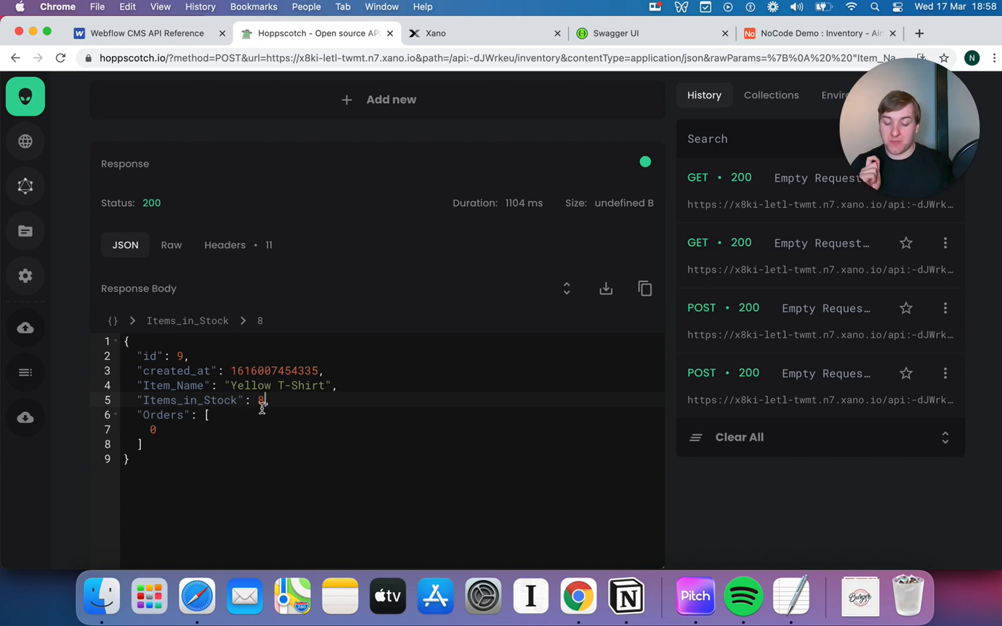
pyautogui.scroll(3)
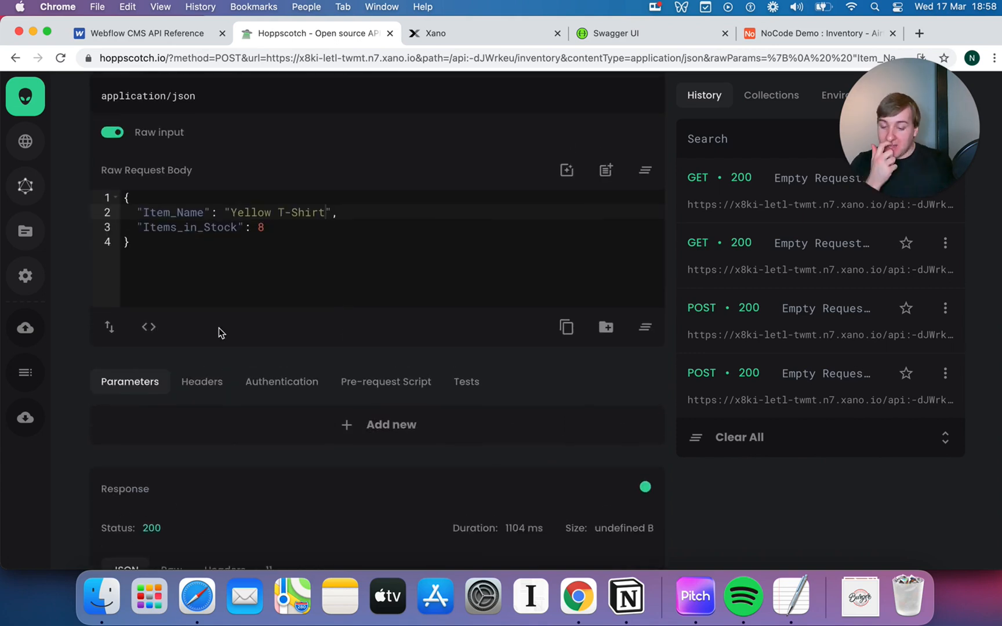
pyautogui.scroll(3)
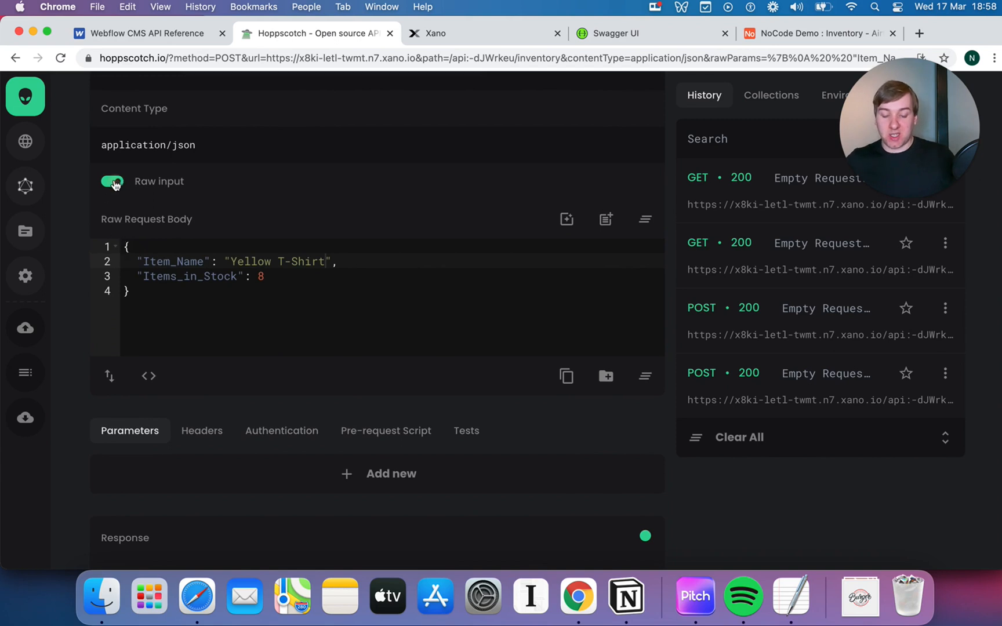
pyautogui.click(111, 181)
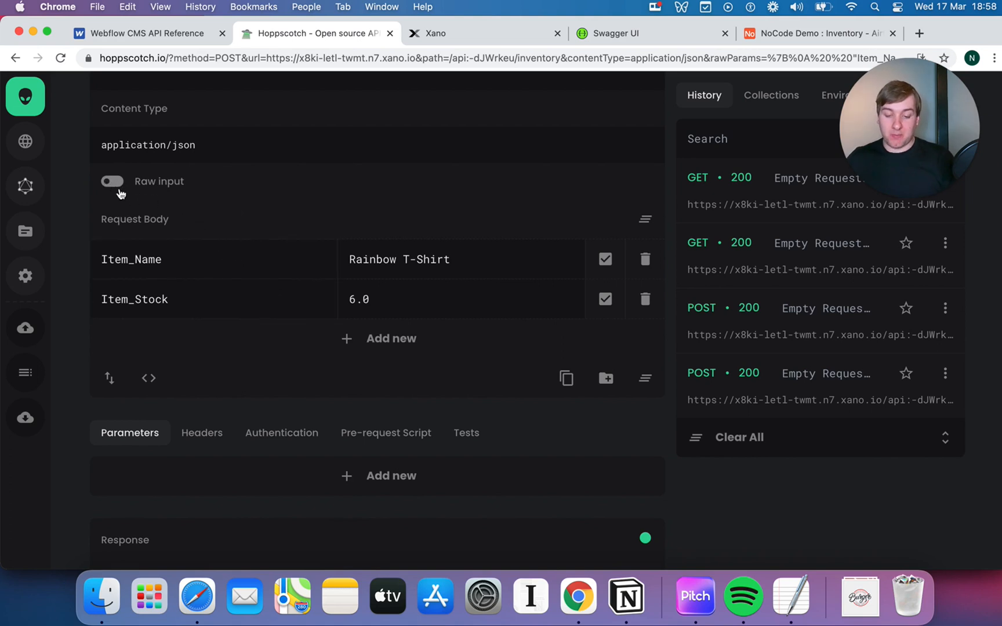
pyautogui.moveTo(604, 299)
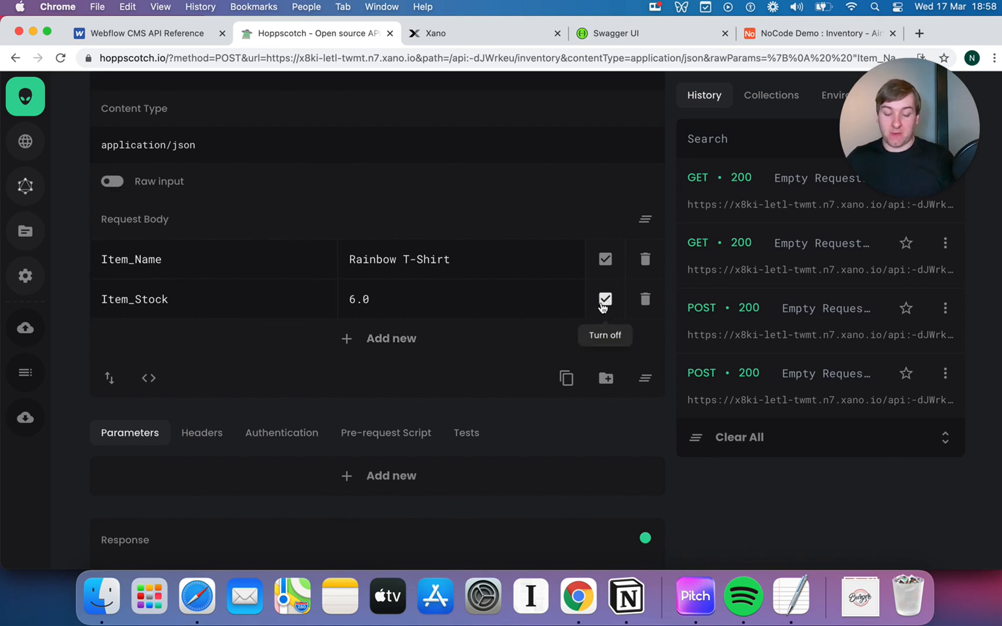
pyautogui.click(447, 299)
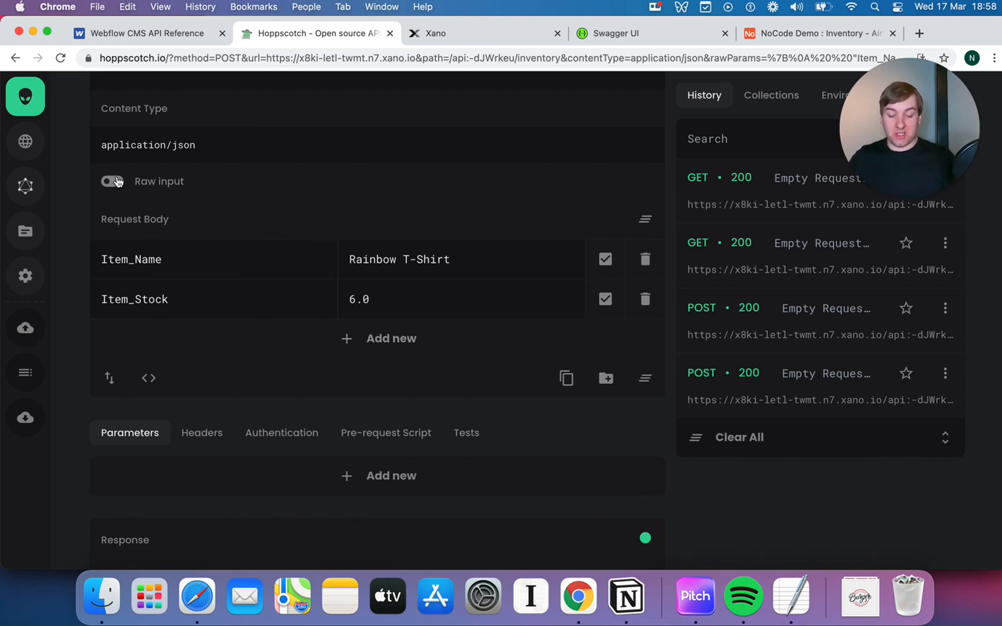
pyautogui.click(111, 181)
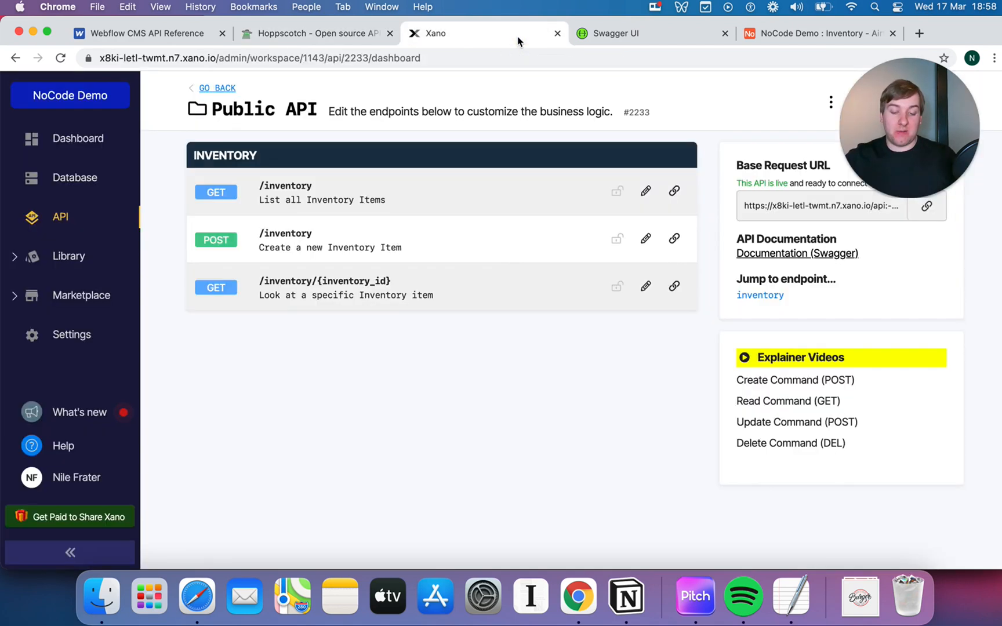
pyautogui.moveTo(75, 178)
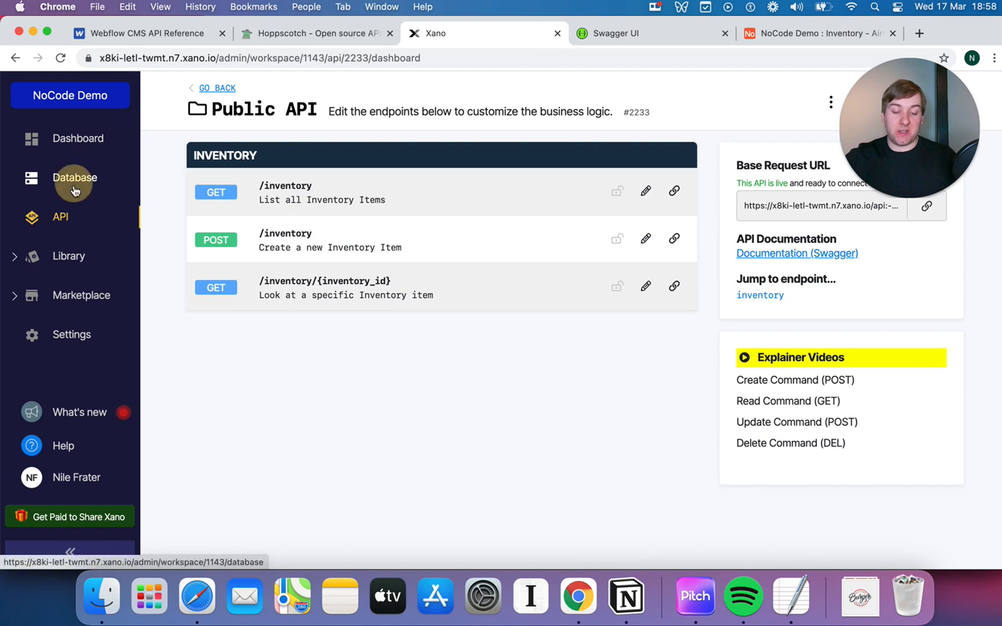
# - Reopen the Inventory table, compare Rainbow's empty and Yellow's stock 8 values, then return
pyautogui.click(74, 177)
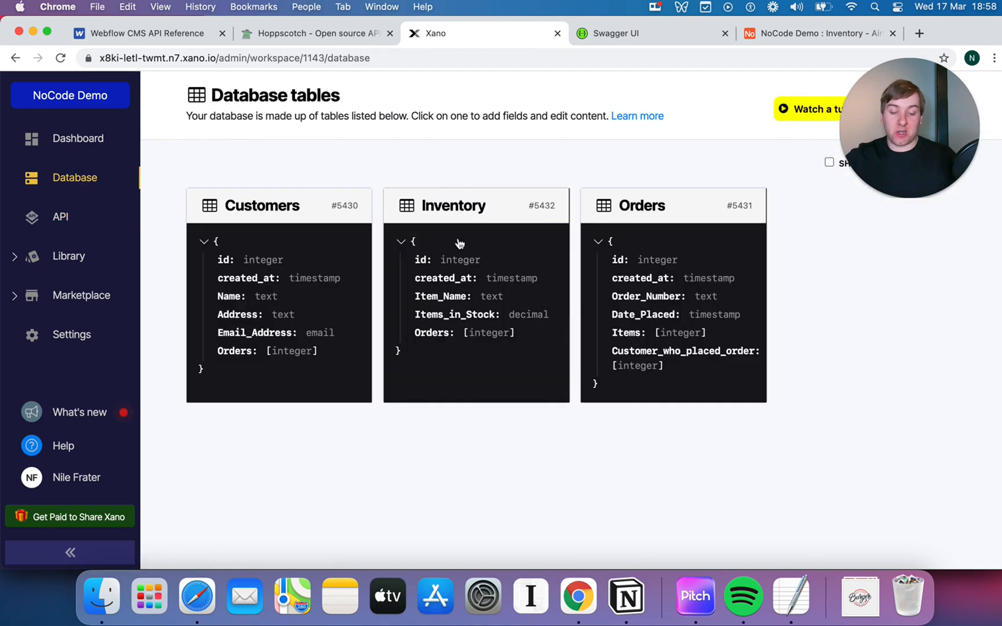
pyautogui.click(454, 205)
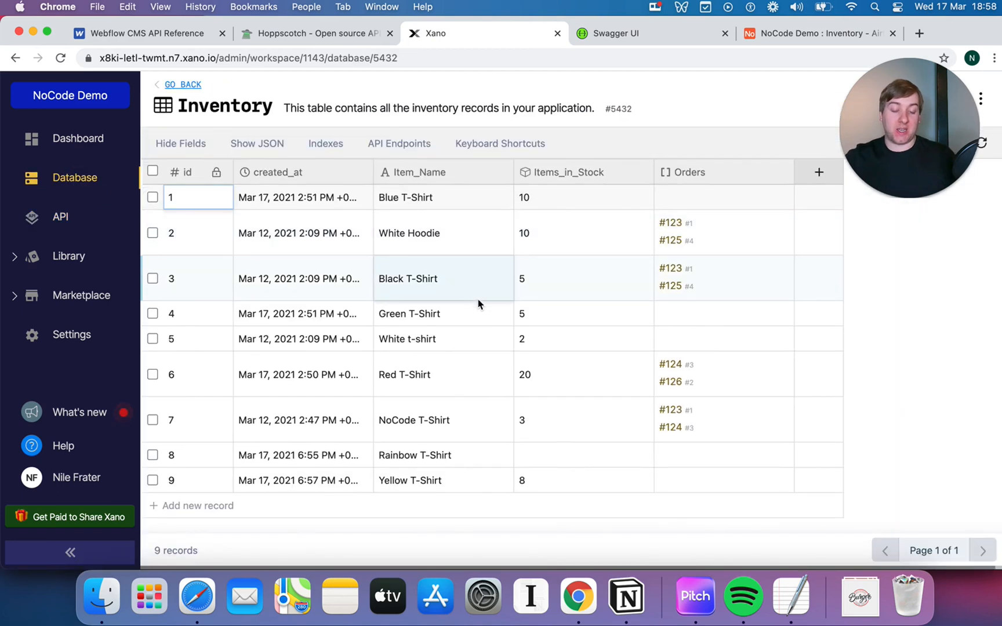
pyautogui.click(583, 455)
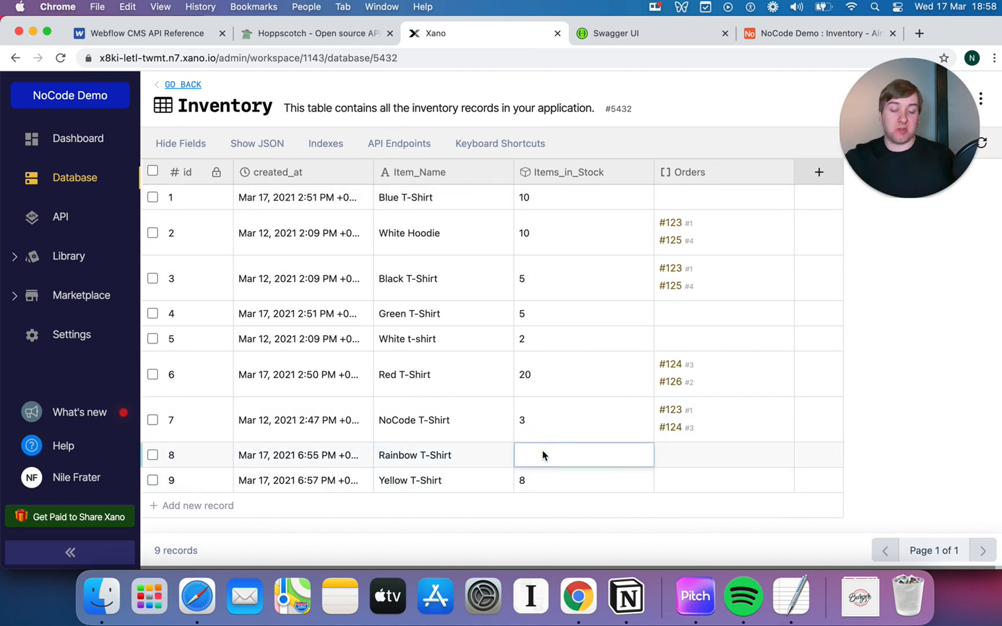
pyautogui.click(582, 480)
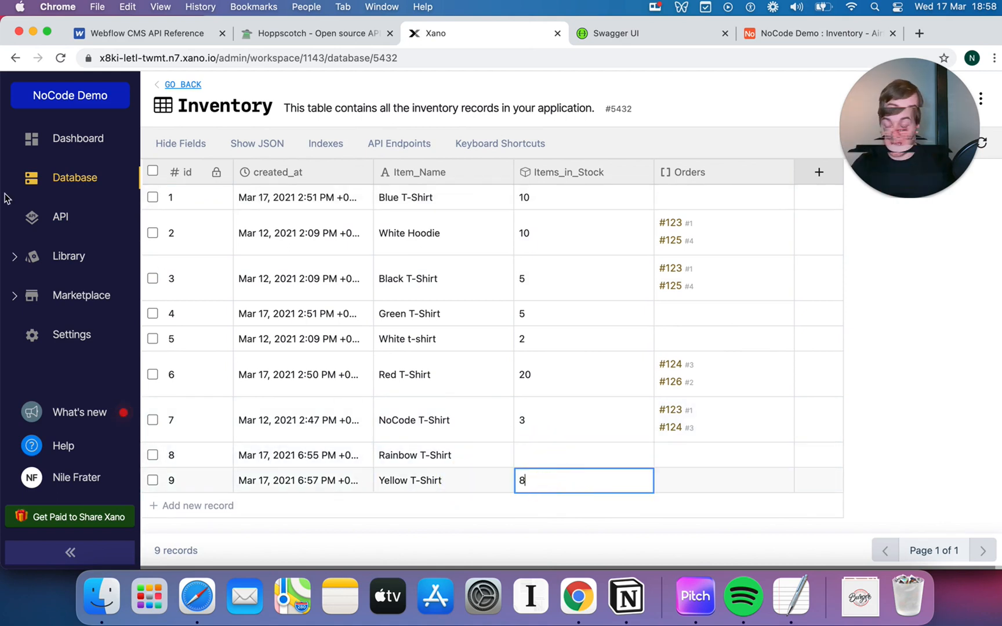
pyautogui.moveTo(74, 178)
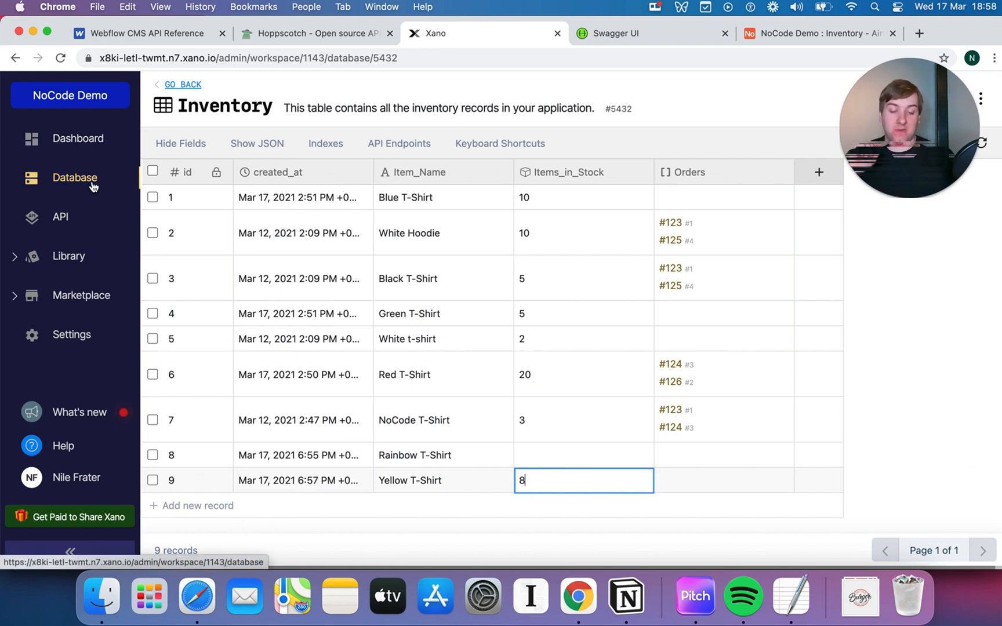
pyautogui.click(75, 177)
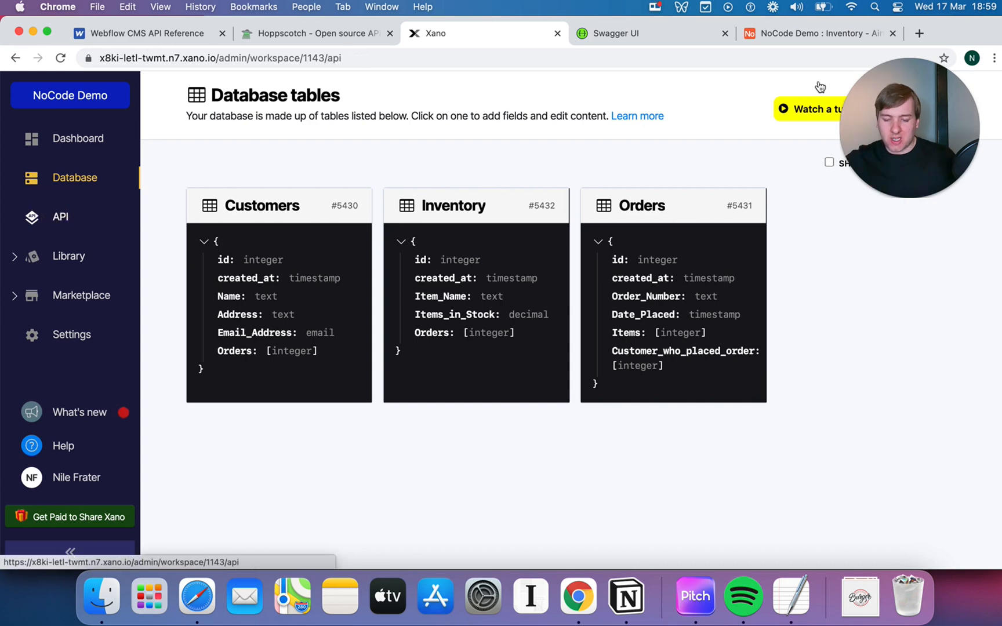
# - Open Public API endpoints, preview the CRUD Database Operations add options, then cancel
pyautogui.click(59, 217)
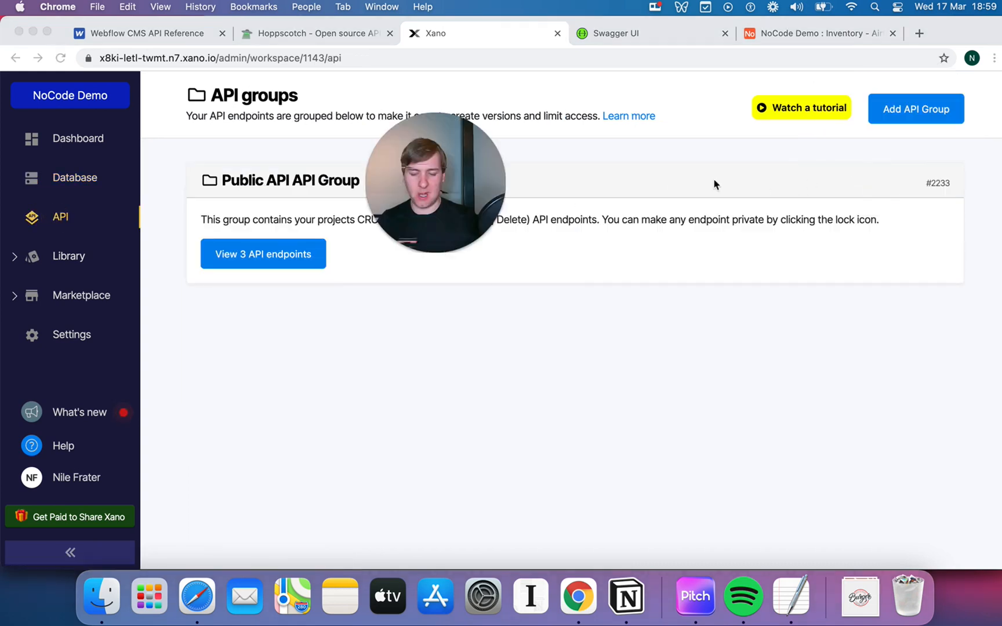
pyautogui.moveTo(939, 125)
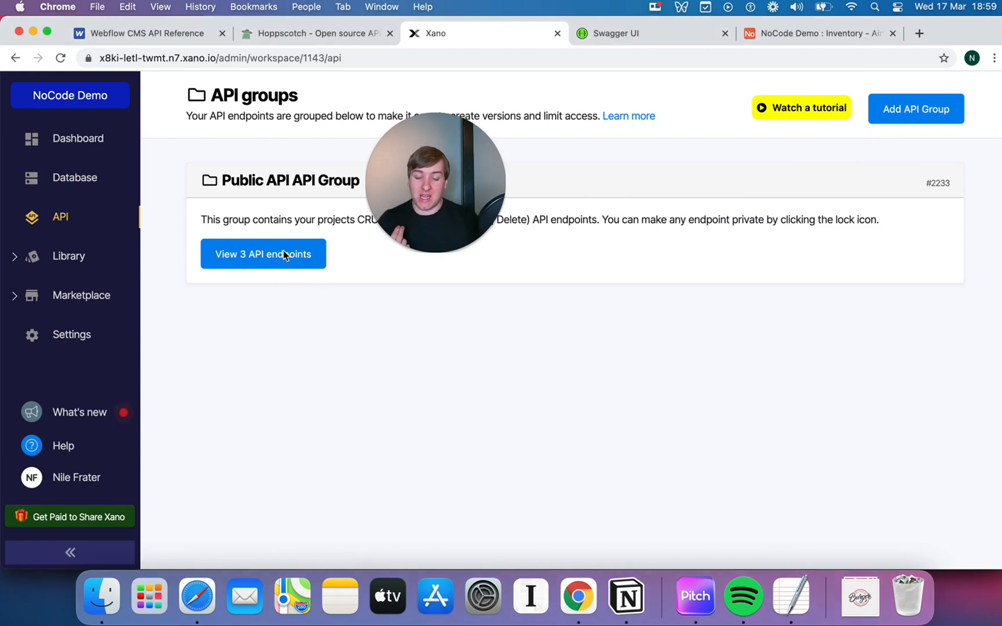
pyautogui.click(262, 254)
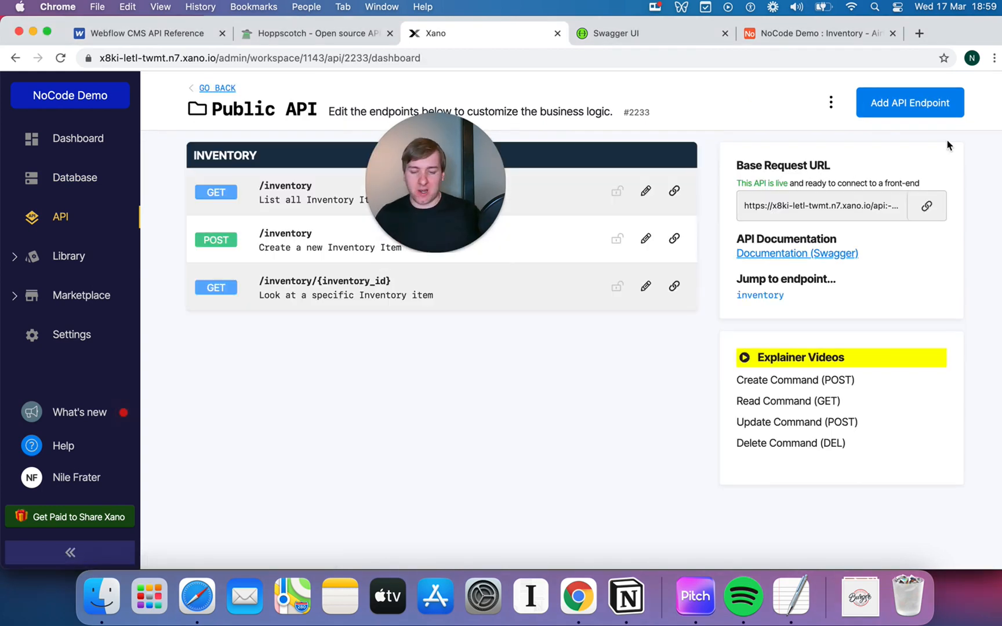
pyautogui.click(909, 102)
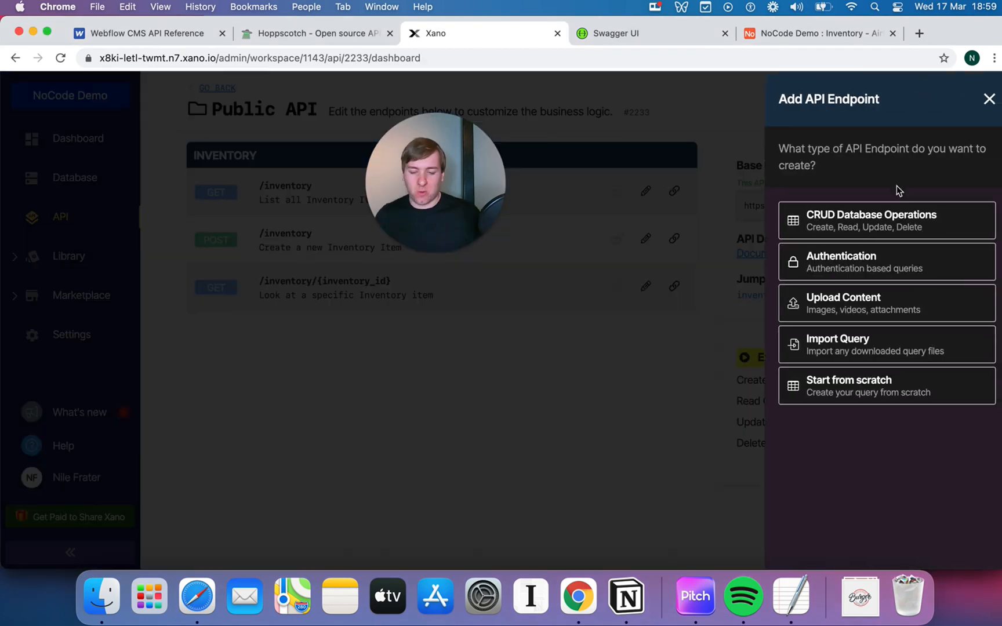
pyautogui.click(885, 220)
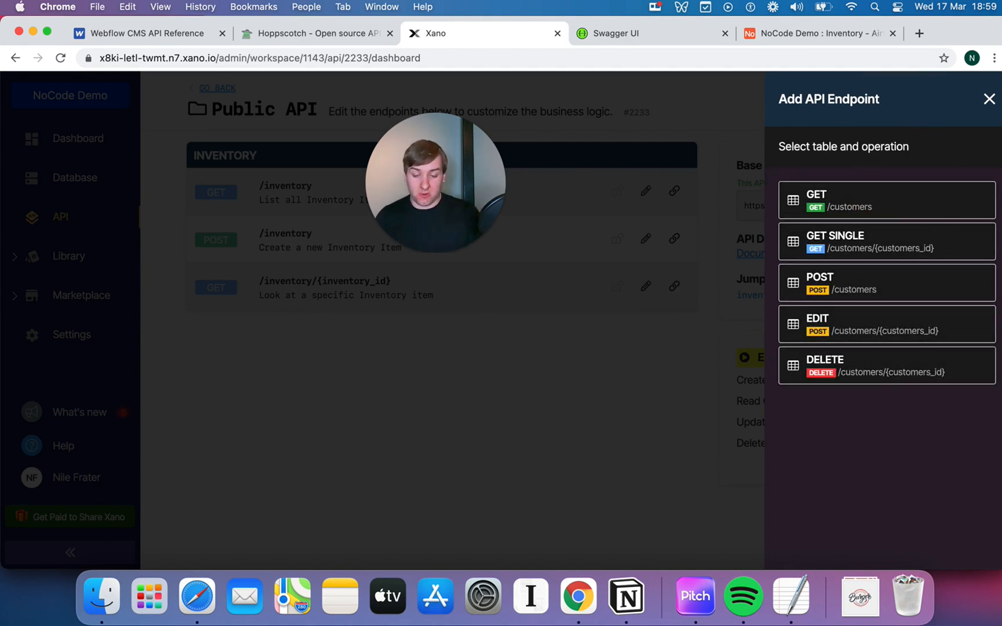
pyautogui.moveTo(936, 267)
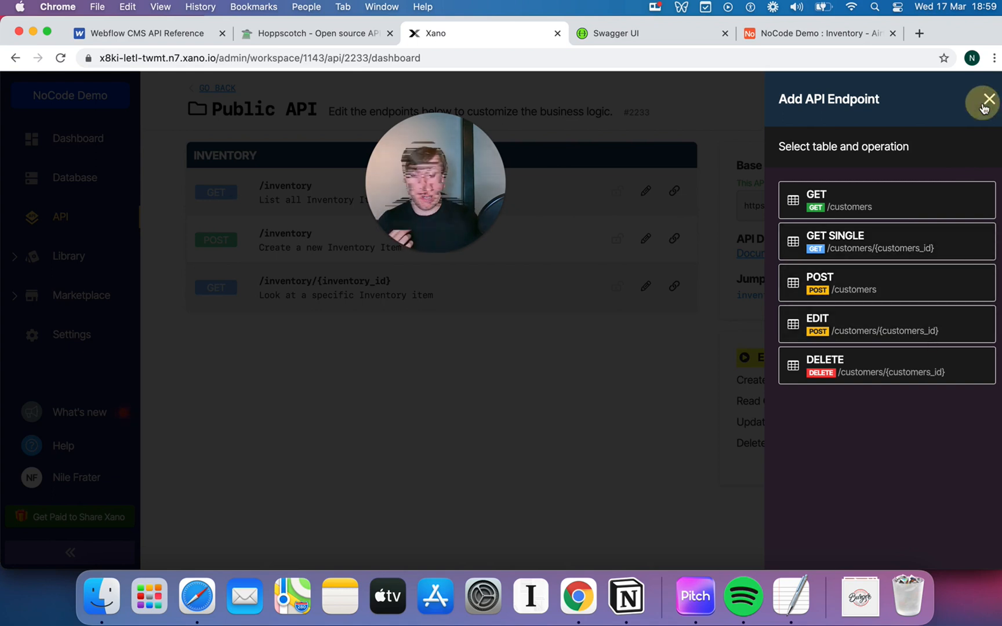
pyautogui.click(989, 99)
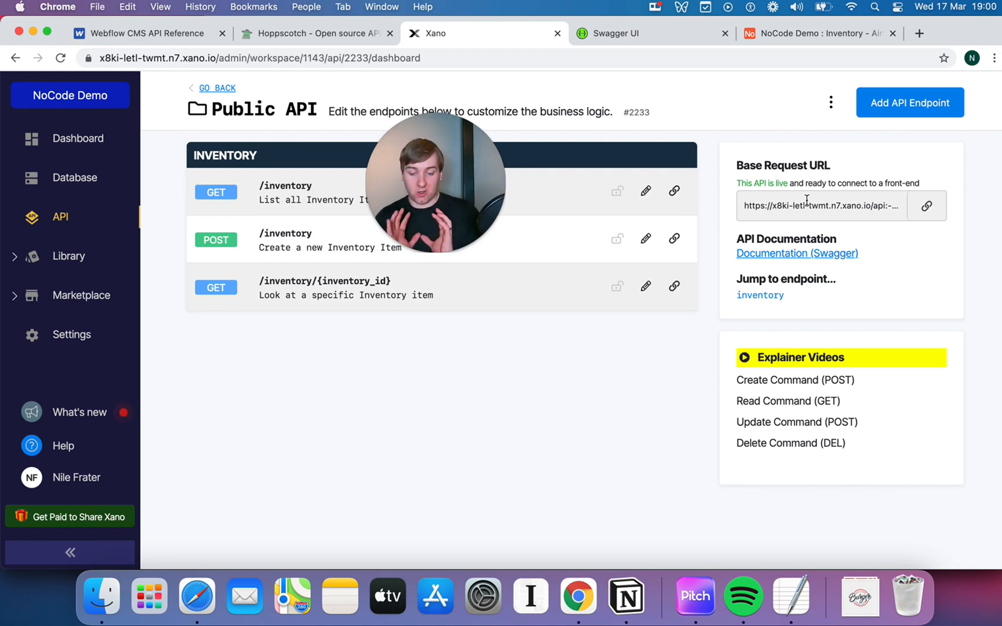
pyautogui.moveTo(522, 417)
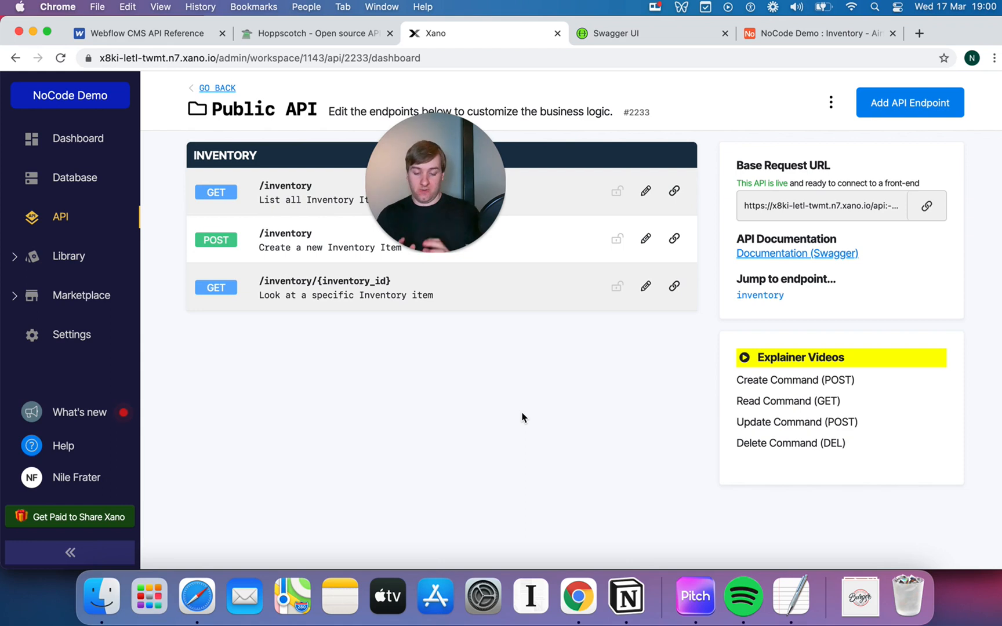